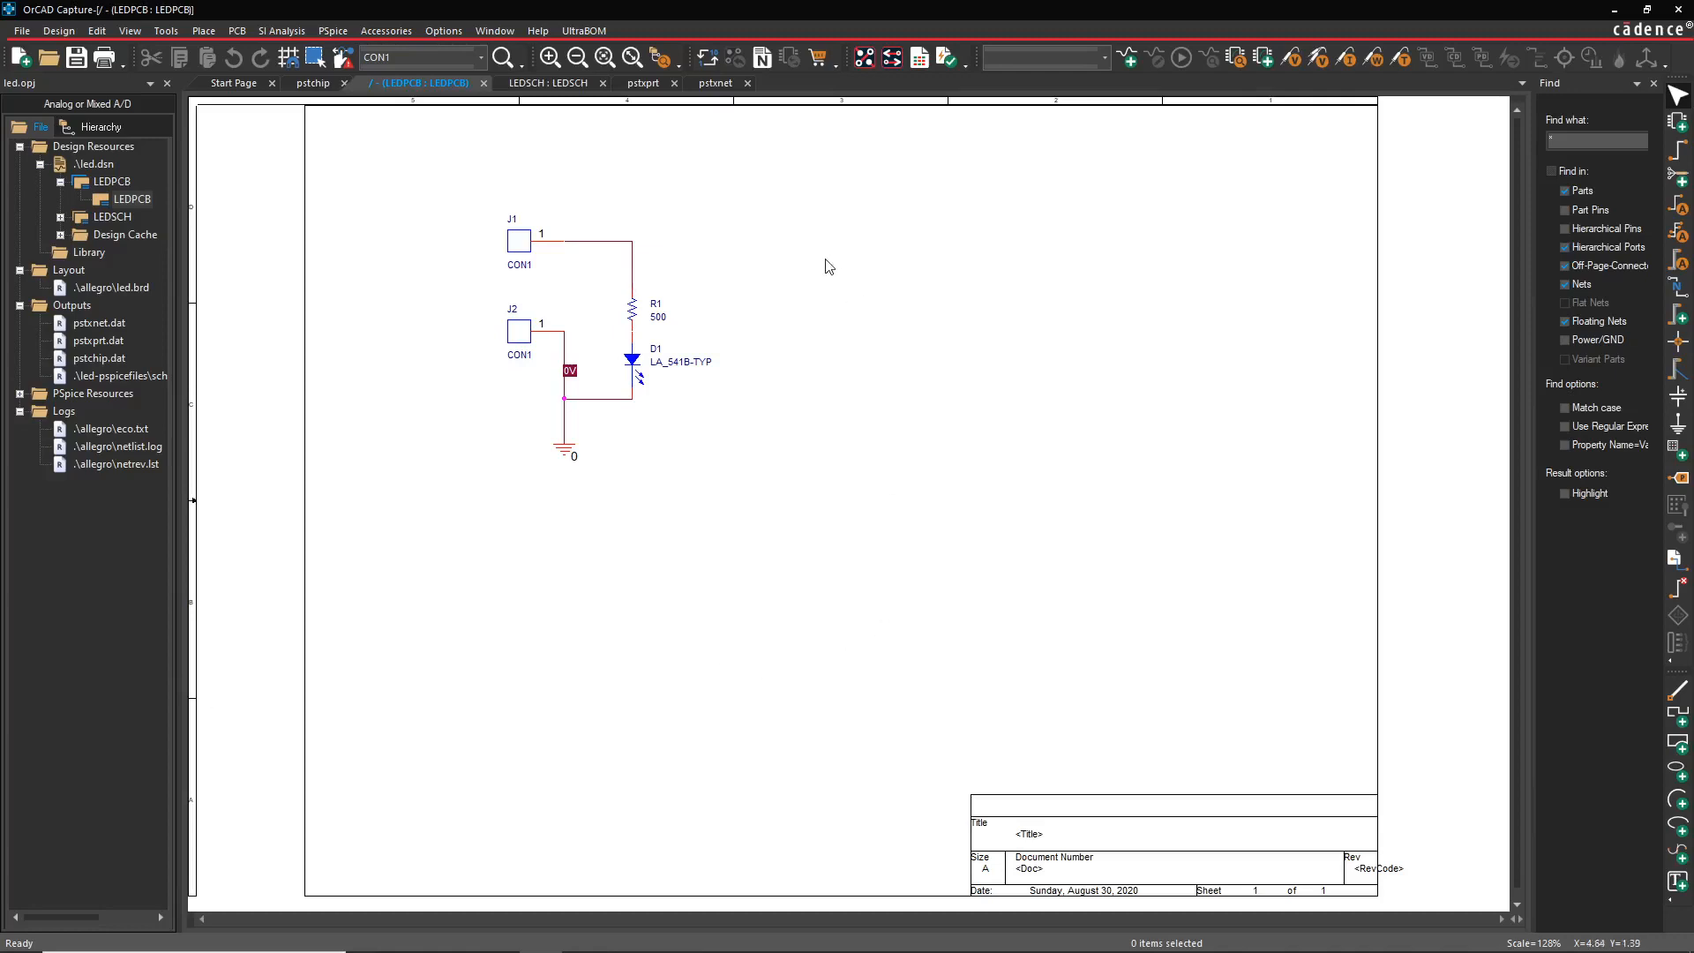
mouse_move(796, 281)
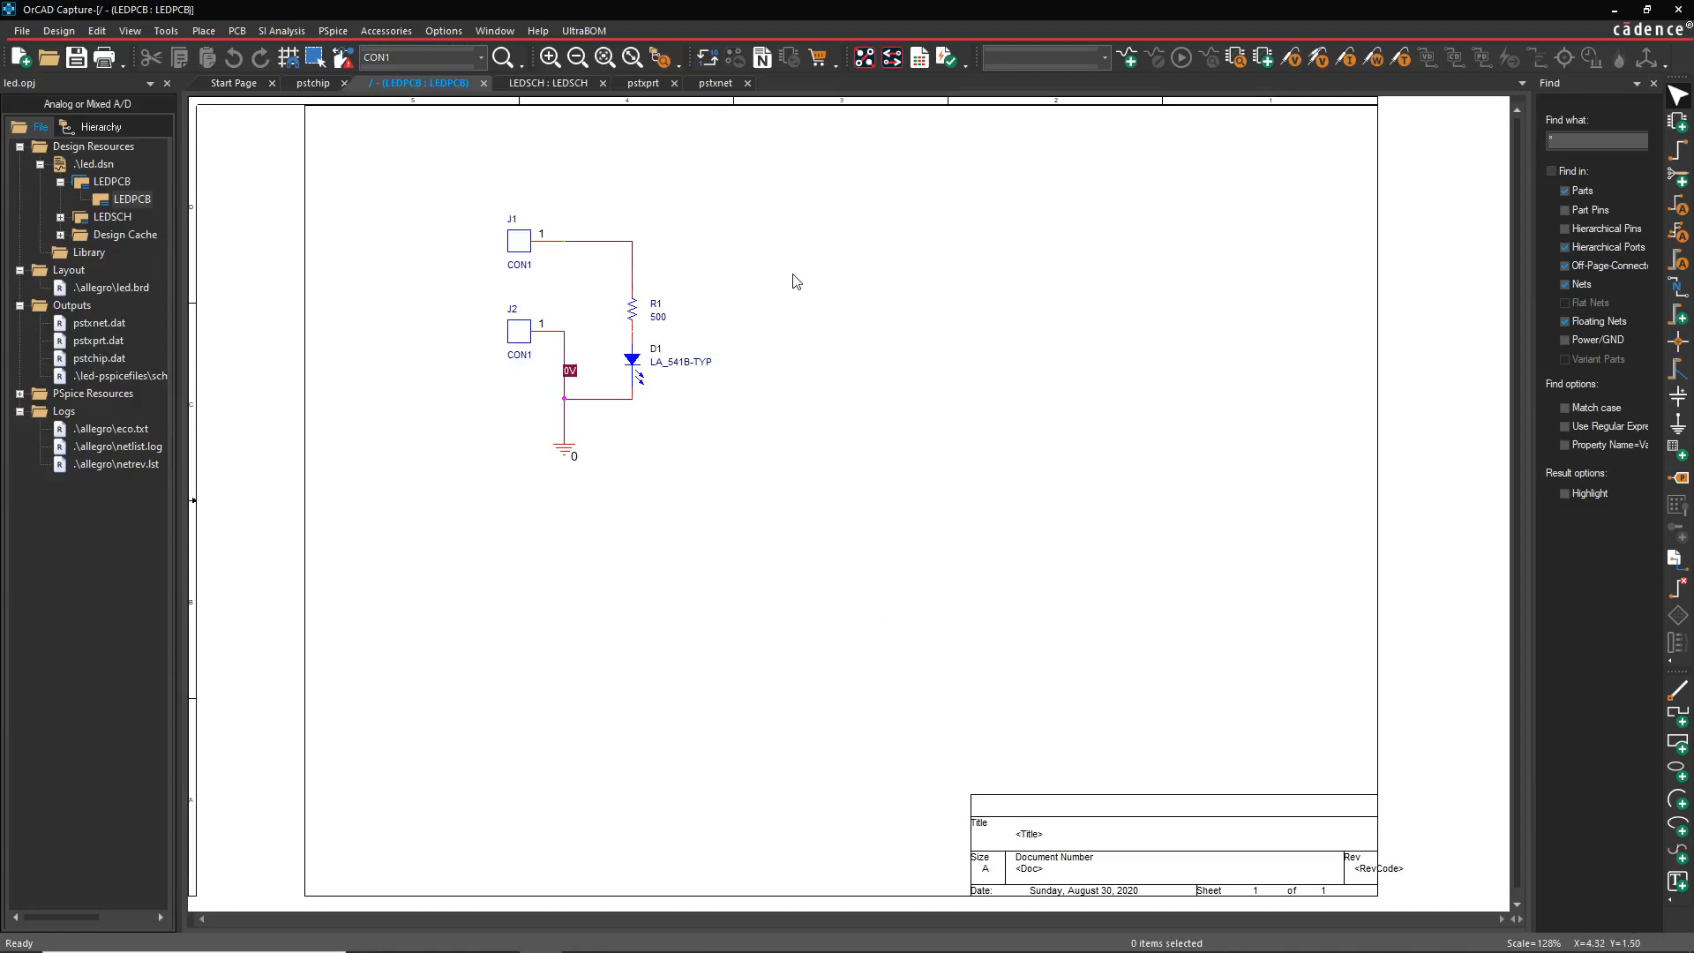
mouse_move(784, 300)
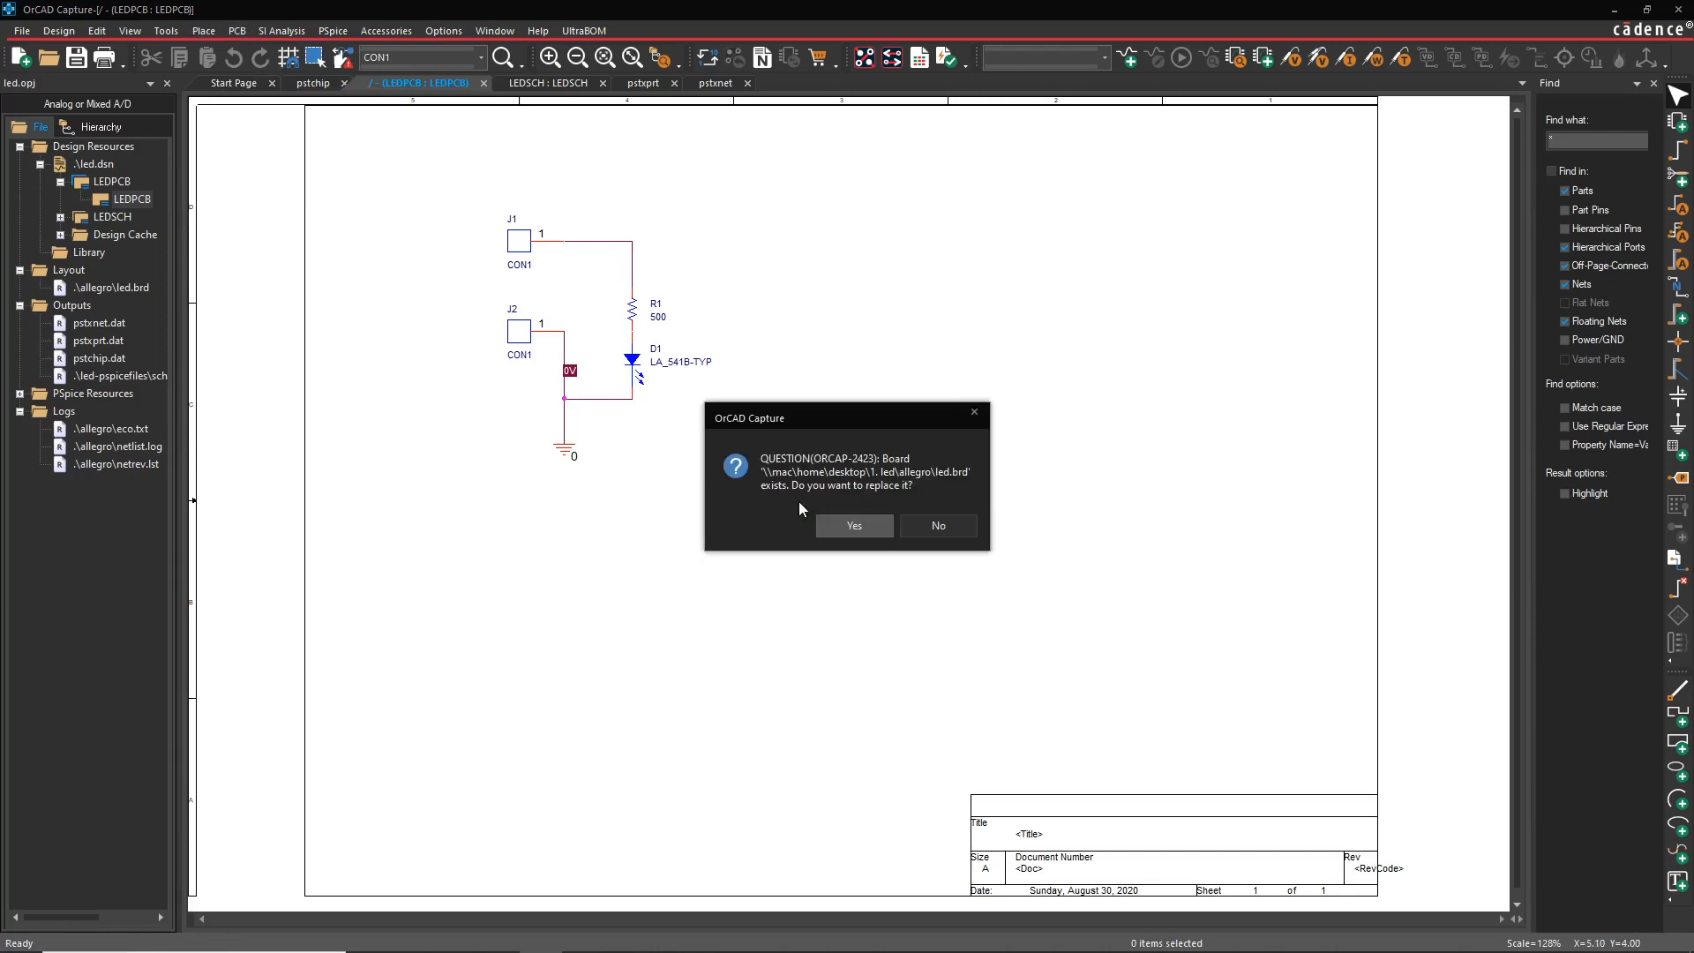
mouse_move(855, 526)
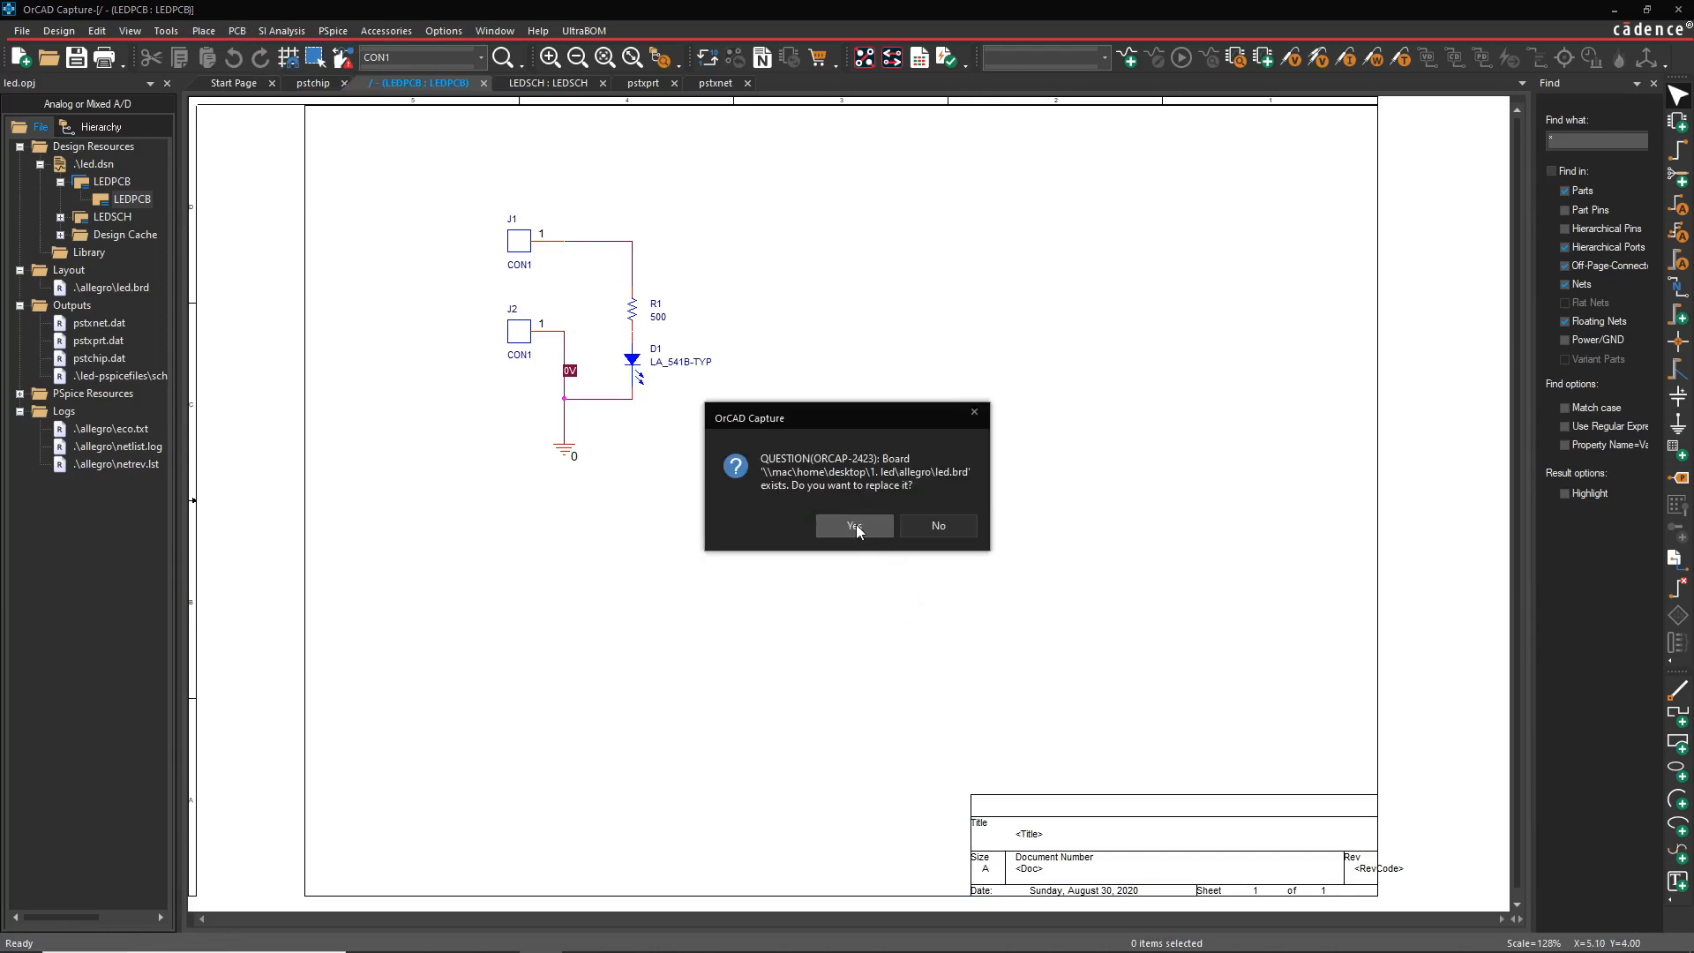
- Confirm replacing led.brd and acknowledge the layout creation failure for R1's missing footprint
click(852, 526)
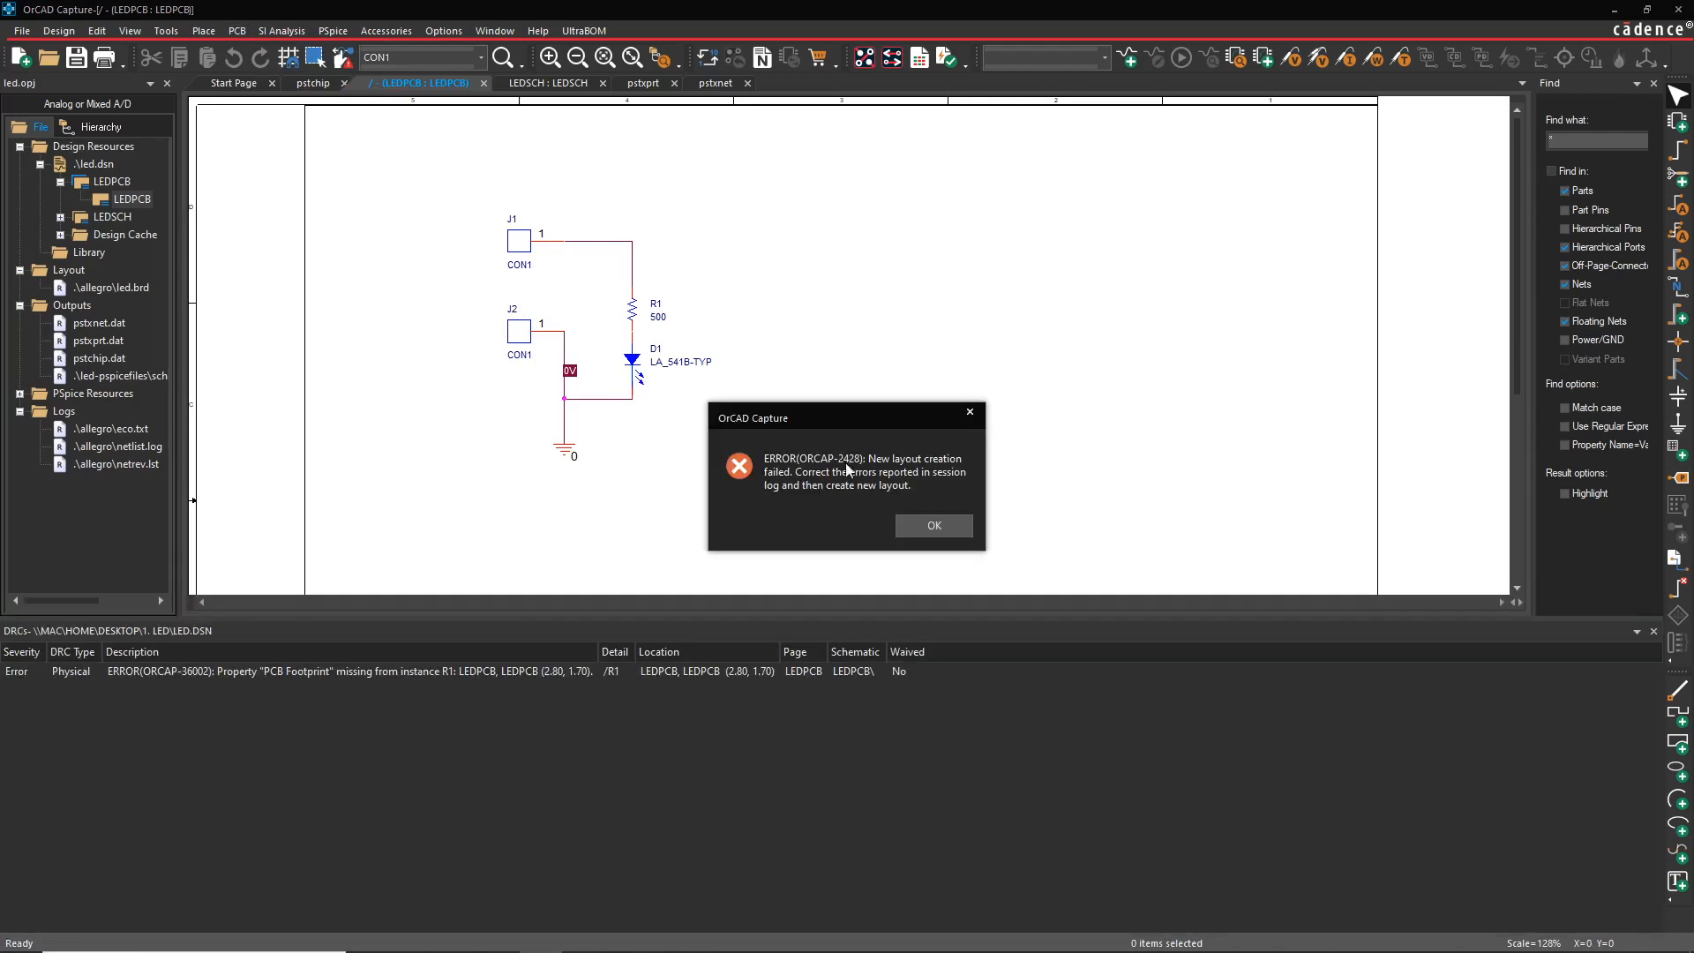
click(932, 526)
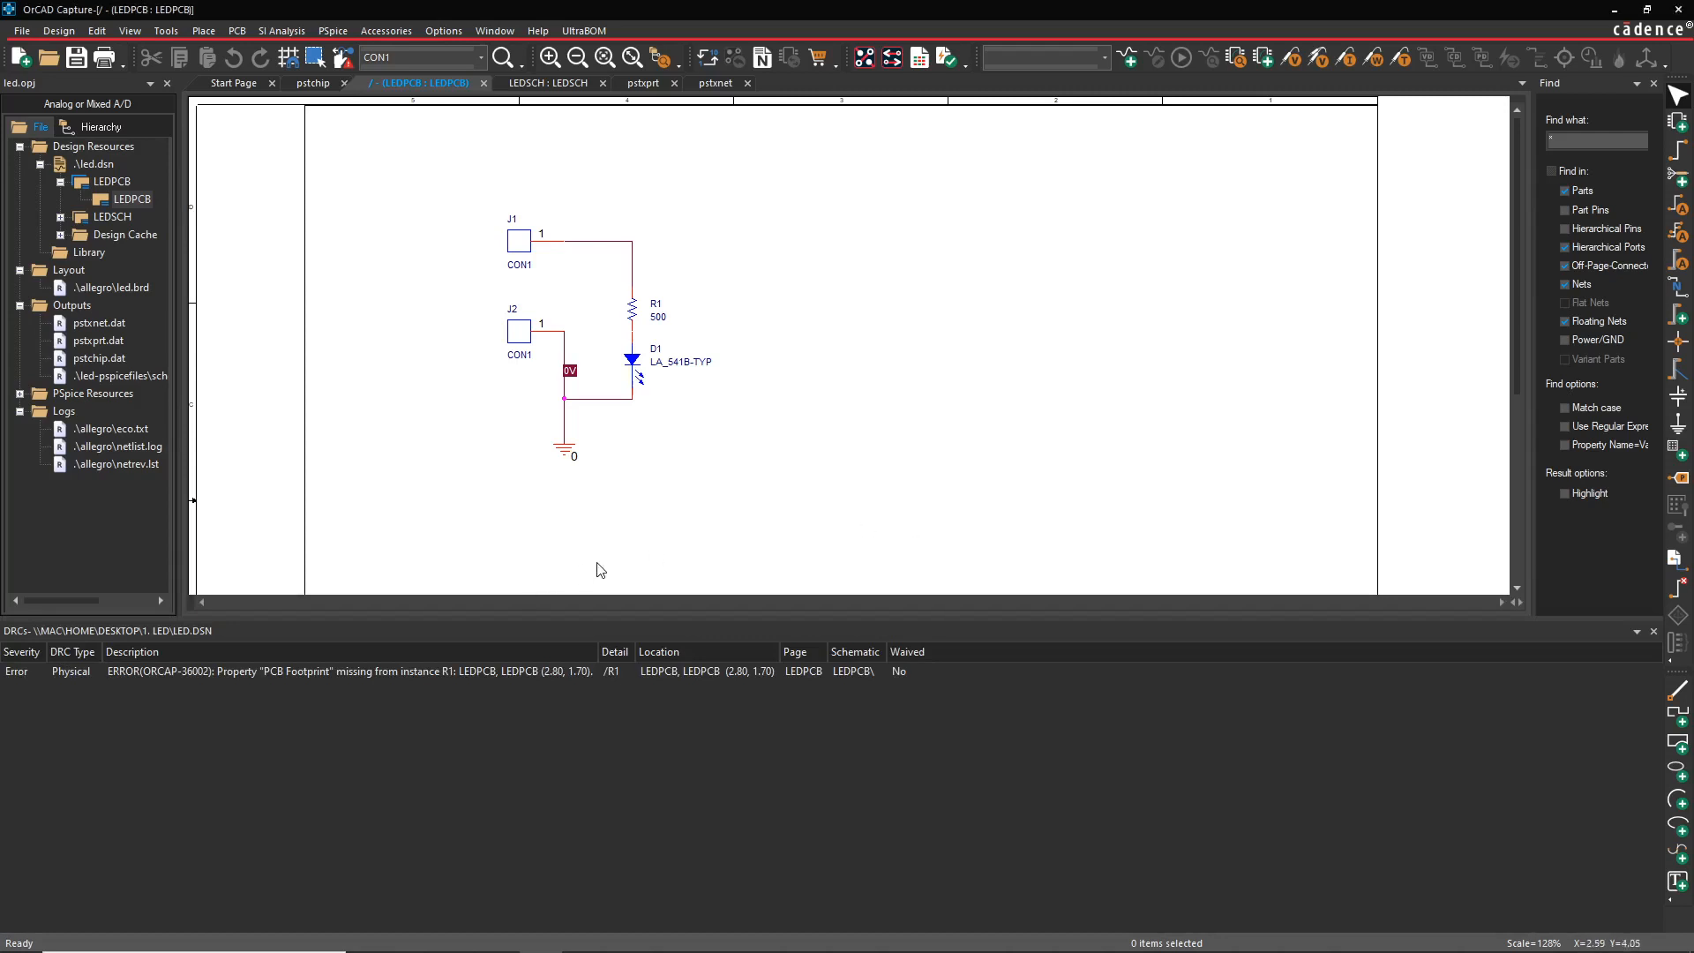
mouse_move(254, 683)
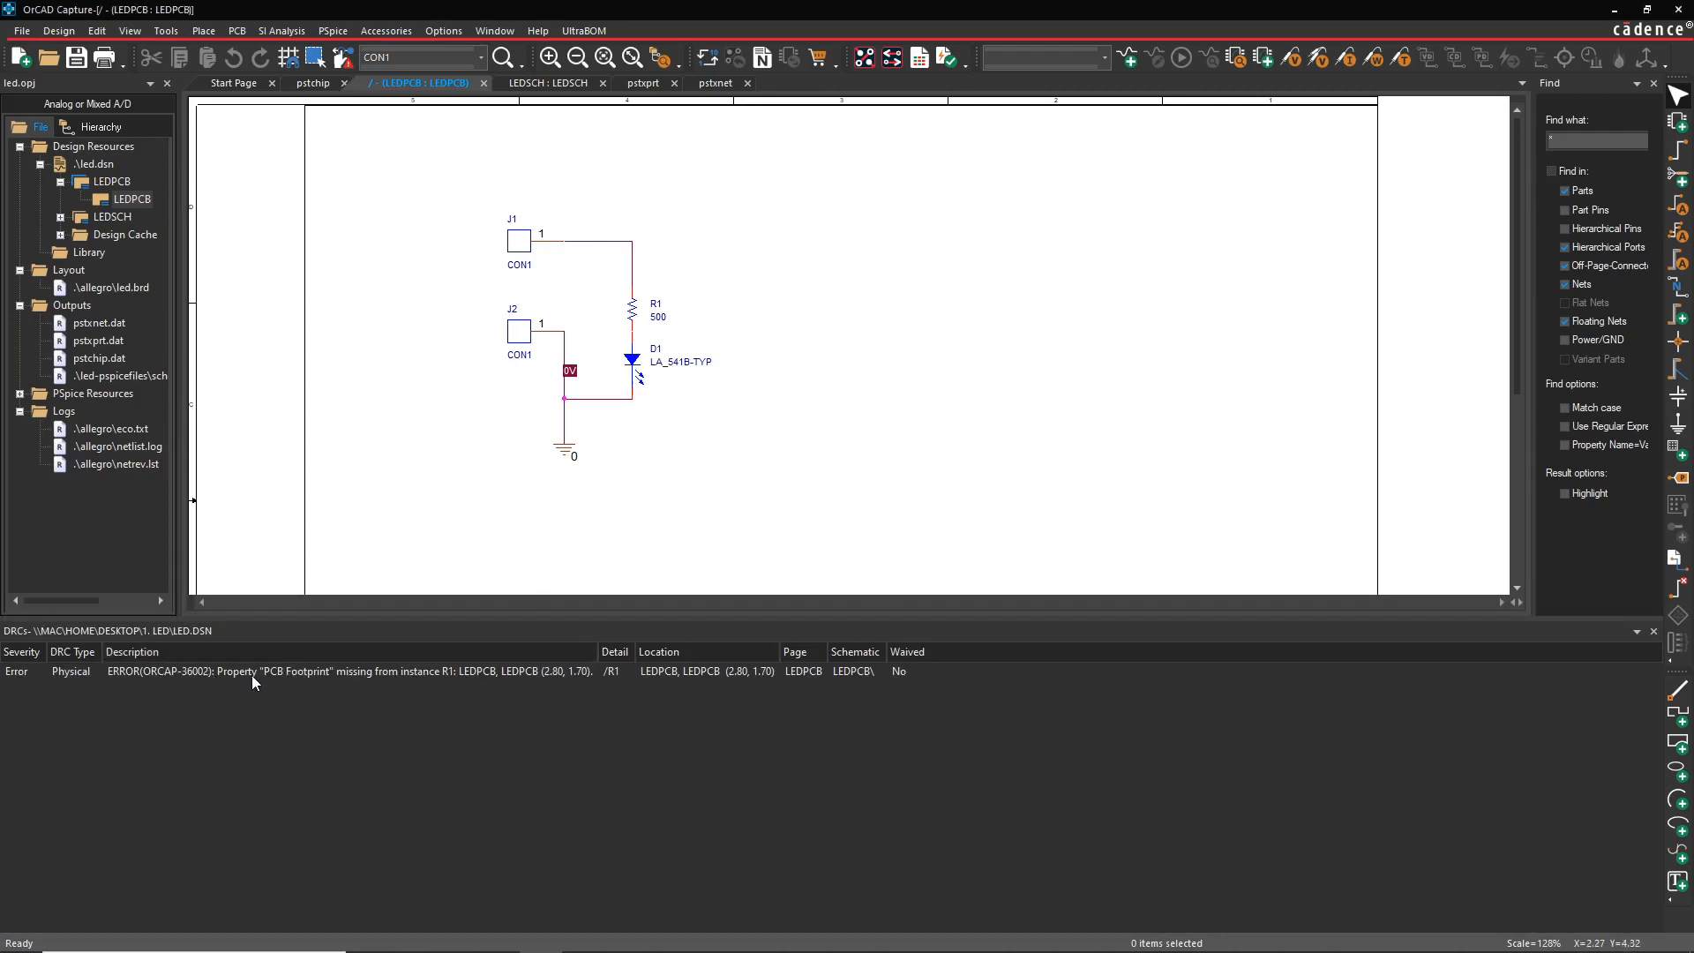
mouse_move(473, 678)
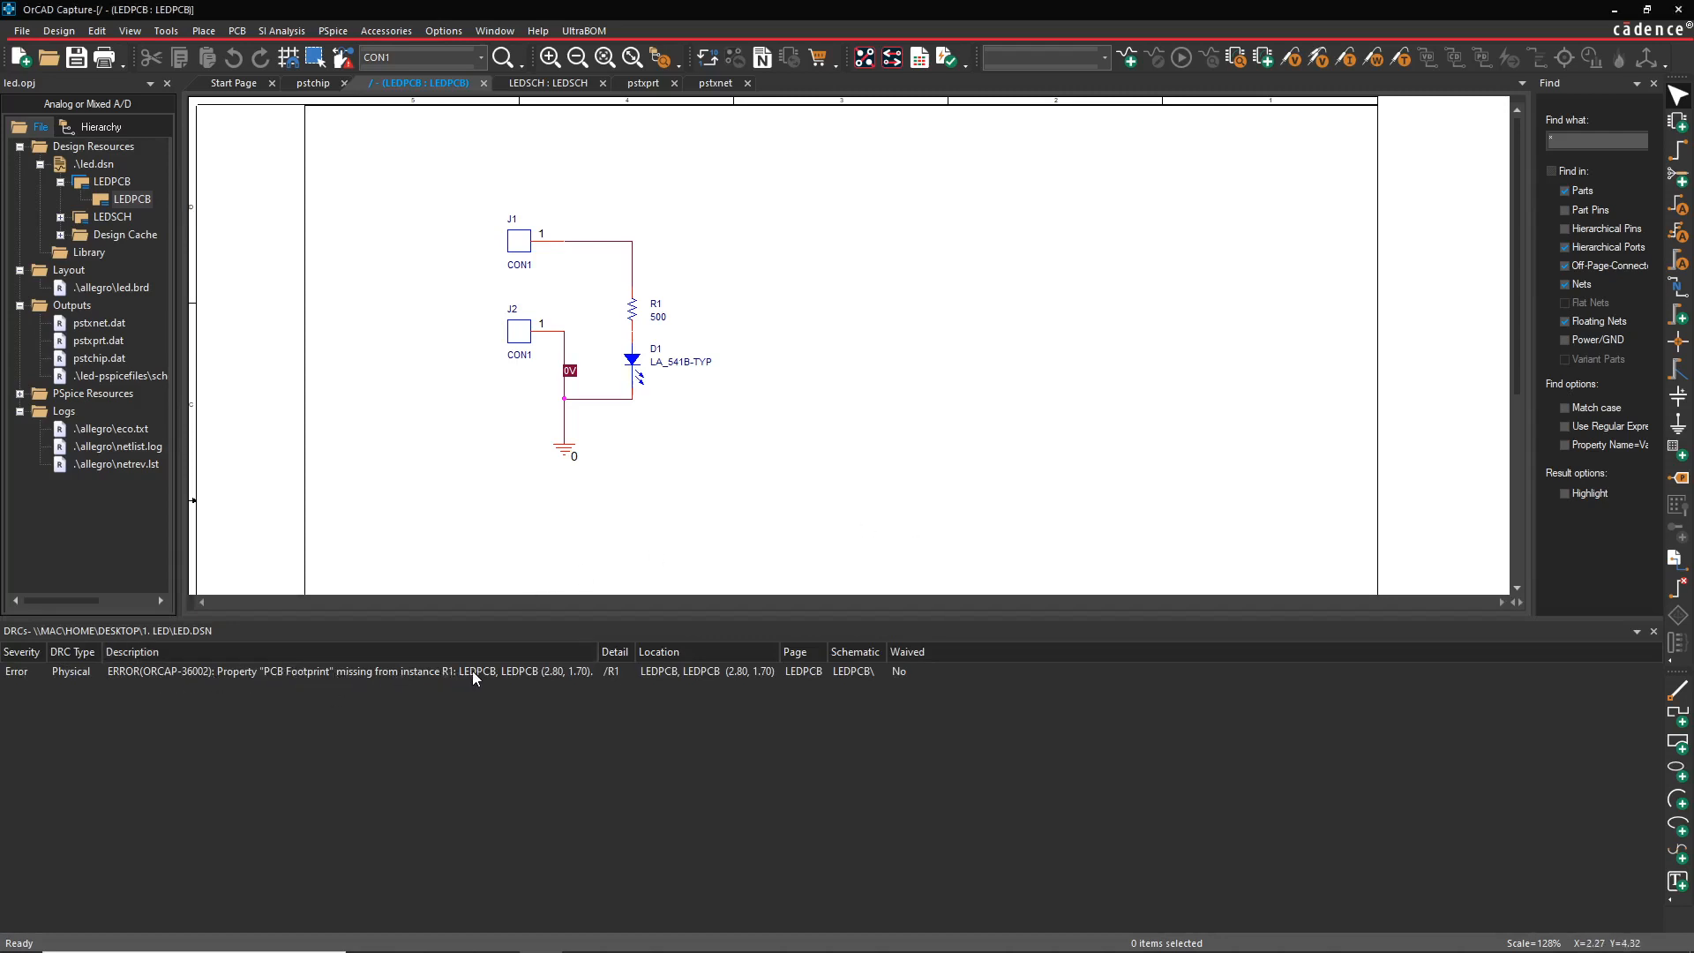
mouse_move(632, 678)
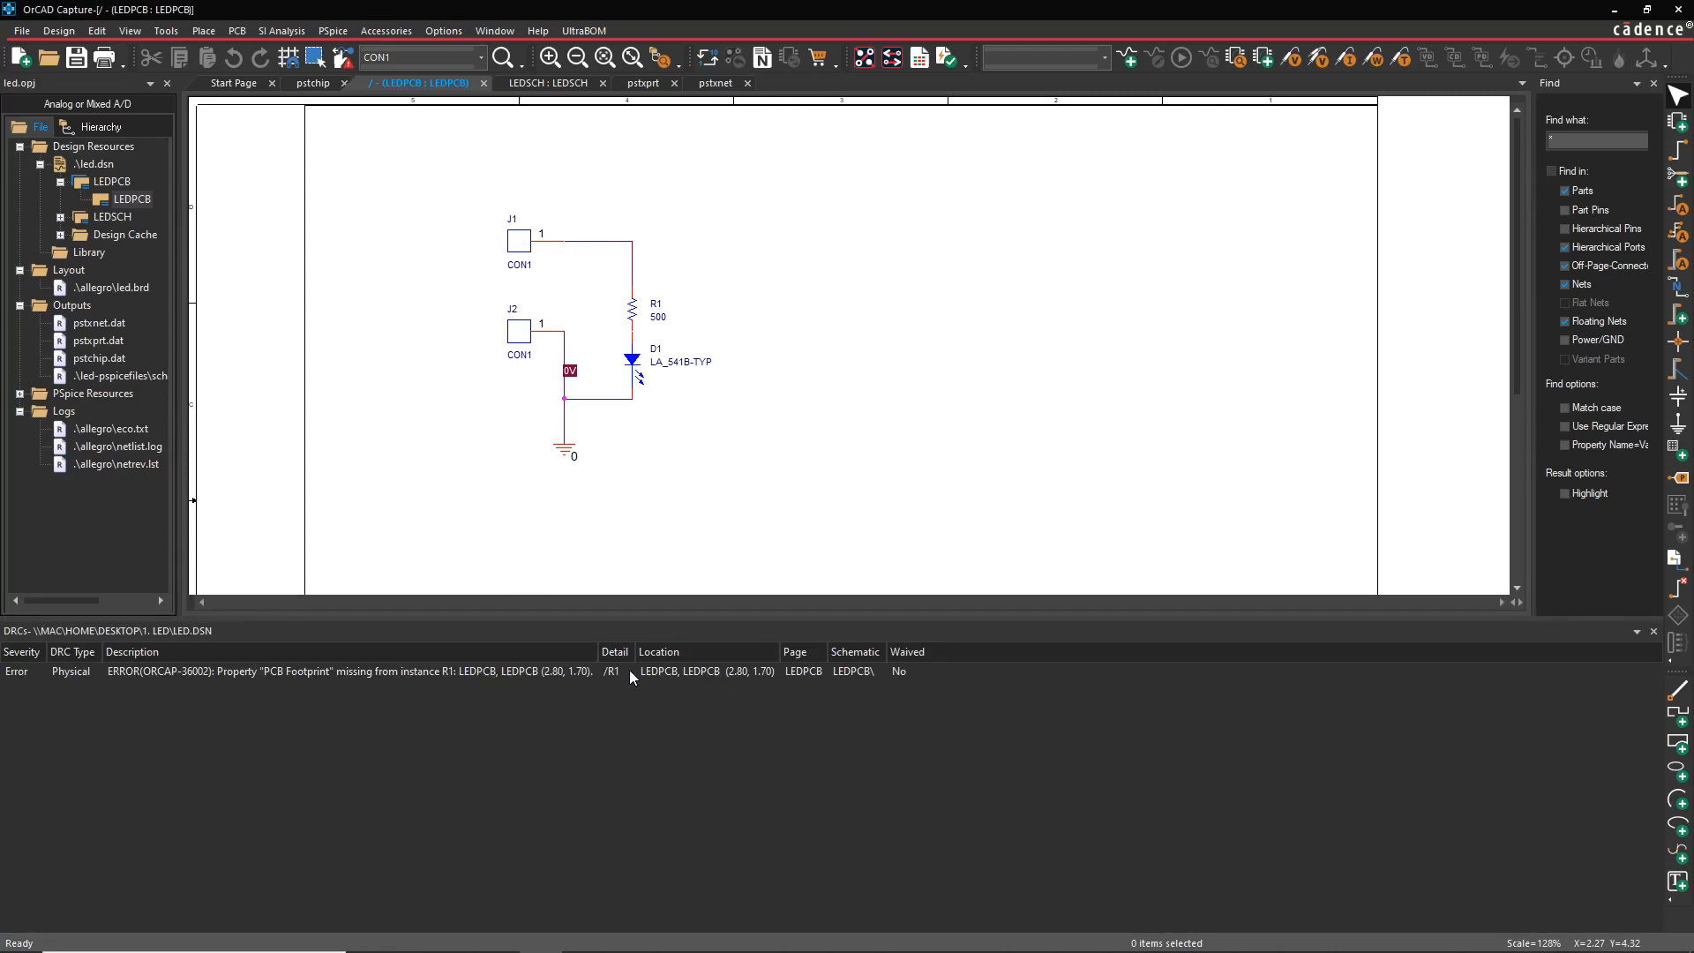
mouse_move(937, 312)
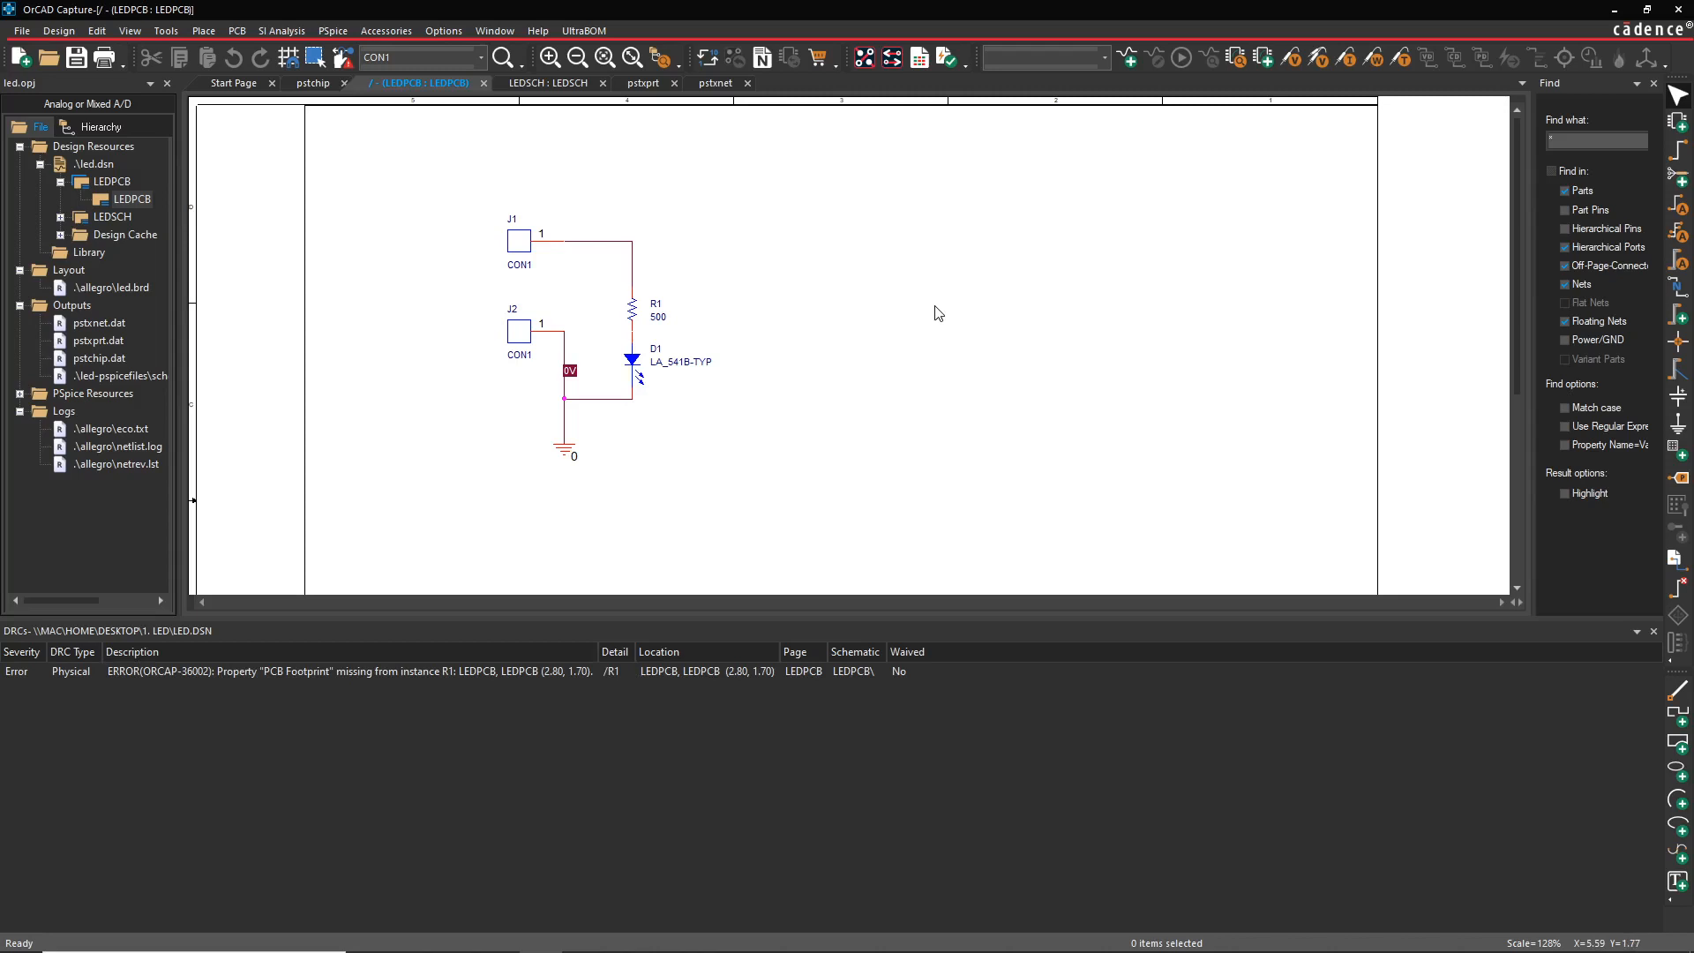
mouse_move(470, 349)
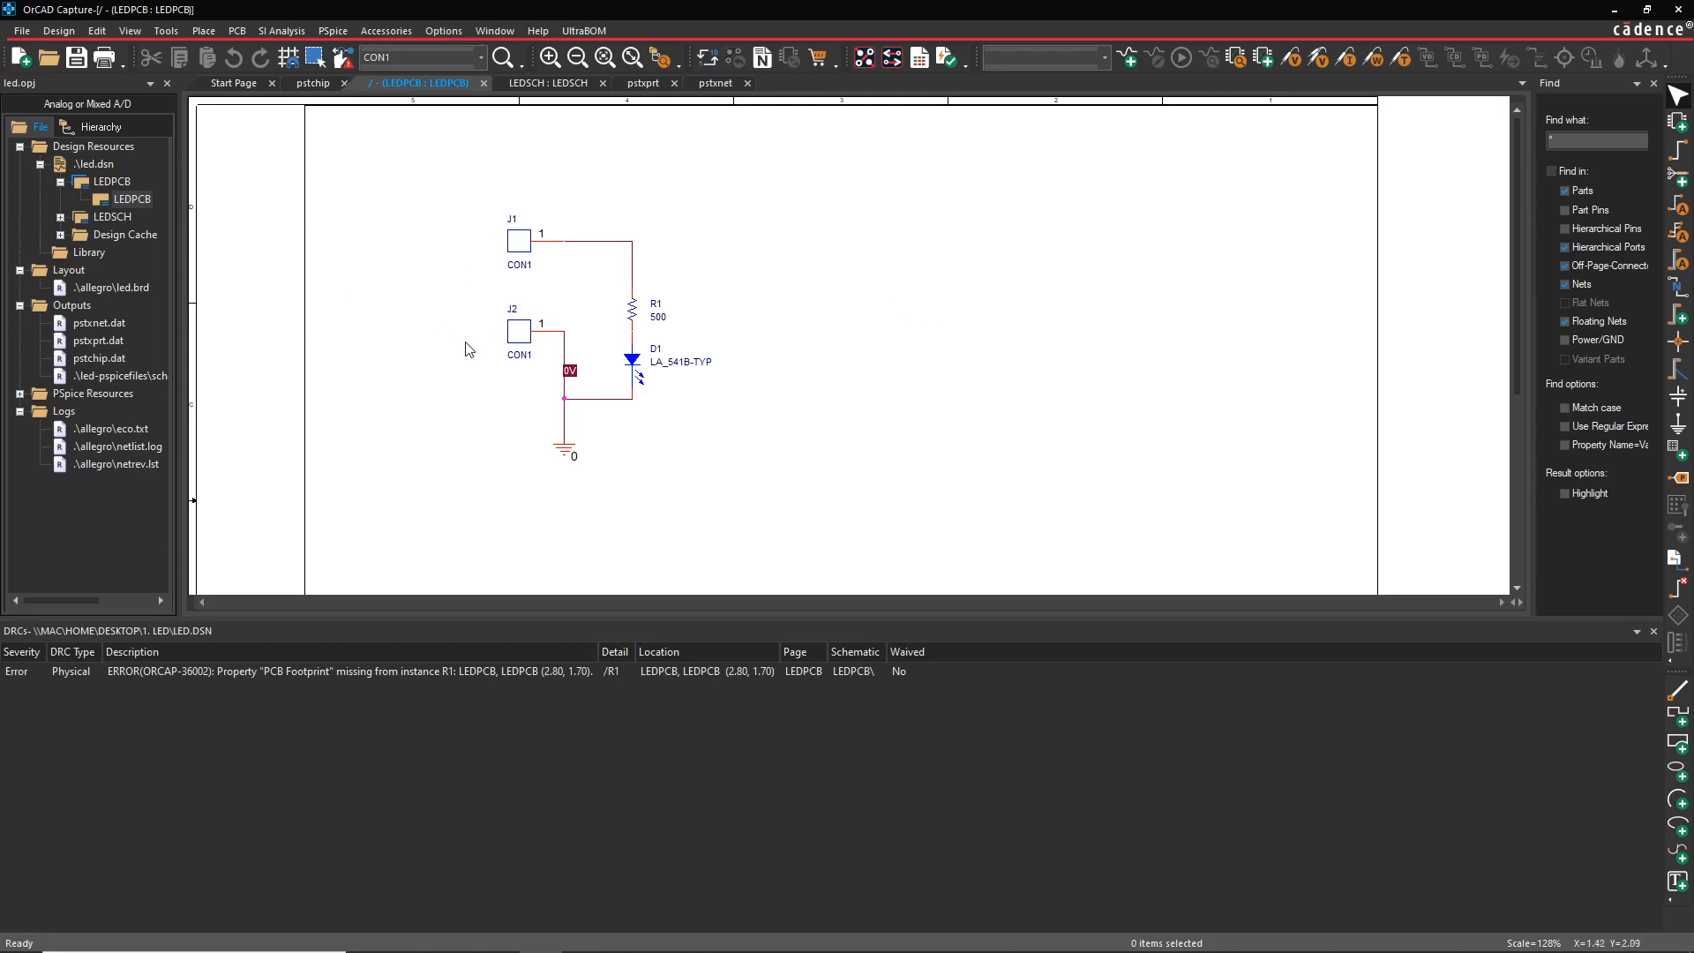
- Set connector J1's colour to green in its property sheet
click(519, 330)
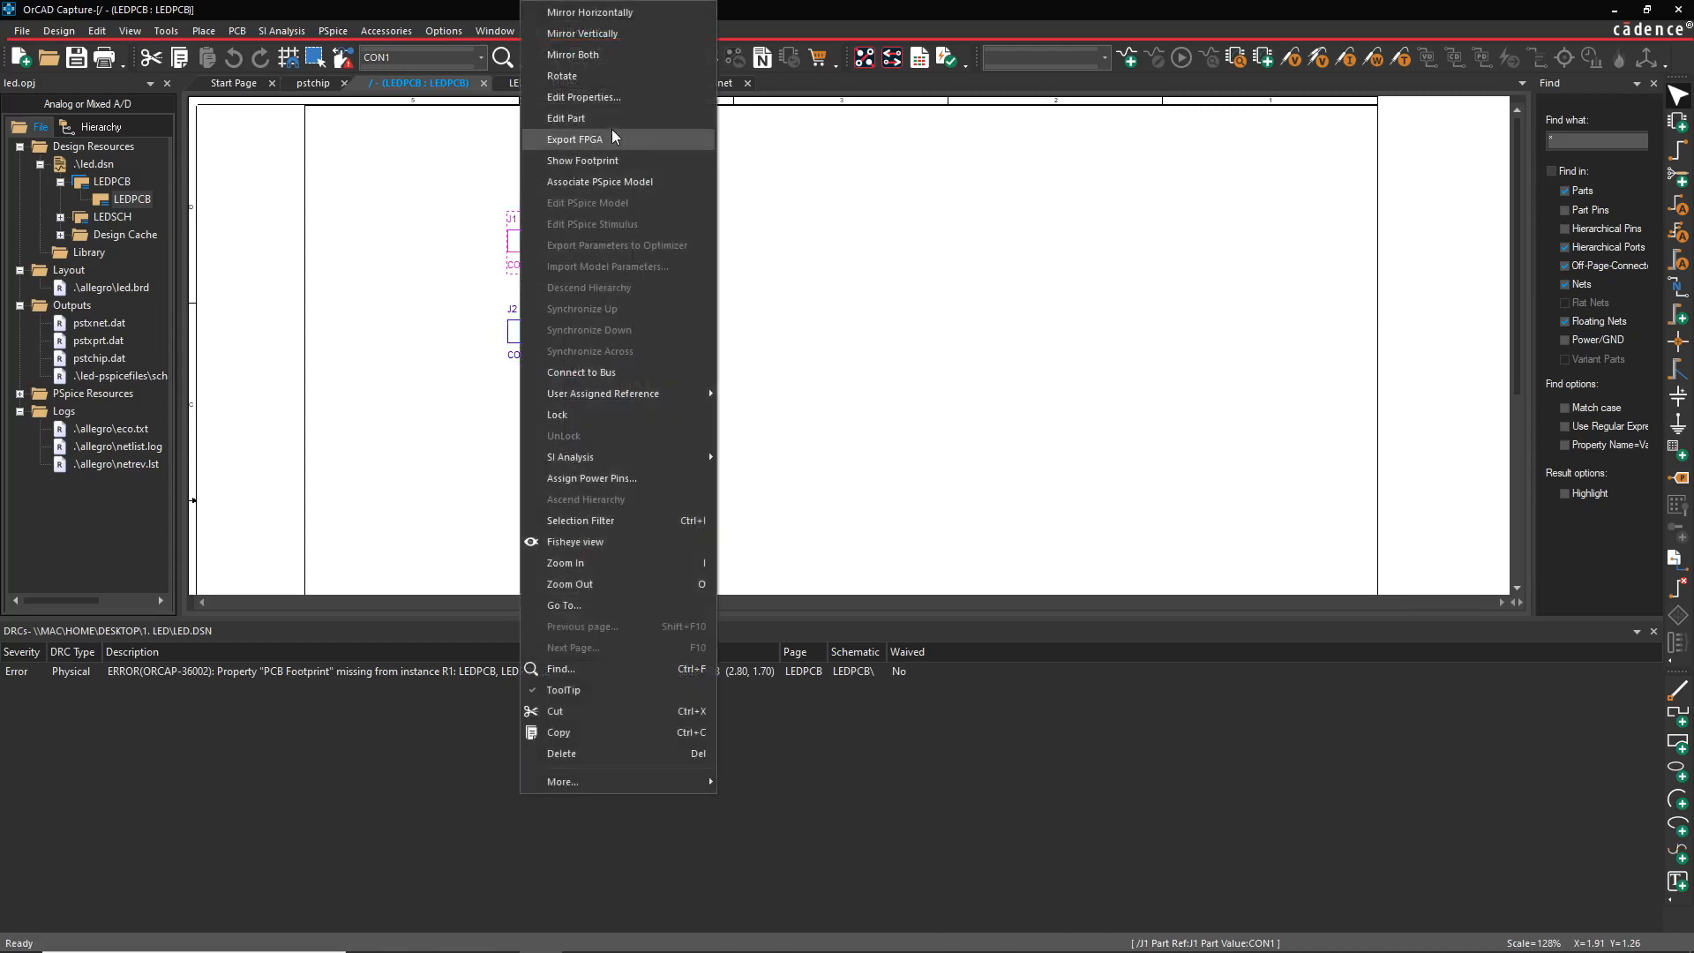
mouse_move(616, 97)
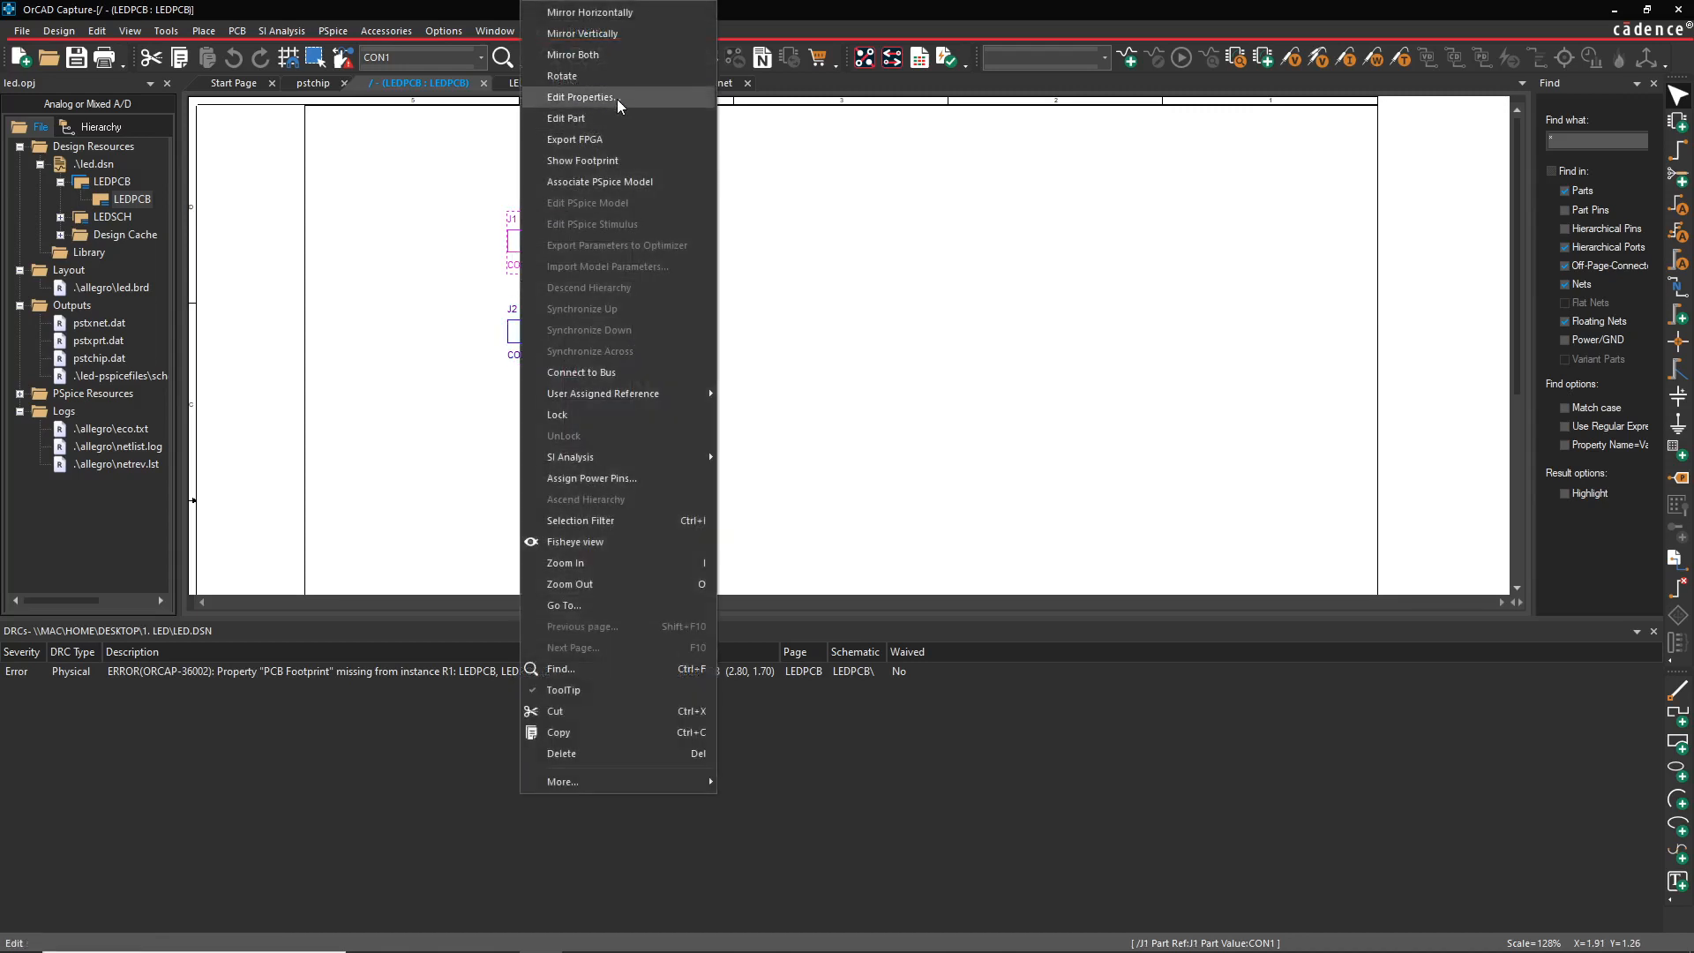
click(581, 97)
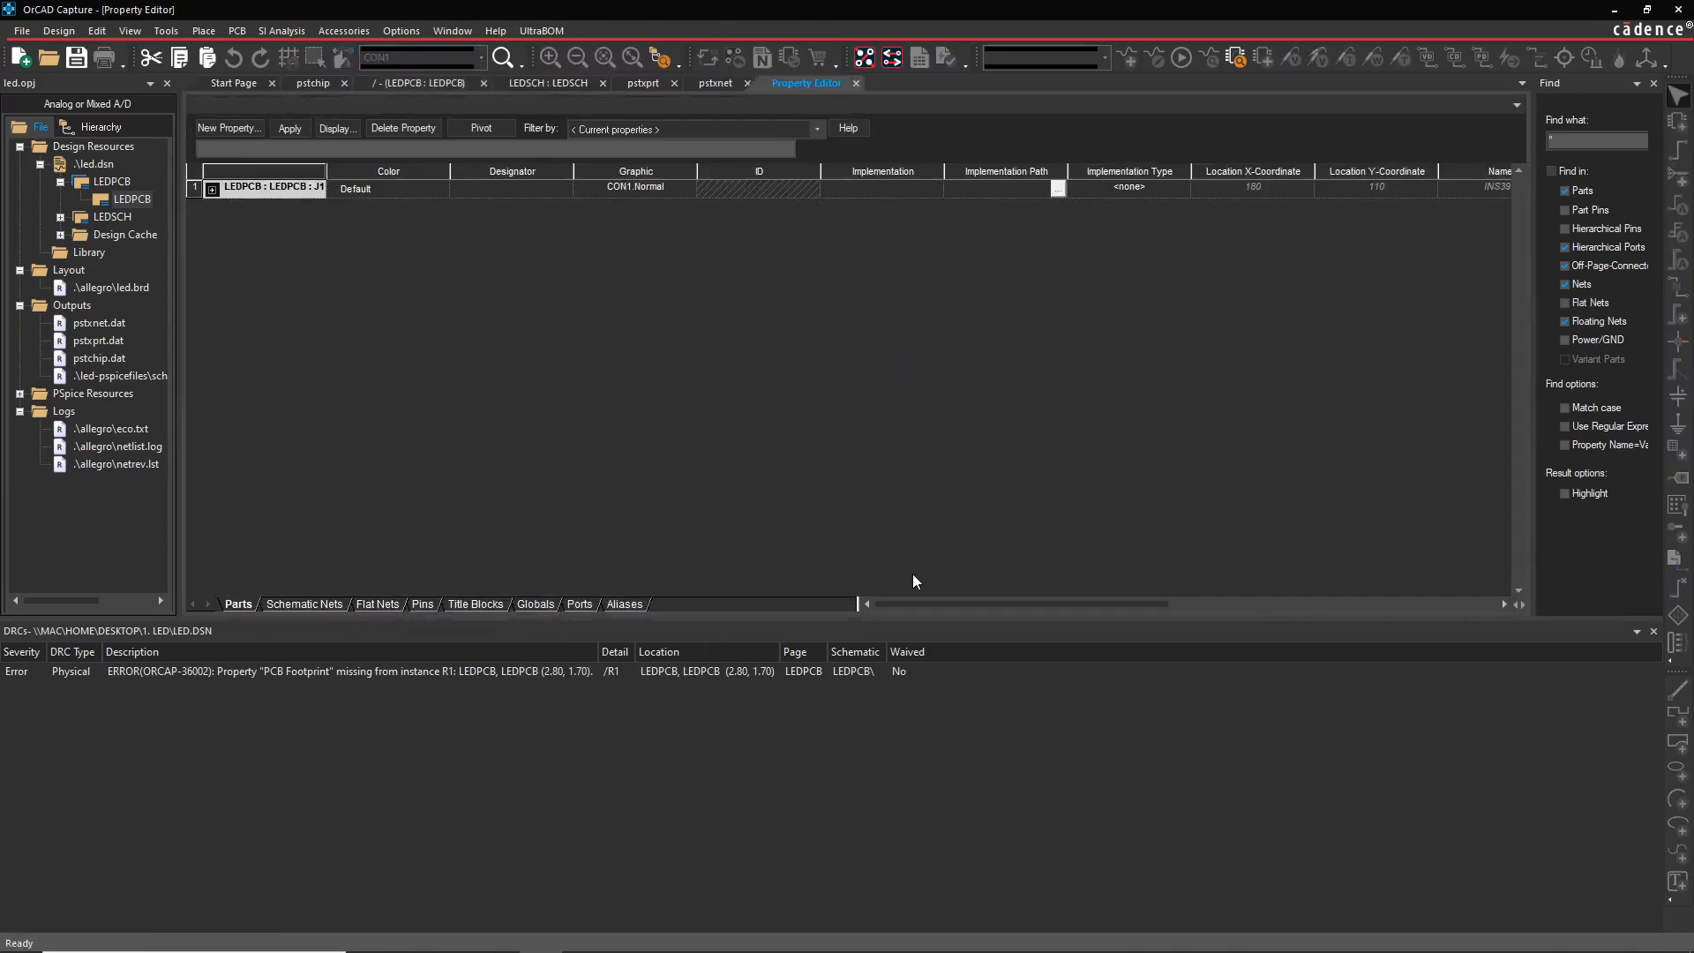
mouse_move(261, 589)
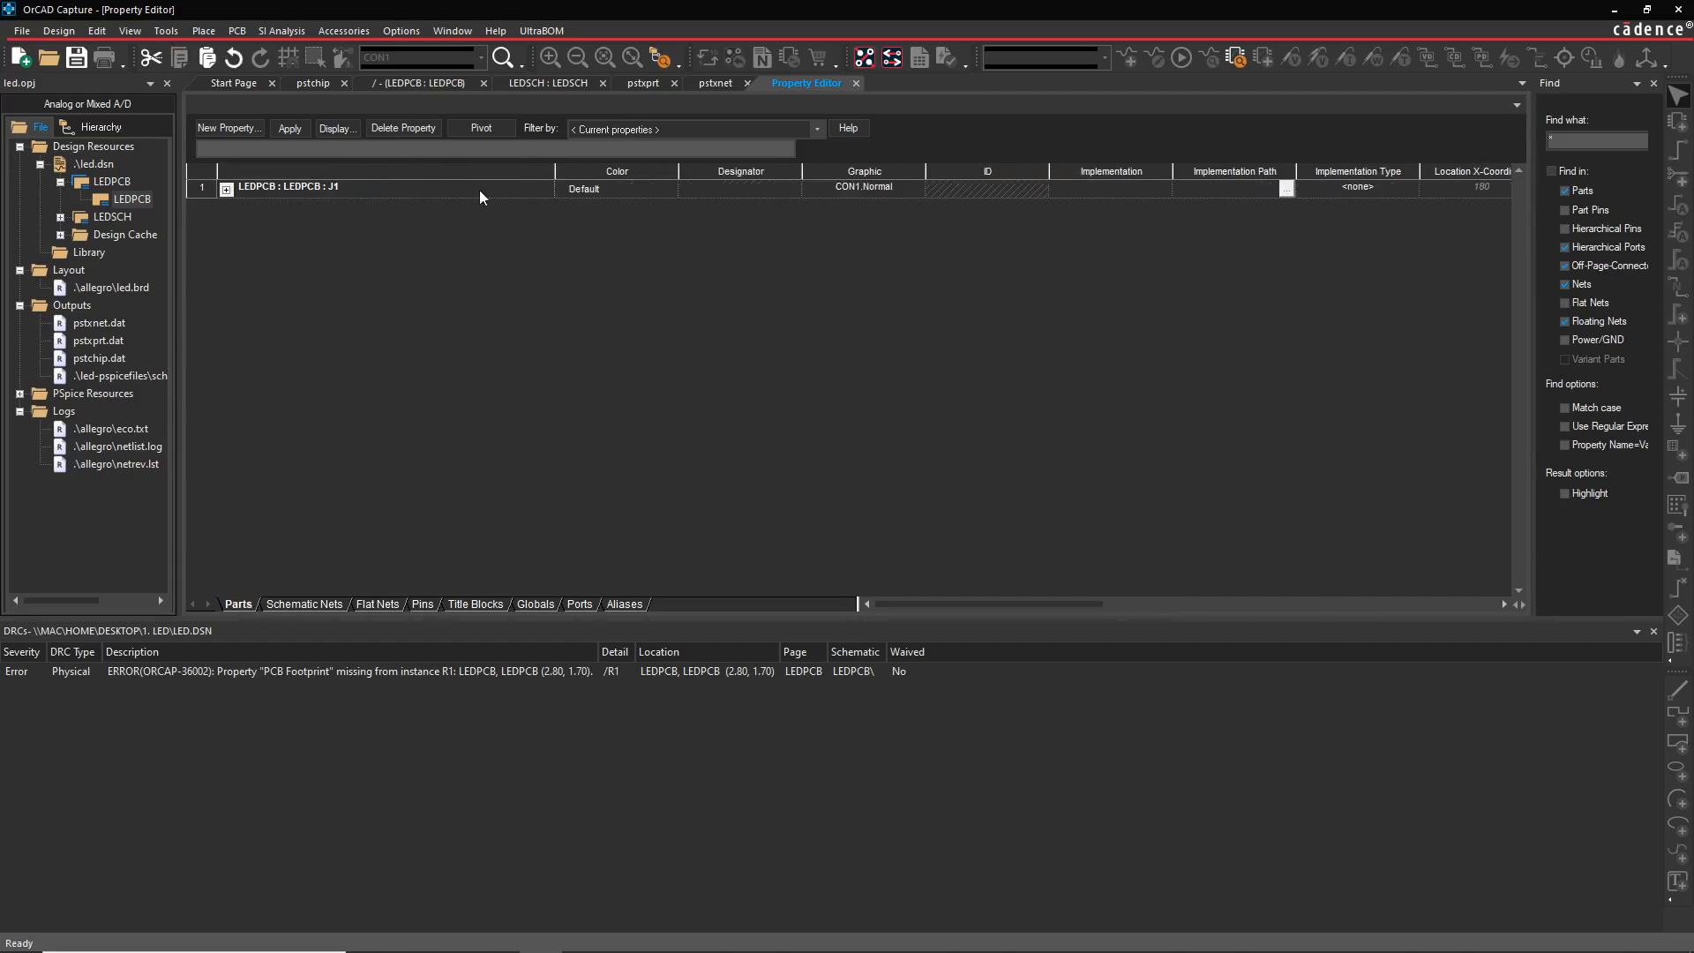
click(669, 189)
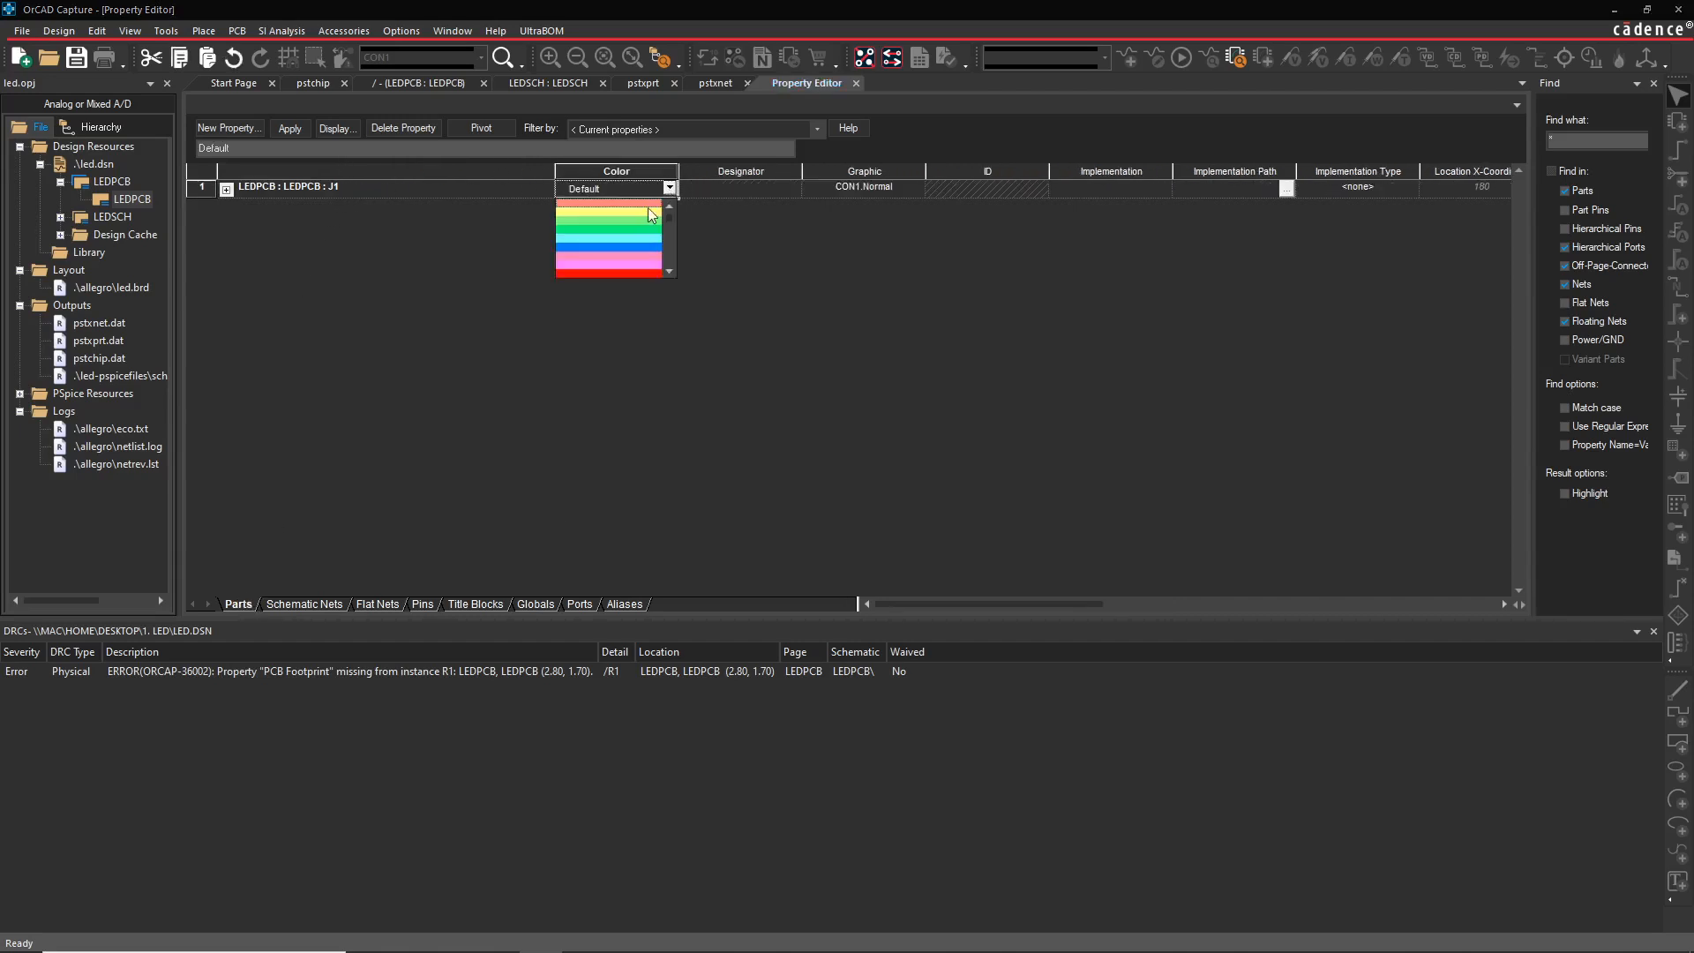
click(608, 229)
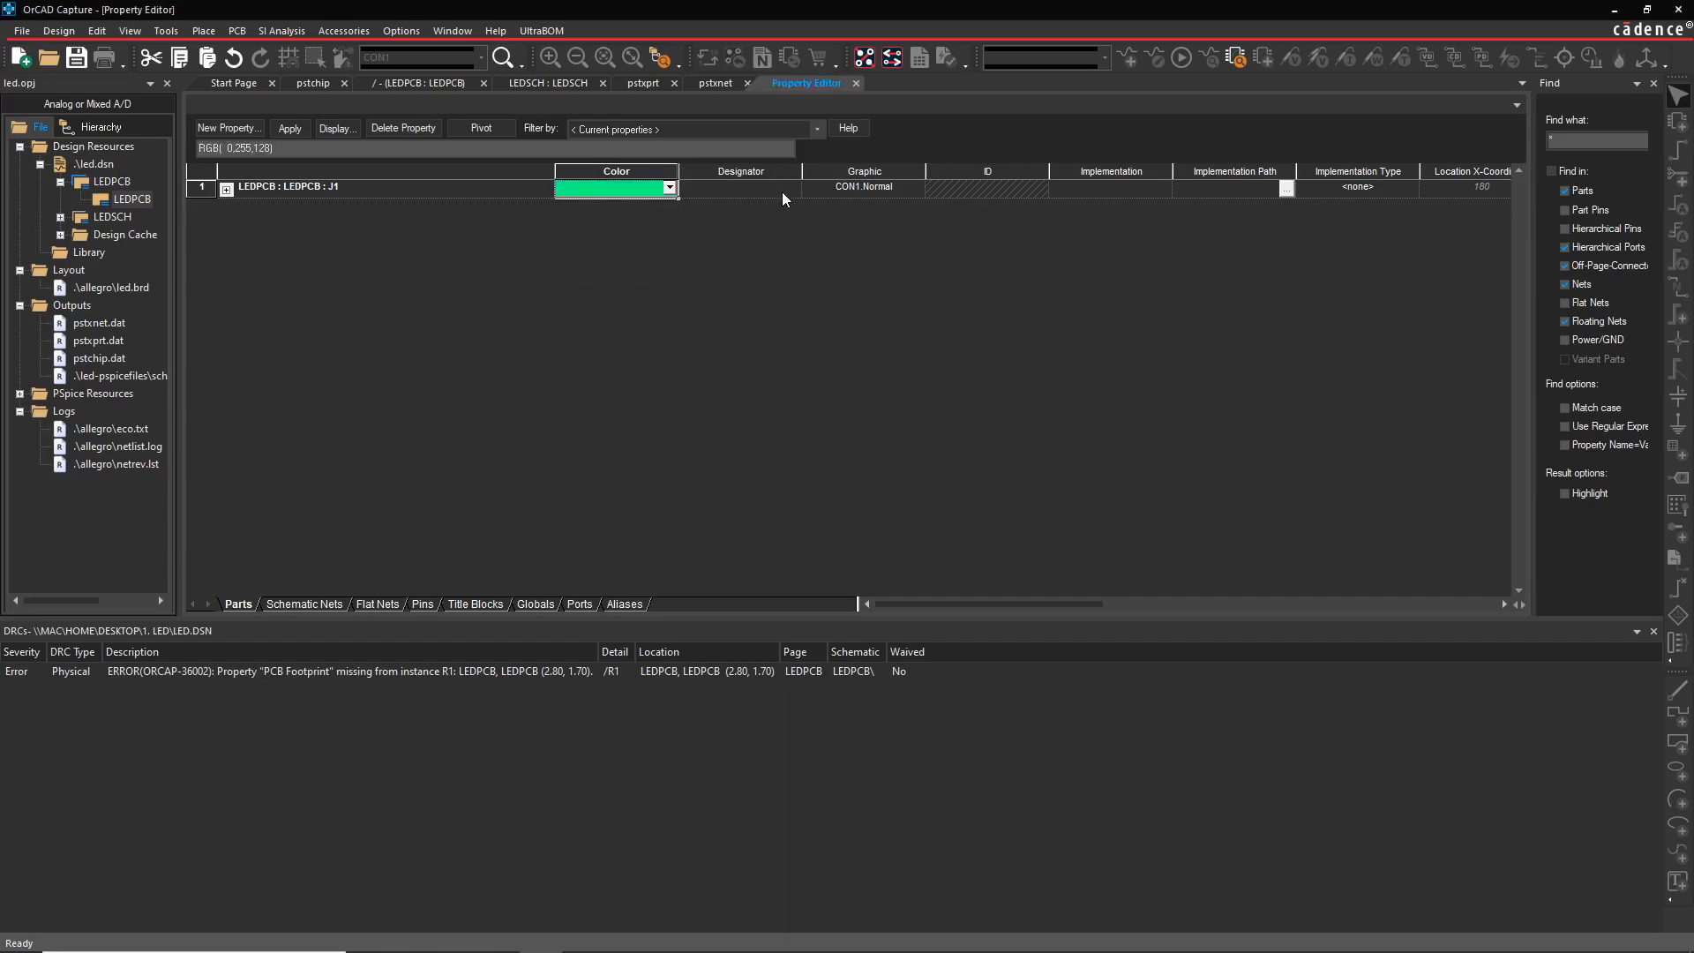
click(739, 187)
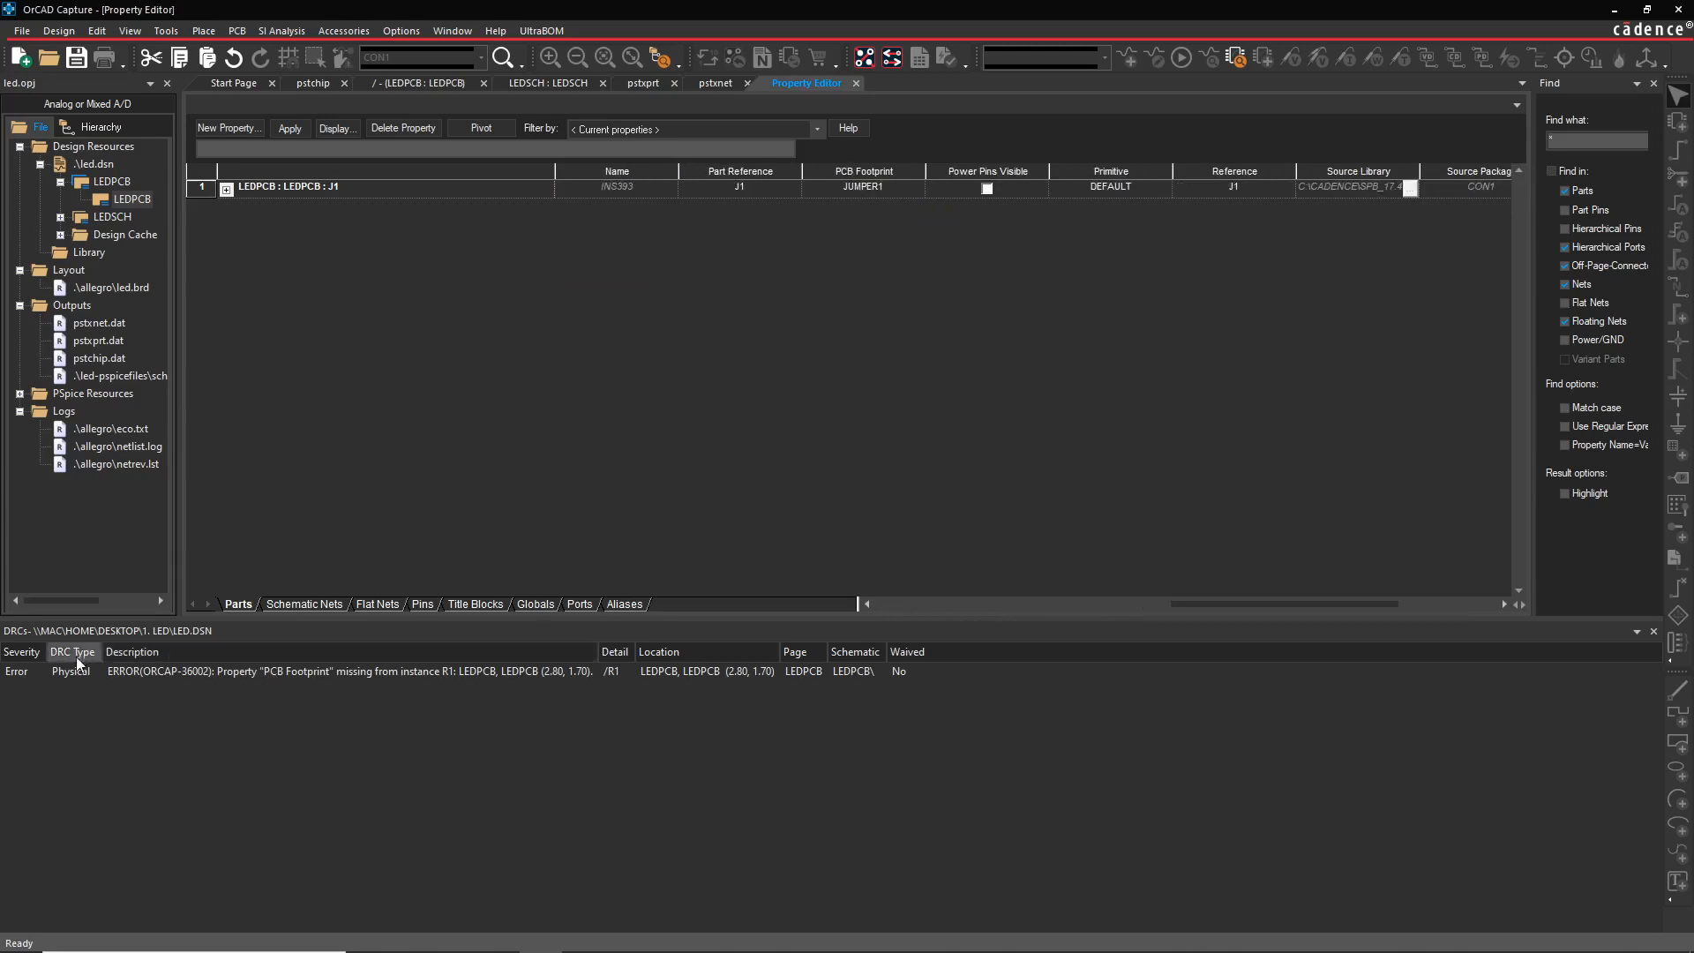
mouse_move(78, 672)
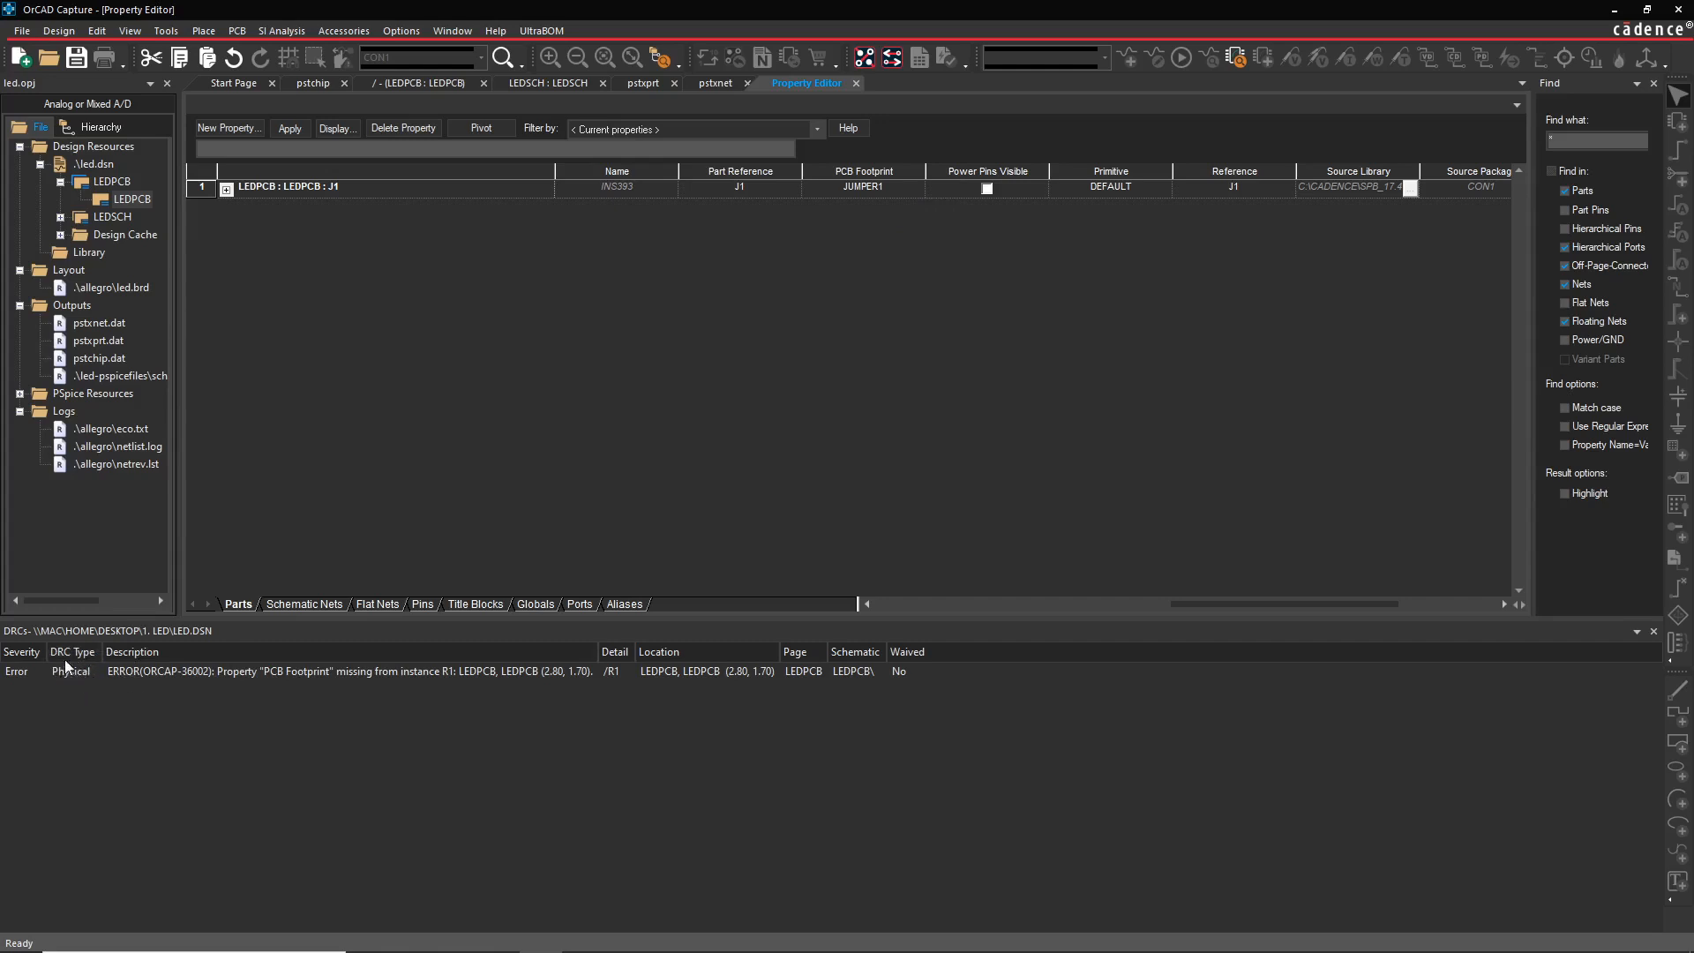
mouse_move(138, 674)
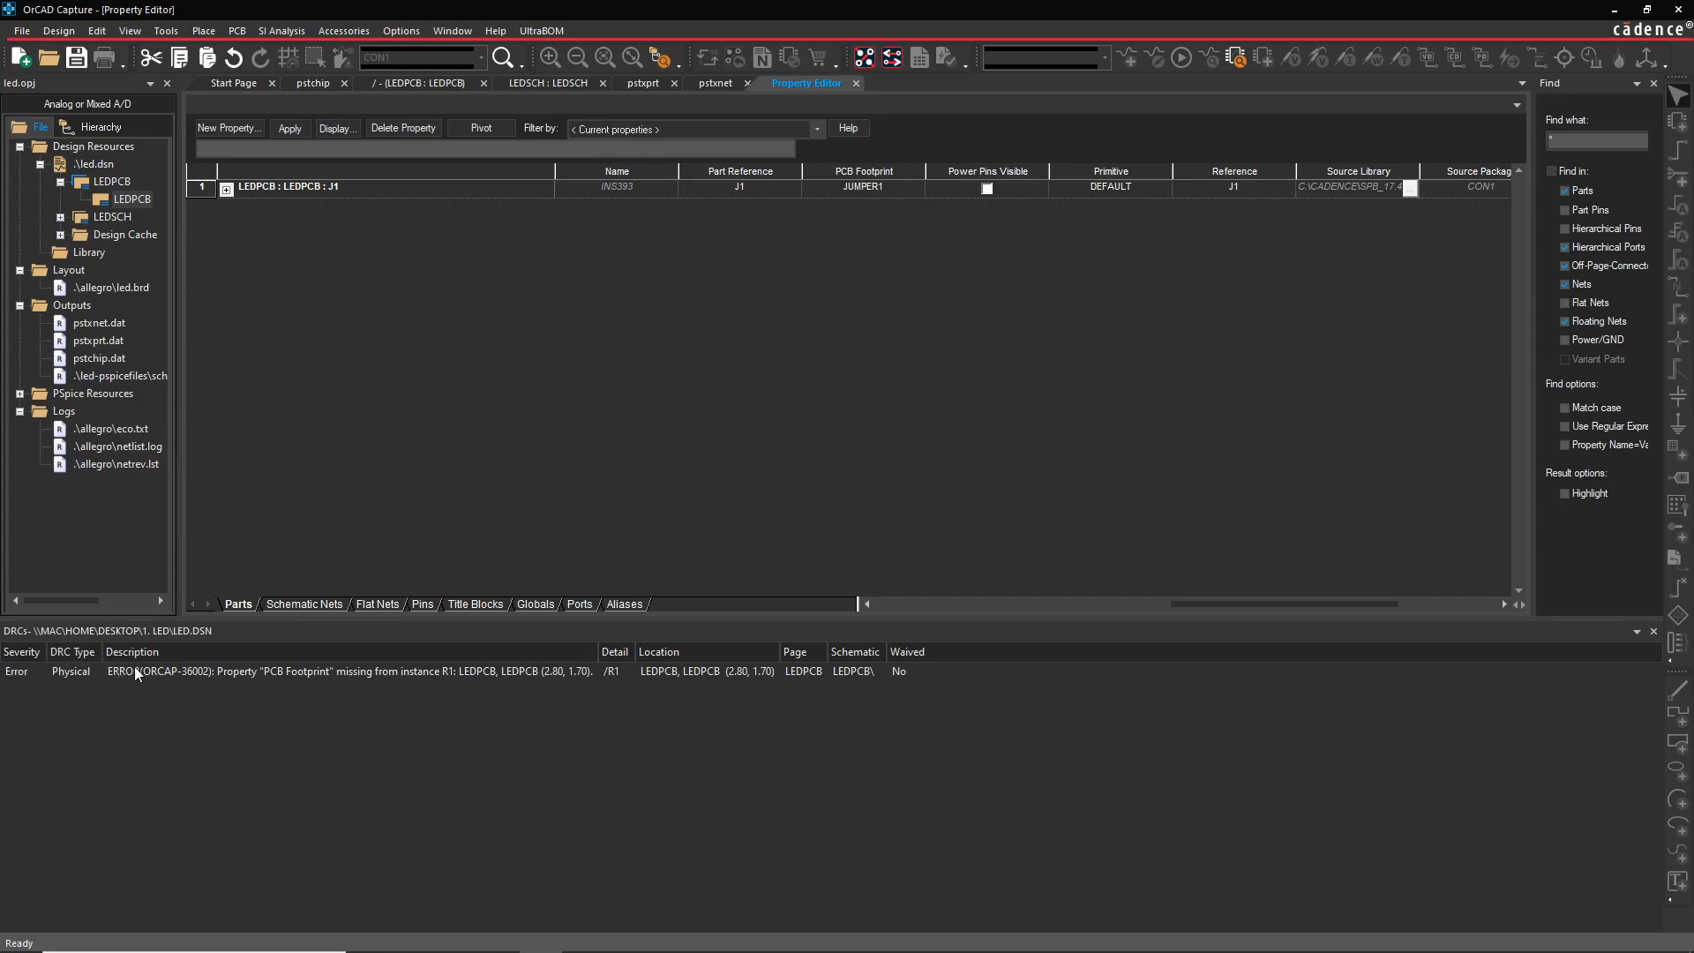
mouse_move(189, 678)
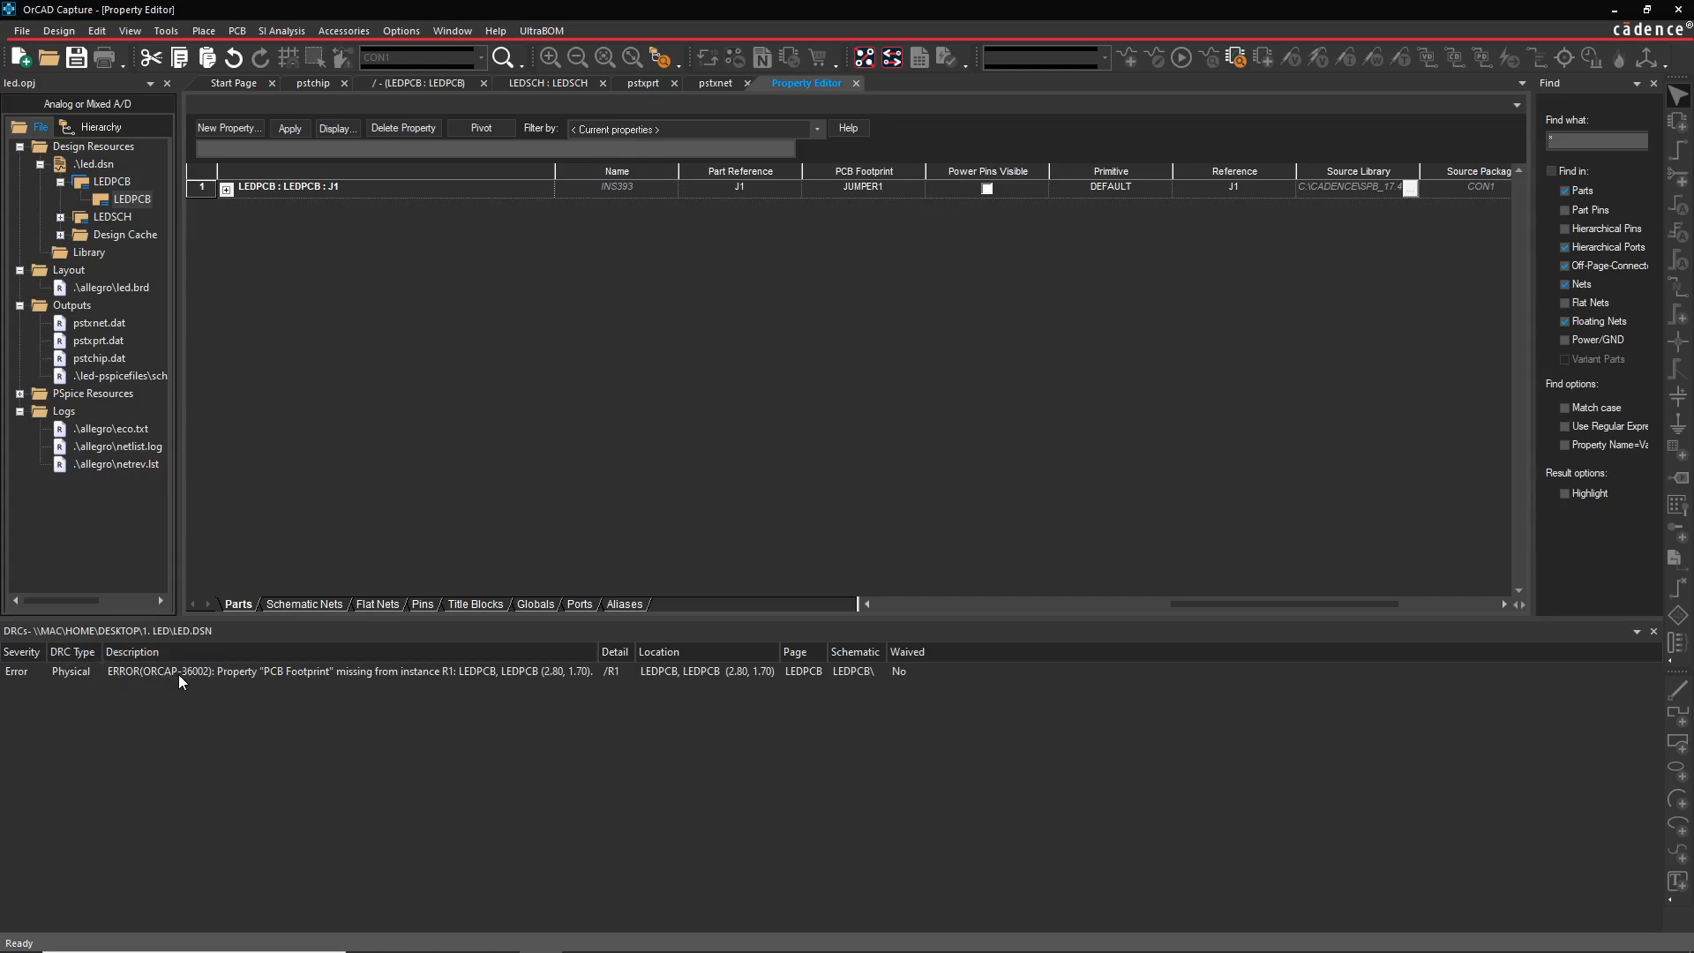
mouse_move(204, 678)
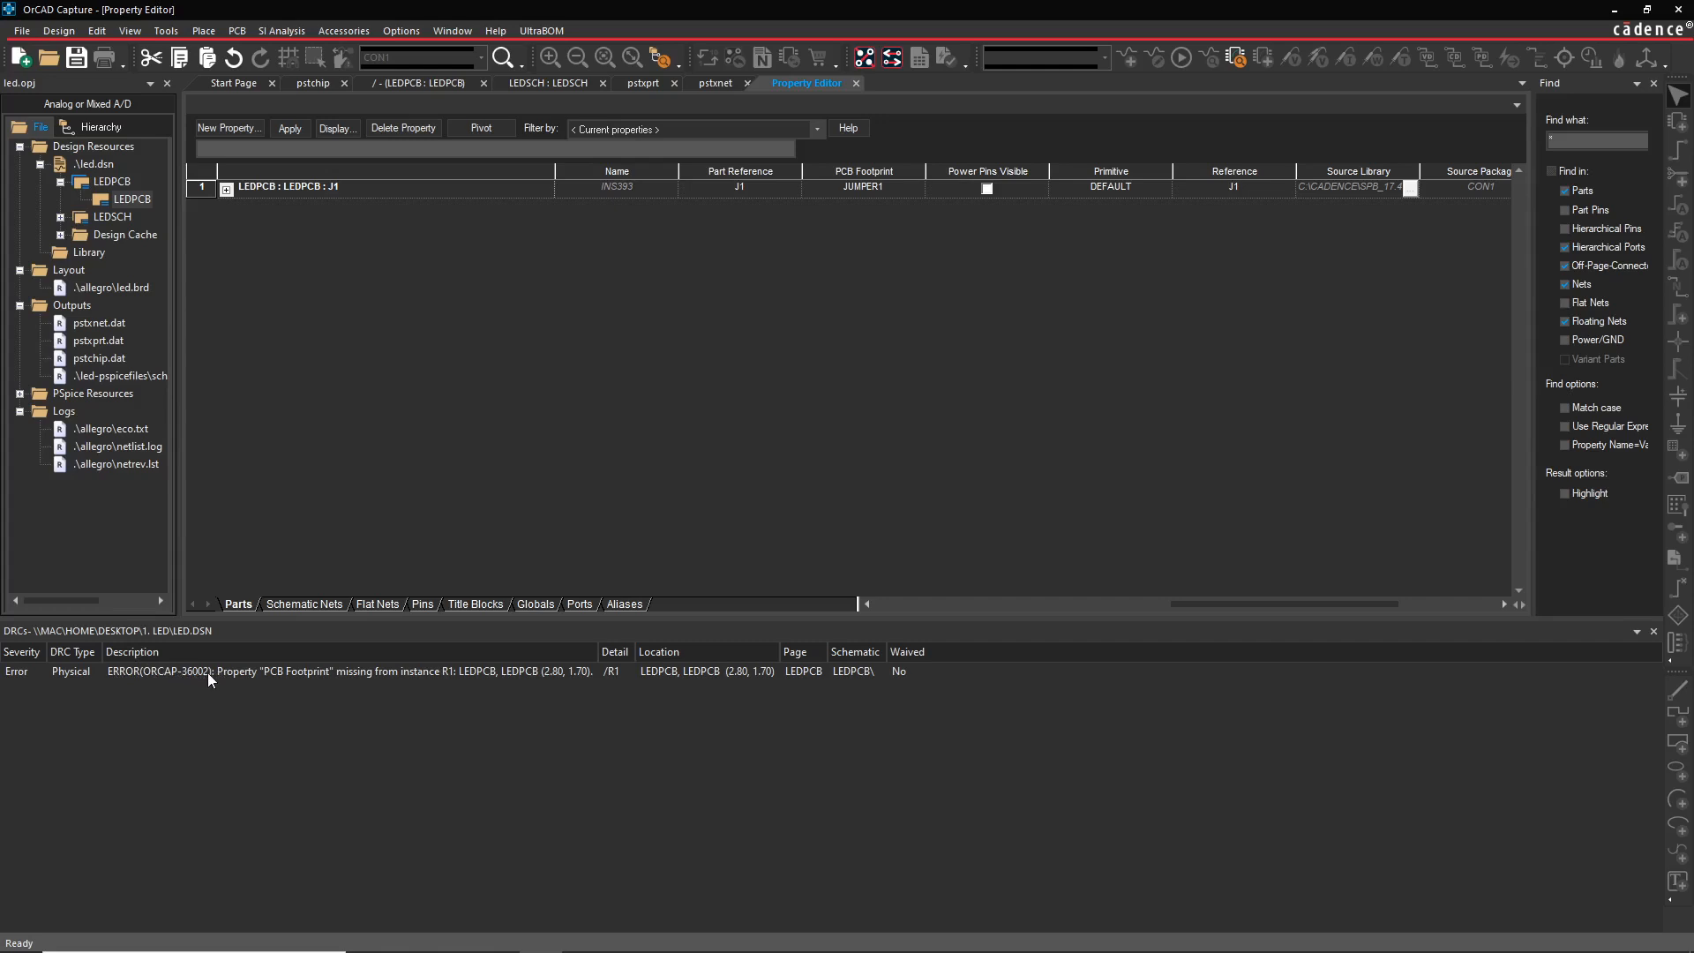
mouse_move(300, 695)
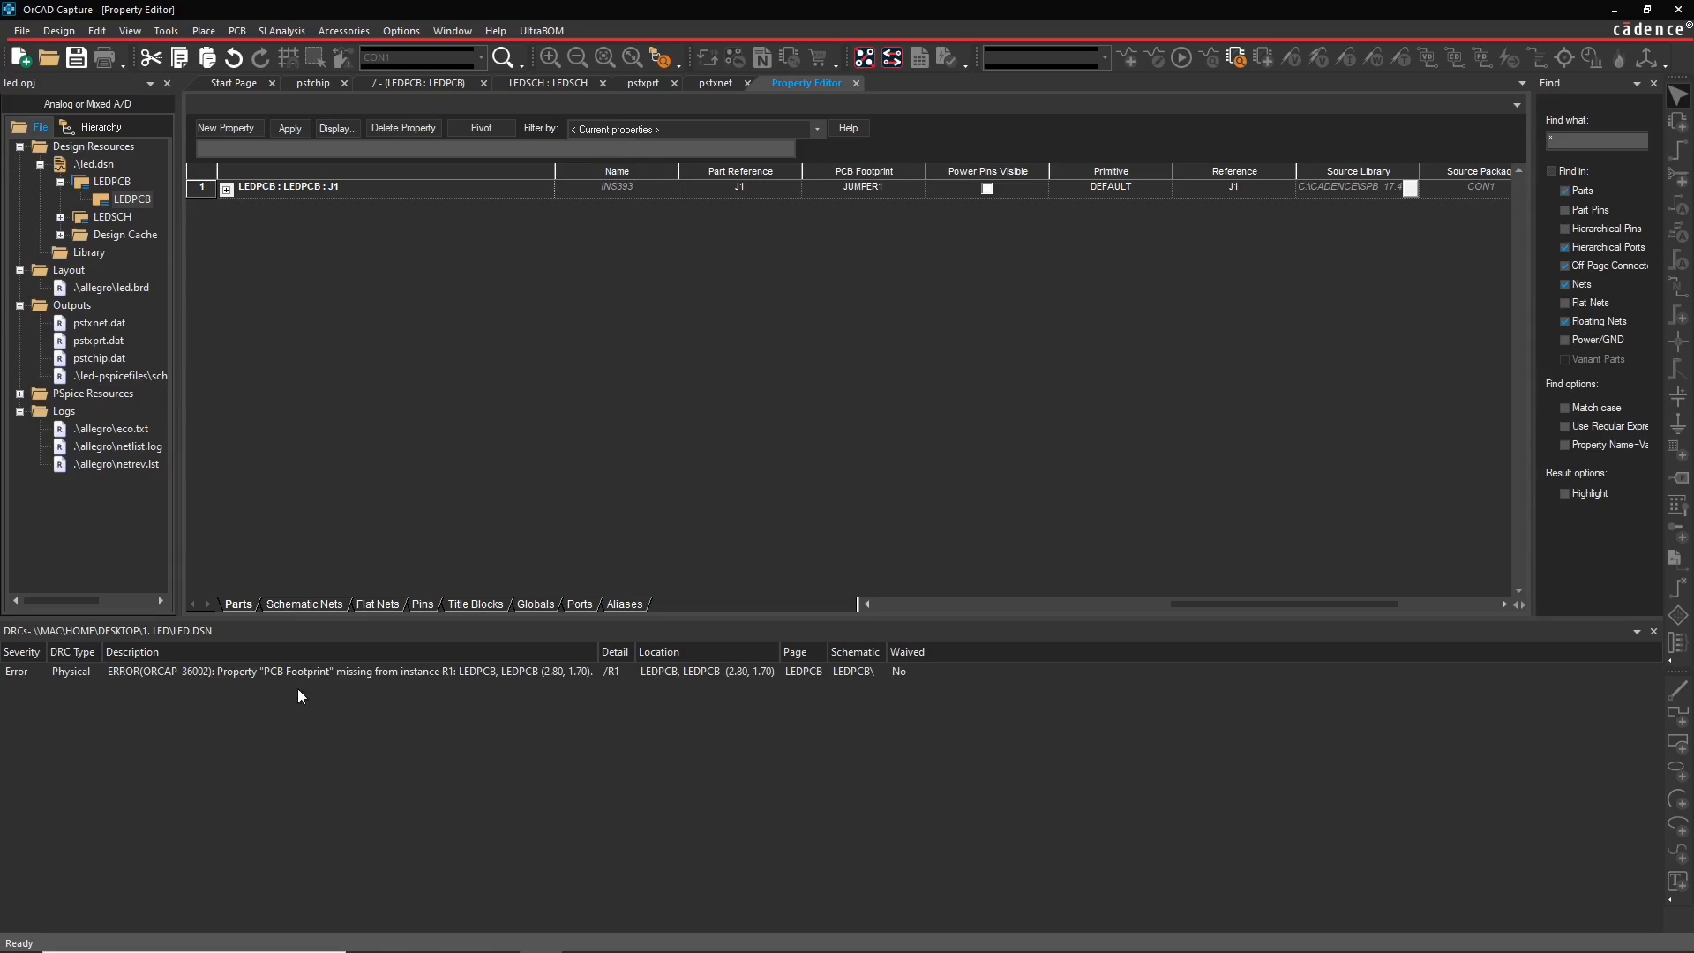
mouse_move(473, 686)
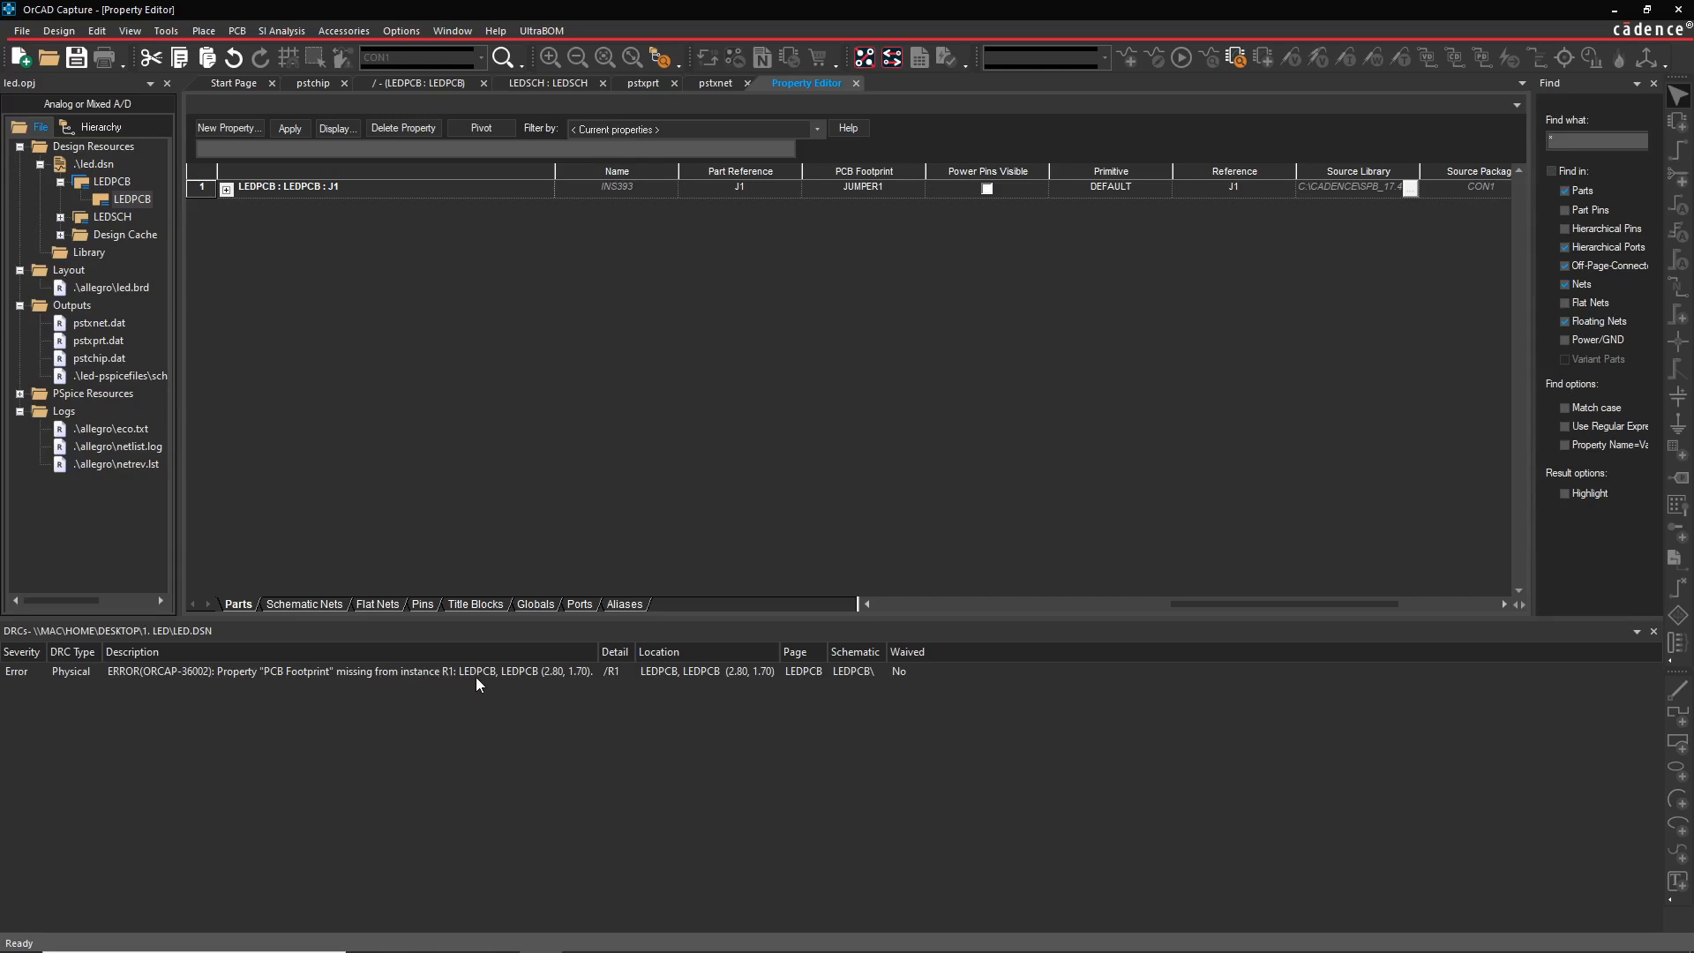
mouse_move(589, 699)
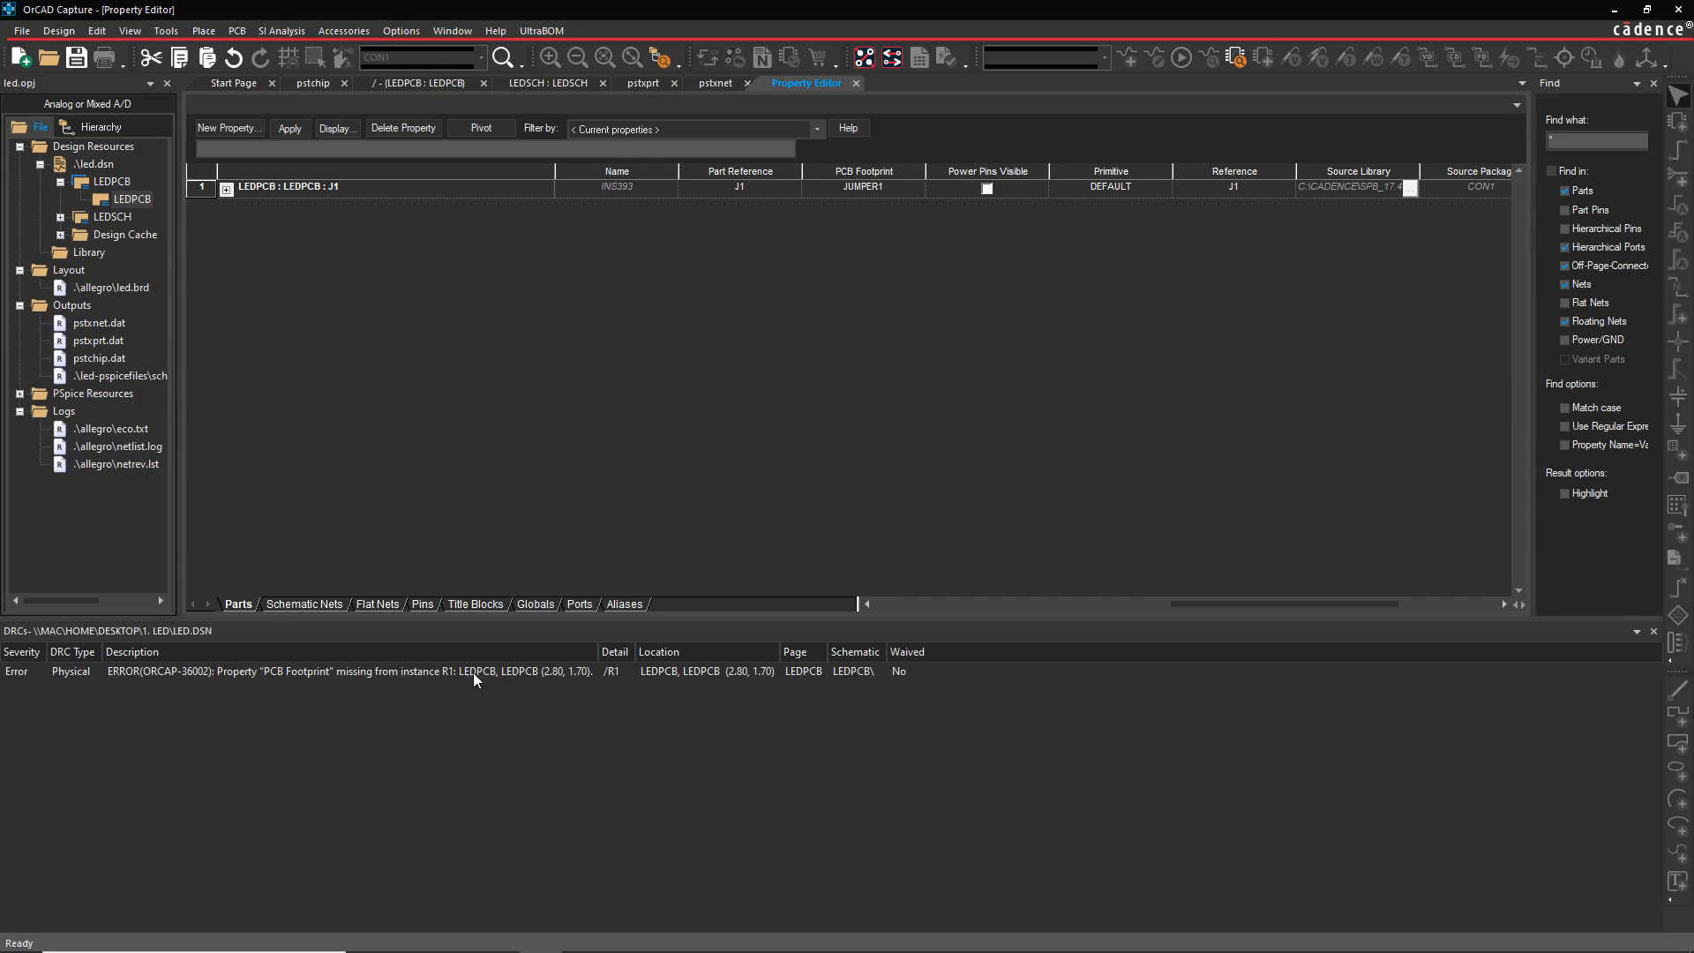
mouse_move(362, 177)
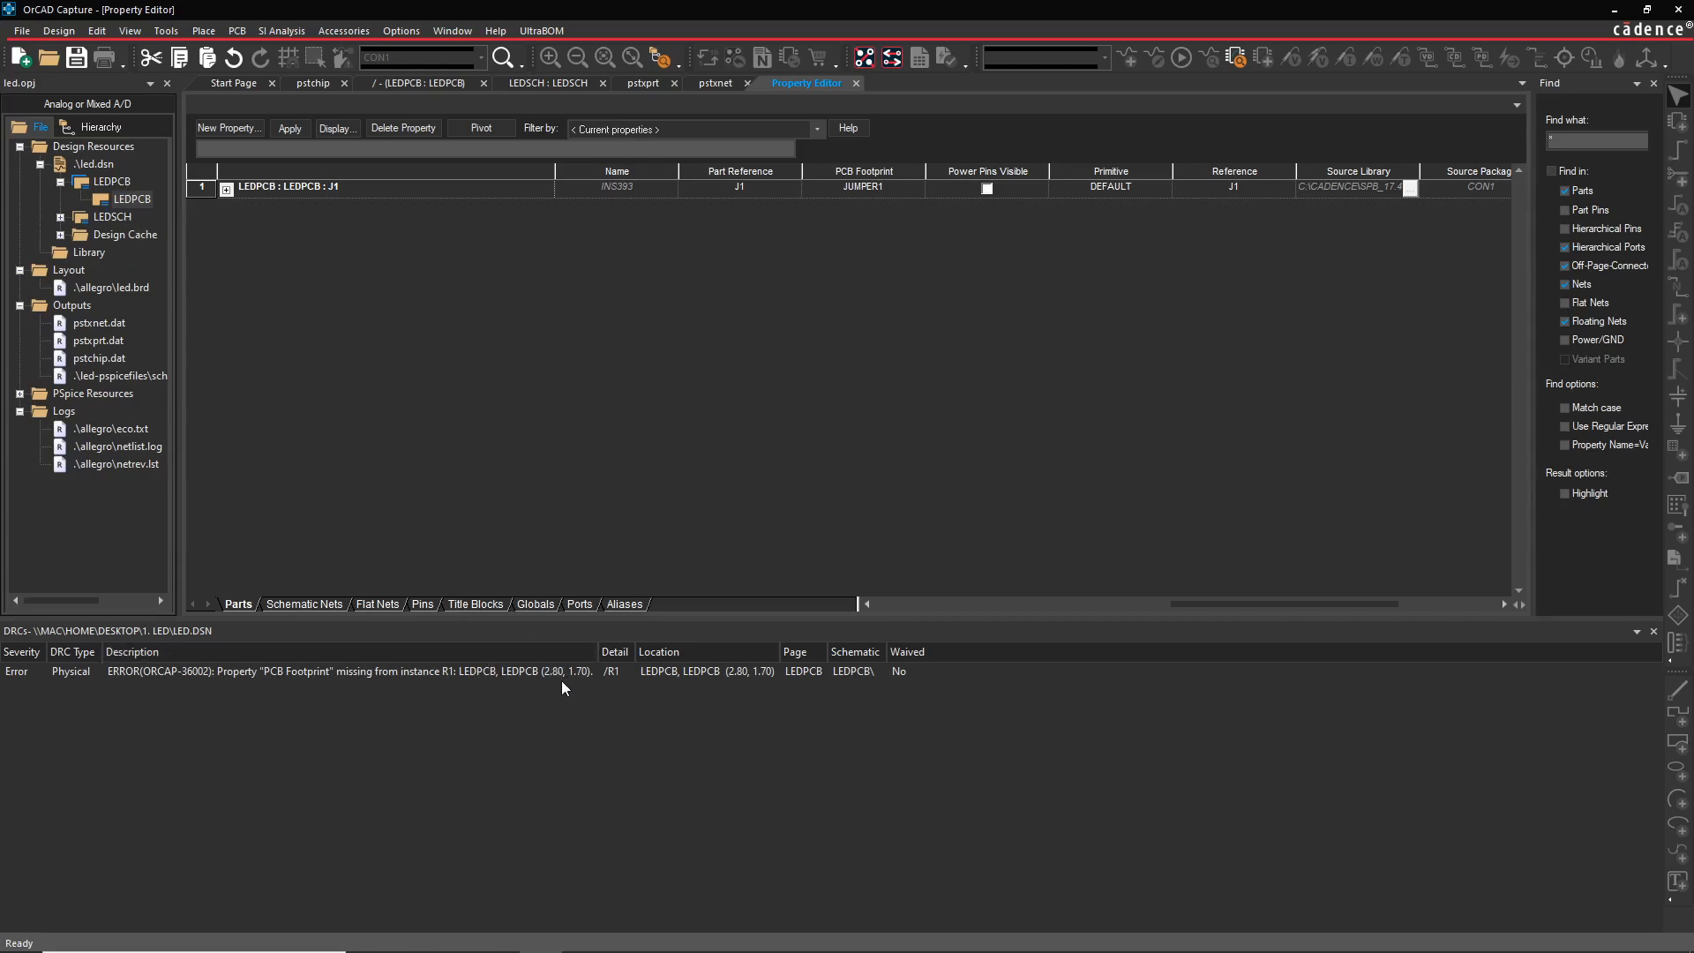
mouse_move(551, 681)
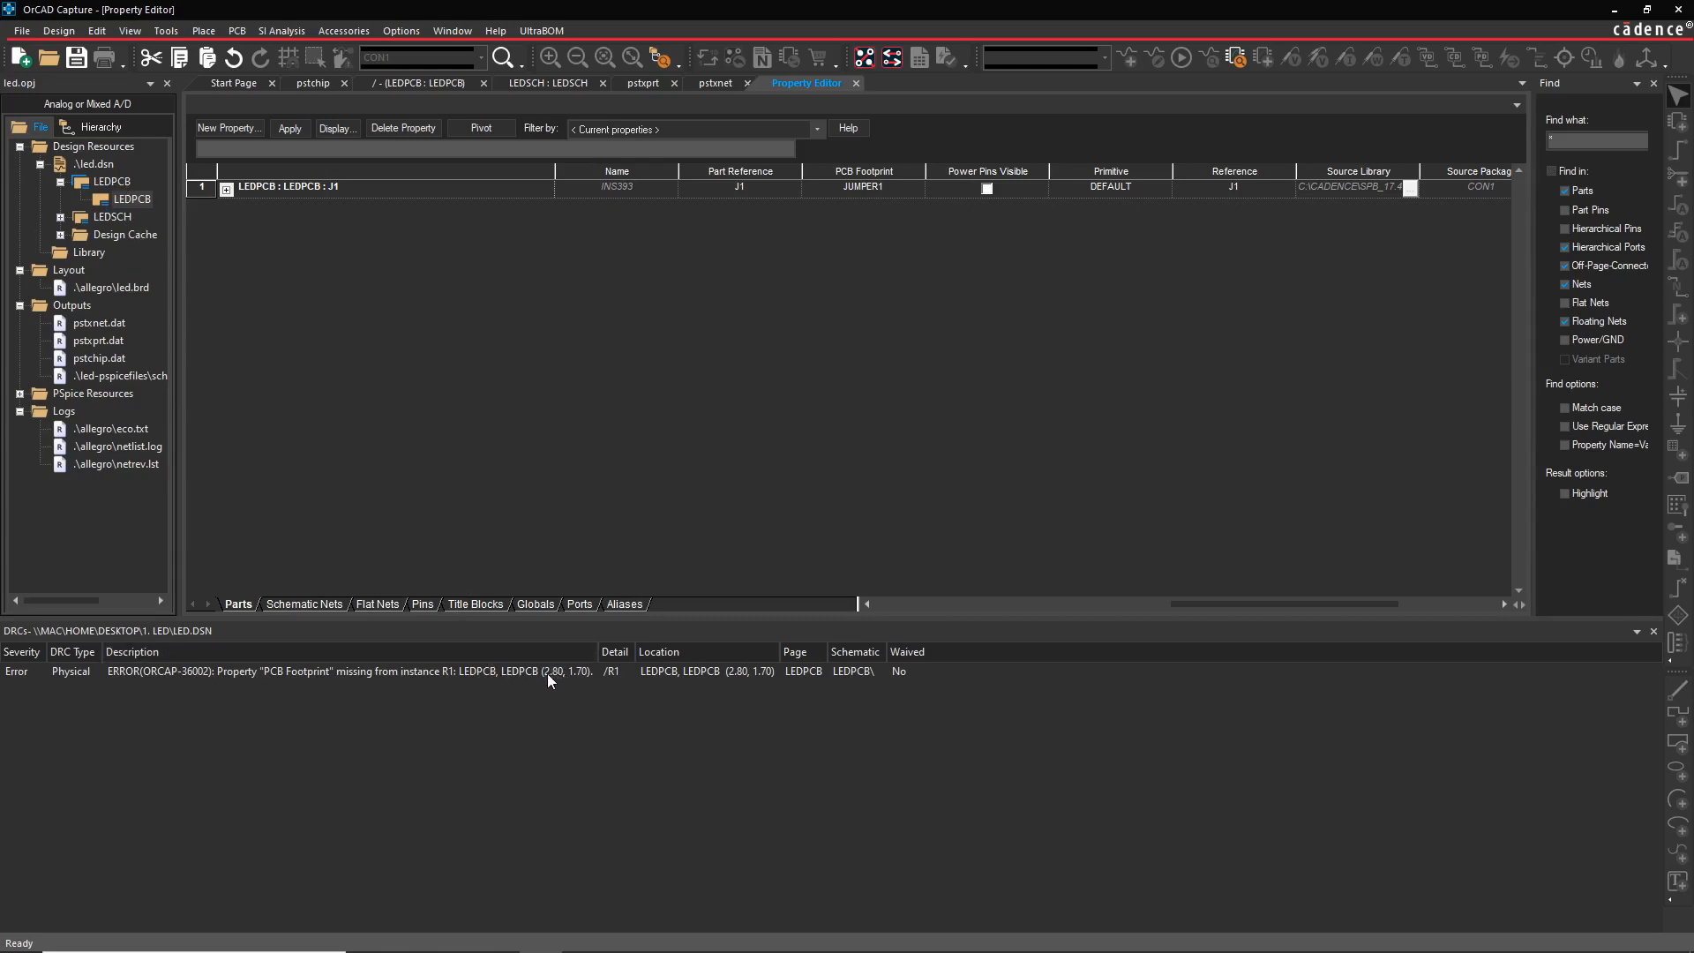
mouse_move(570, 679)
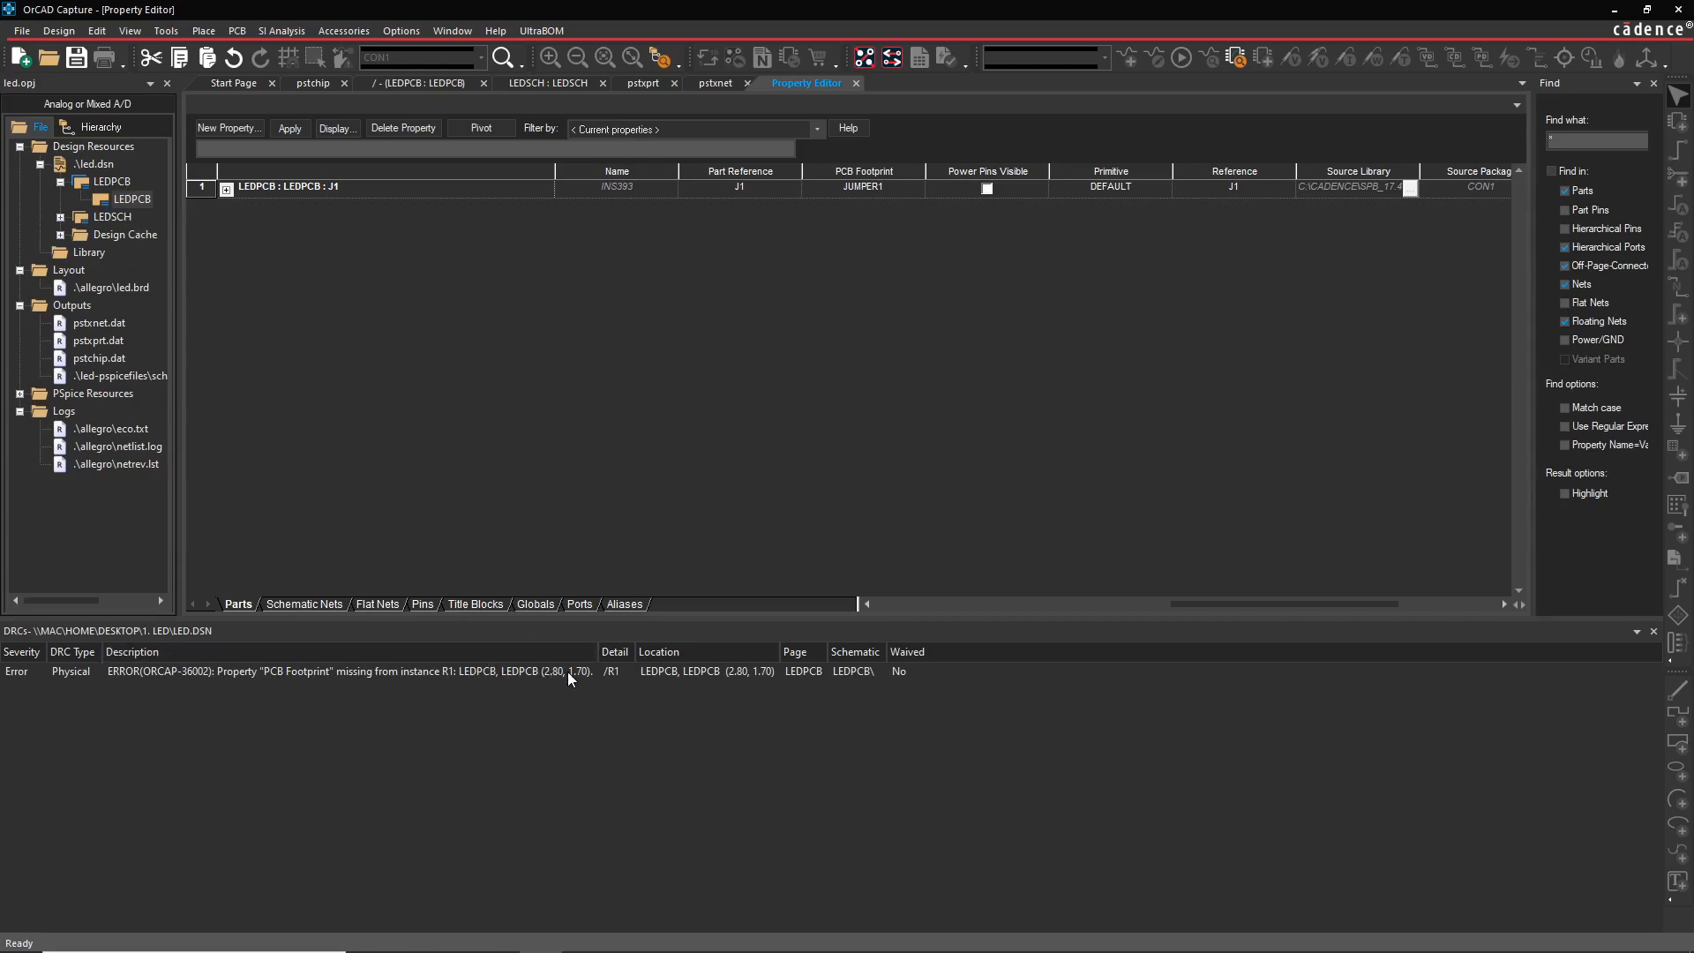
mouse_move(584, 681)
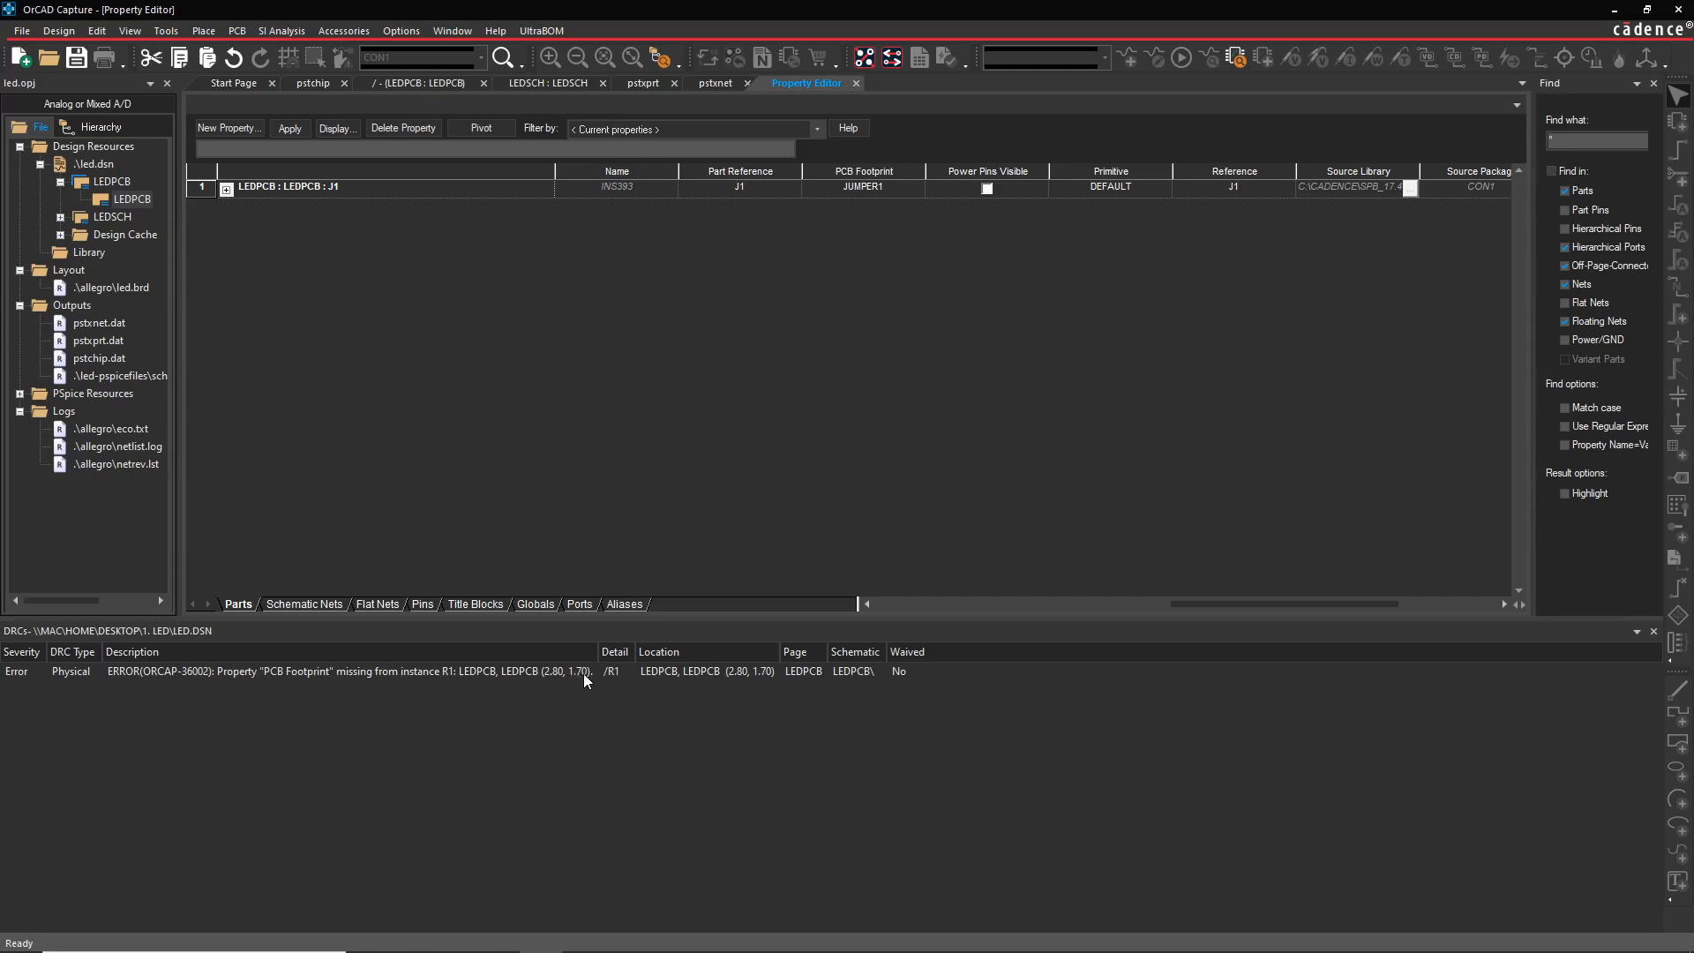
mouse_move(614, 681)
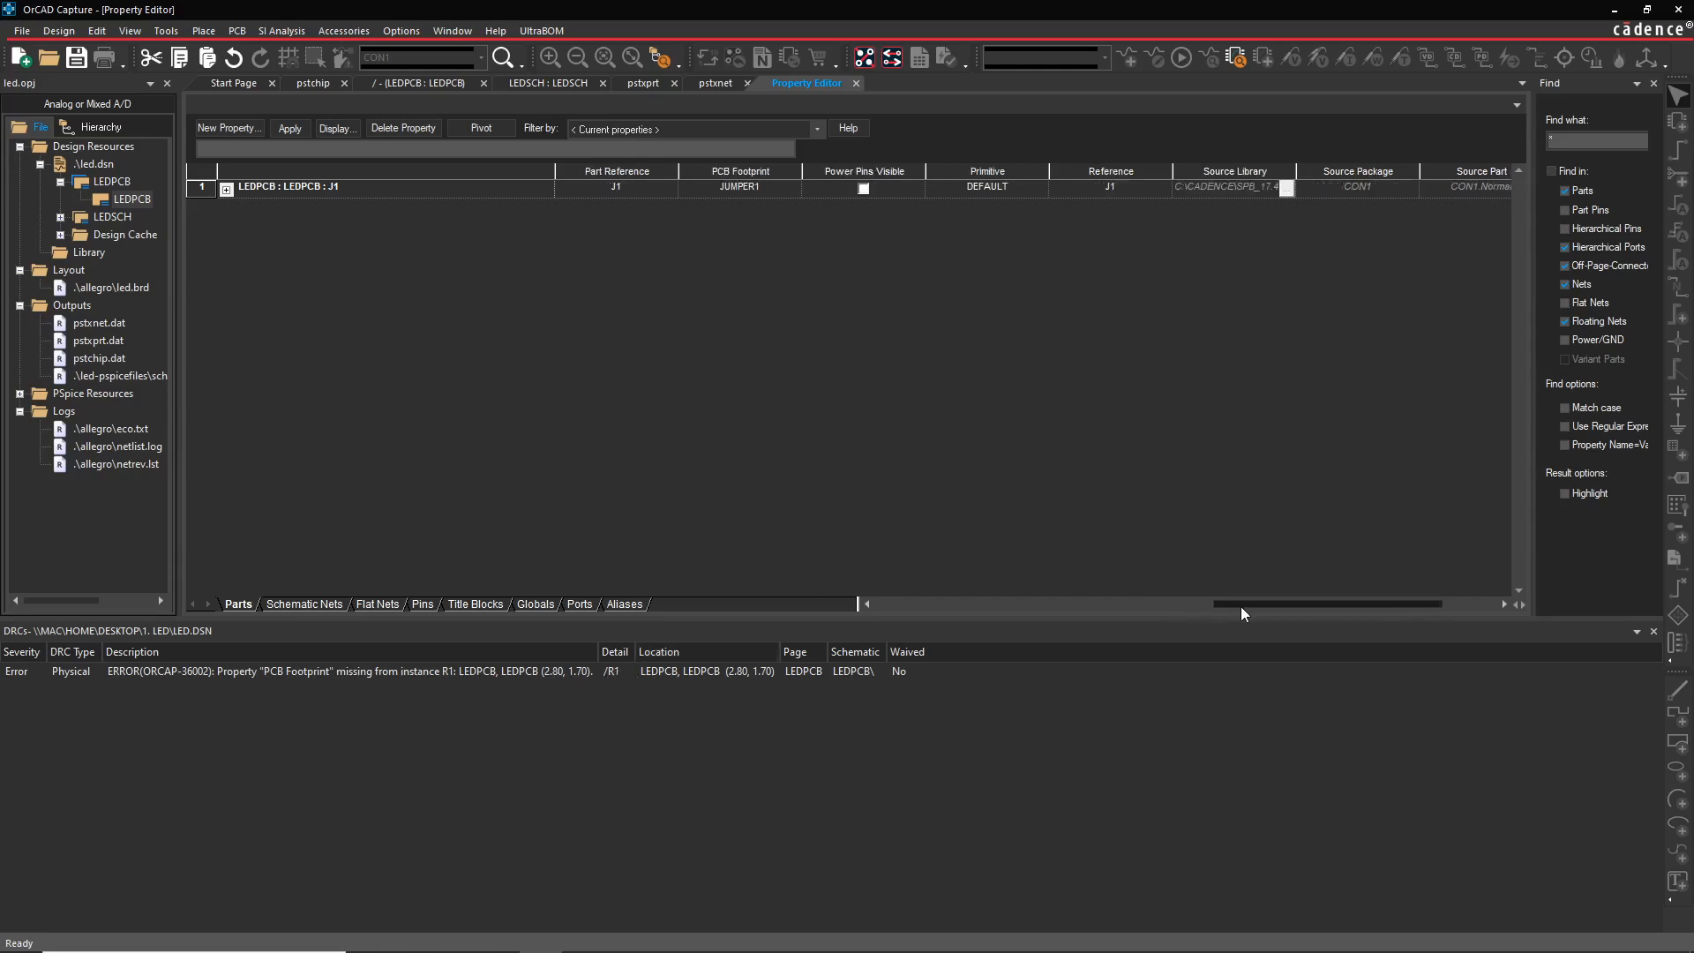
- Check that J1's PCB Footprint value is JUMPER1
scroll(right, 3)
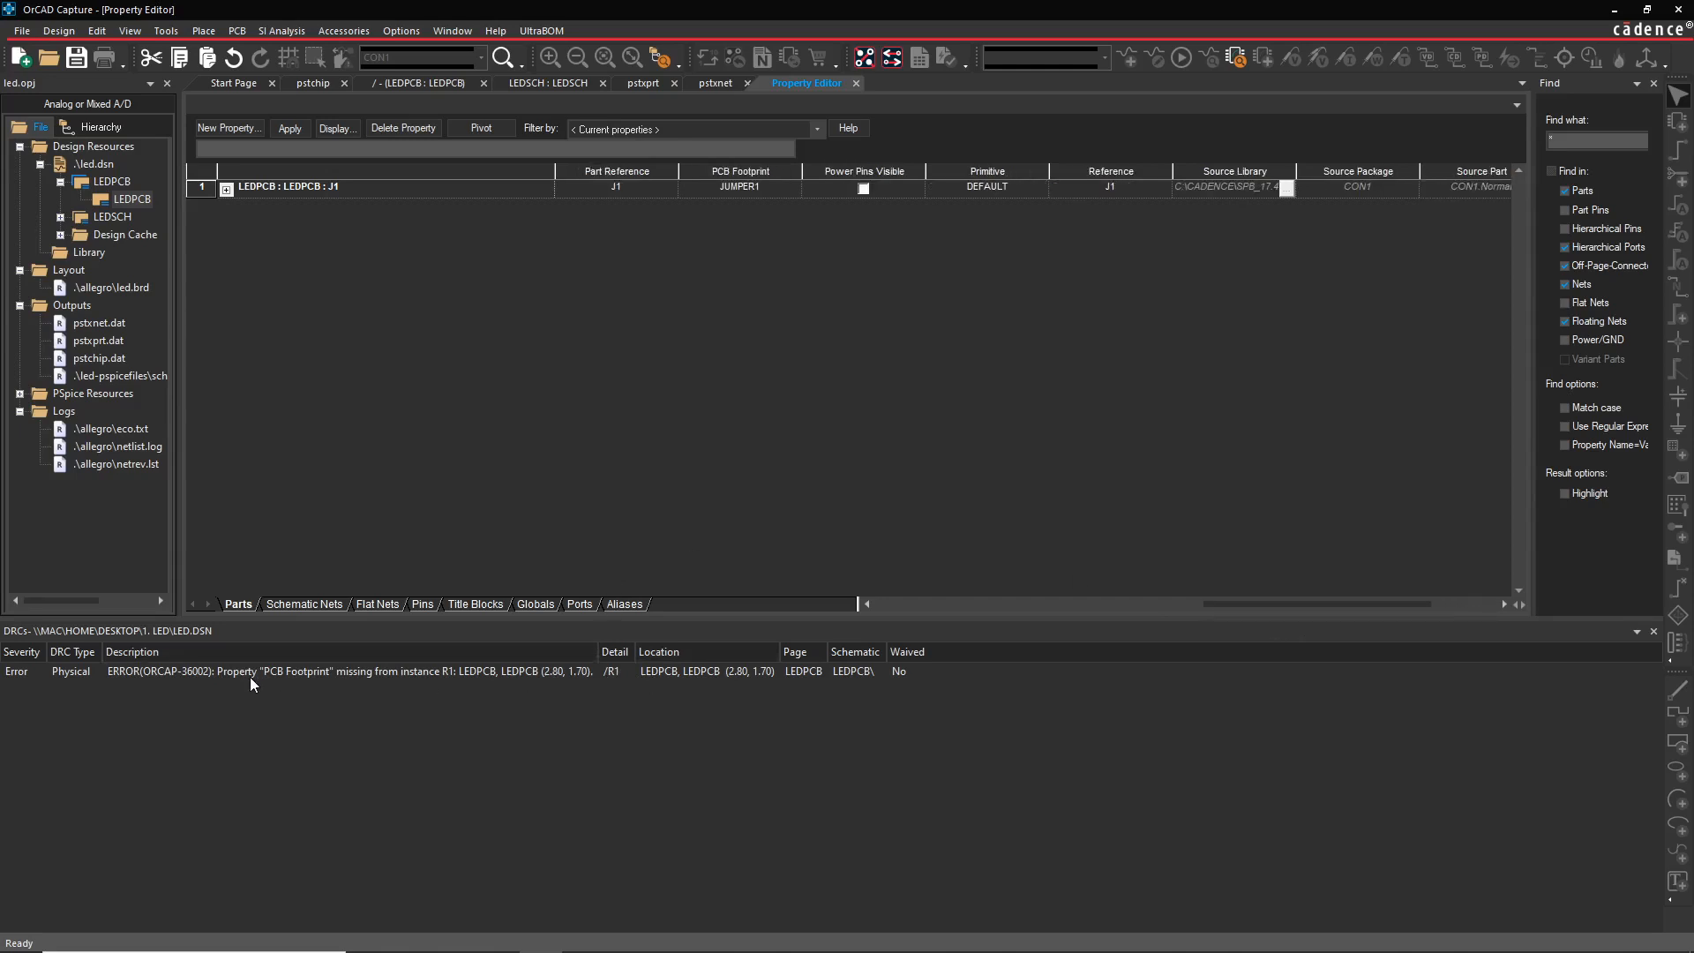
mouse_move(331, 685)
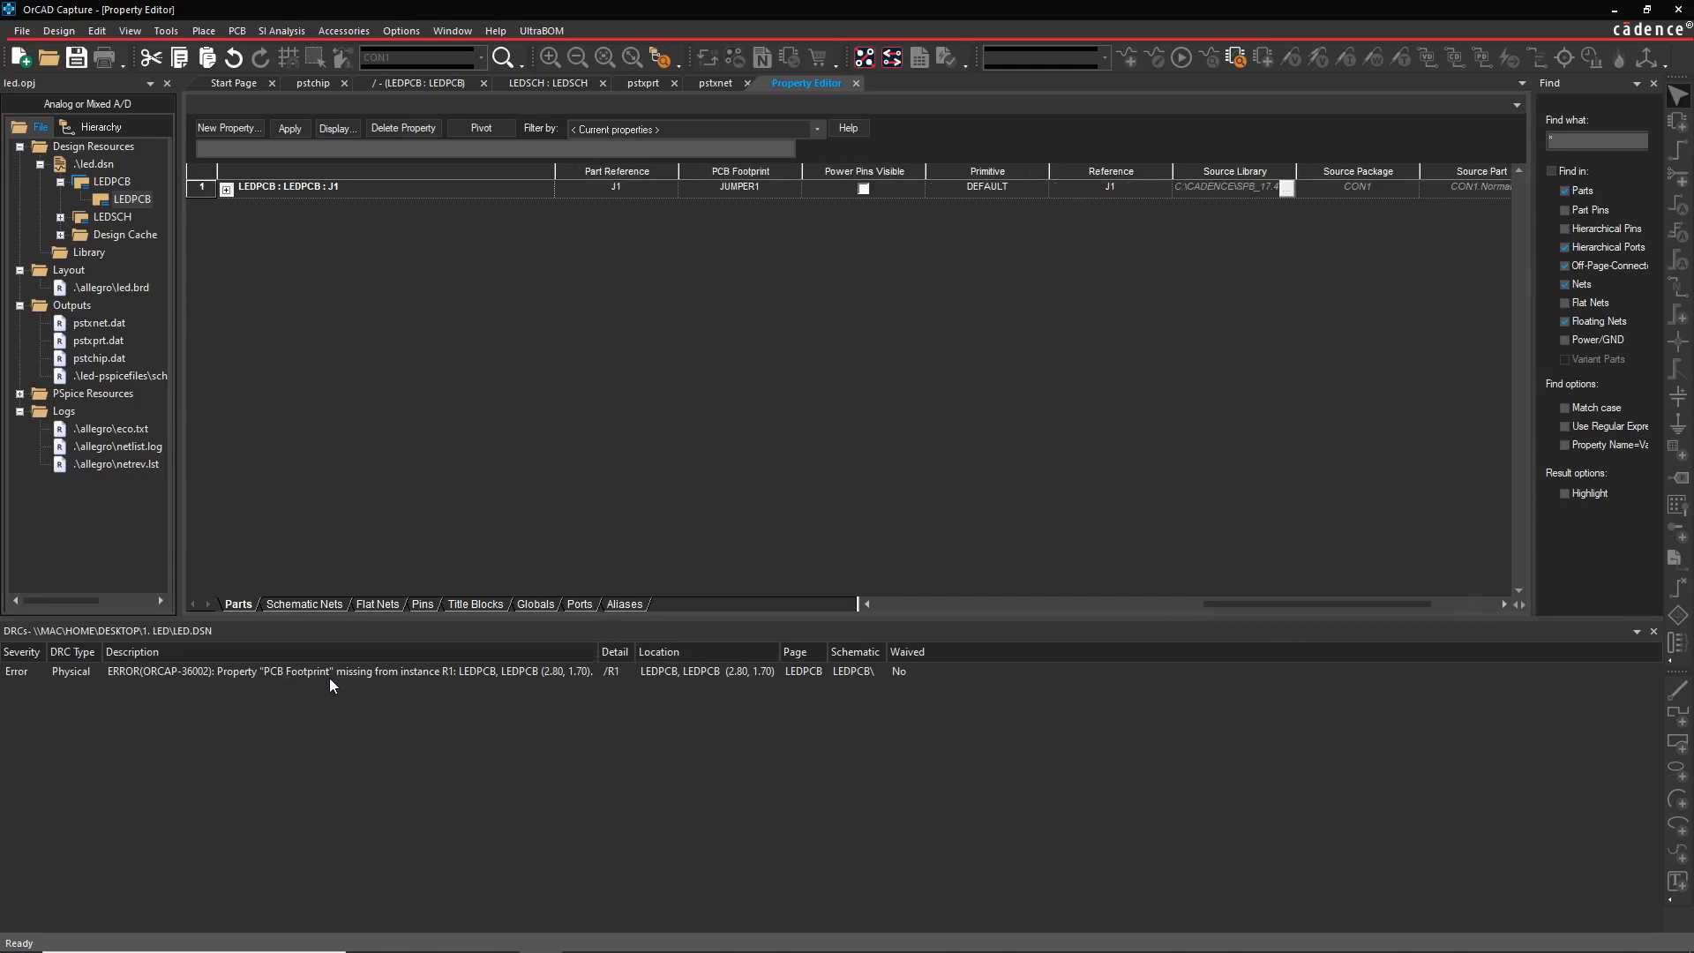
mouse_move(1327, 161)
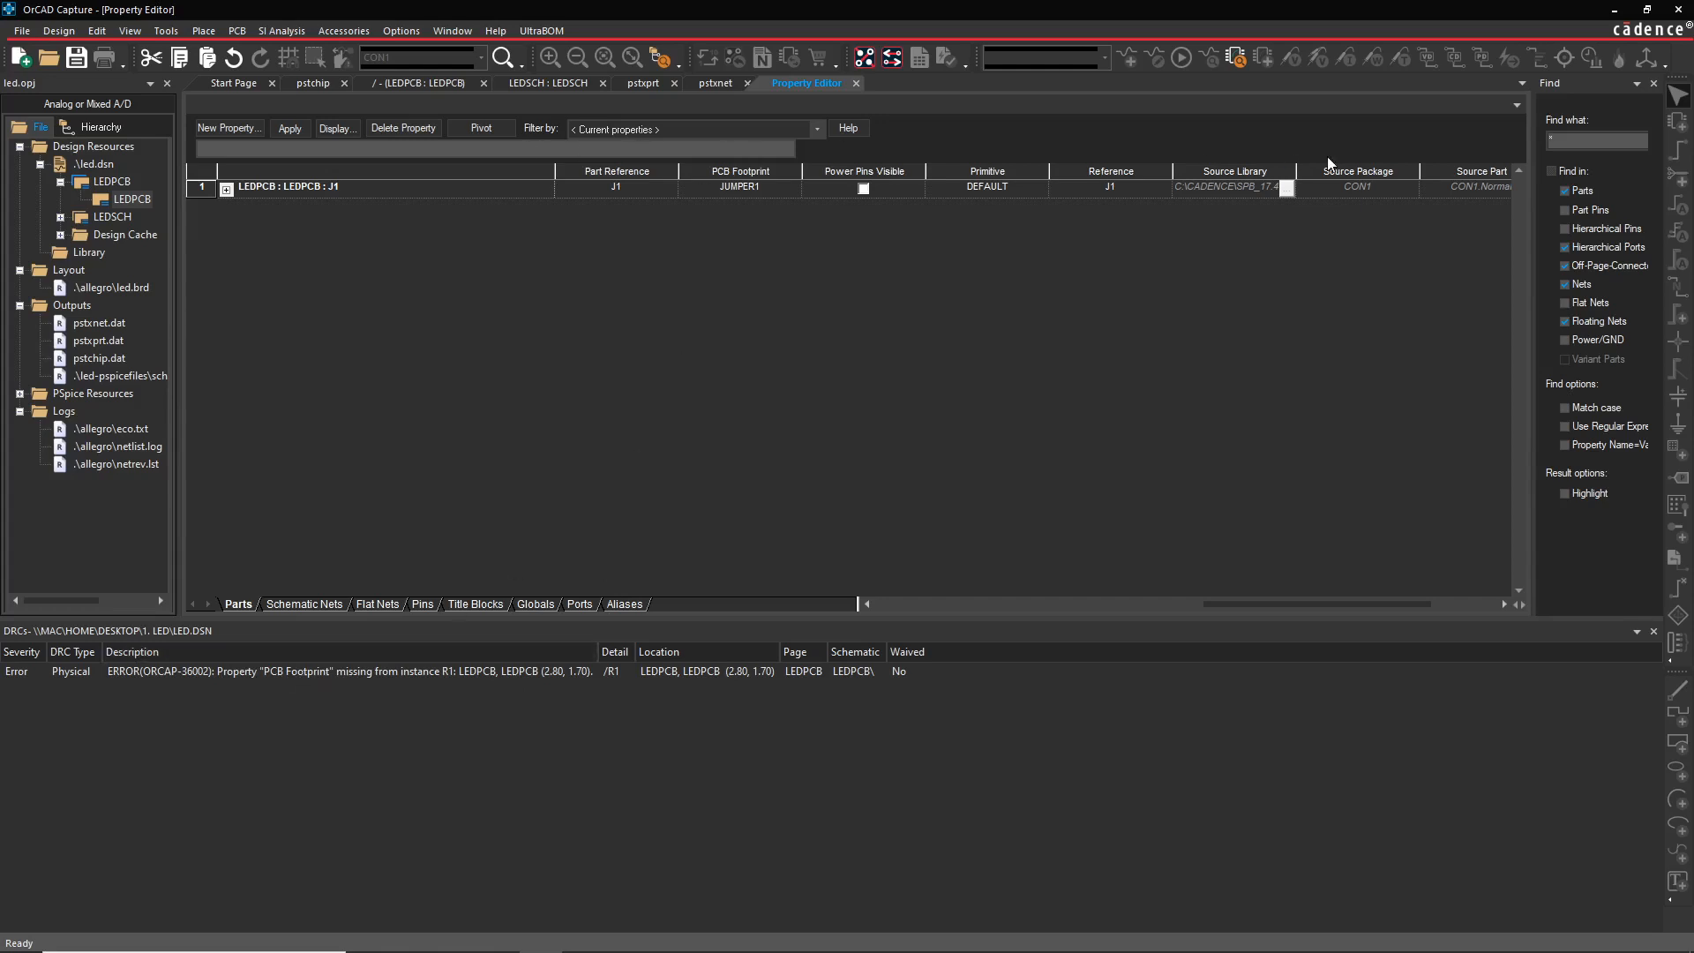
click(739, 187)
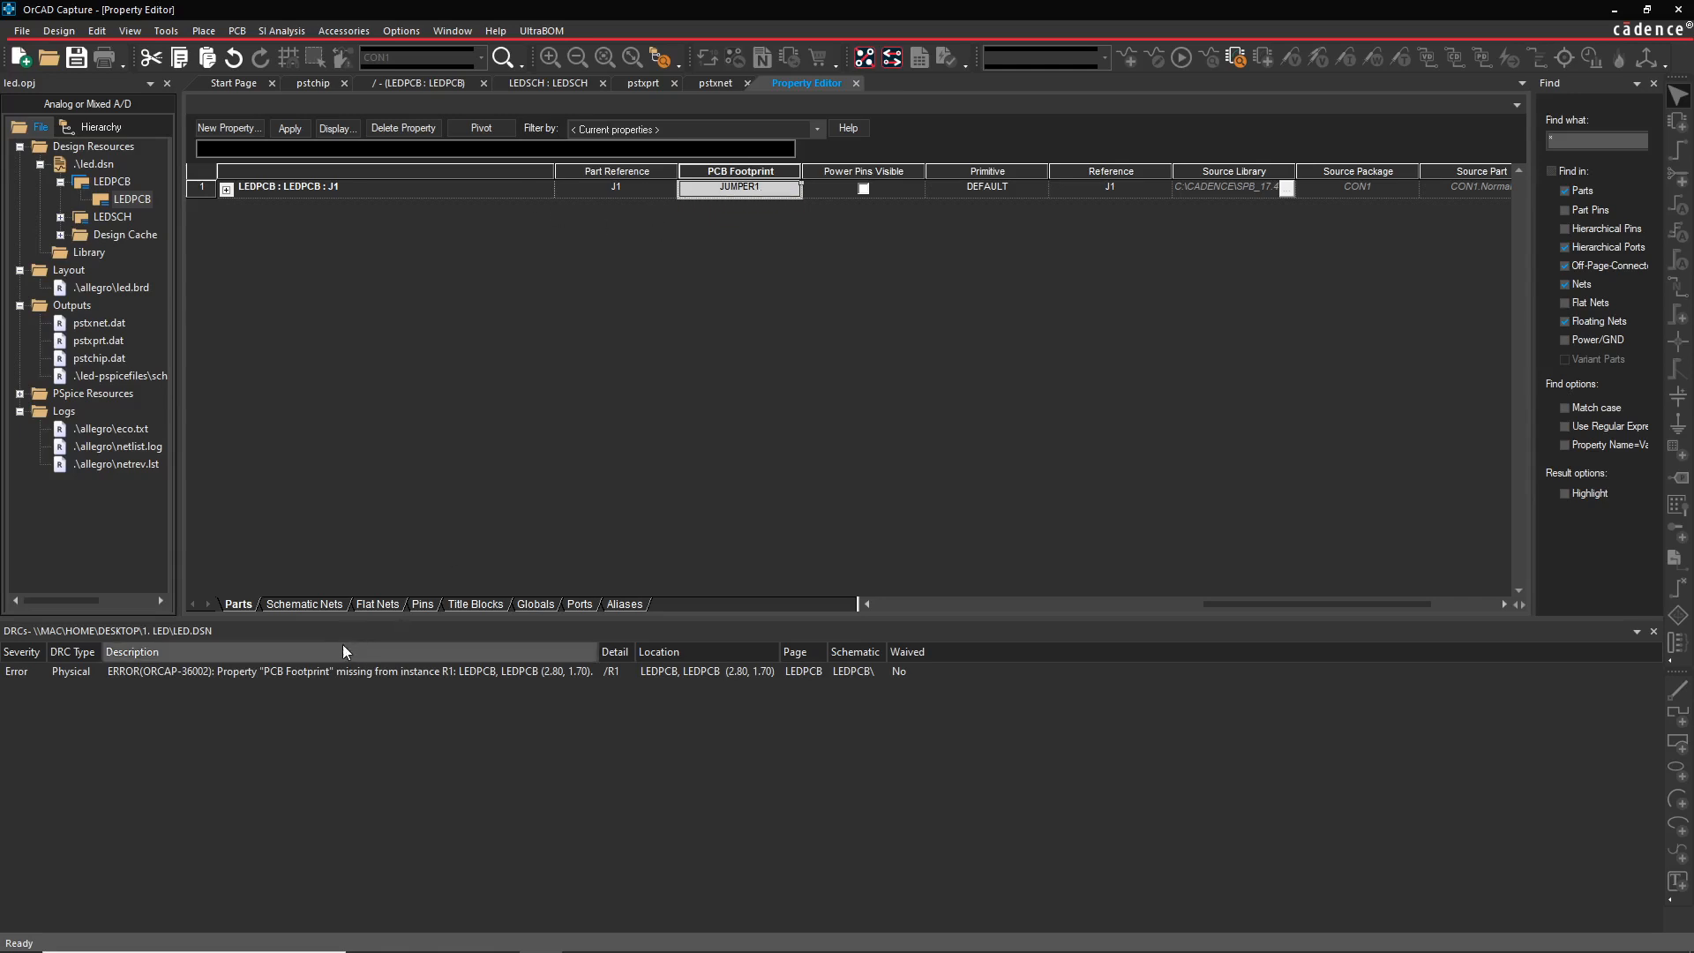
- Apply J1's property changes and bring up resistor R1's properties with its blank PCB Footprint
click(288, 127)
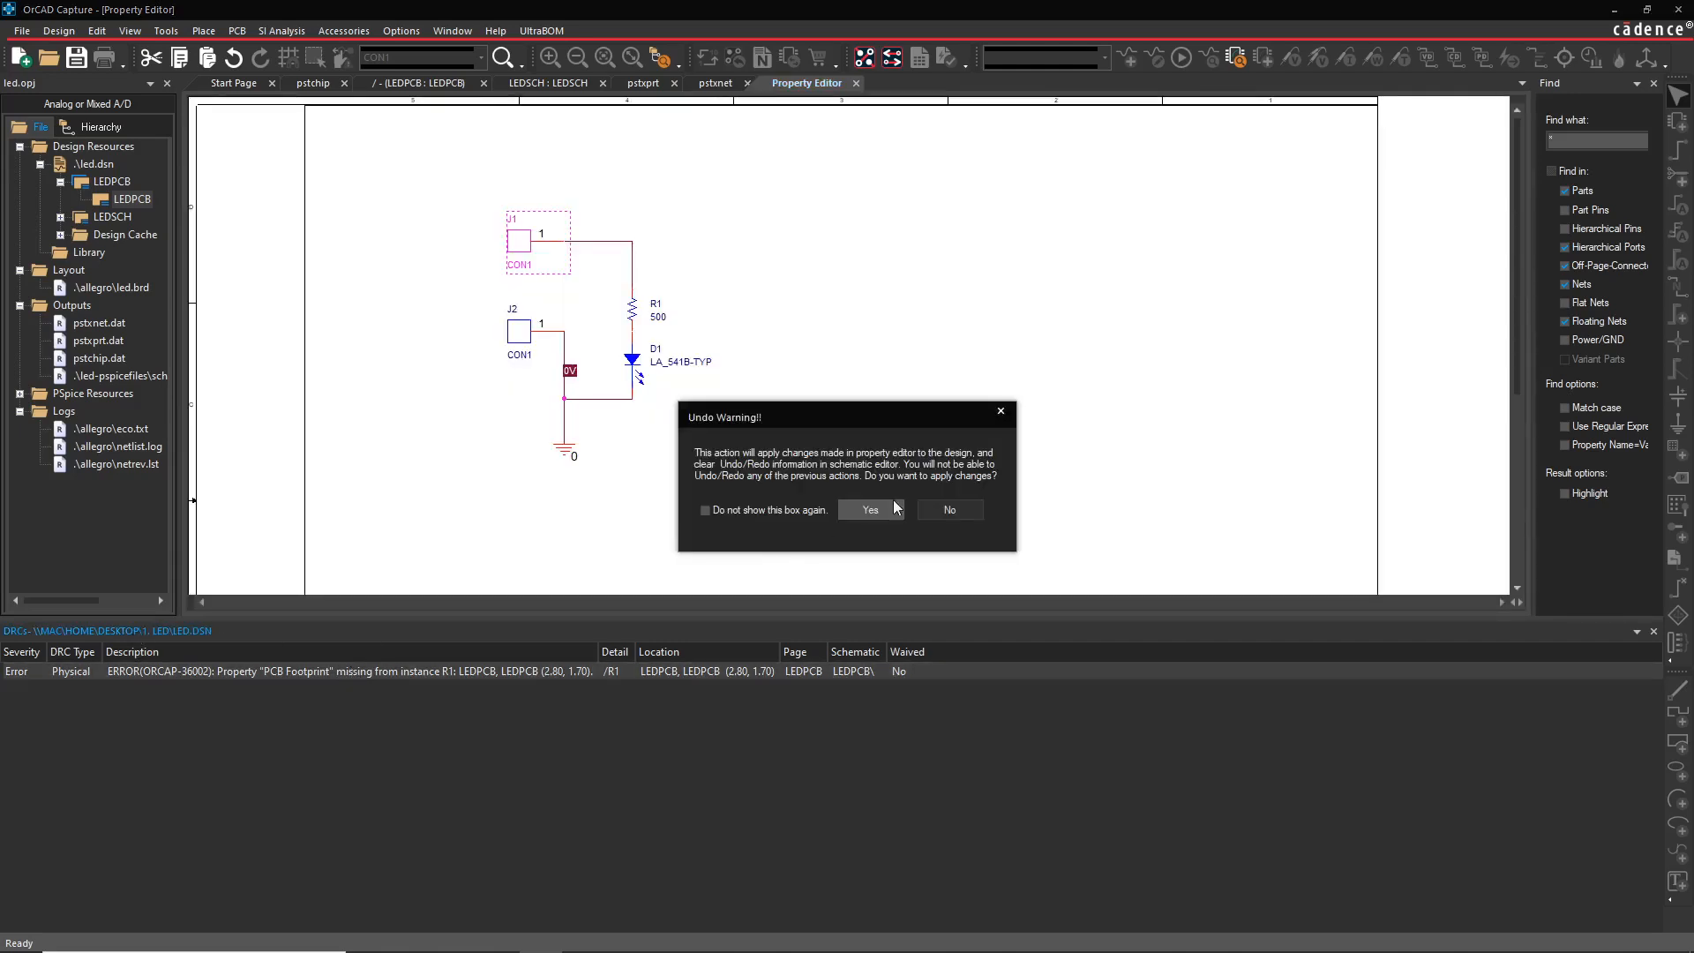
click(868, 508)
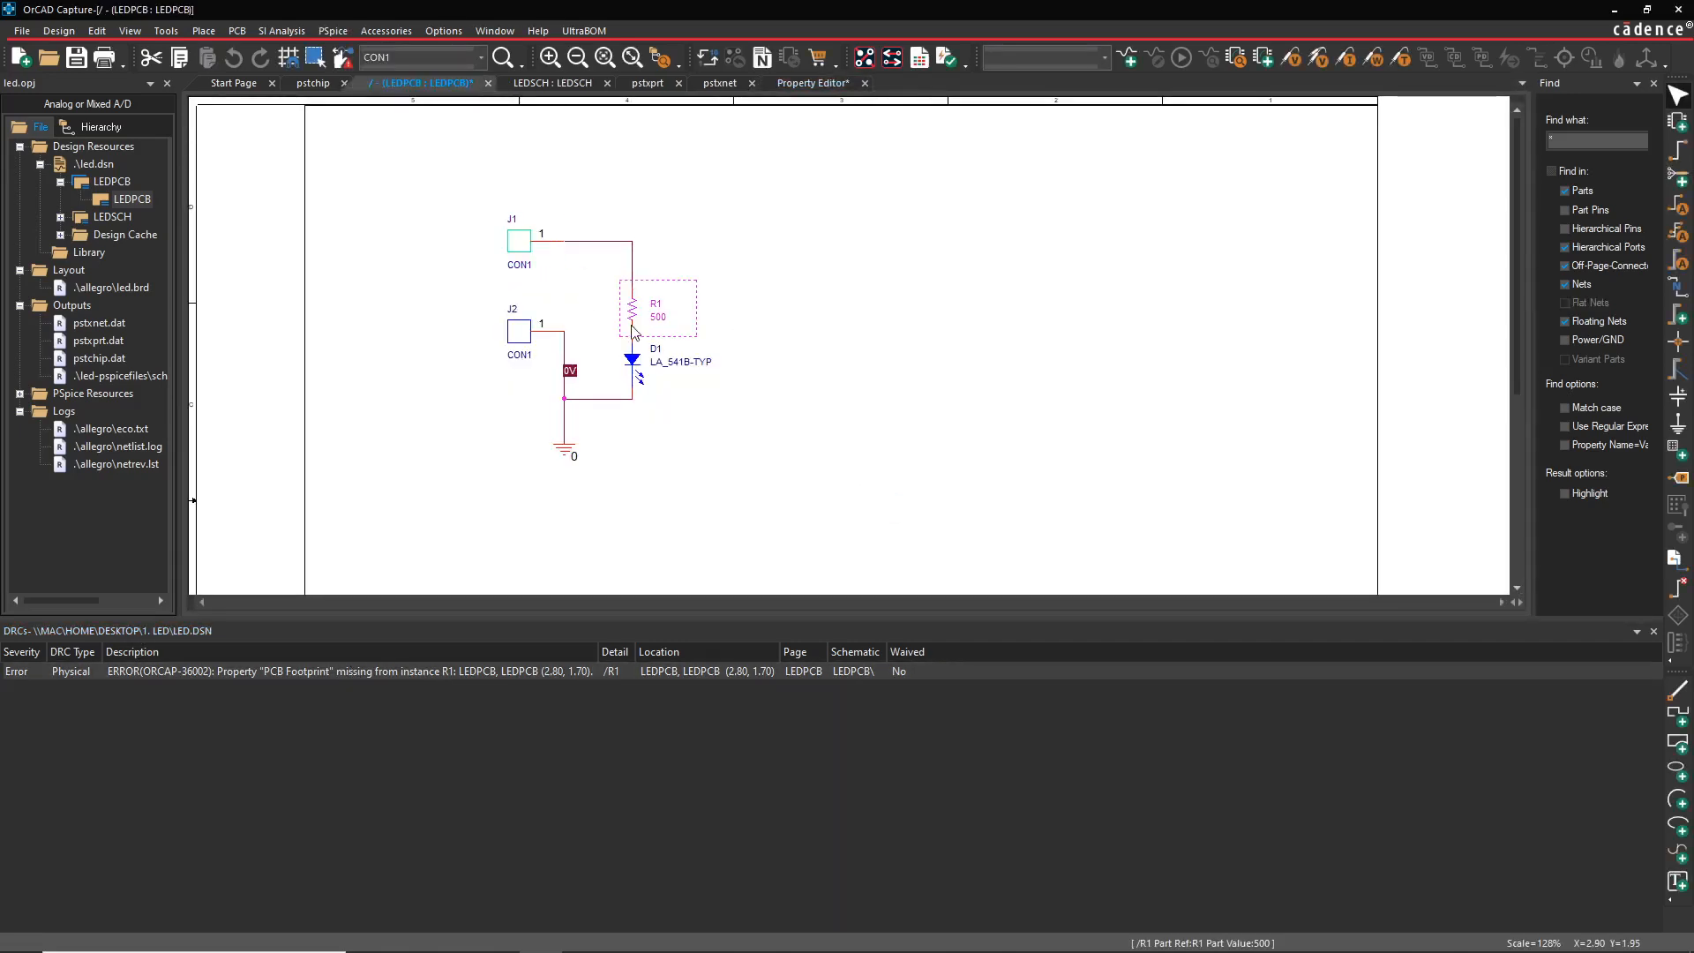
mouse_move(510, 242)
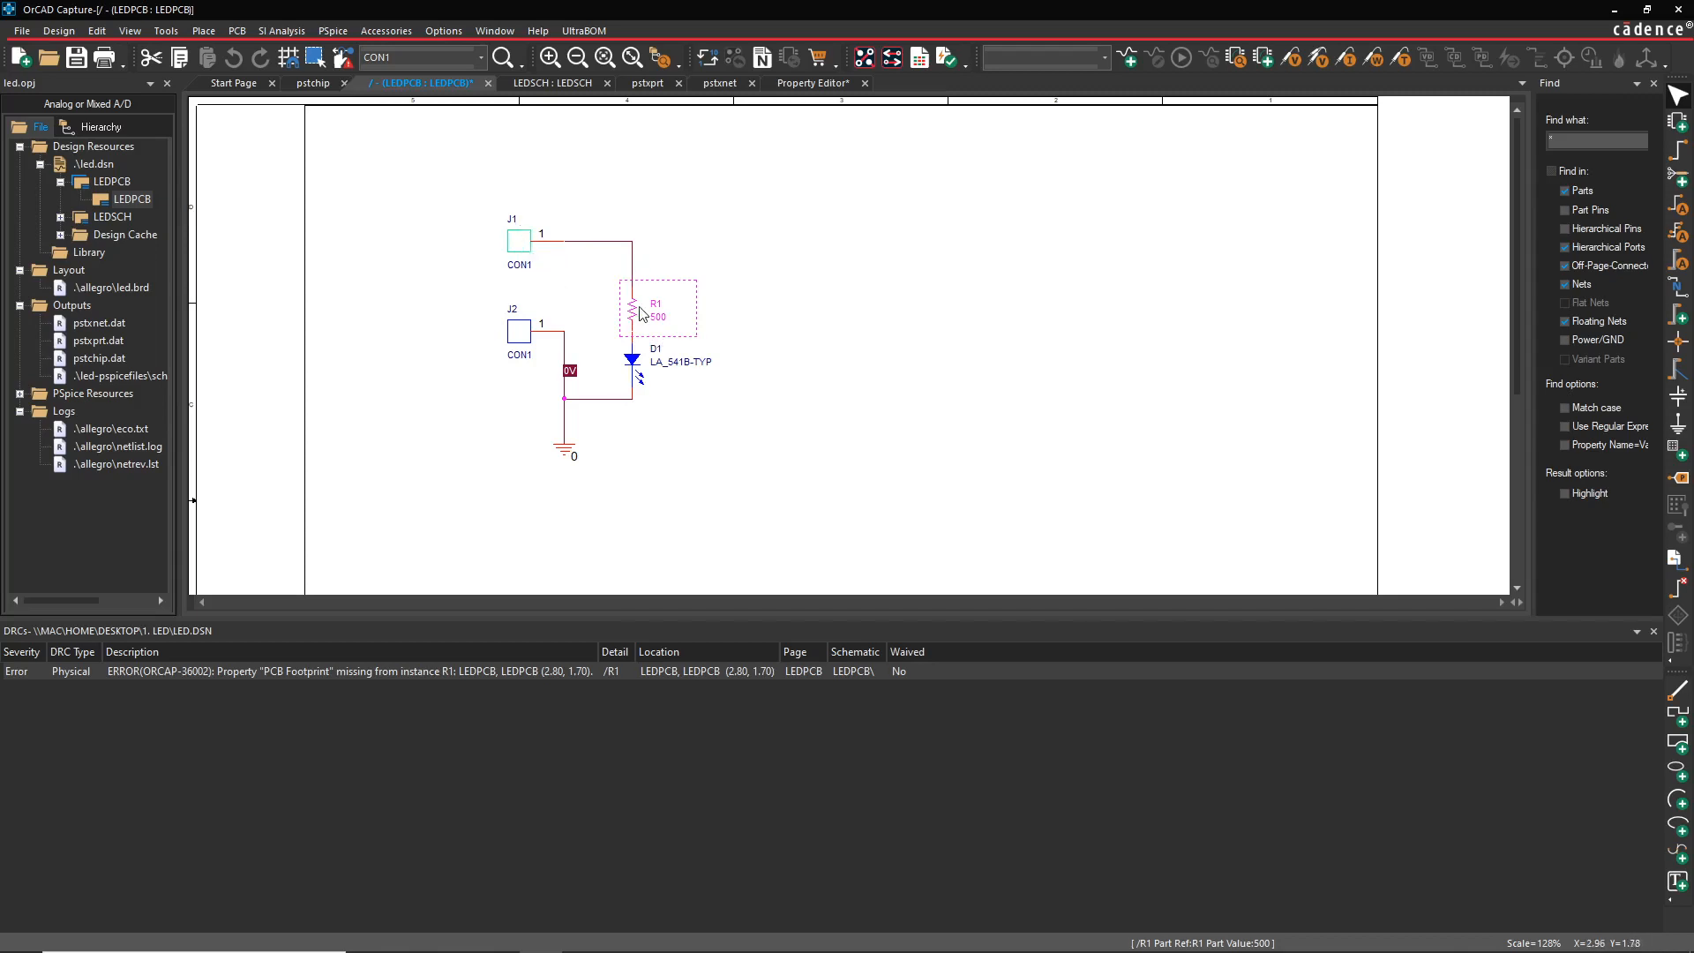
right_click(656, 307)
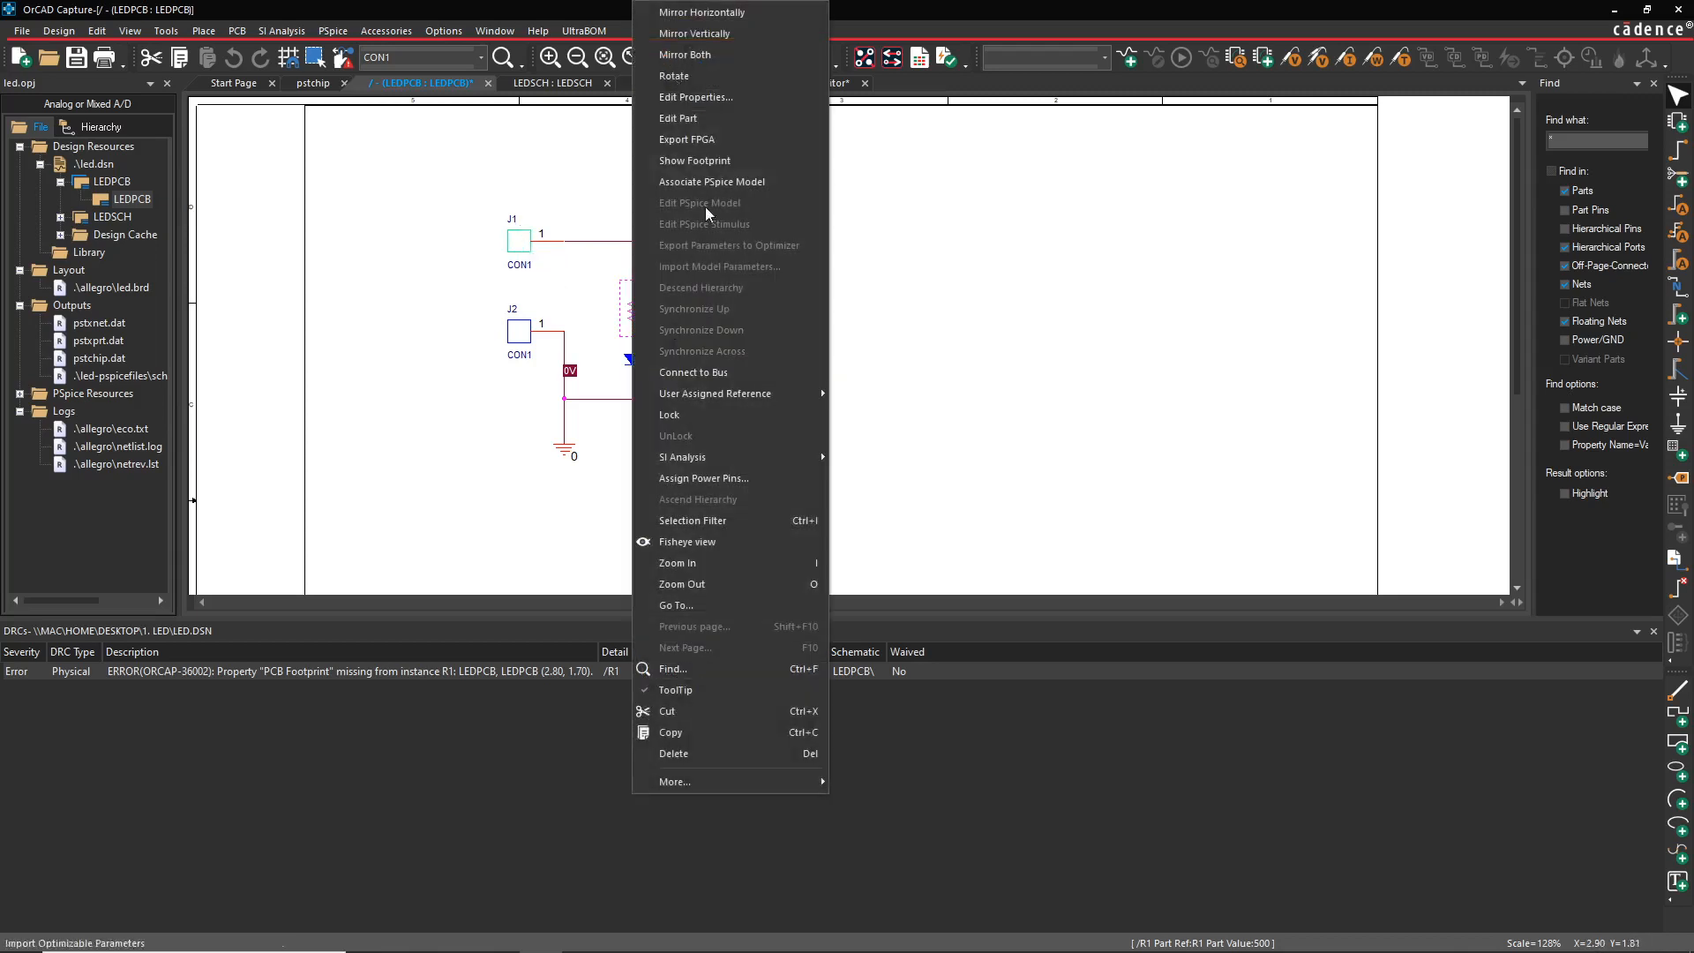
click(695, 95)
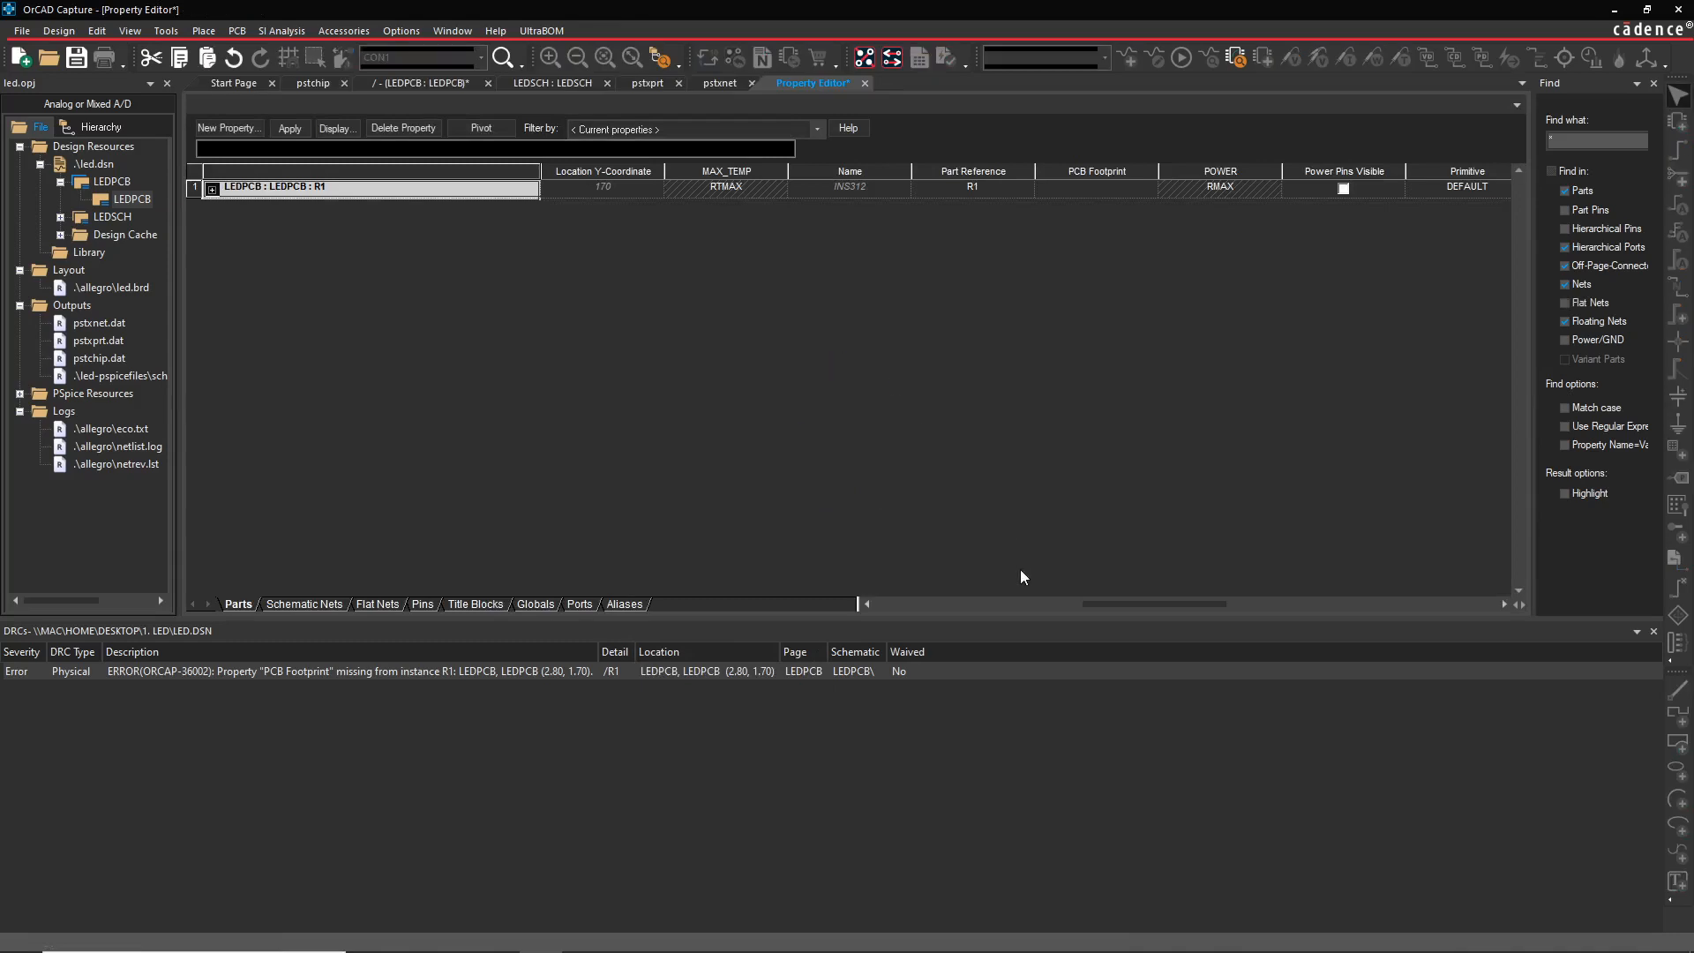
mouse_move(872, 161)
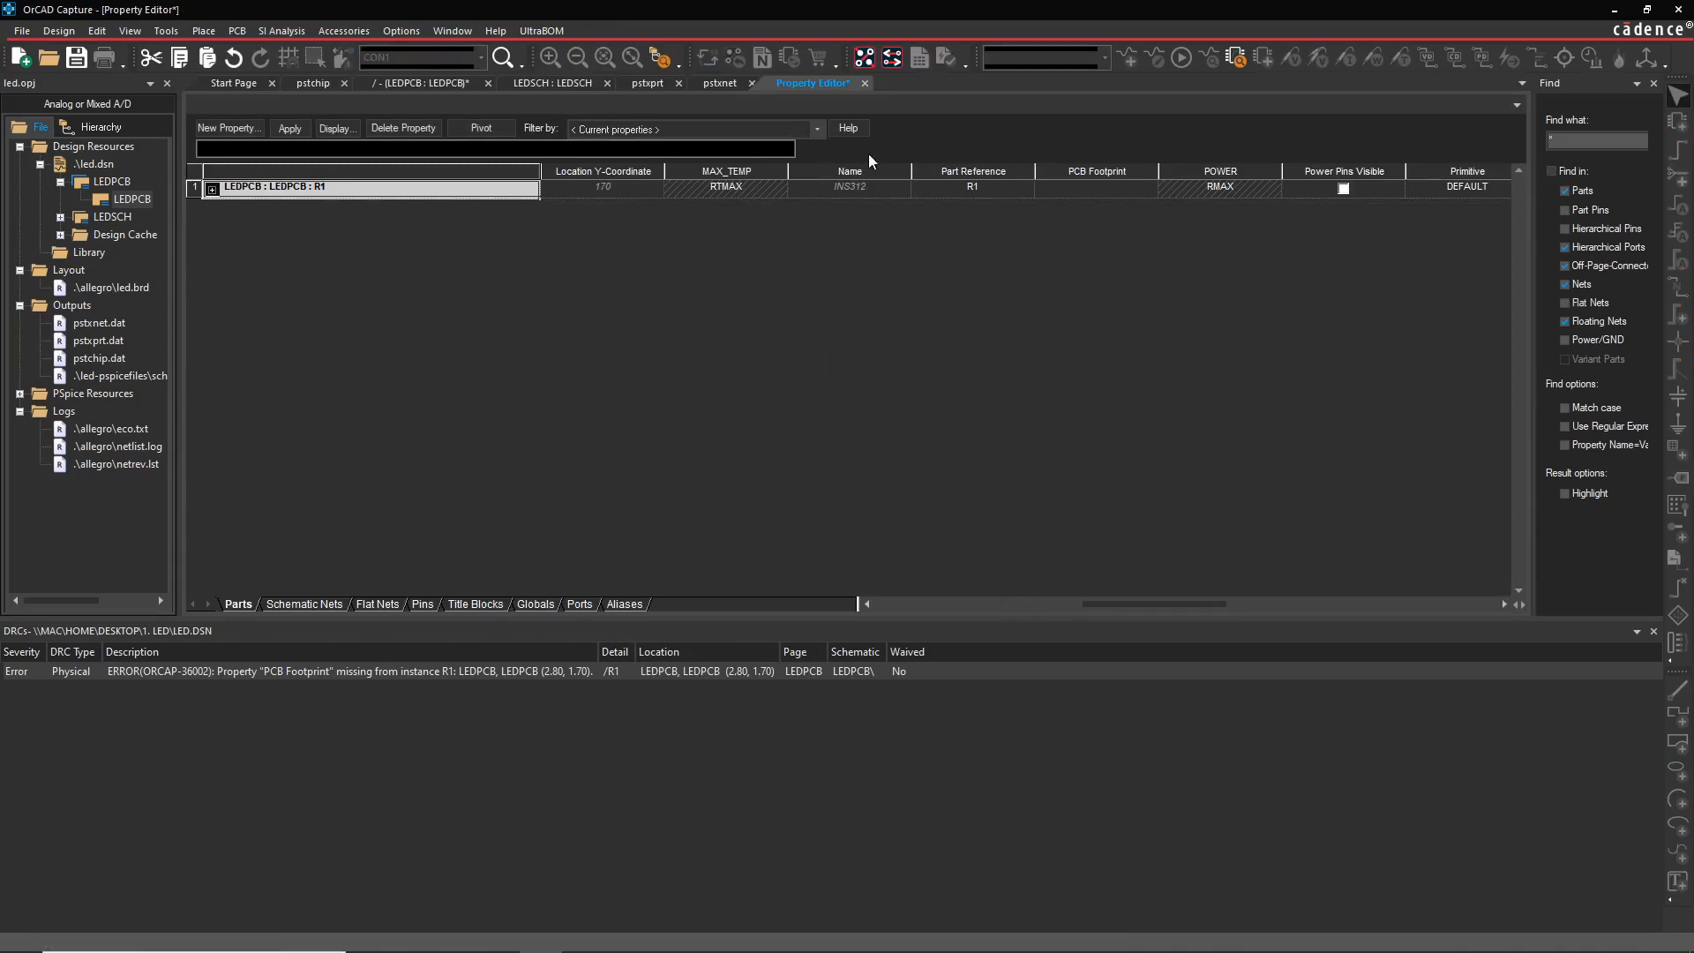
mouse_move(324, 692)
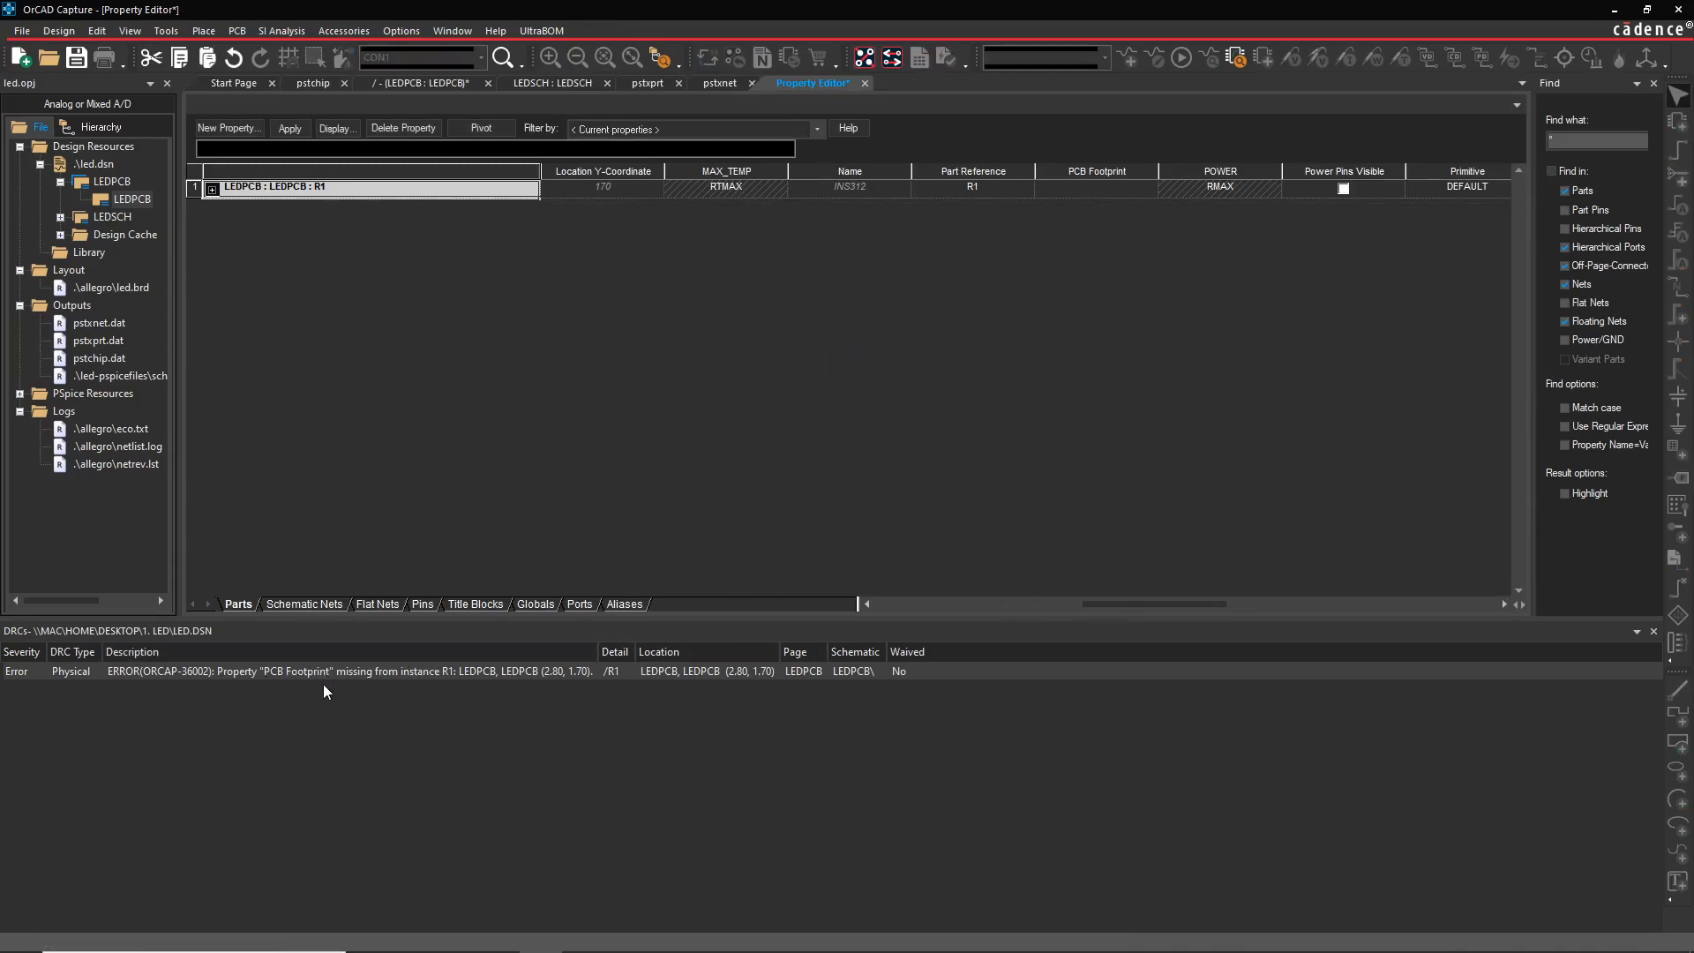
click(1096, 186)
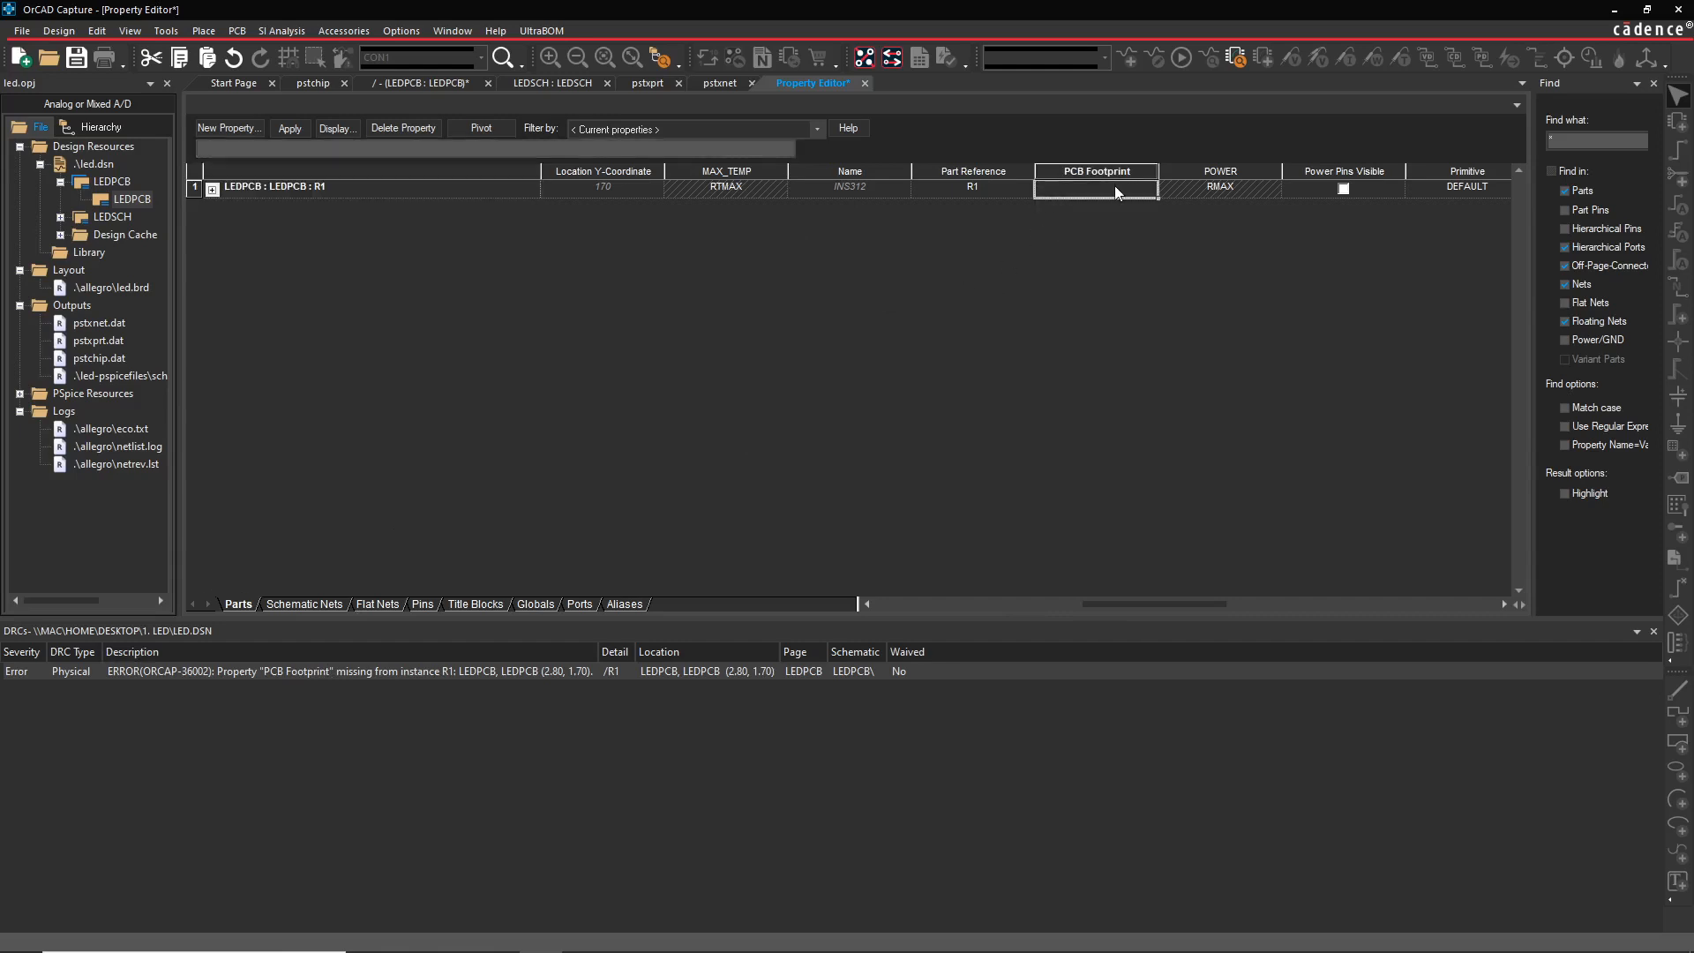
mouse_move(1129, 199)
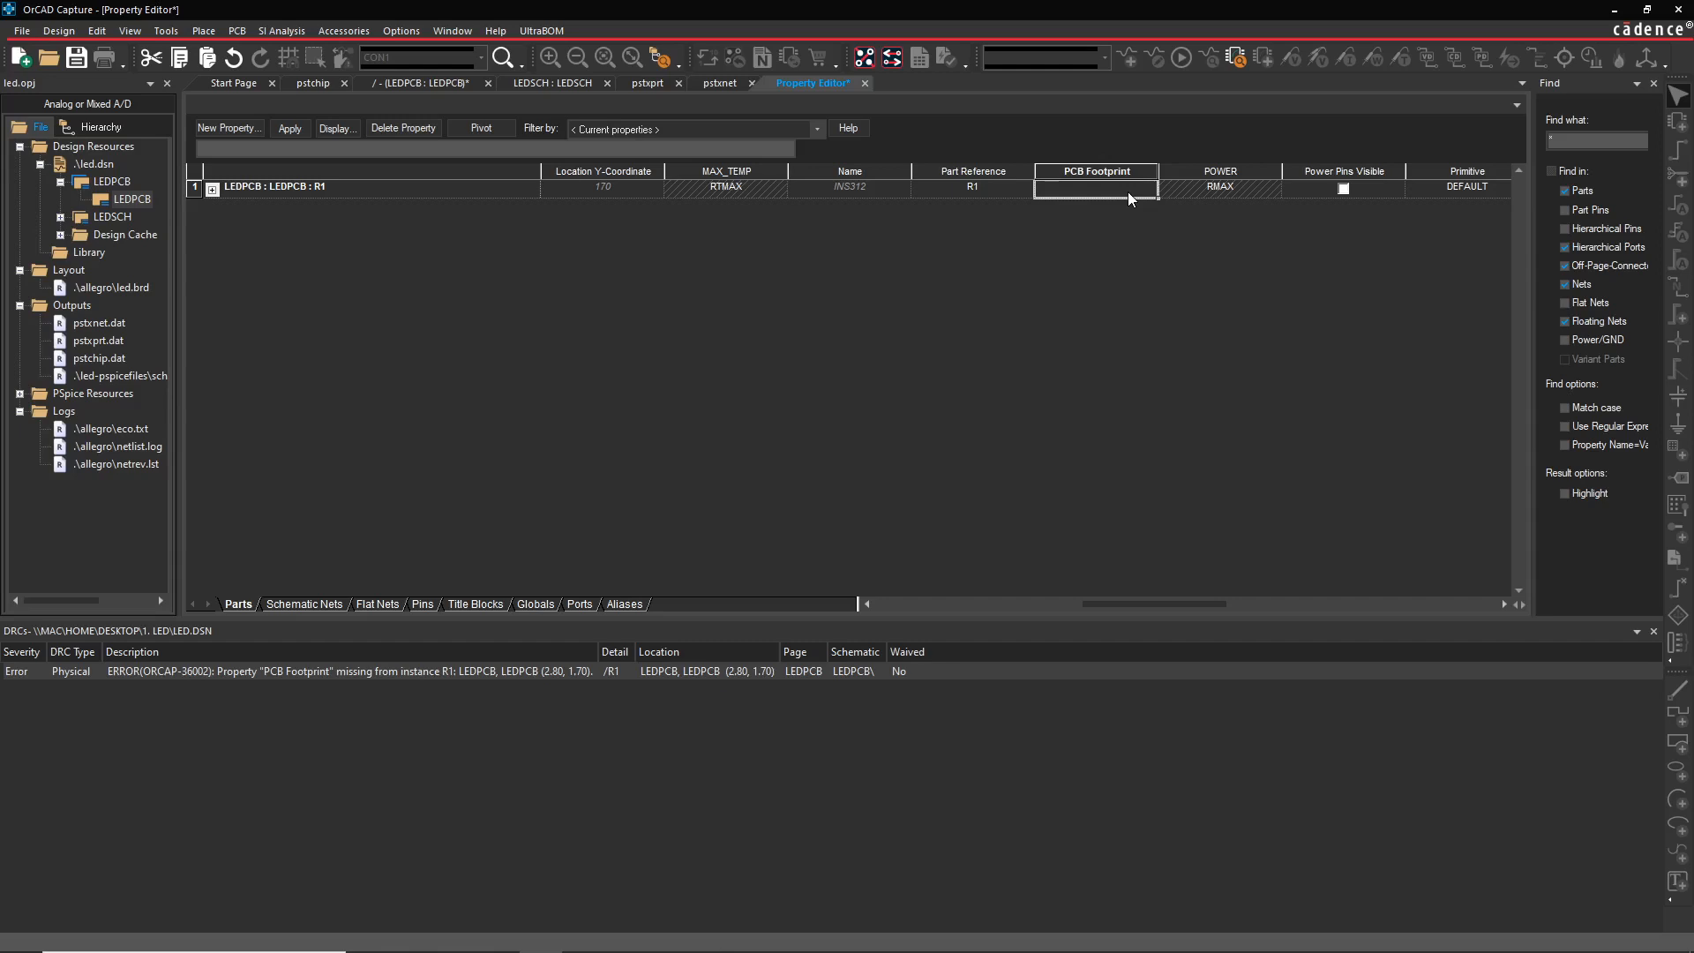
mouse_move(865, 349)
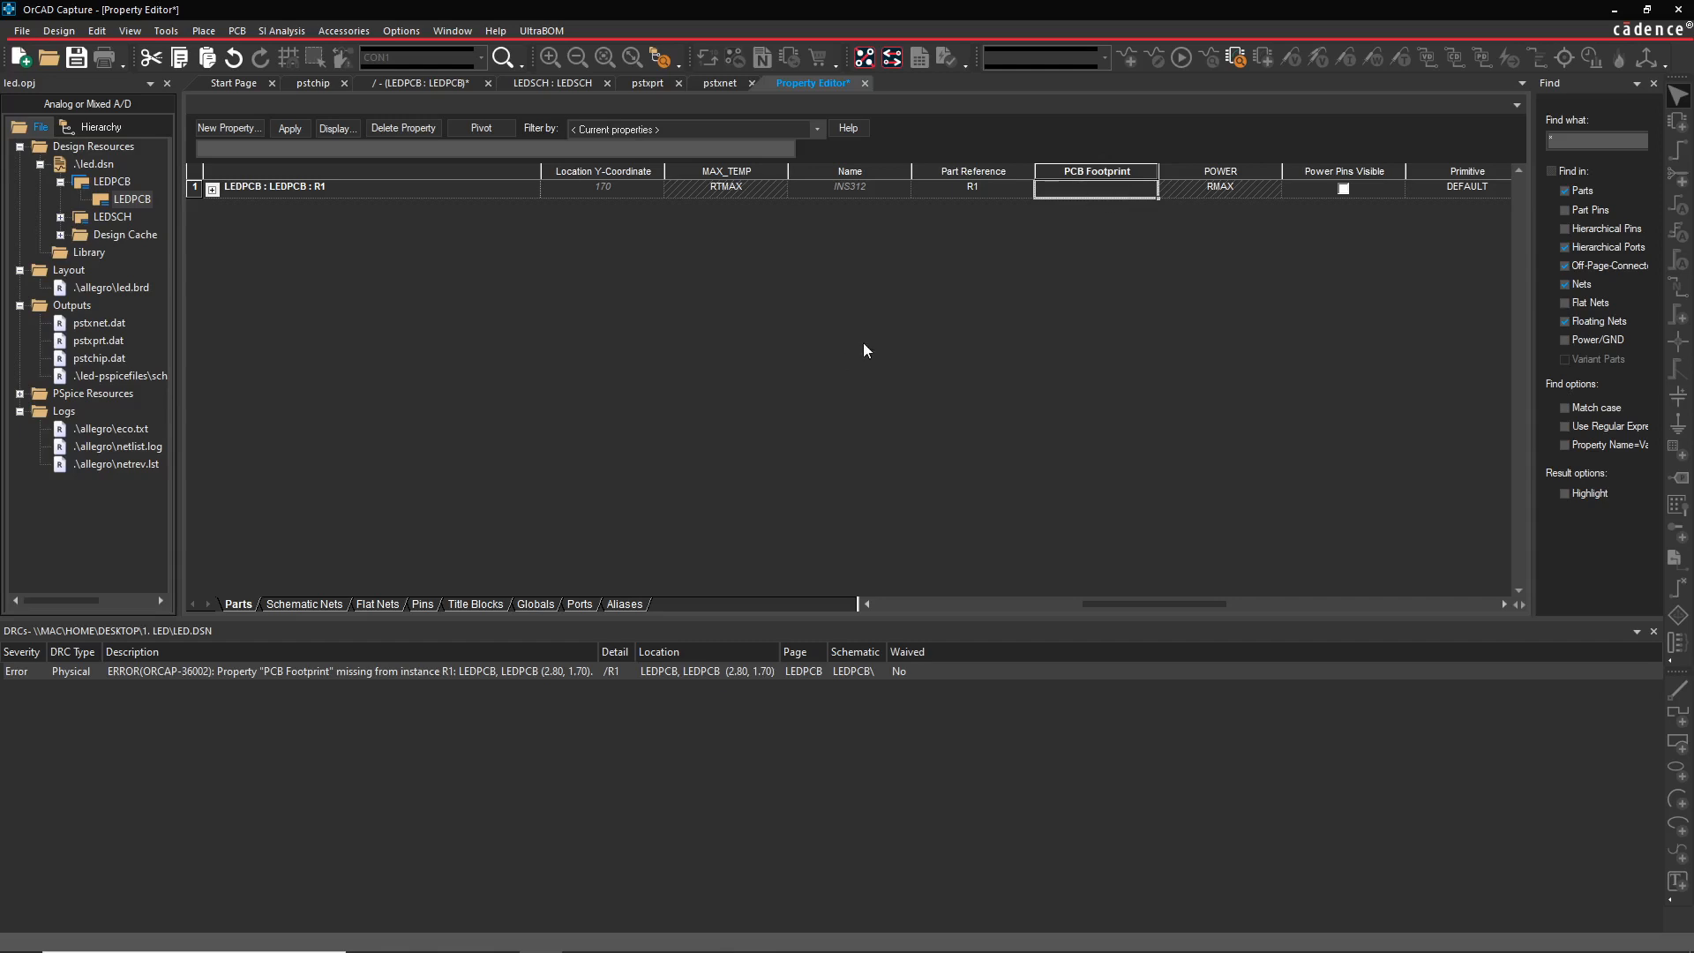
mouse_move(964, 368)
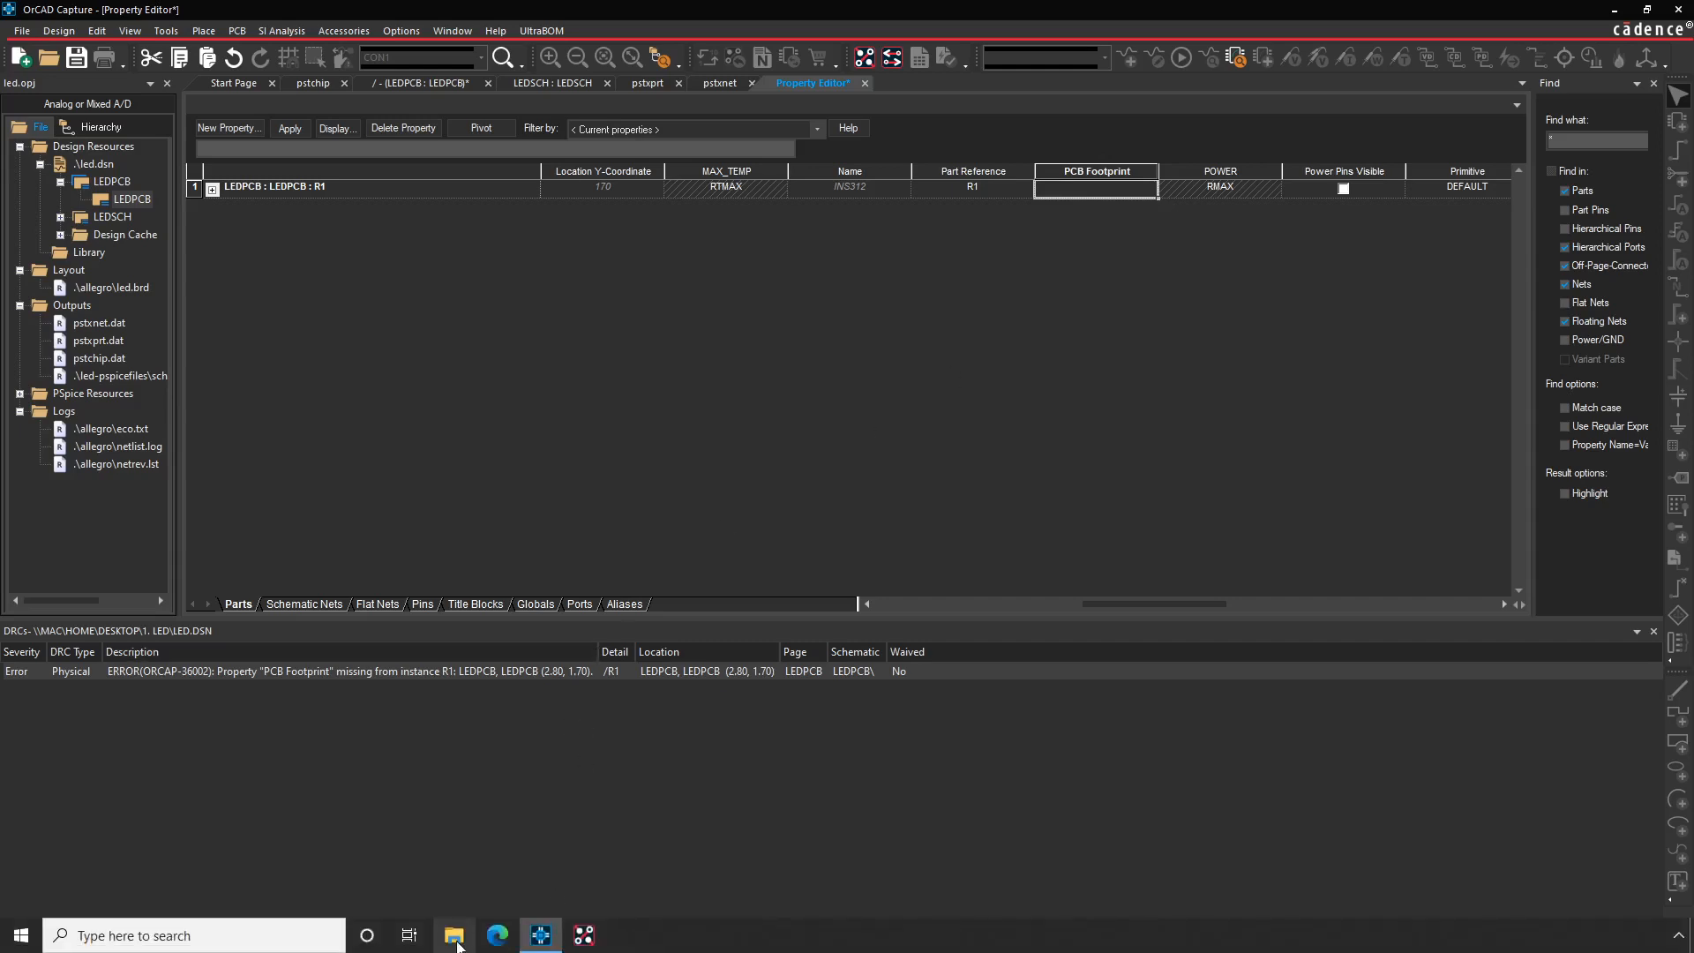
- Browse the Open dialog to Cadence SPB_17.4 share\pcb\pcb_lib\symbols
click(454, 935)
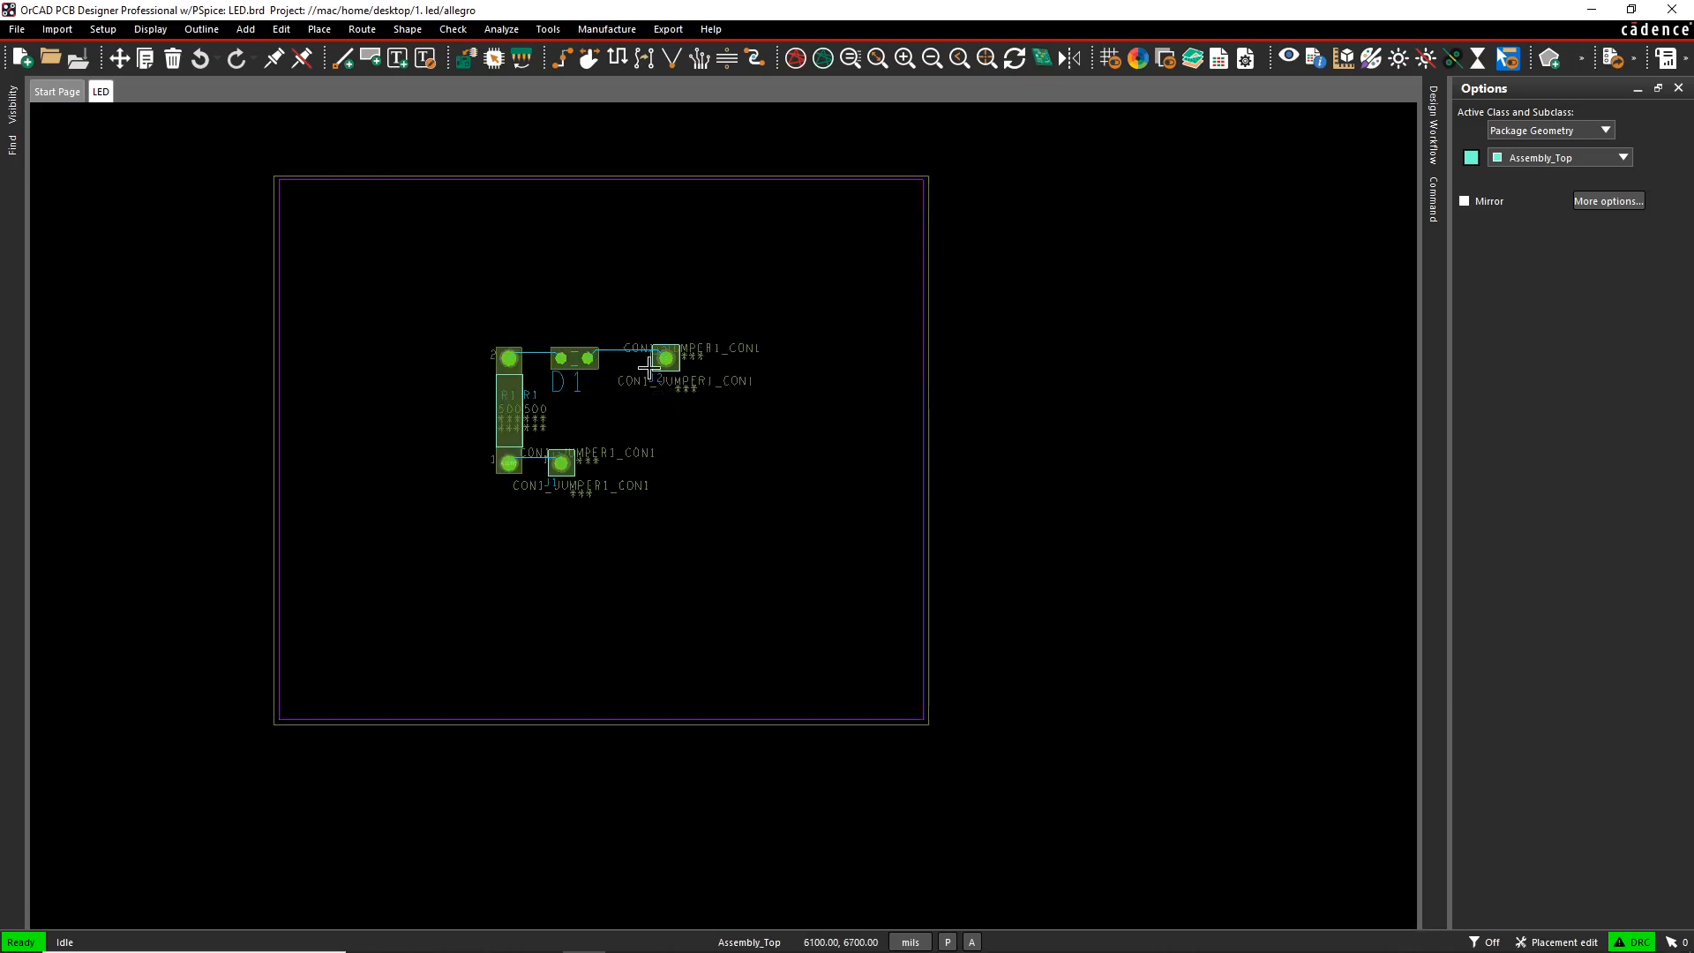
mouse_move(492, 480)
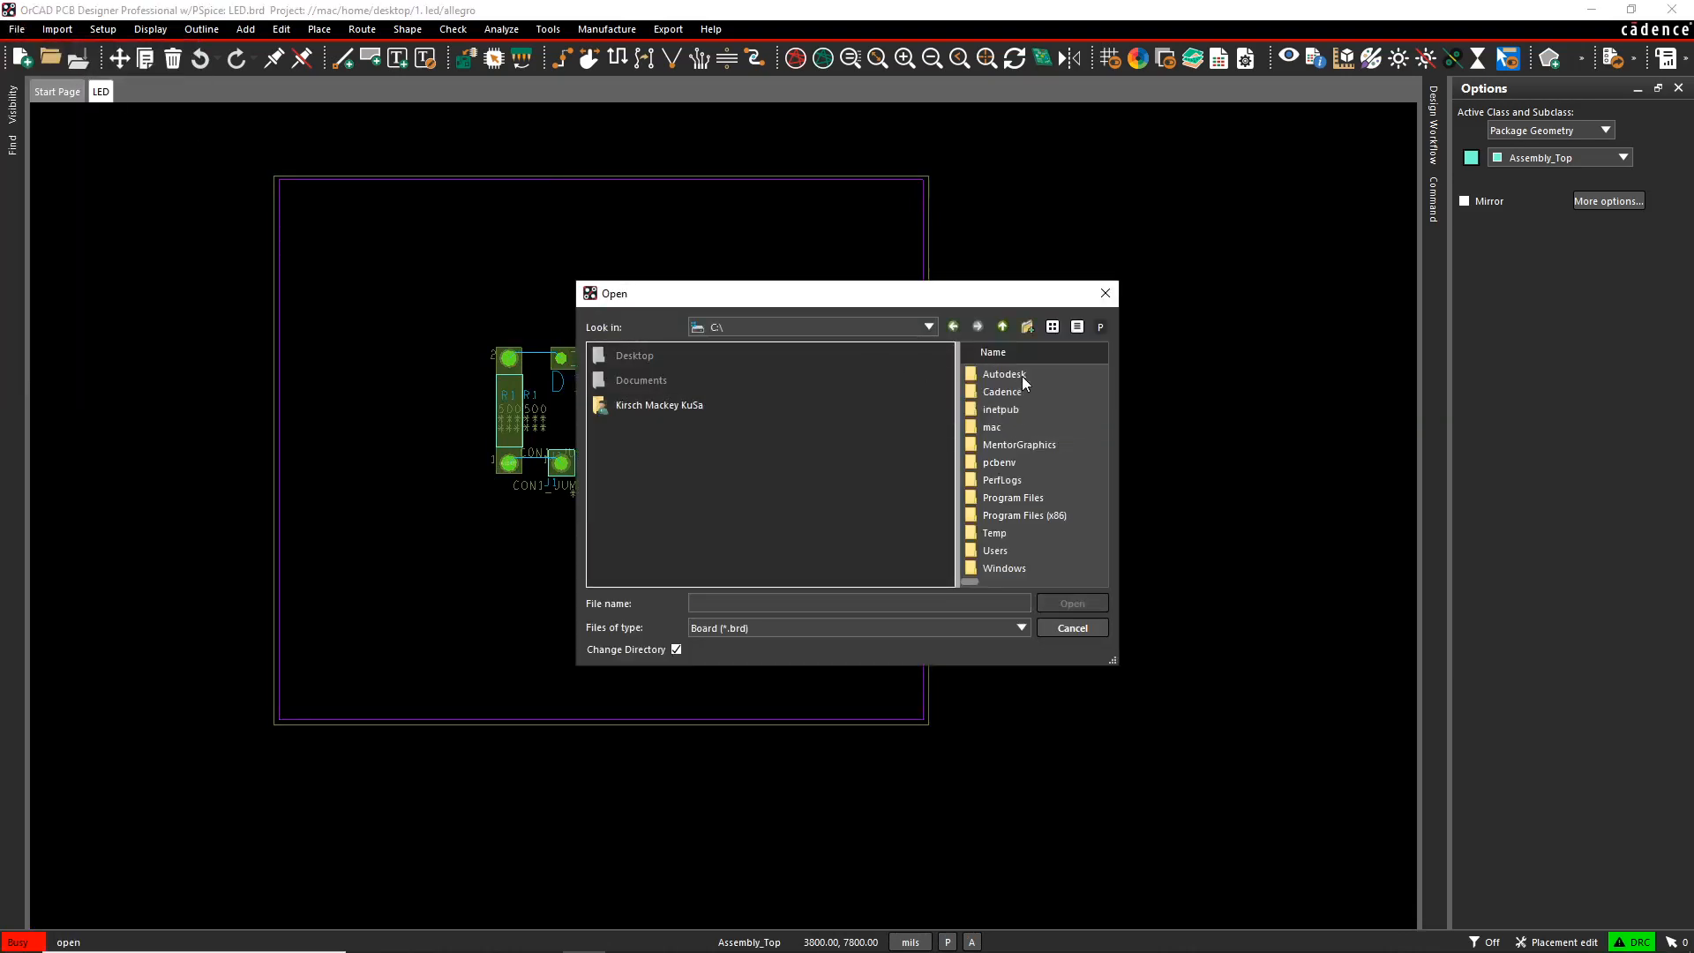
click(796, 427)
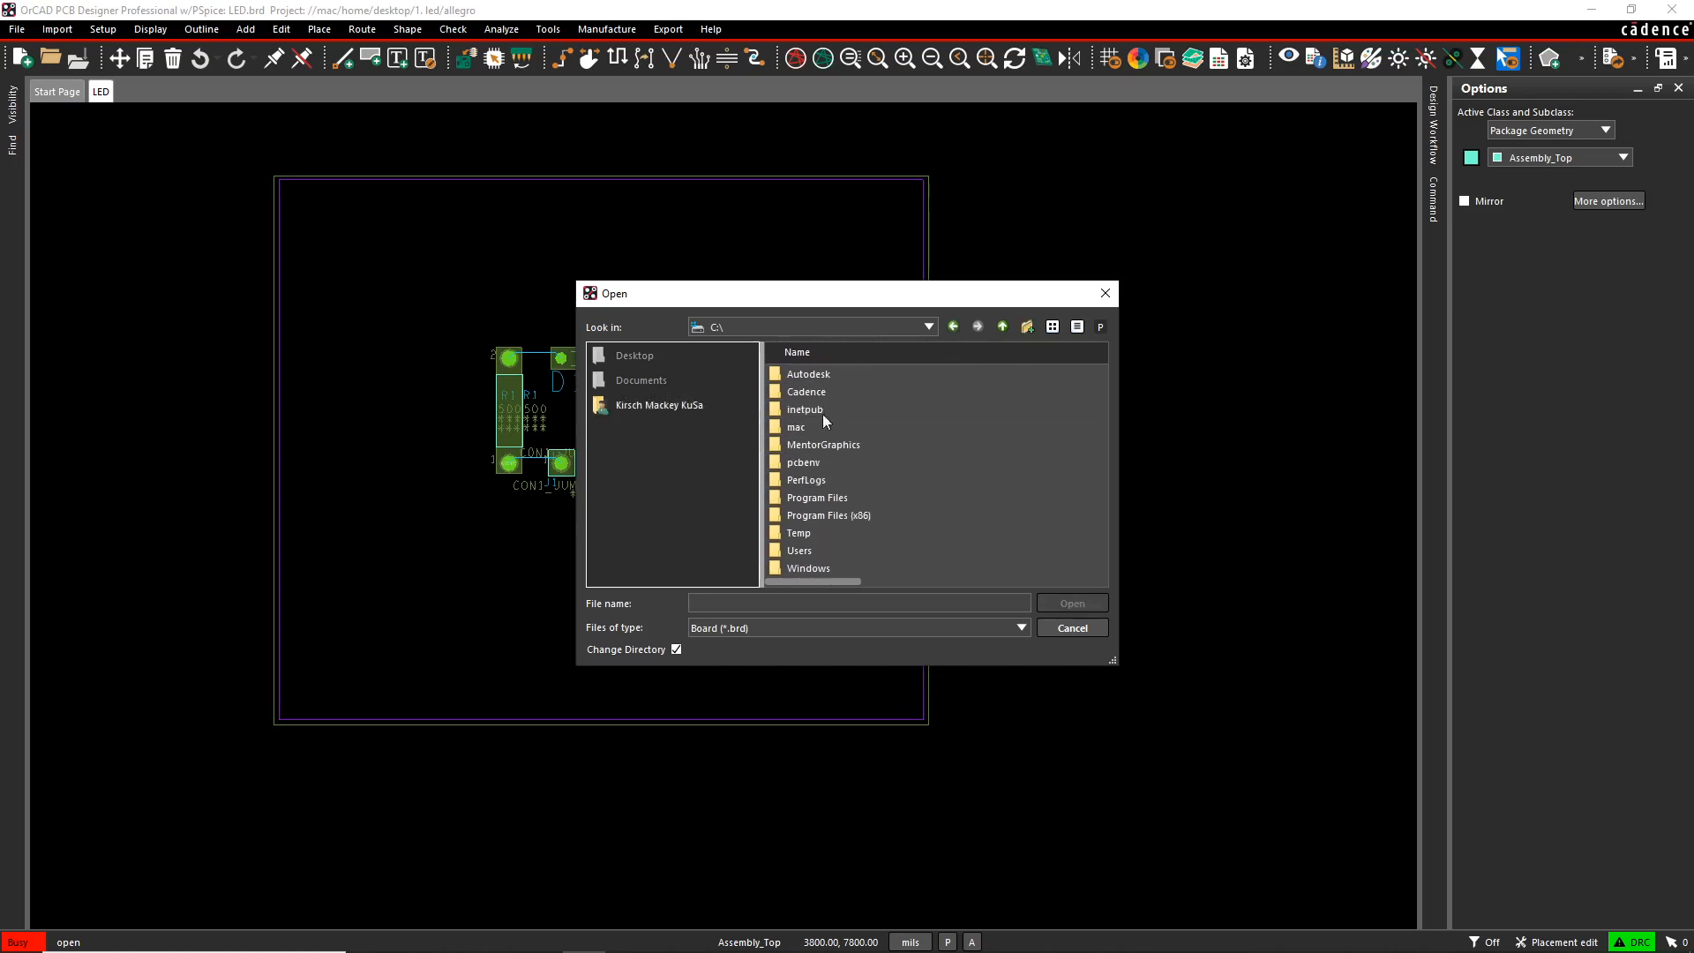
double_click(807, 391)
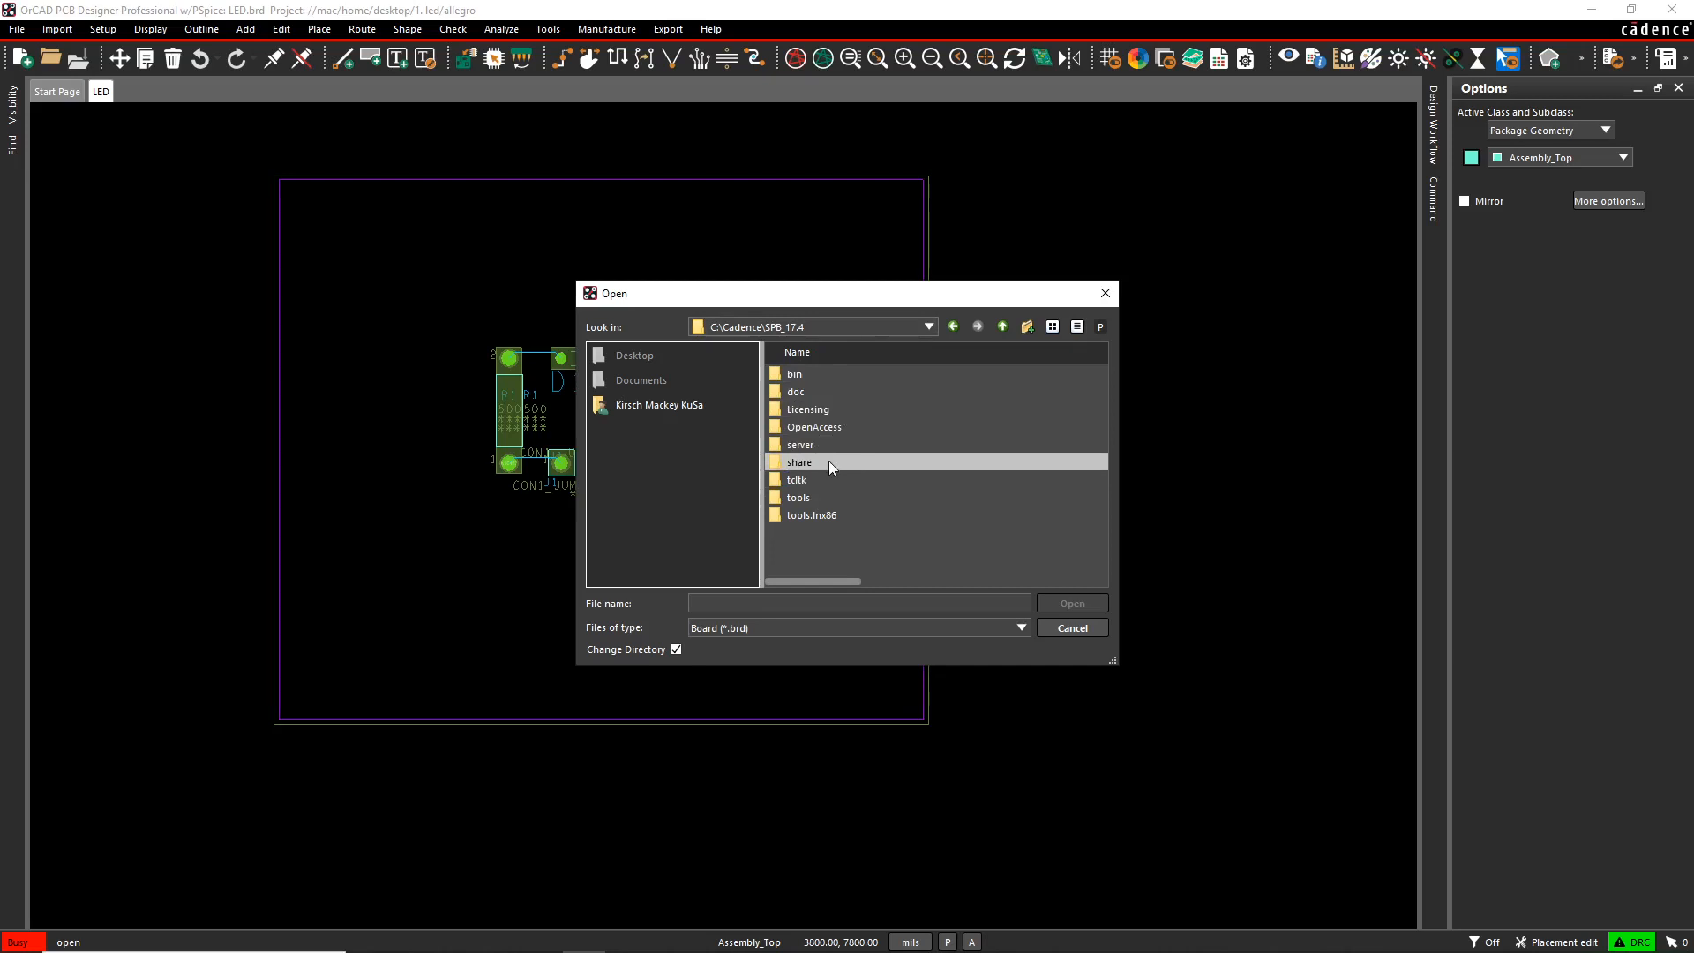
double_click(801, 462)
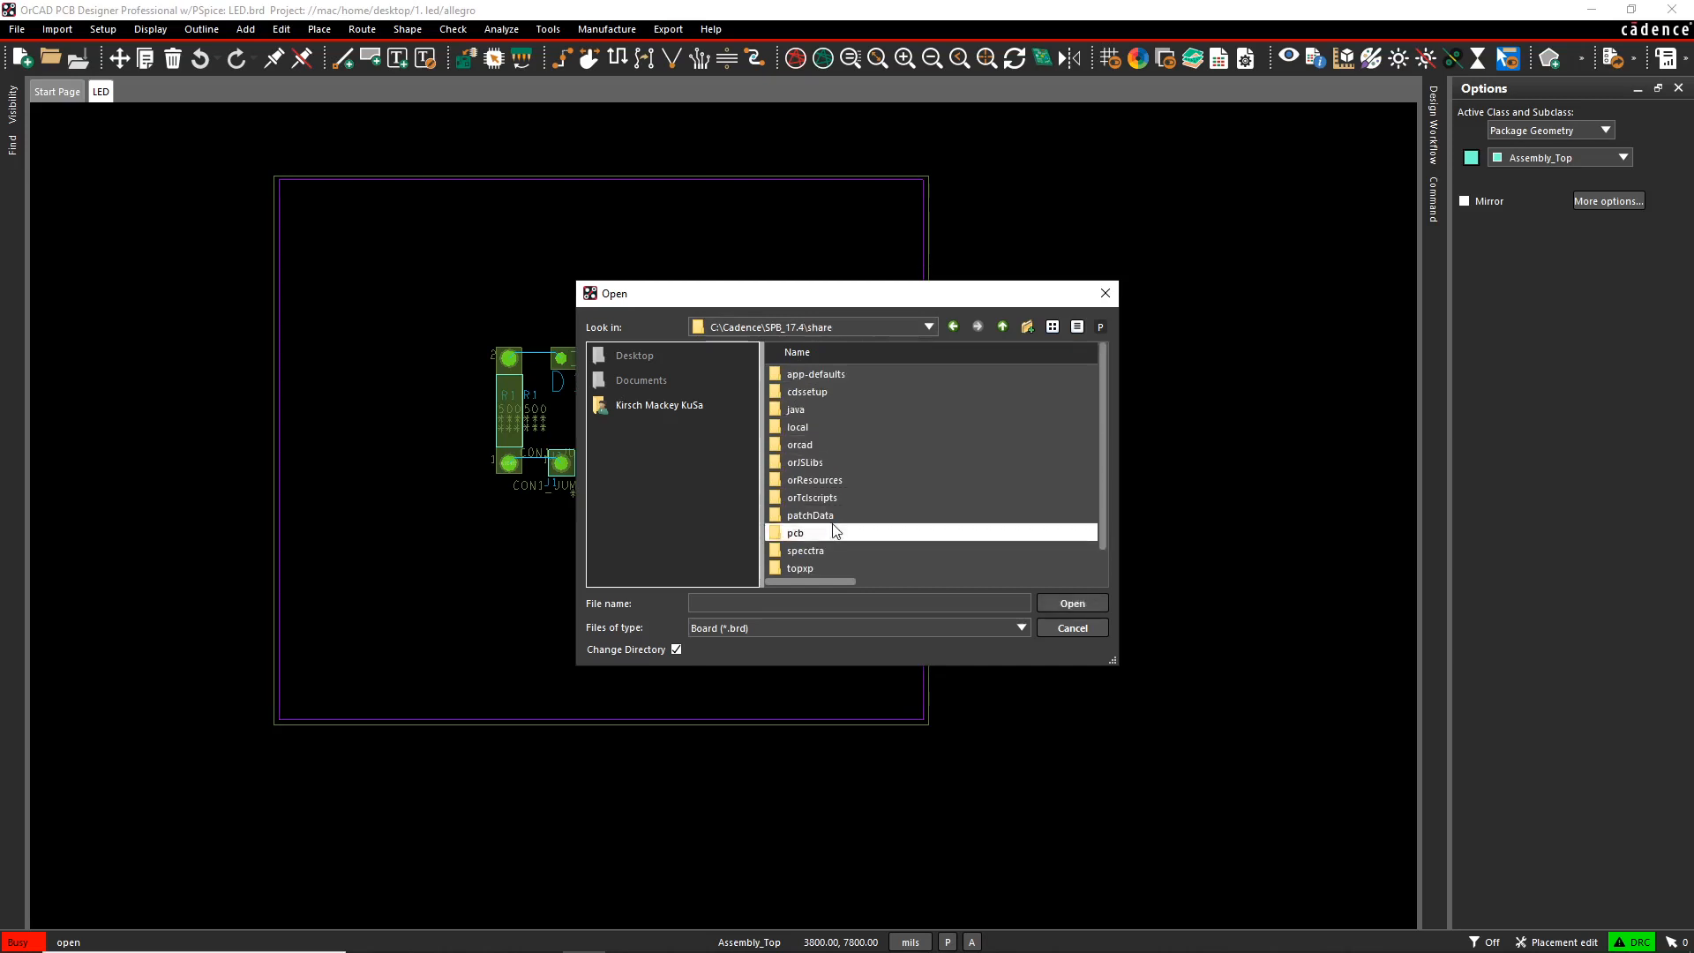
double_click(796, 532)
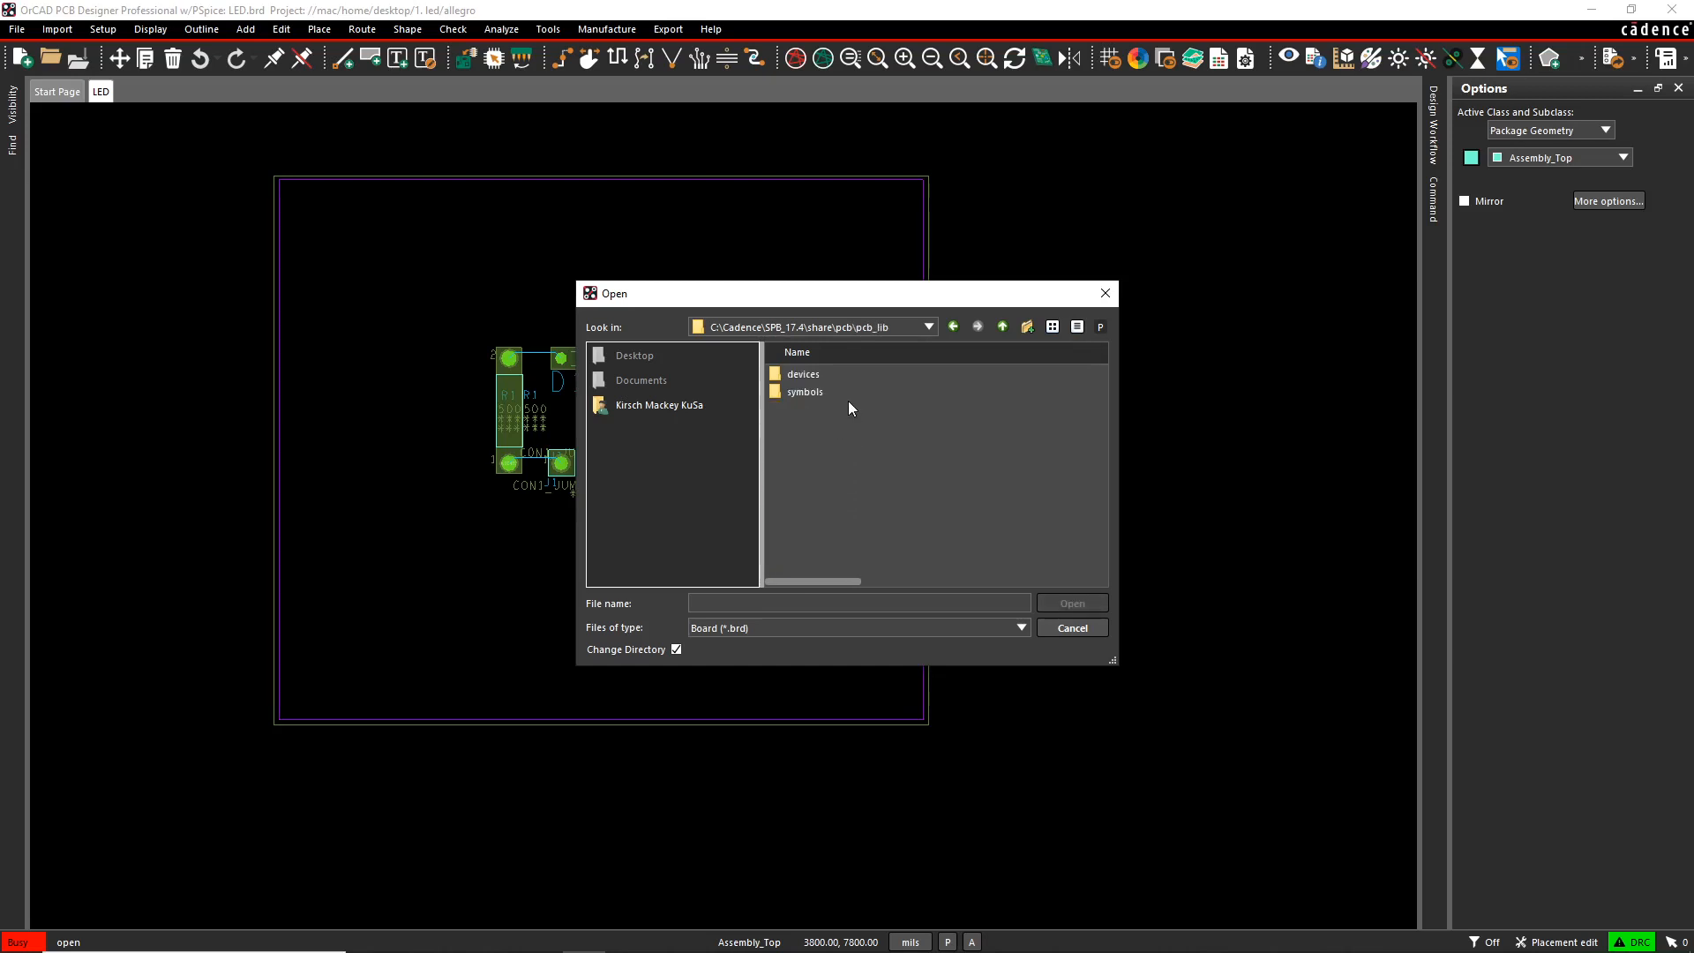
double_click(806, 392)
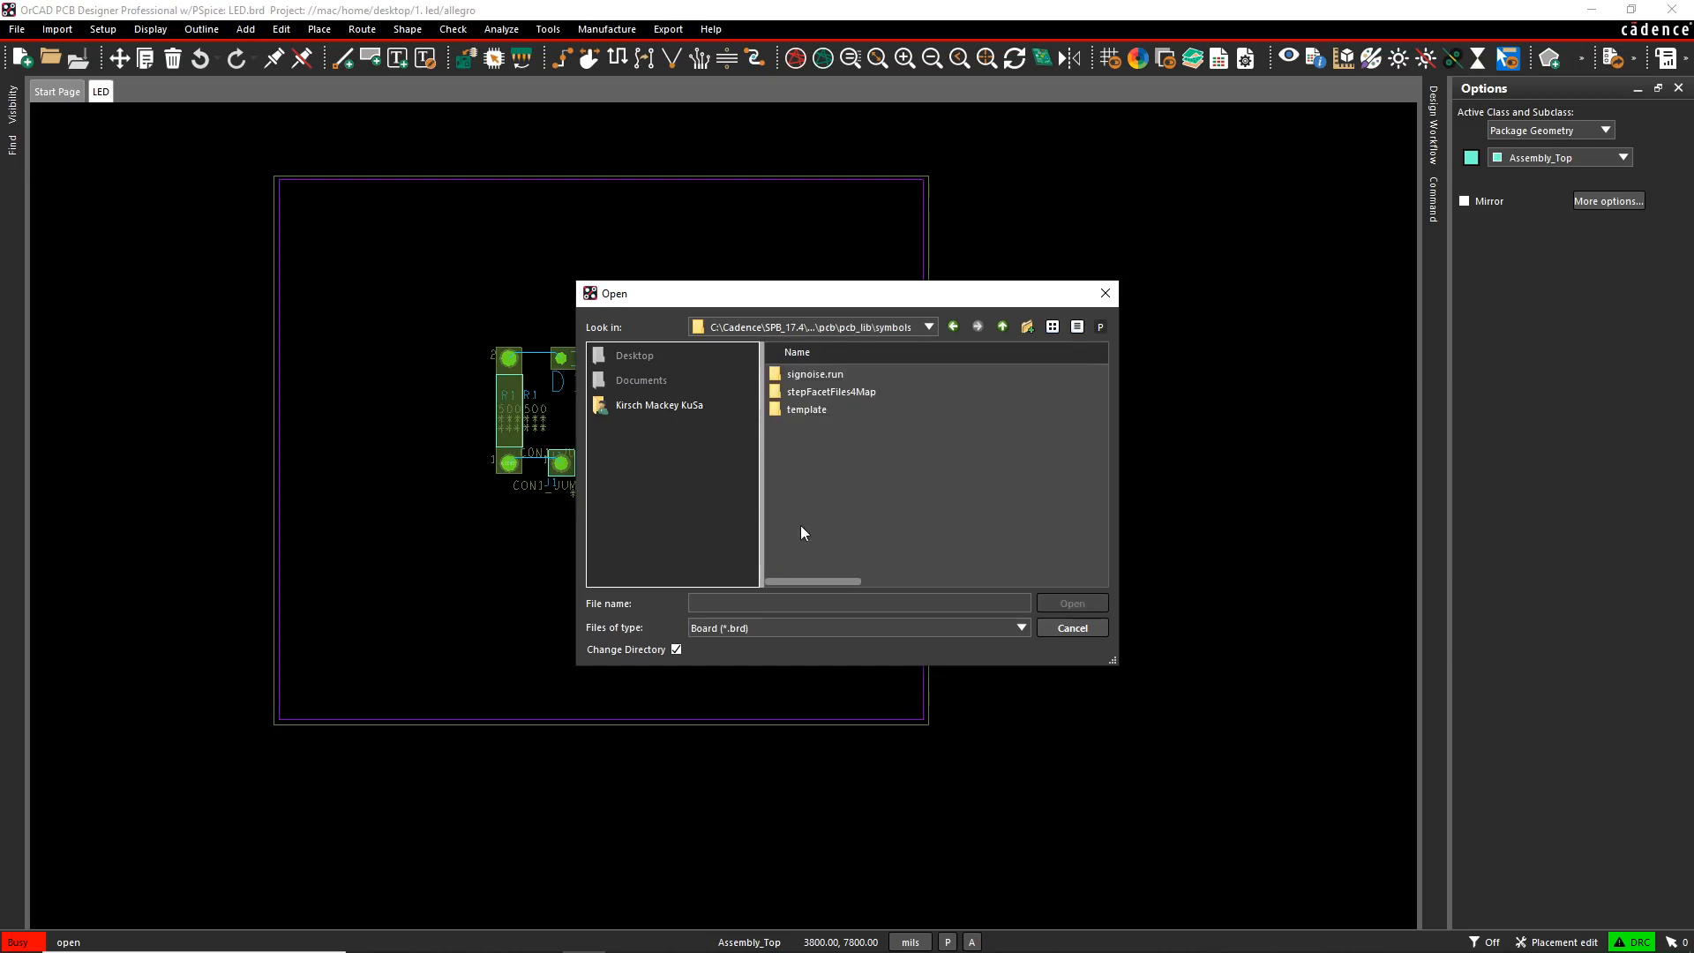
click(1018, 629)
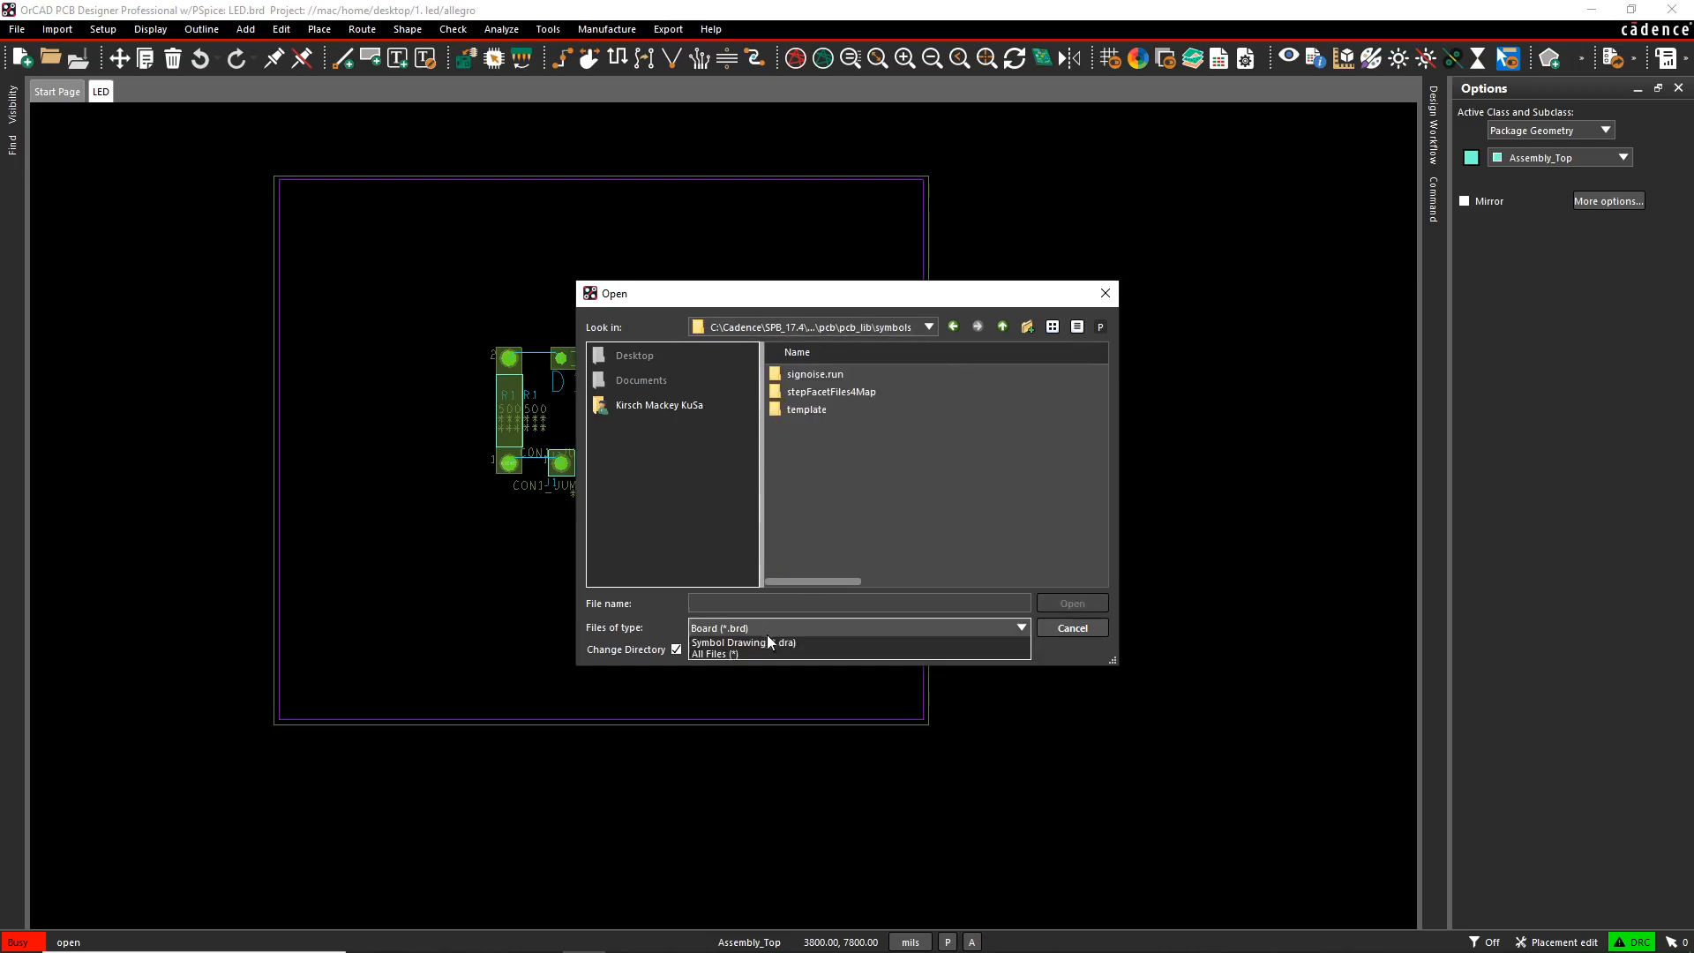
- List Symbol Drawing (.dra) files and enter smr1206.dra as the file name
click(743, 643)
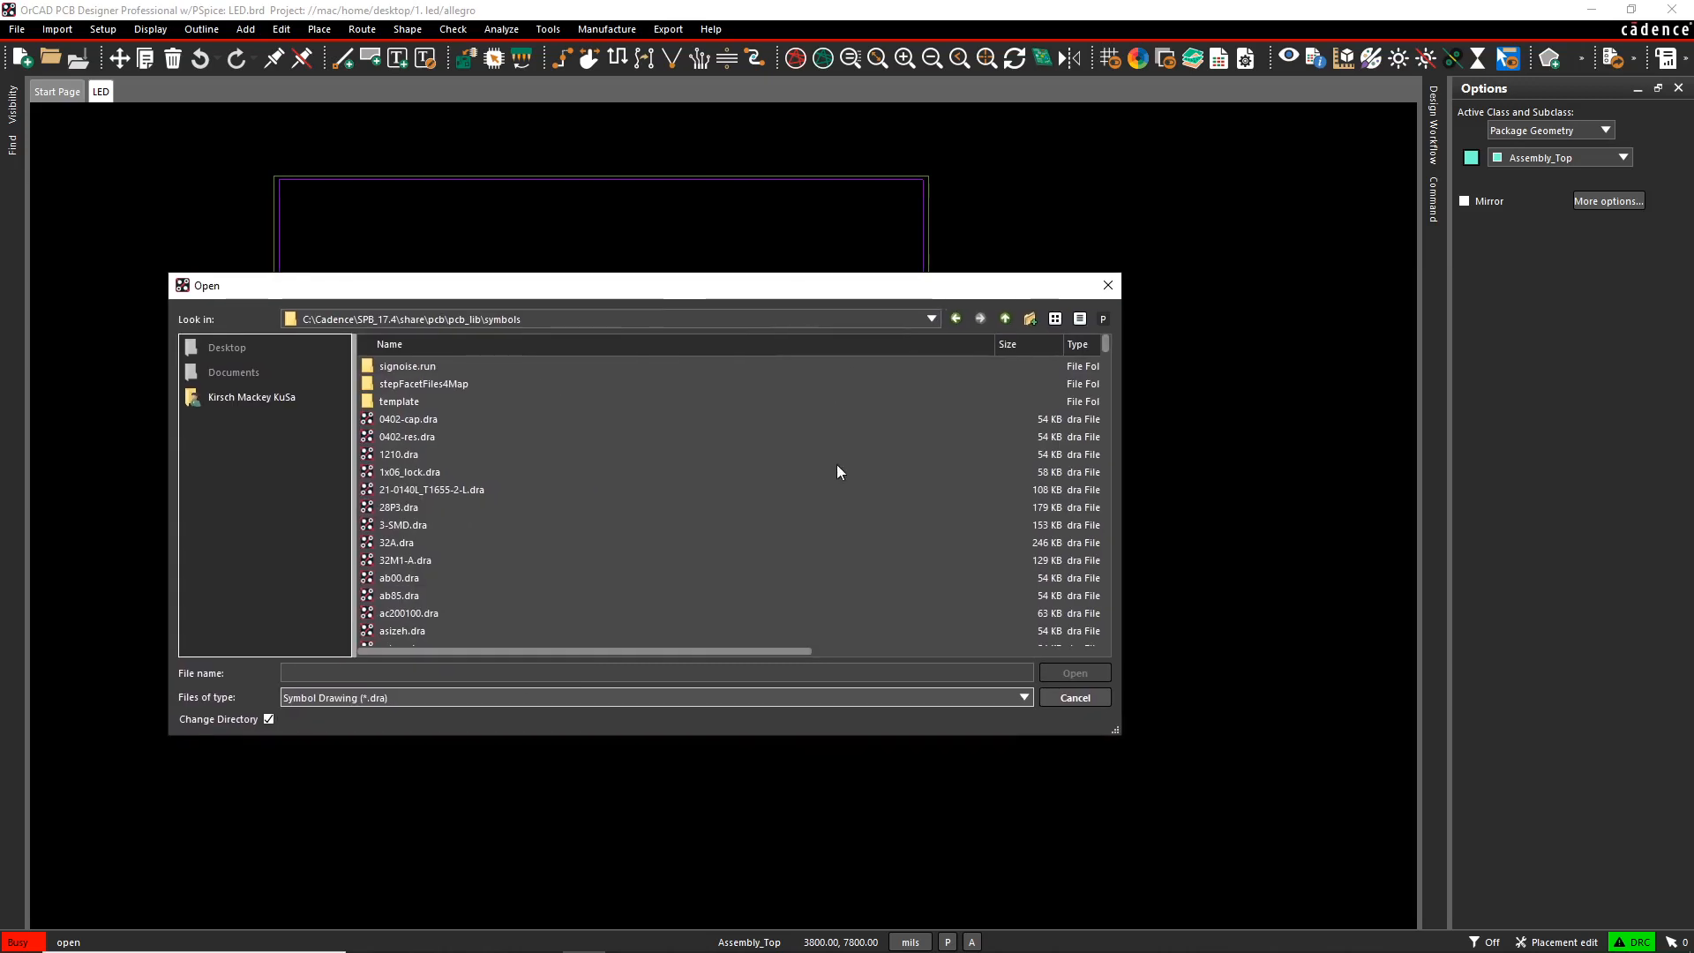
mouse_move(990, 337)
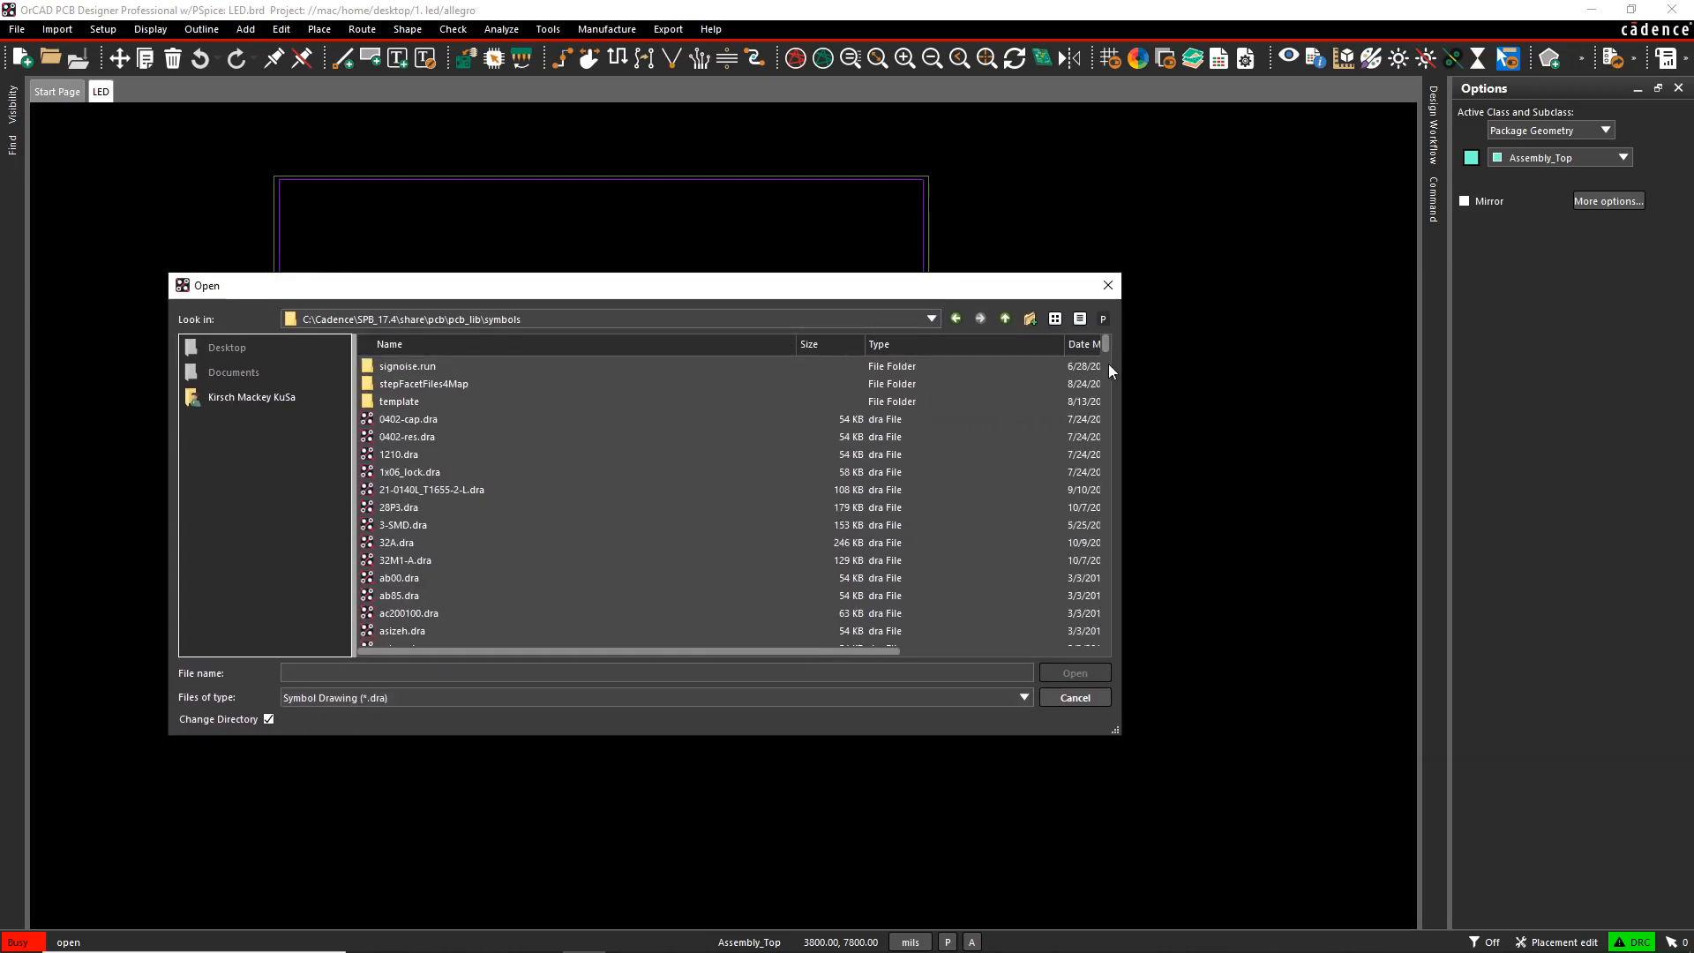
scroll(down, 3)
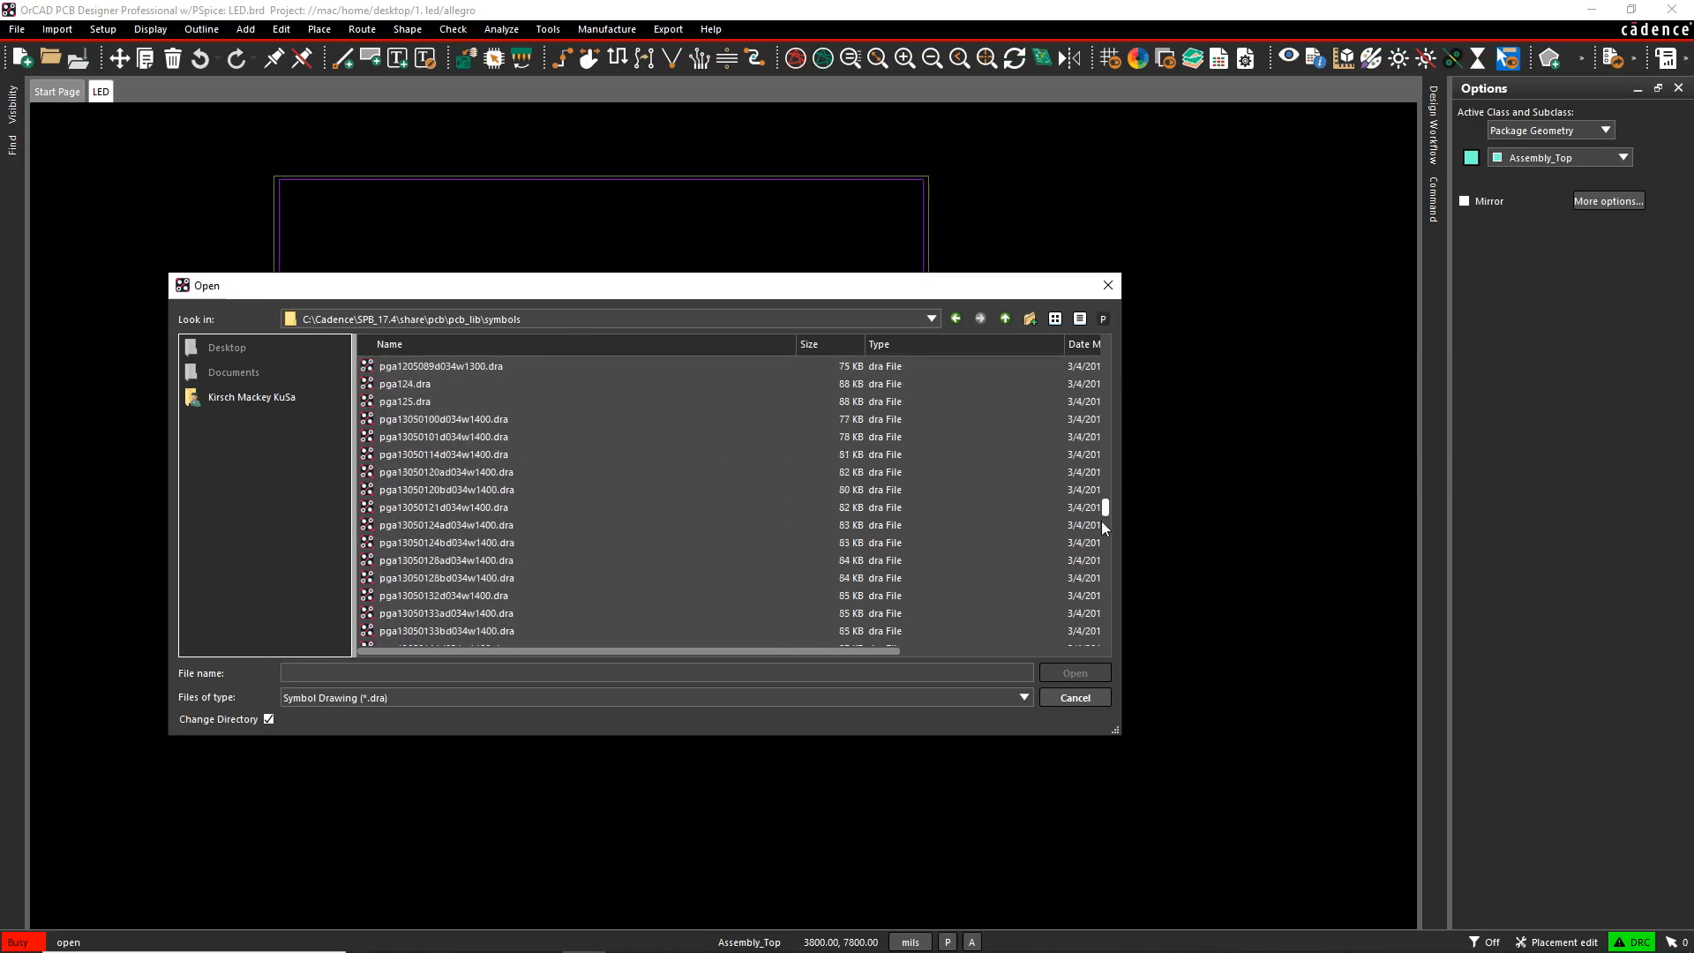
scroll(down, 3)
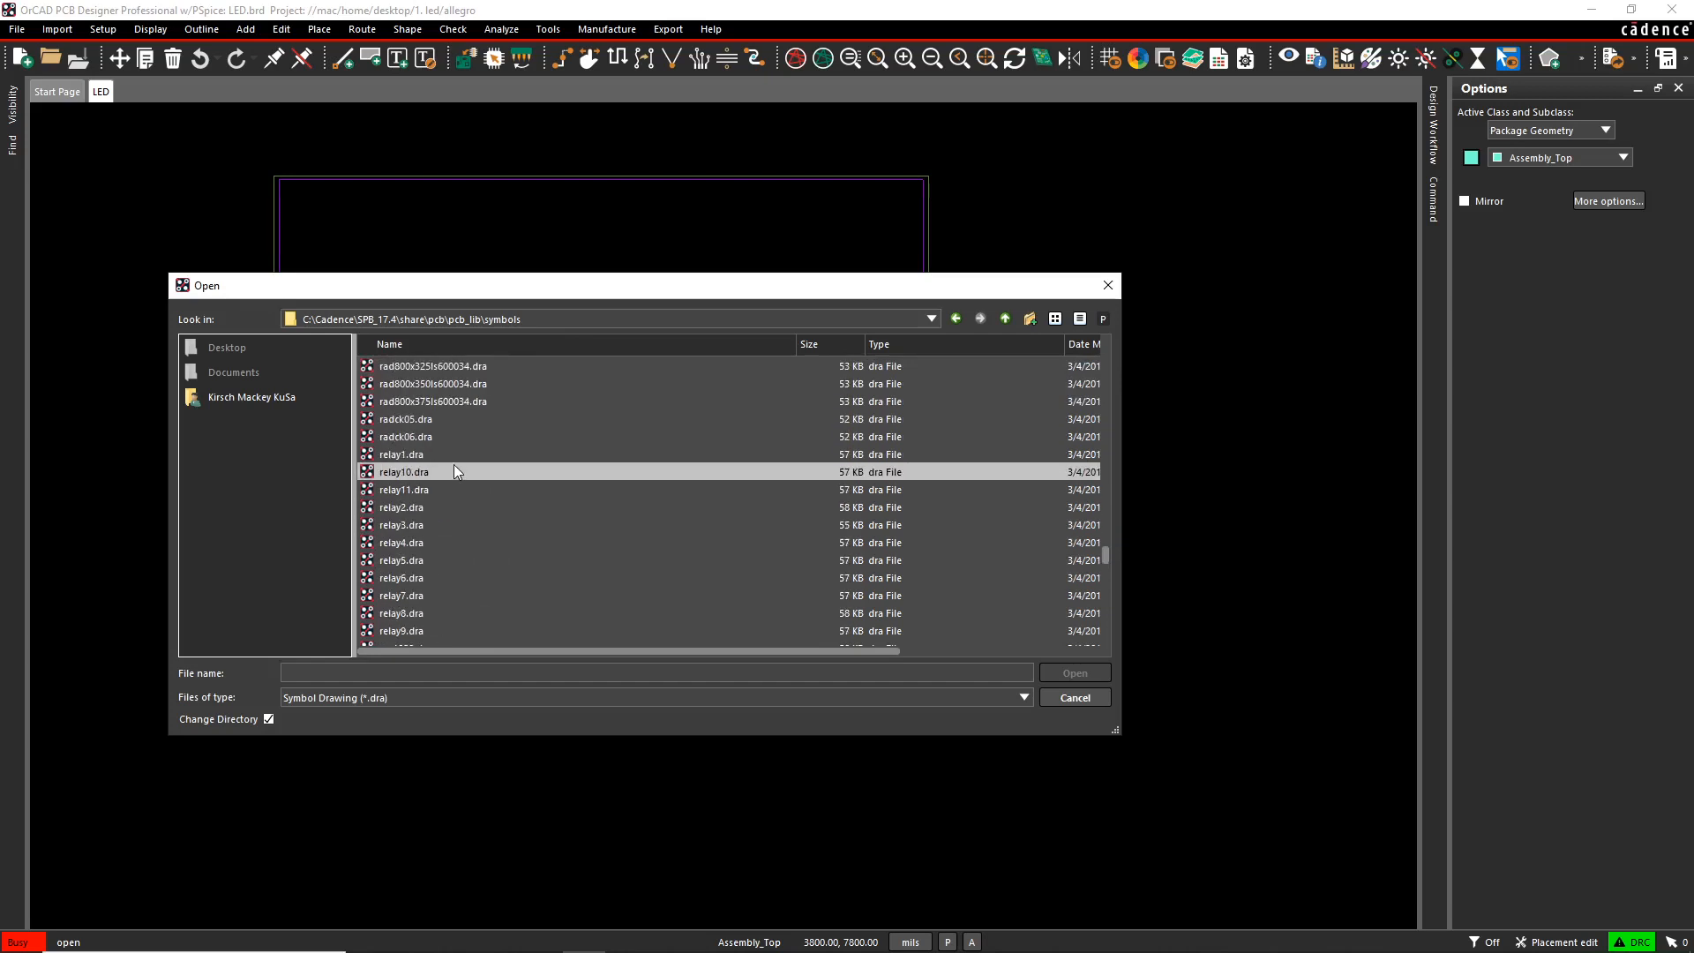
scroll(up, 3)
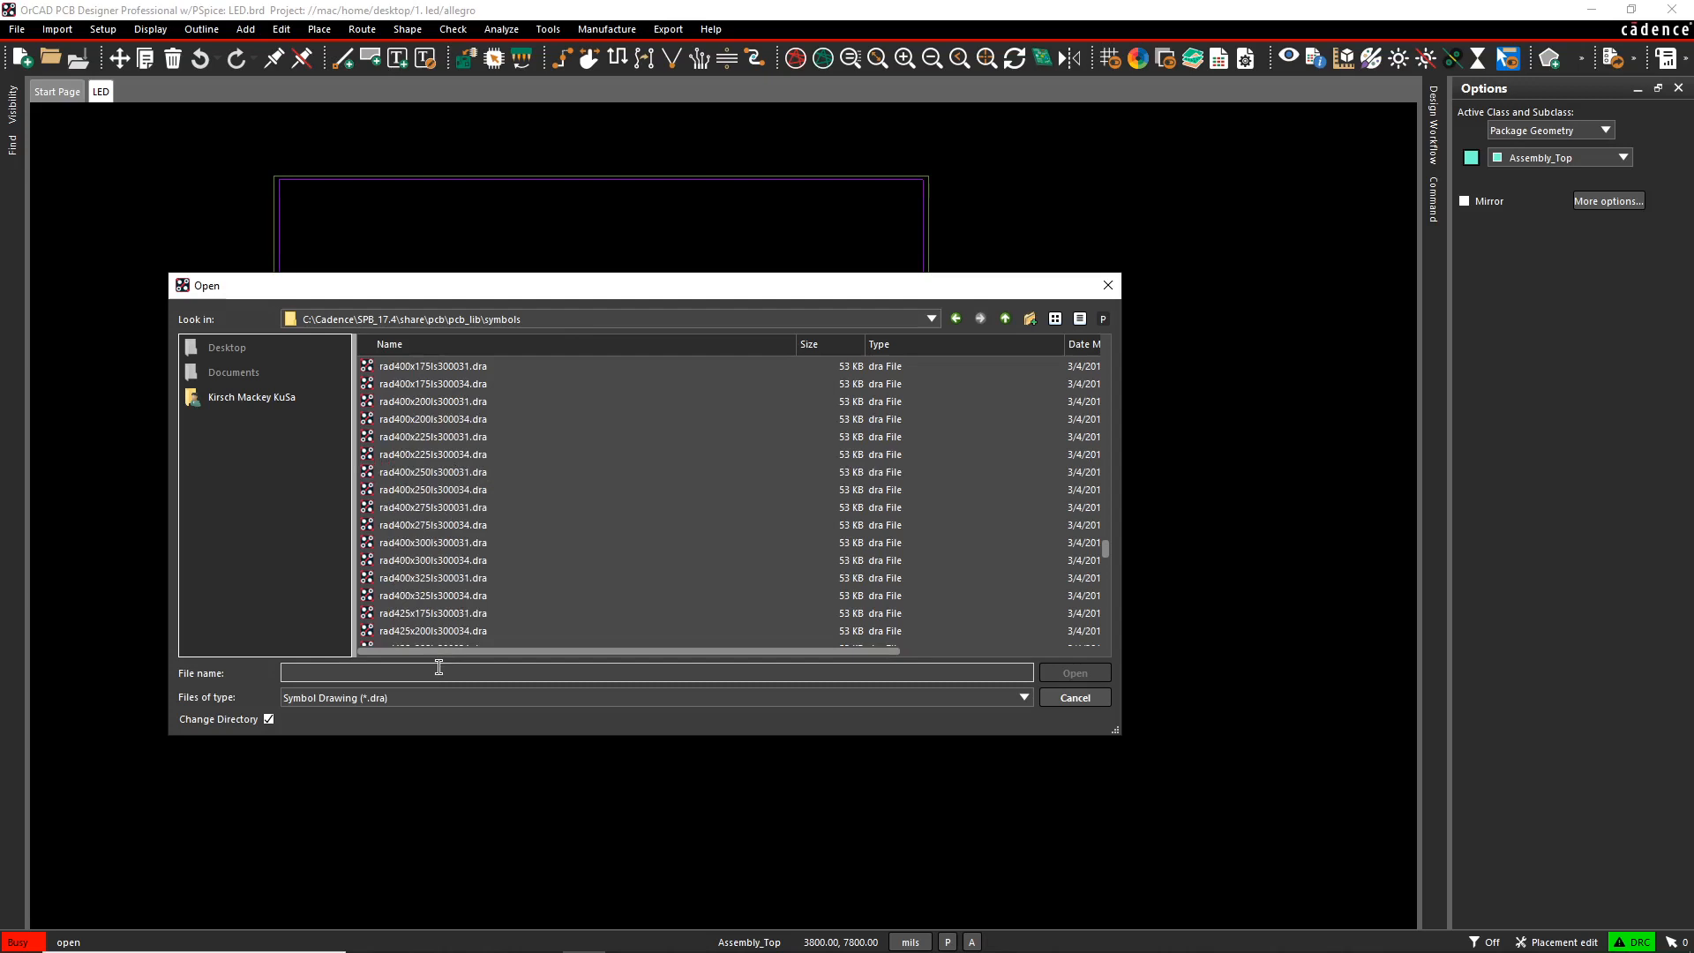
text(smd)
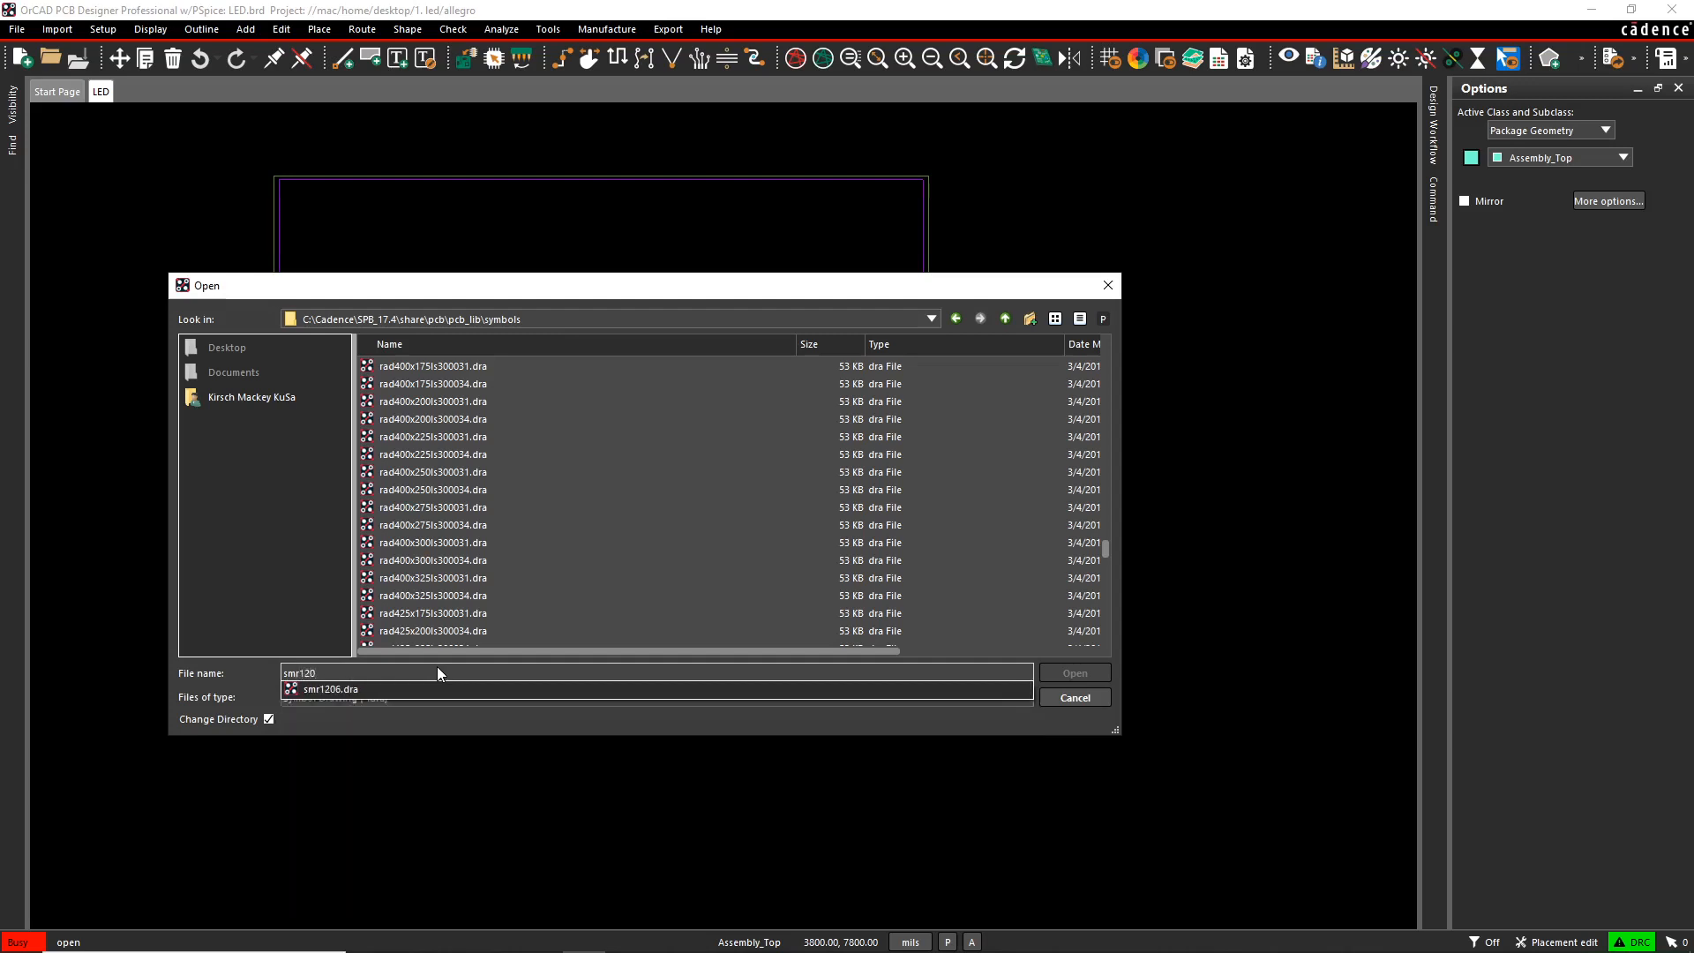
click(328, 688)
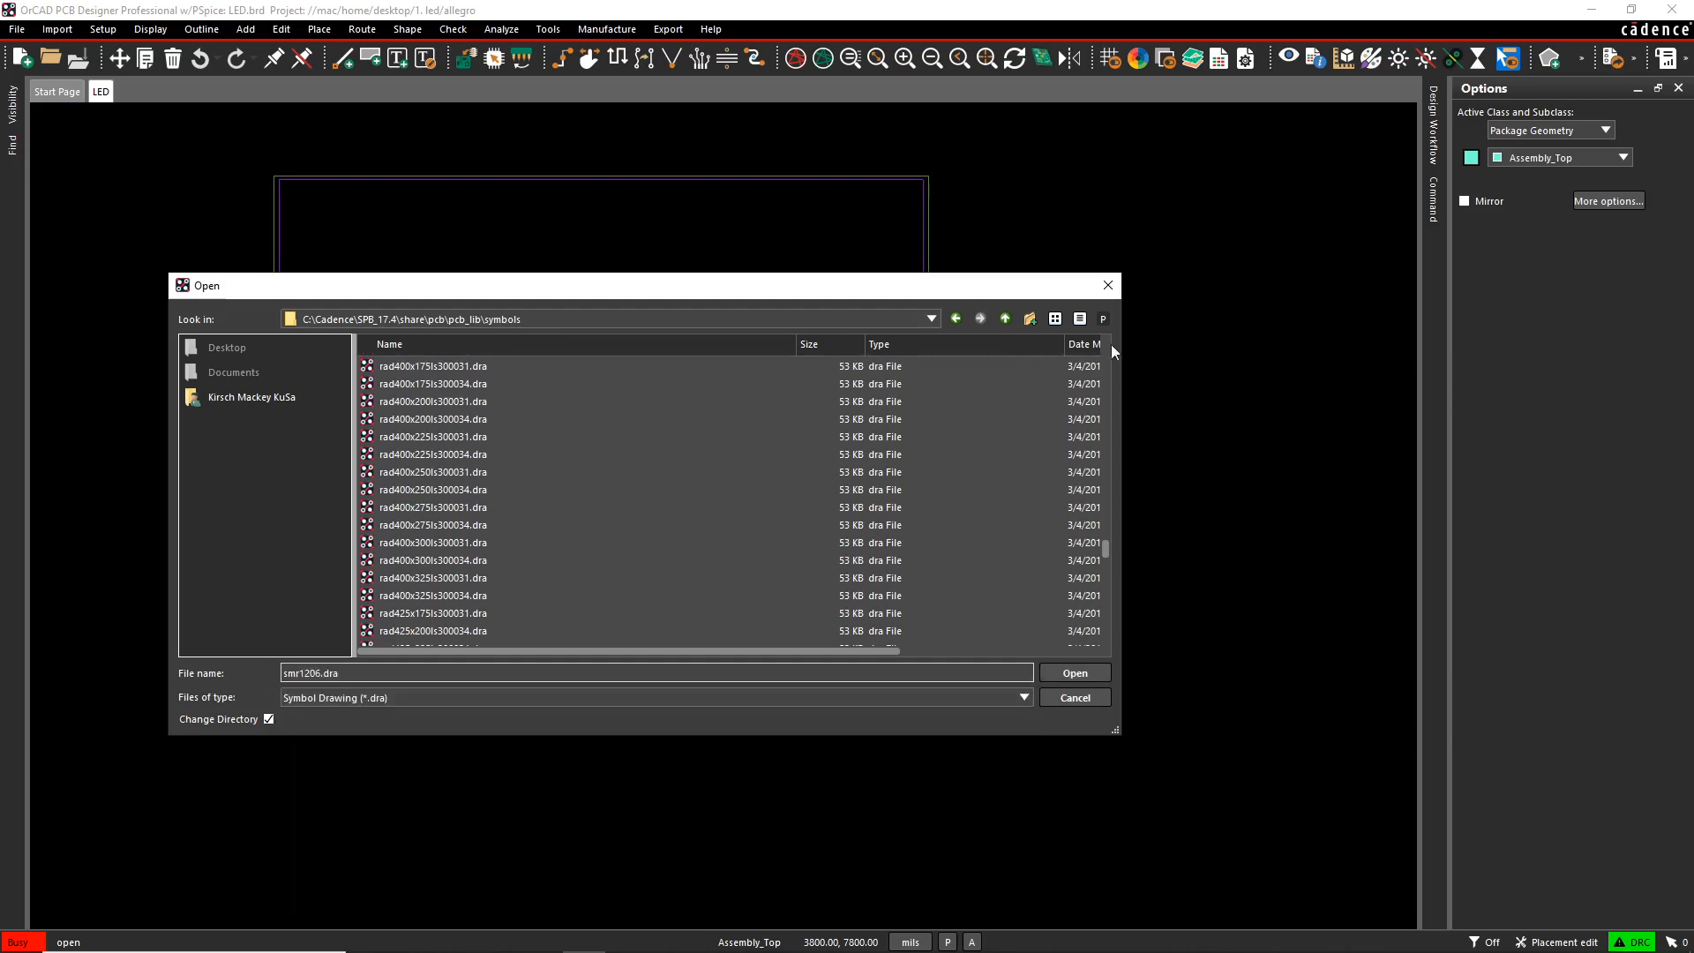
- Preview smr1206.dra and load it in the package editor
click(1102, 317)
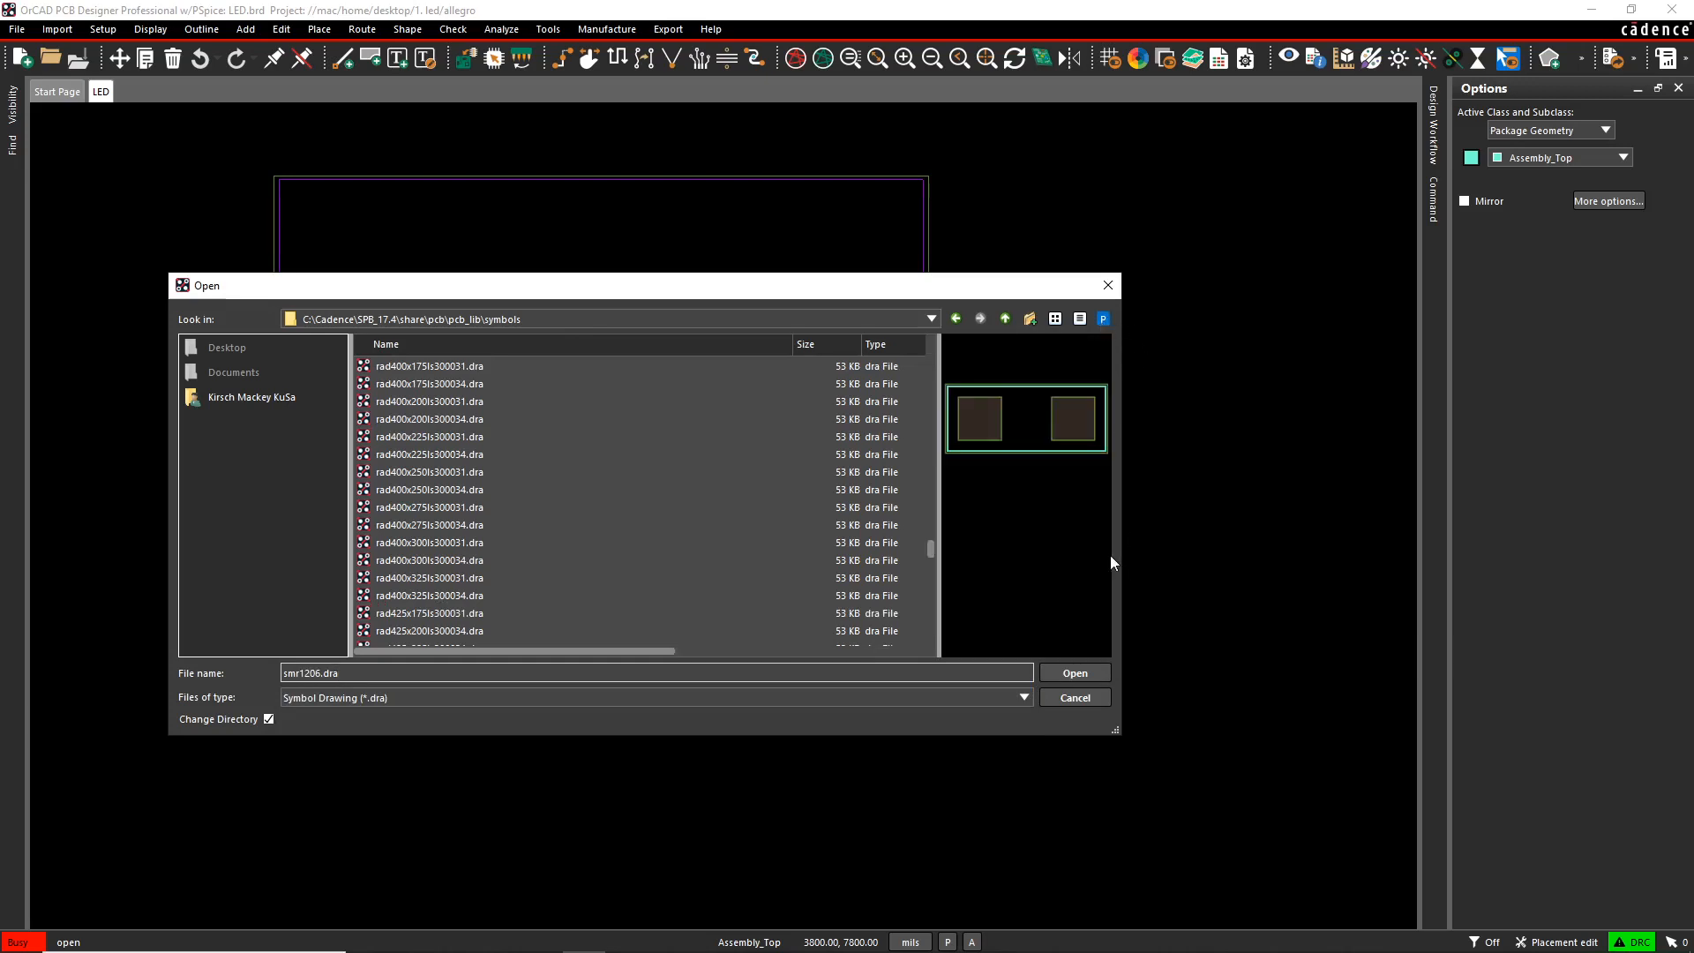
mouse_move(1509, 572)
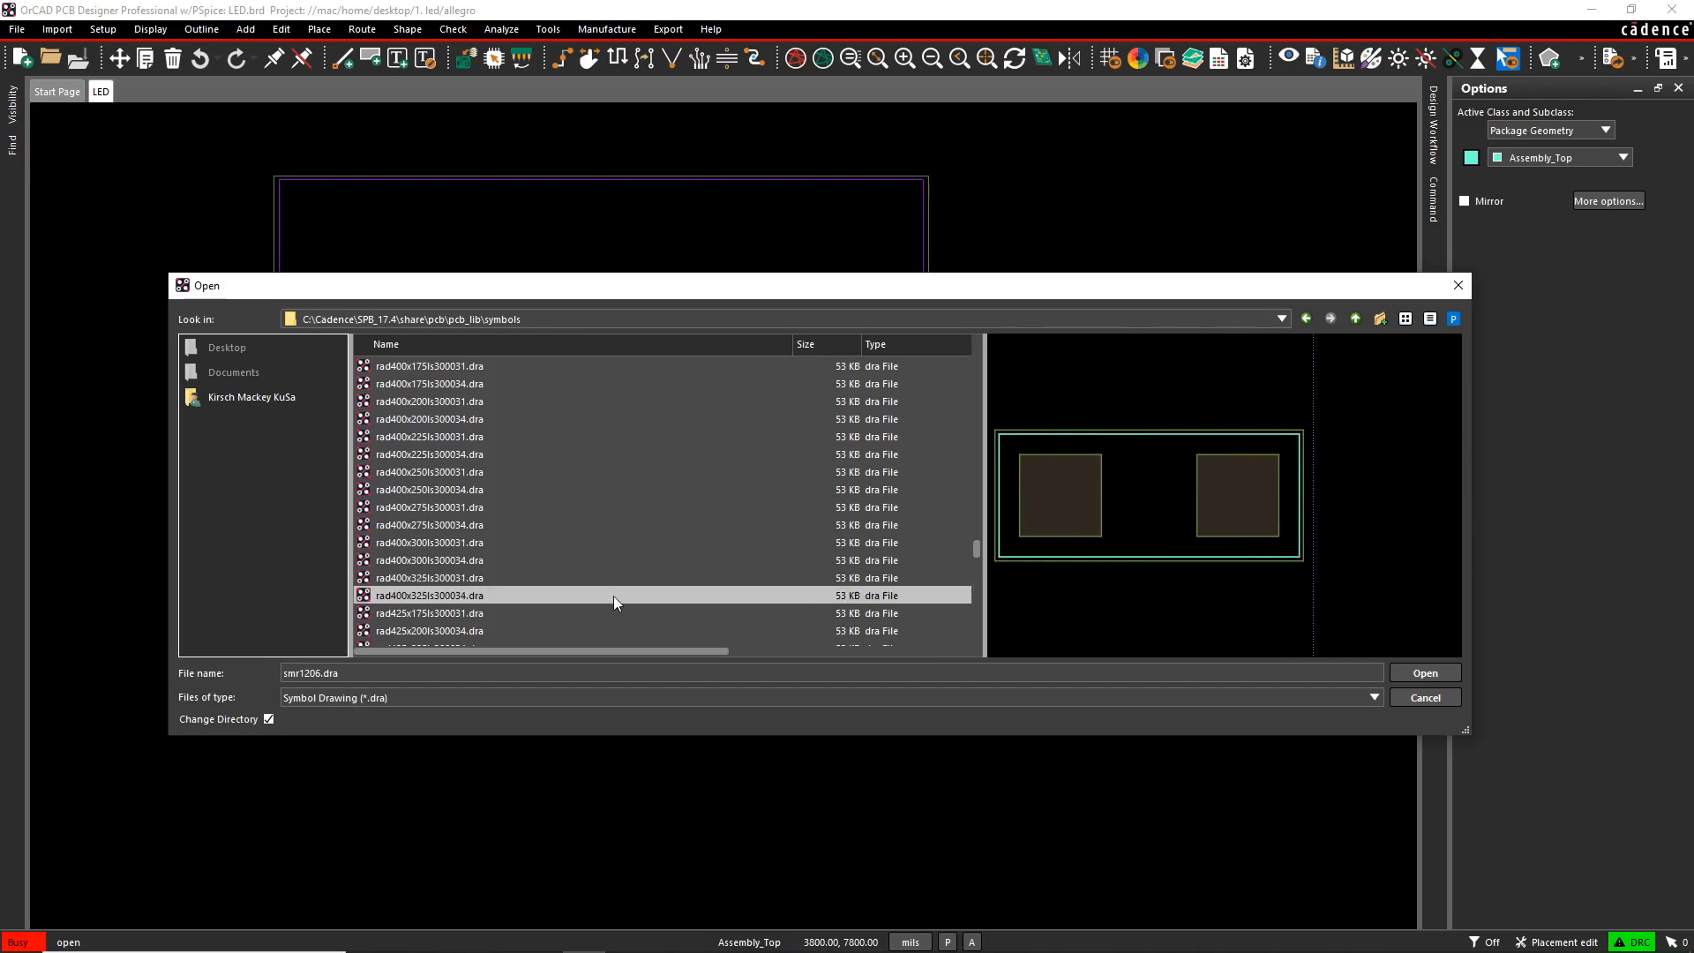
click(1424, 672)
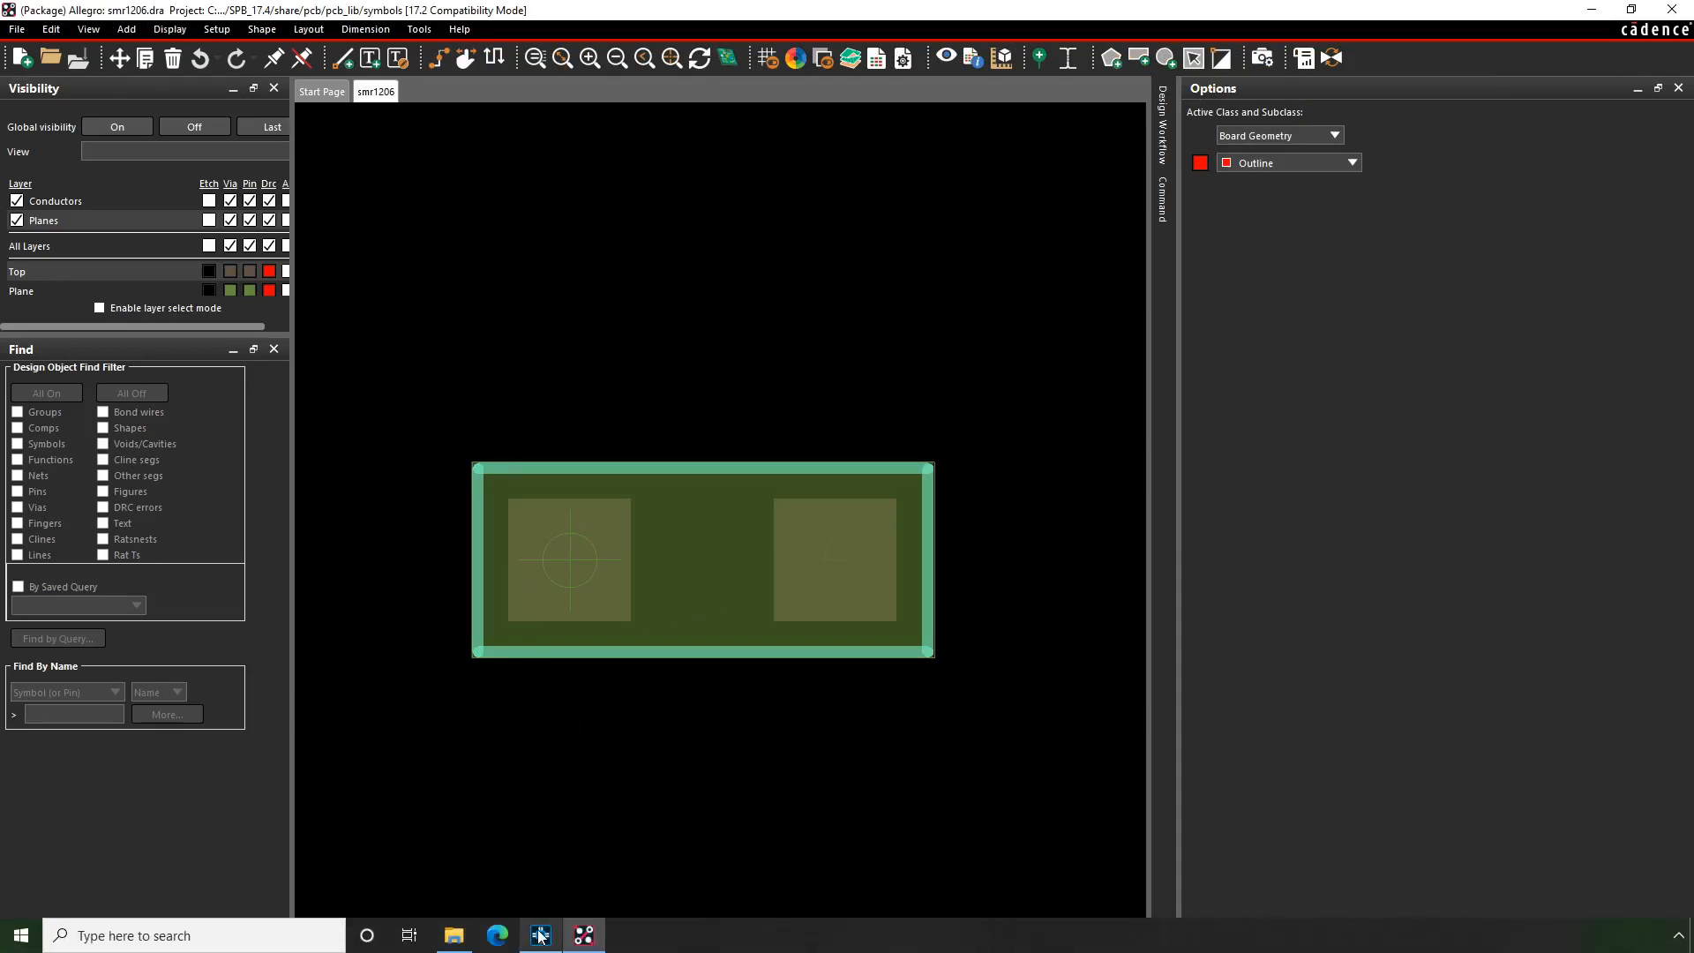
- Apply R1's smr1206 footprint to the design and return to the LEDPCB schematic
click(540, 935)
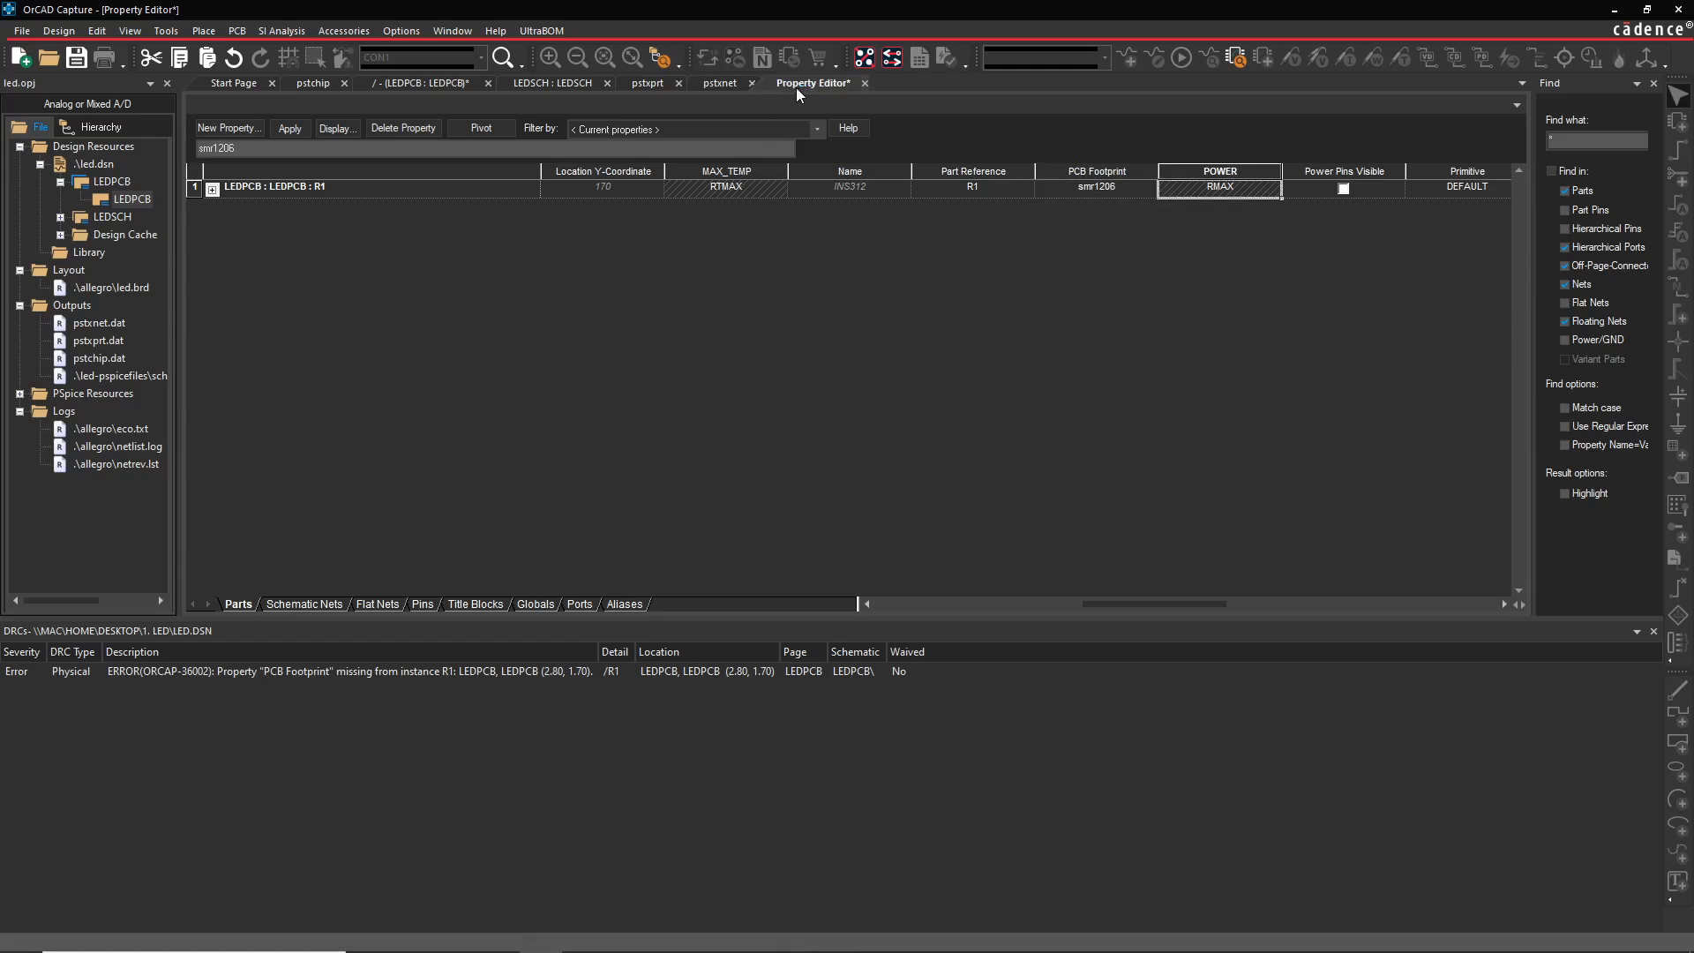
mouse_move(810, 83)
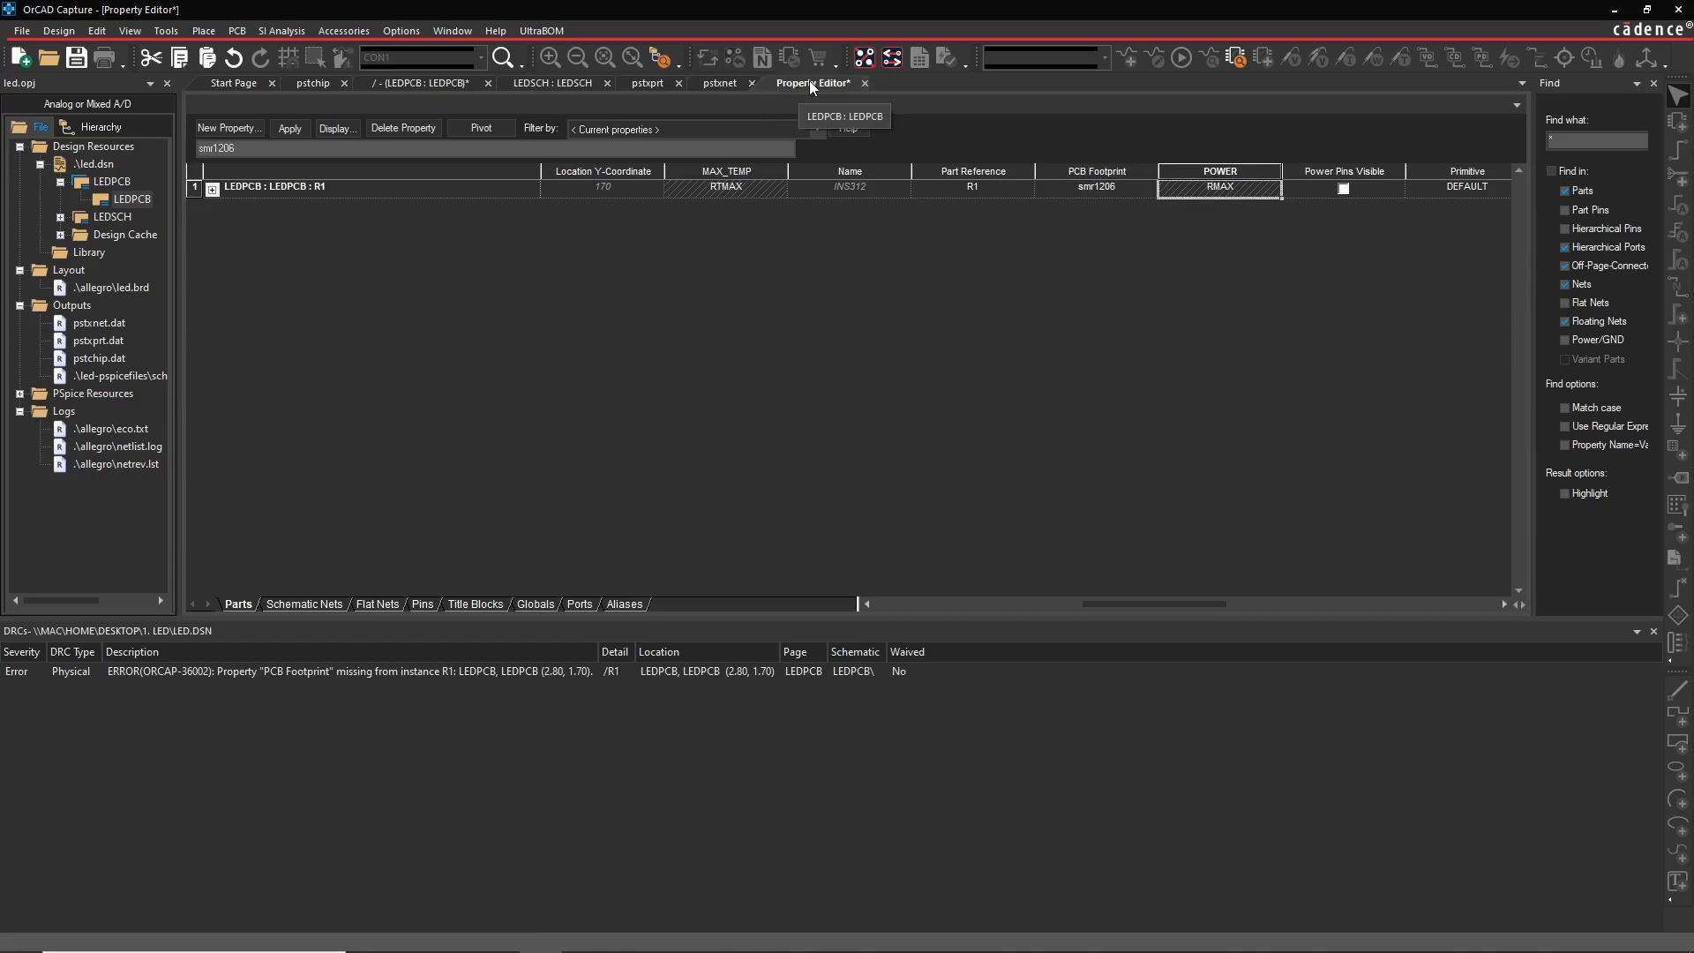
click(287, 127)
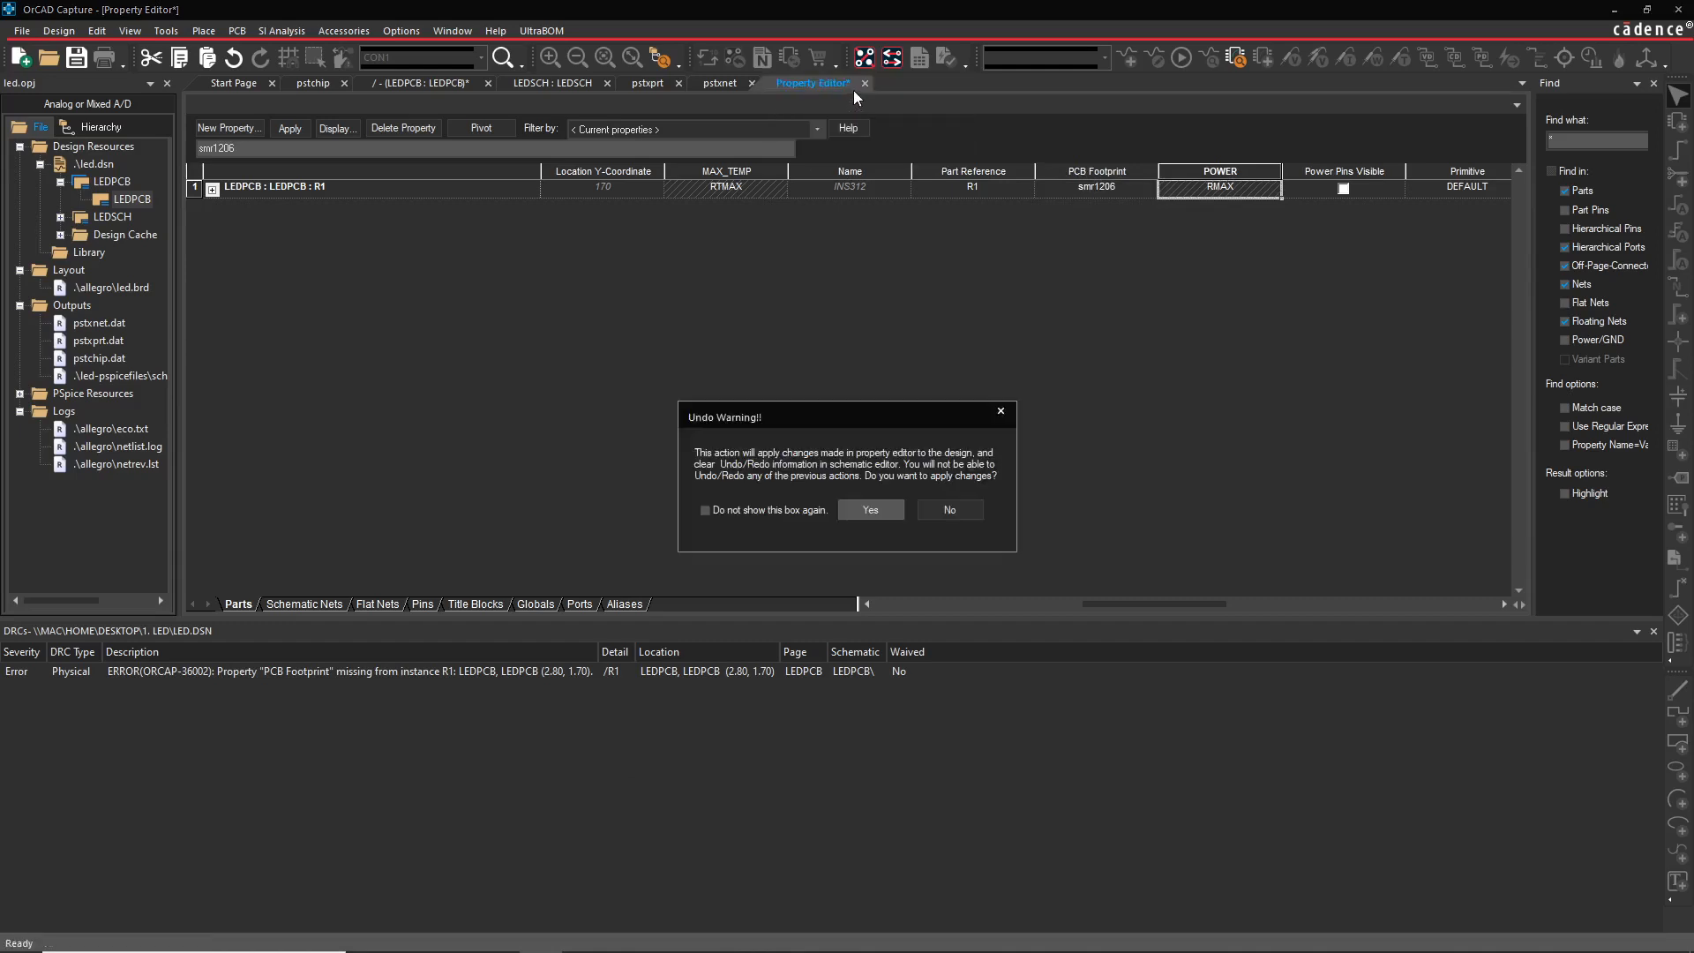
click(870, 508)
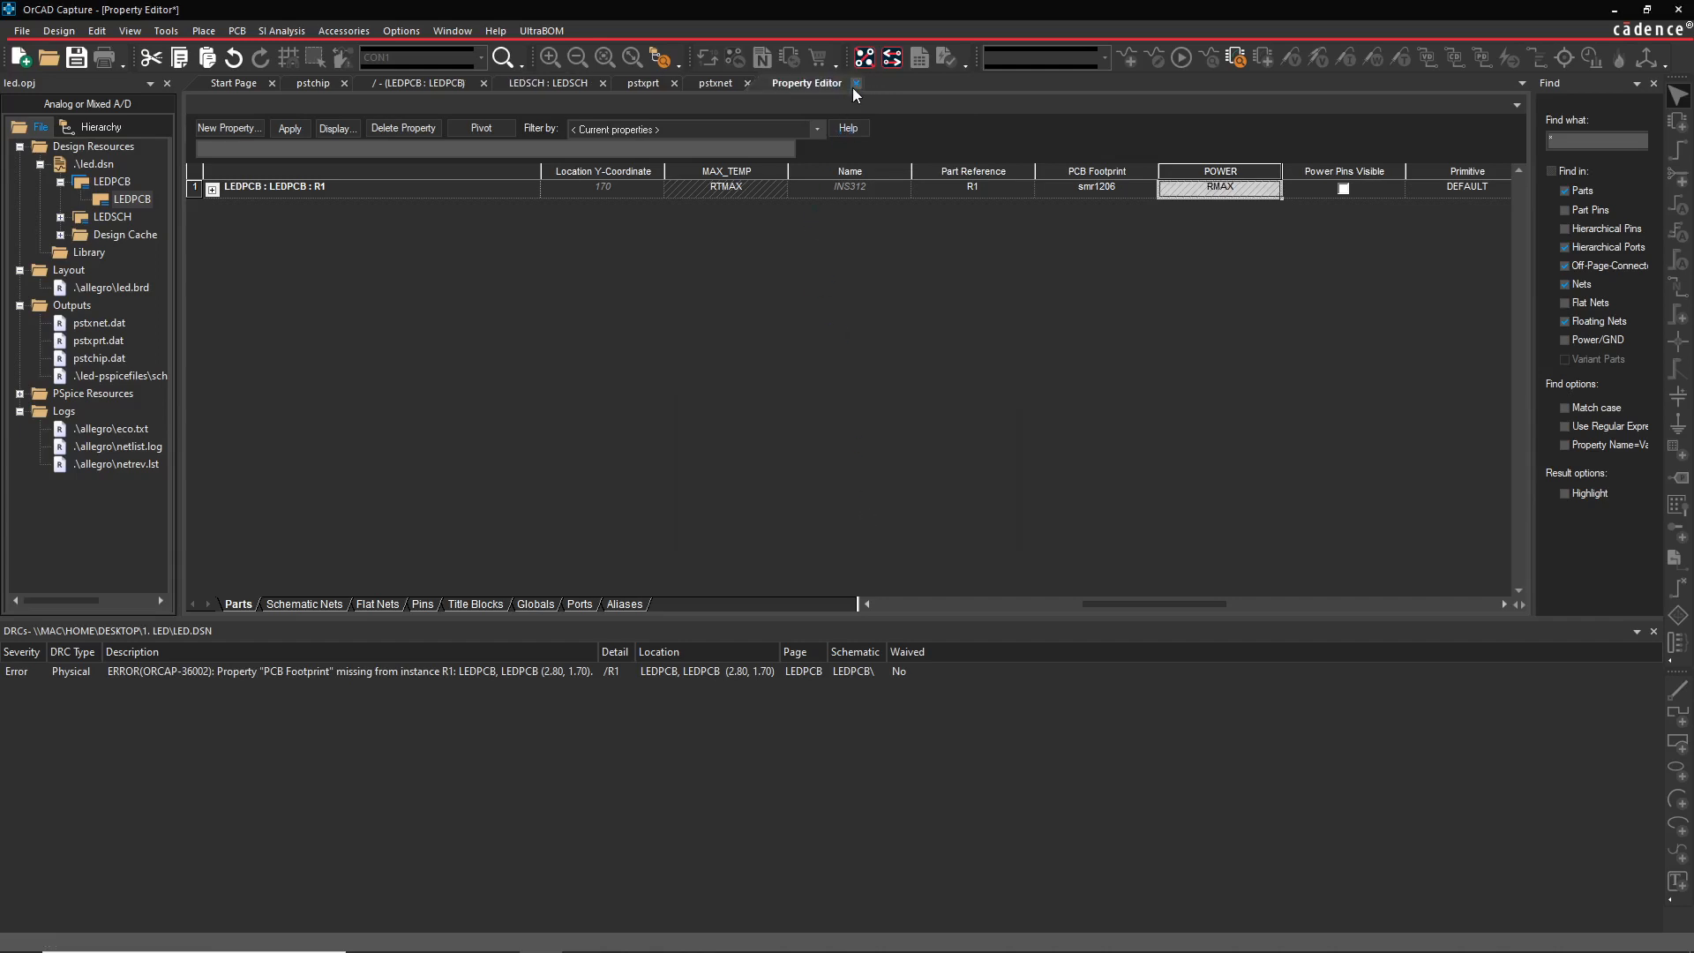
click(854, 83)
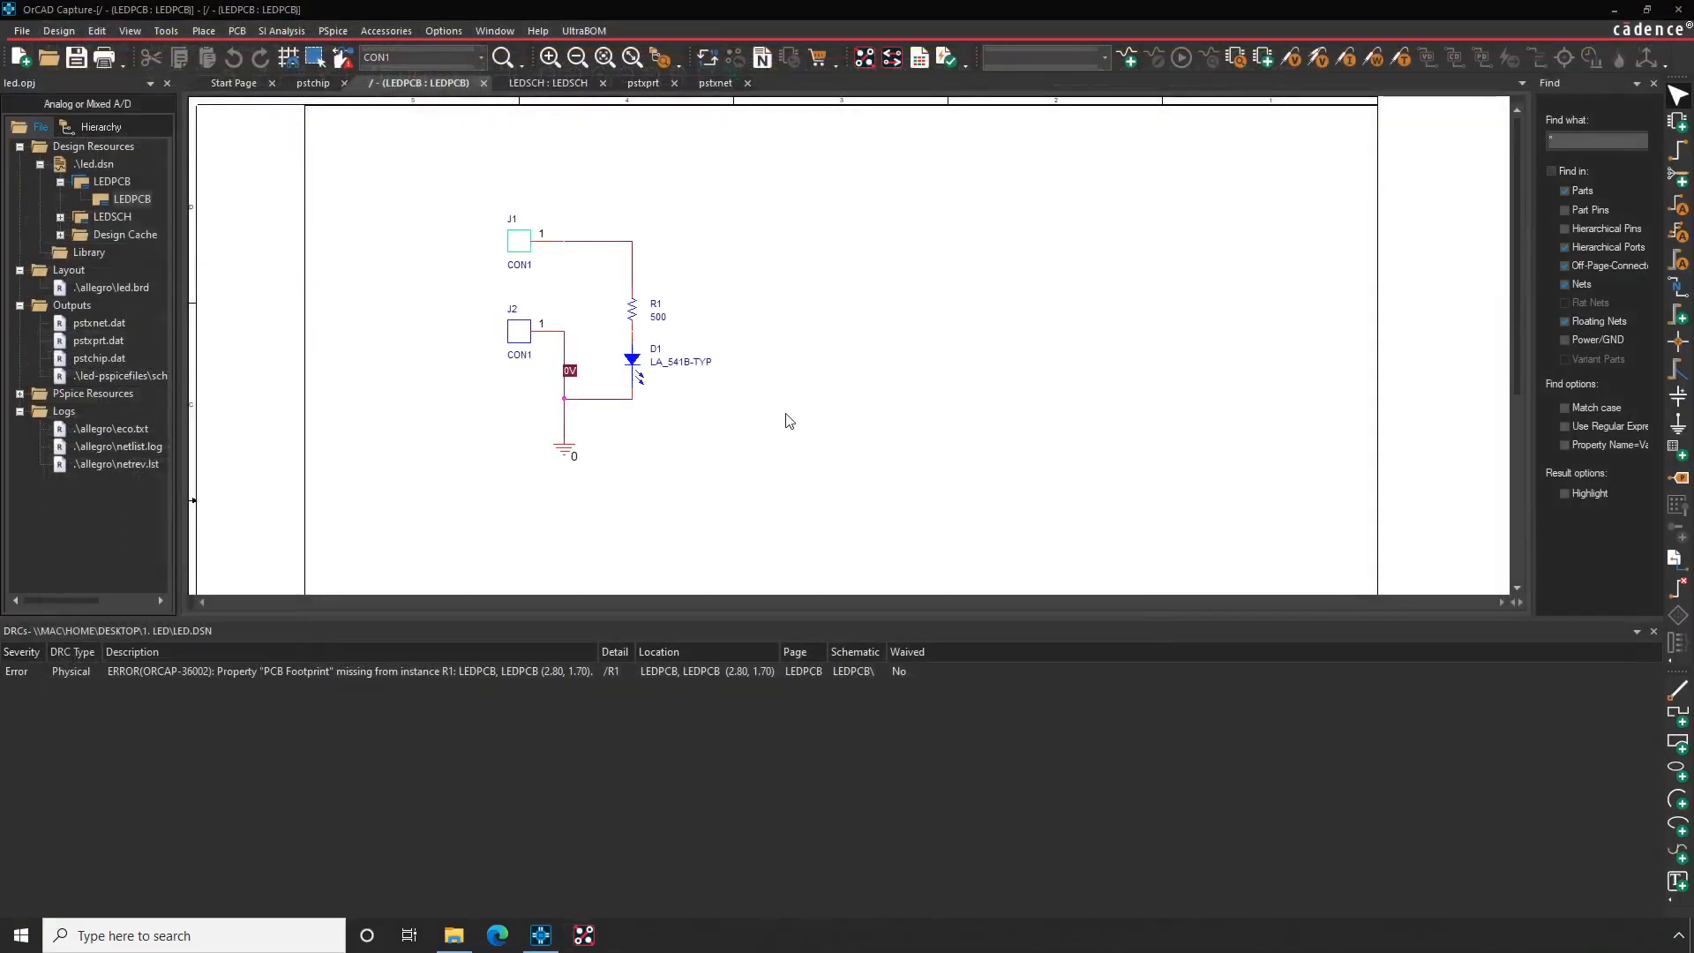
- Create a new layout replacing led.brd, launching OrCAD PCB Designer Professional w/PSpice
click(236, 30)
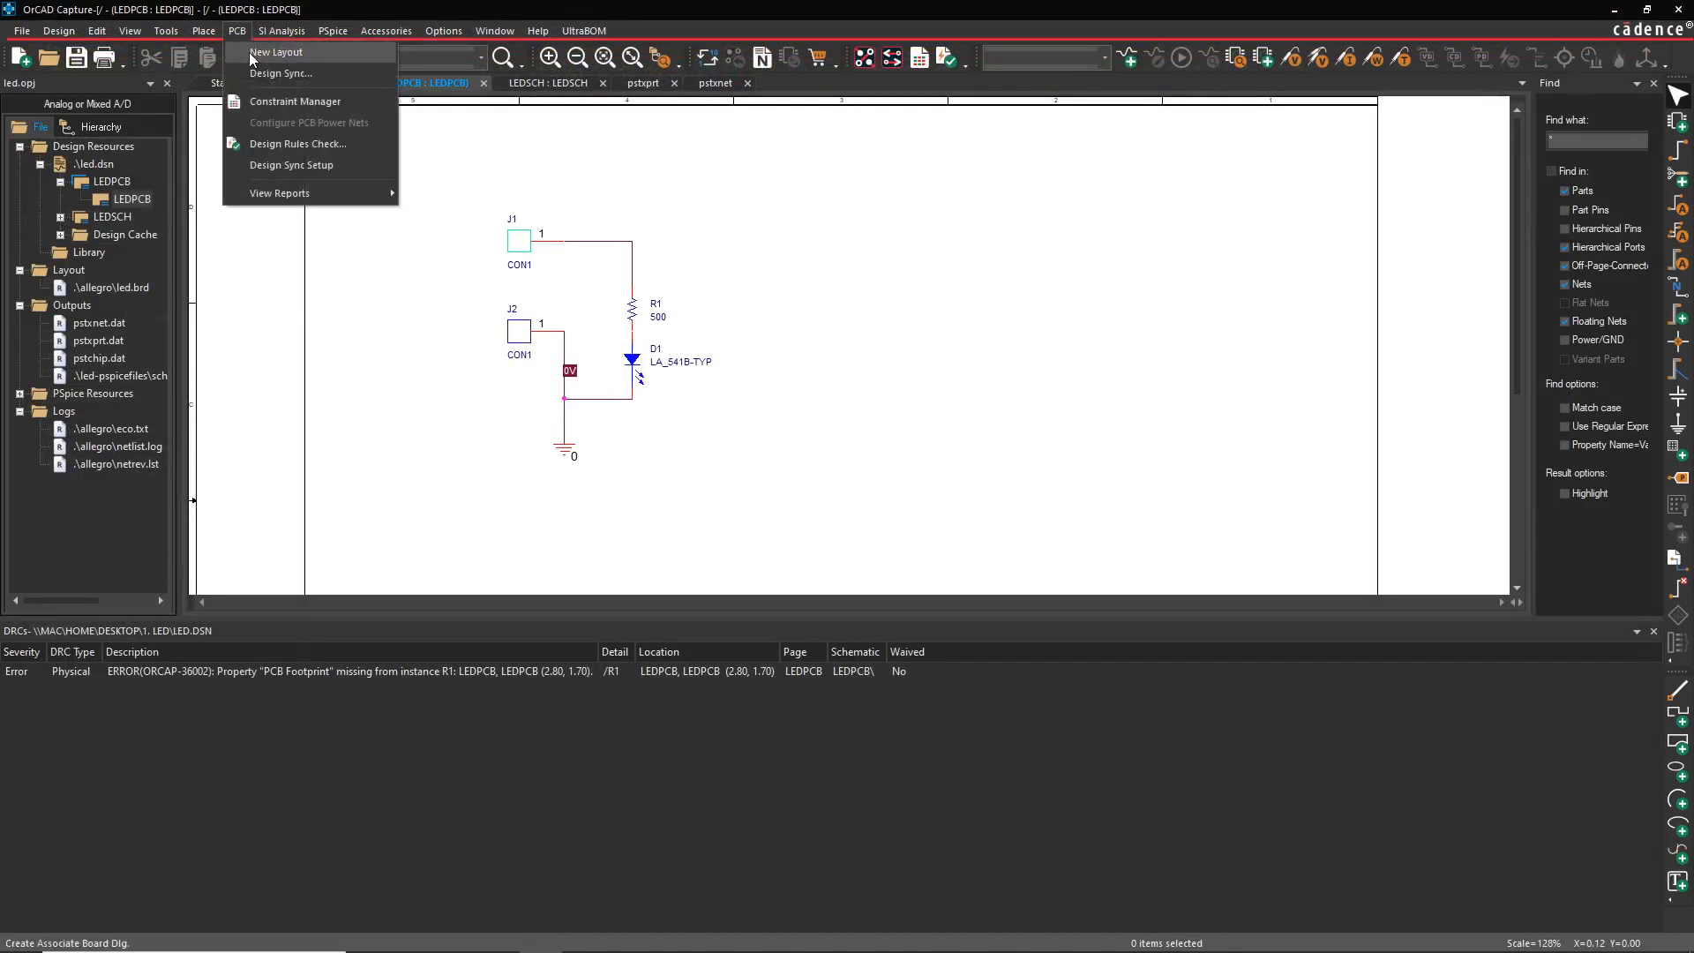
click(277, 52)
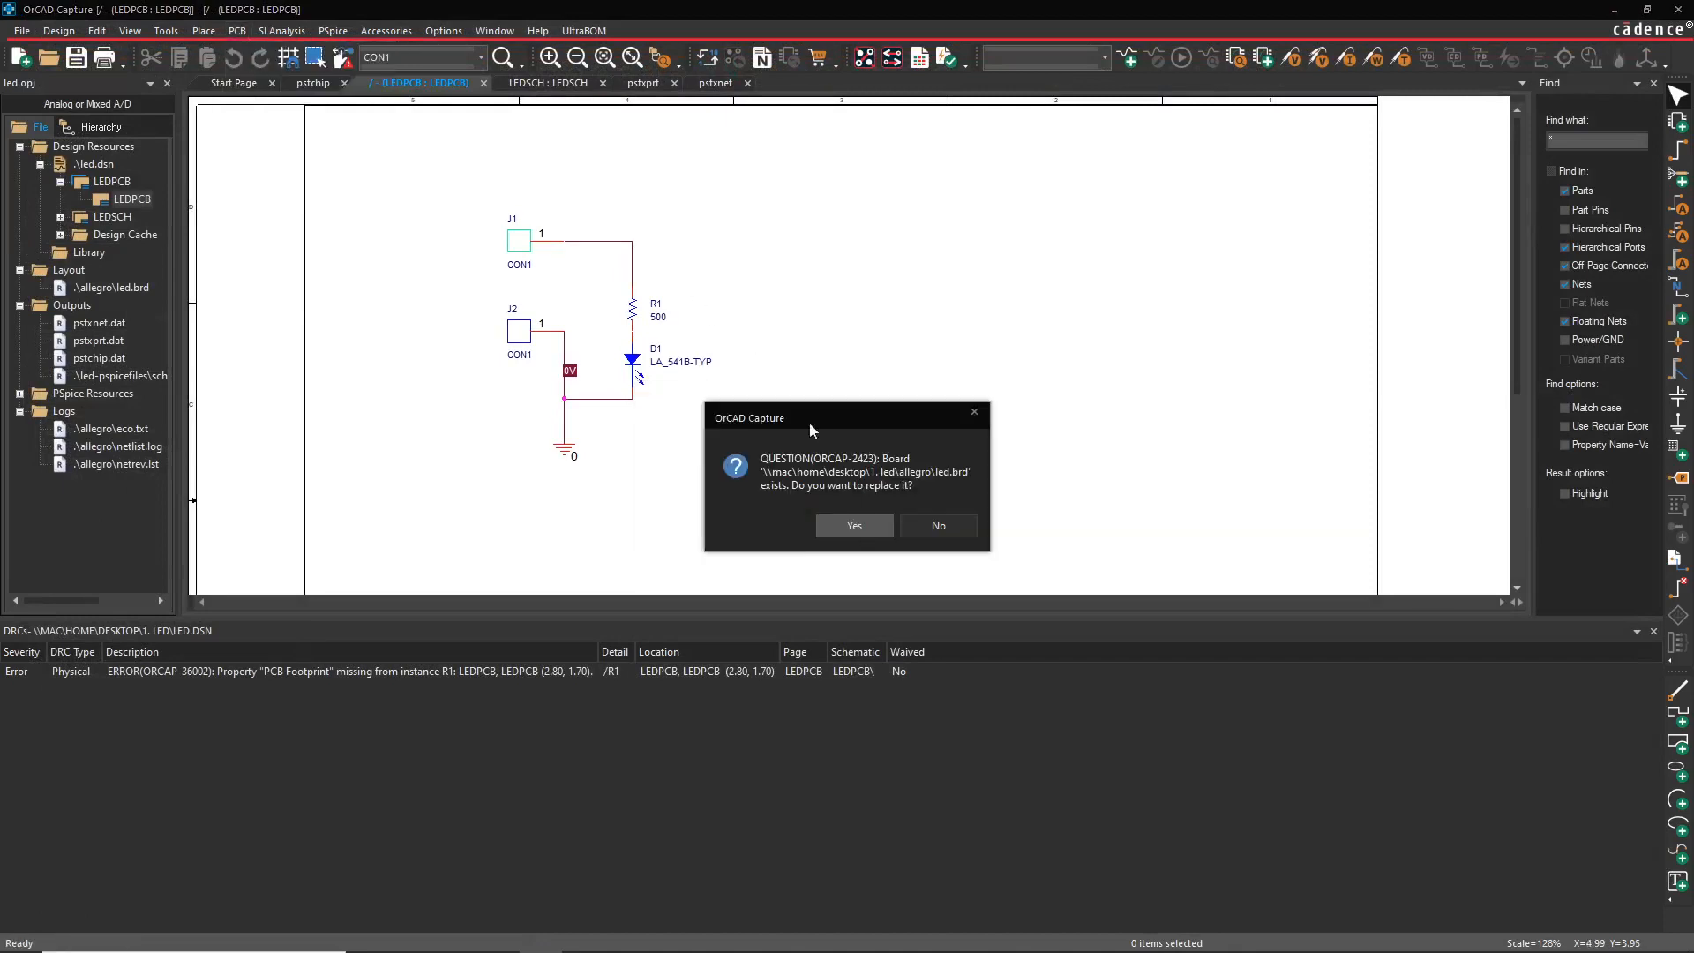
click(855, 526)
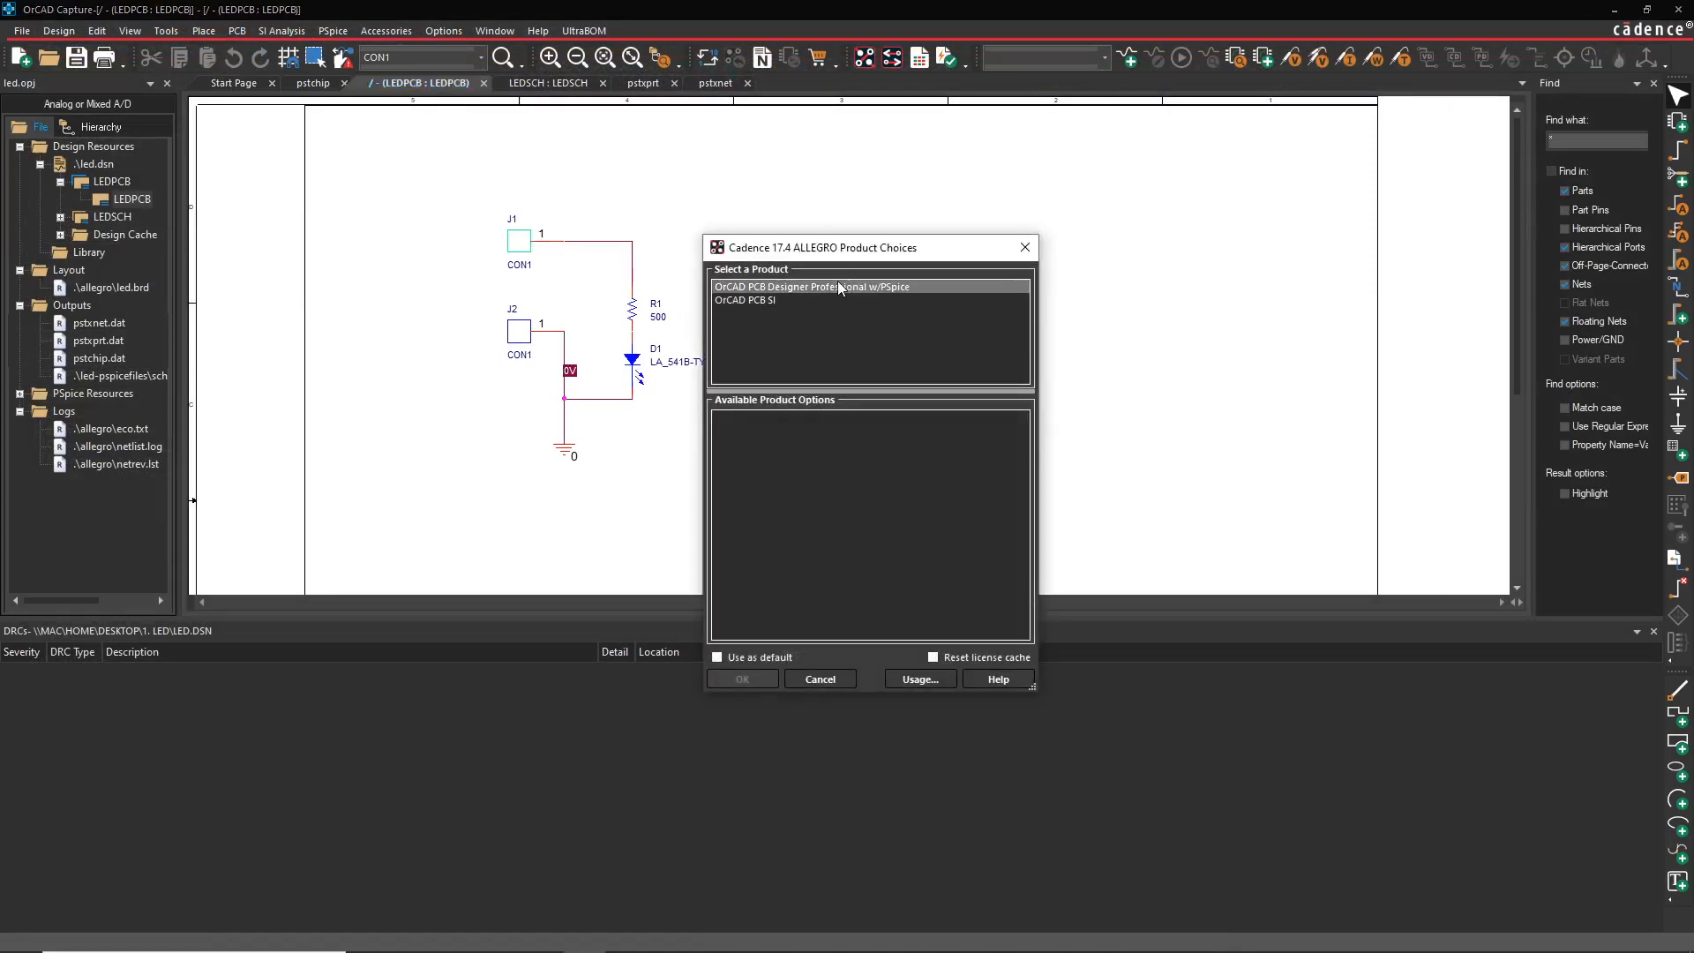
click(742, 677)
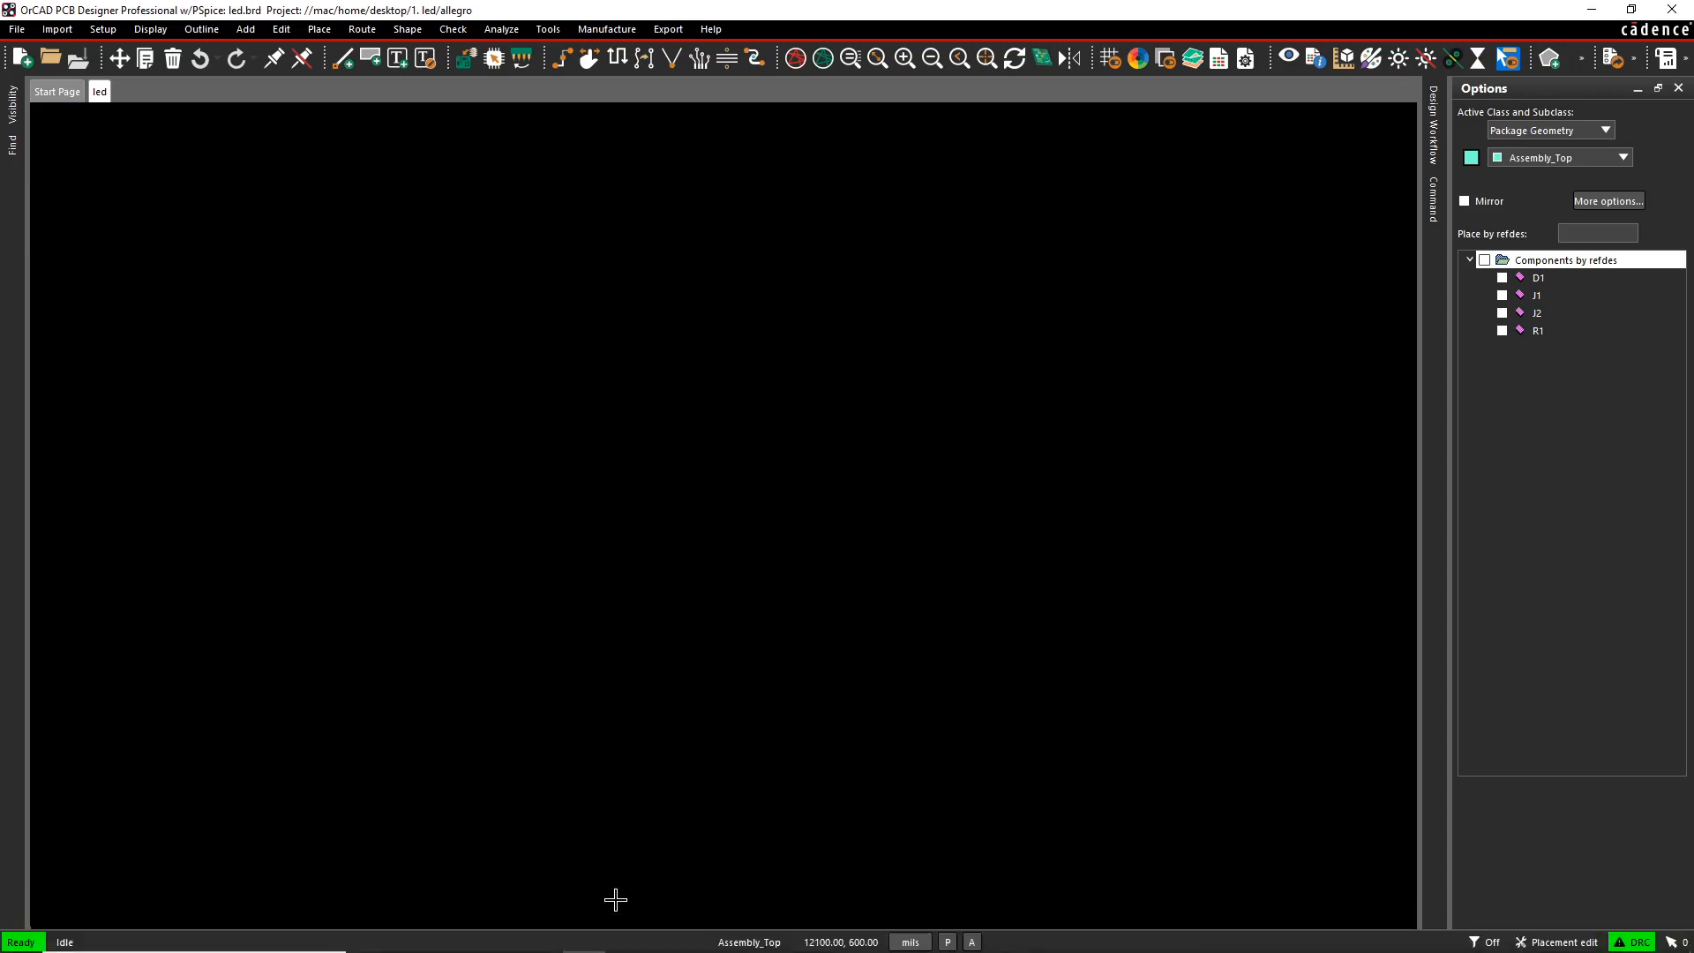
mouse_move(518, 561)
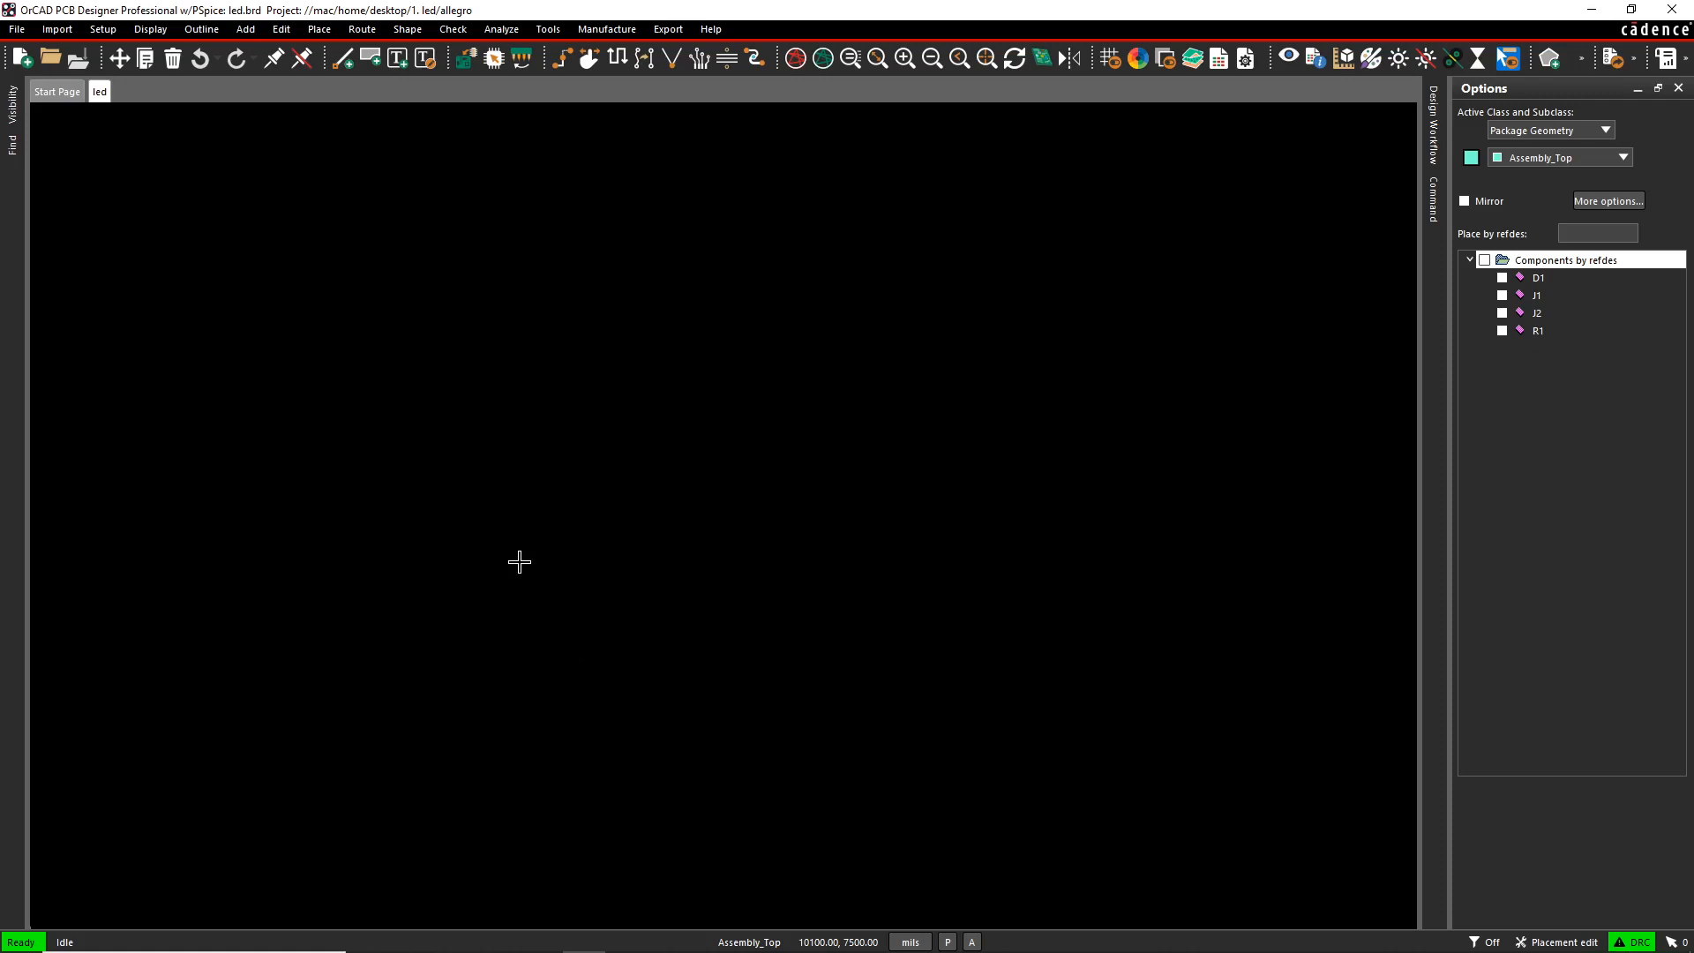
mouse_move(278, 293)
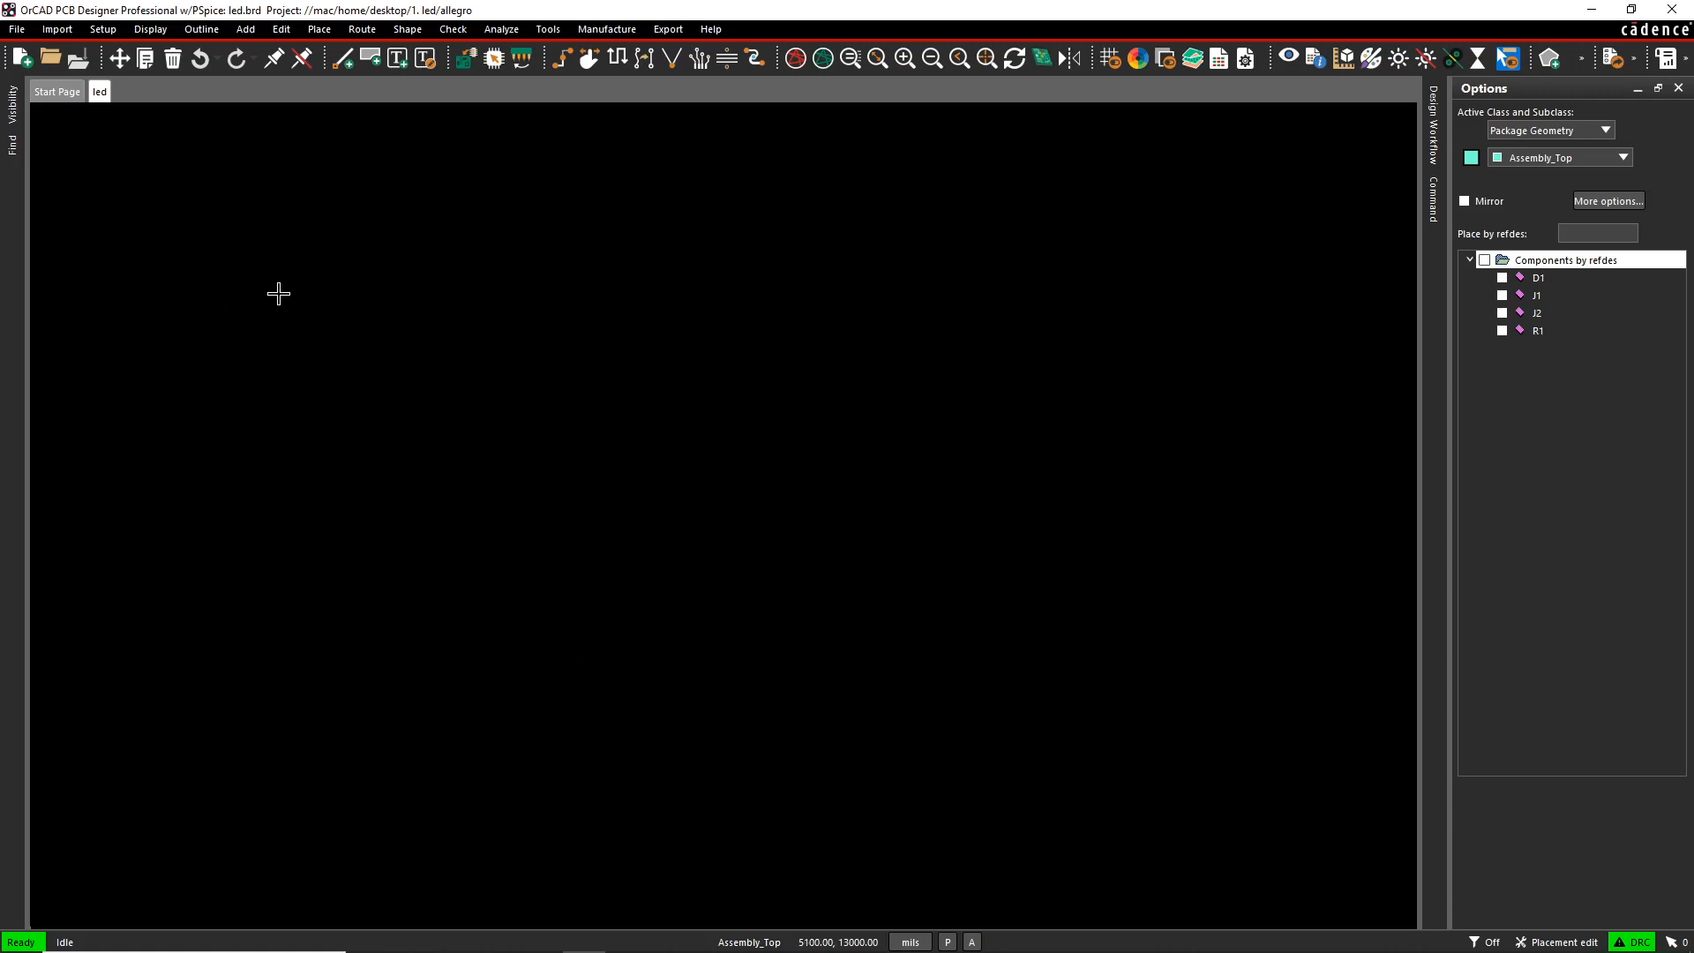
mouse_move(279, 162)
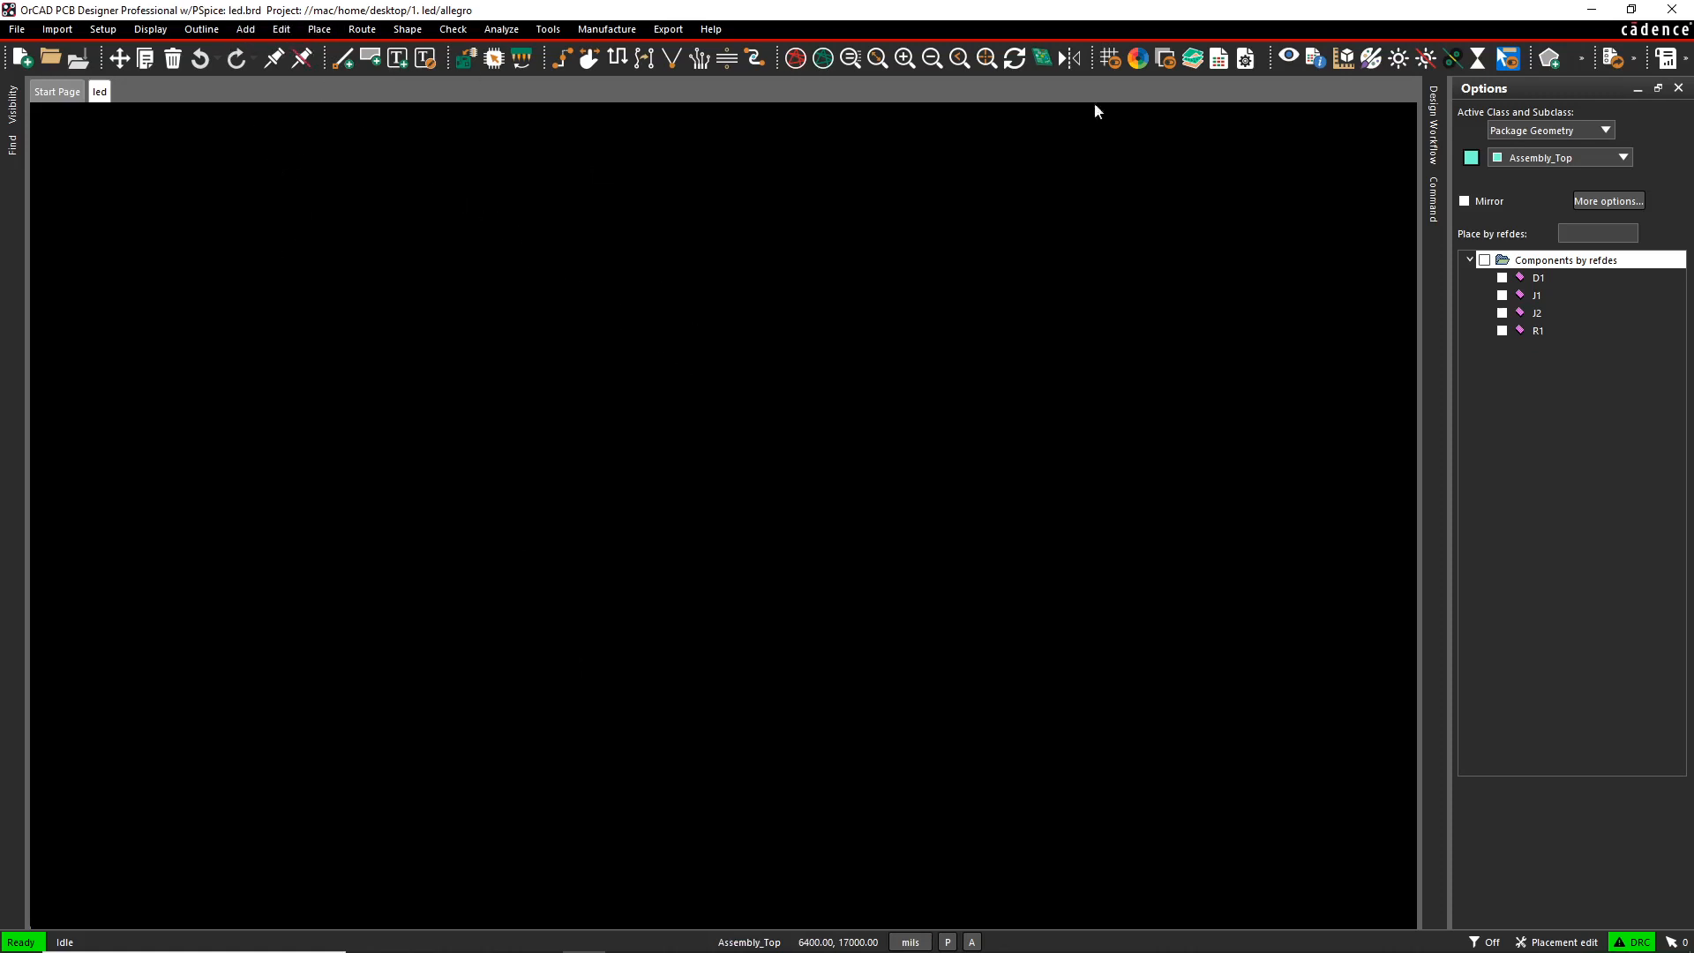
- Check all components D1, J1, J2 and R1 for manual placement
click(1484, 259)
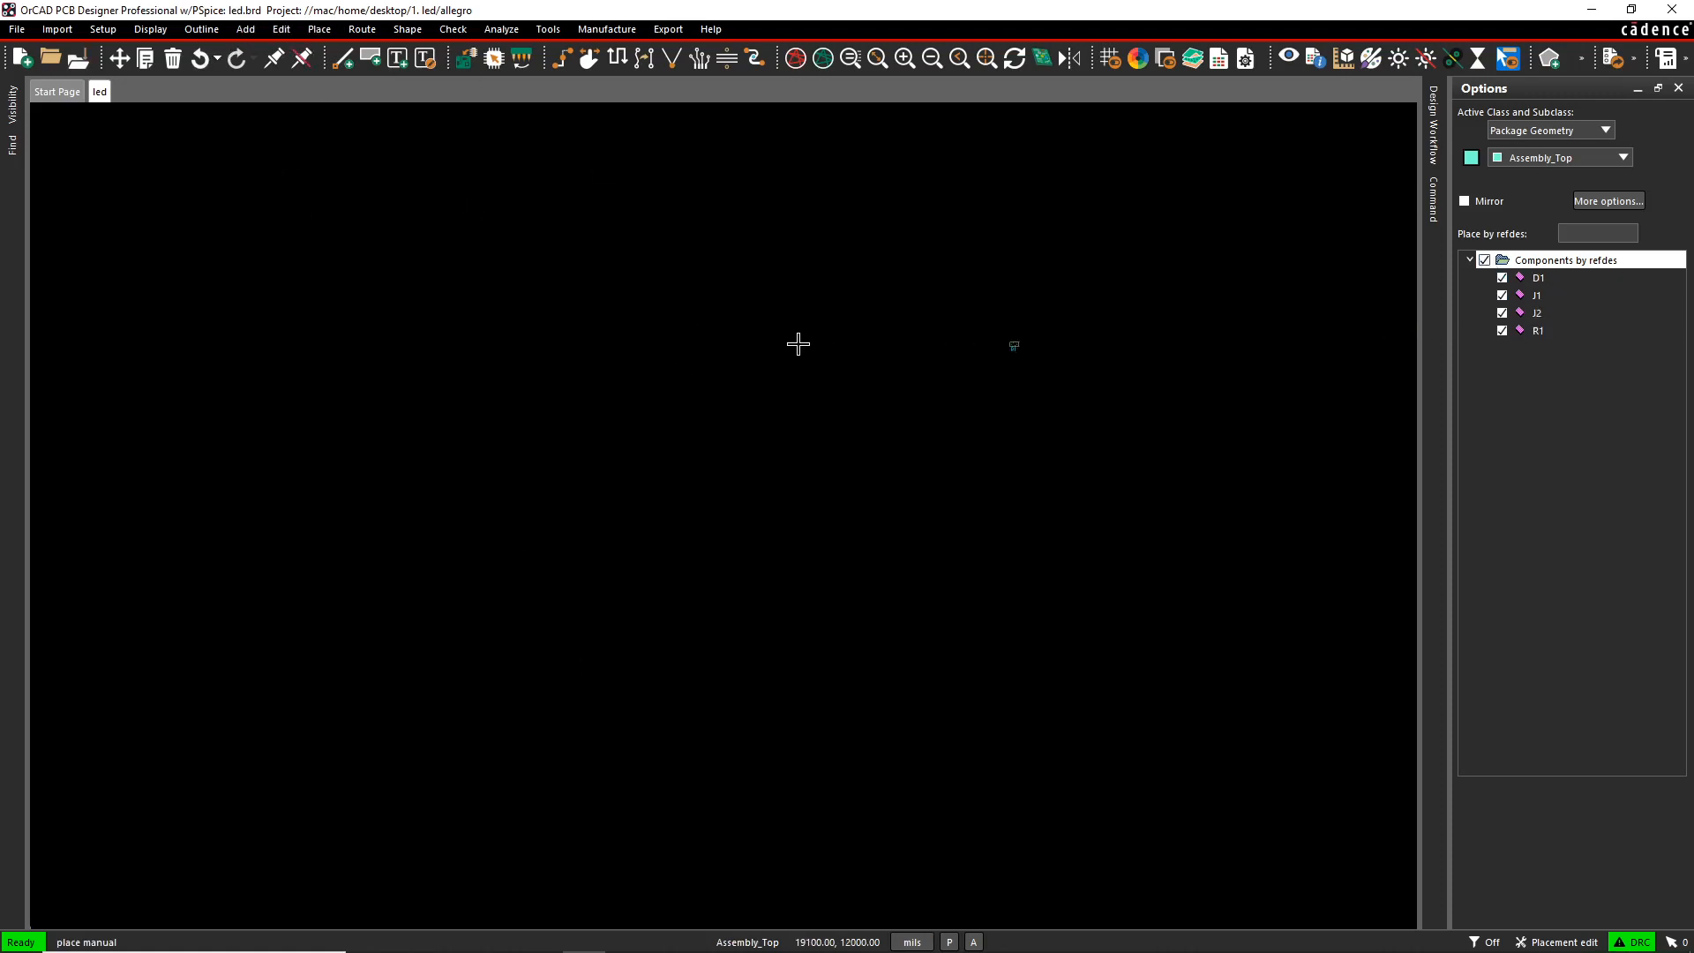
mouse_move(422, 353)
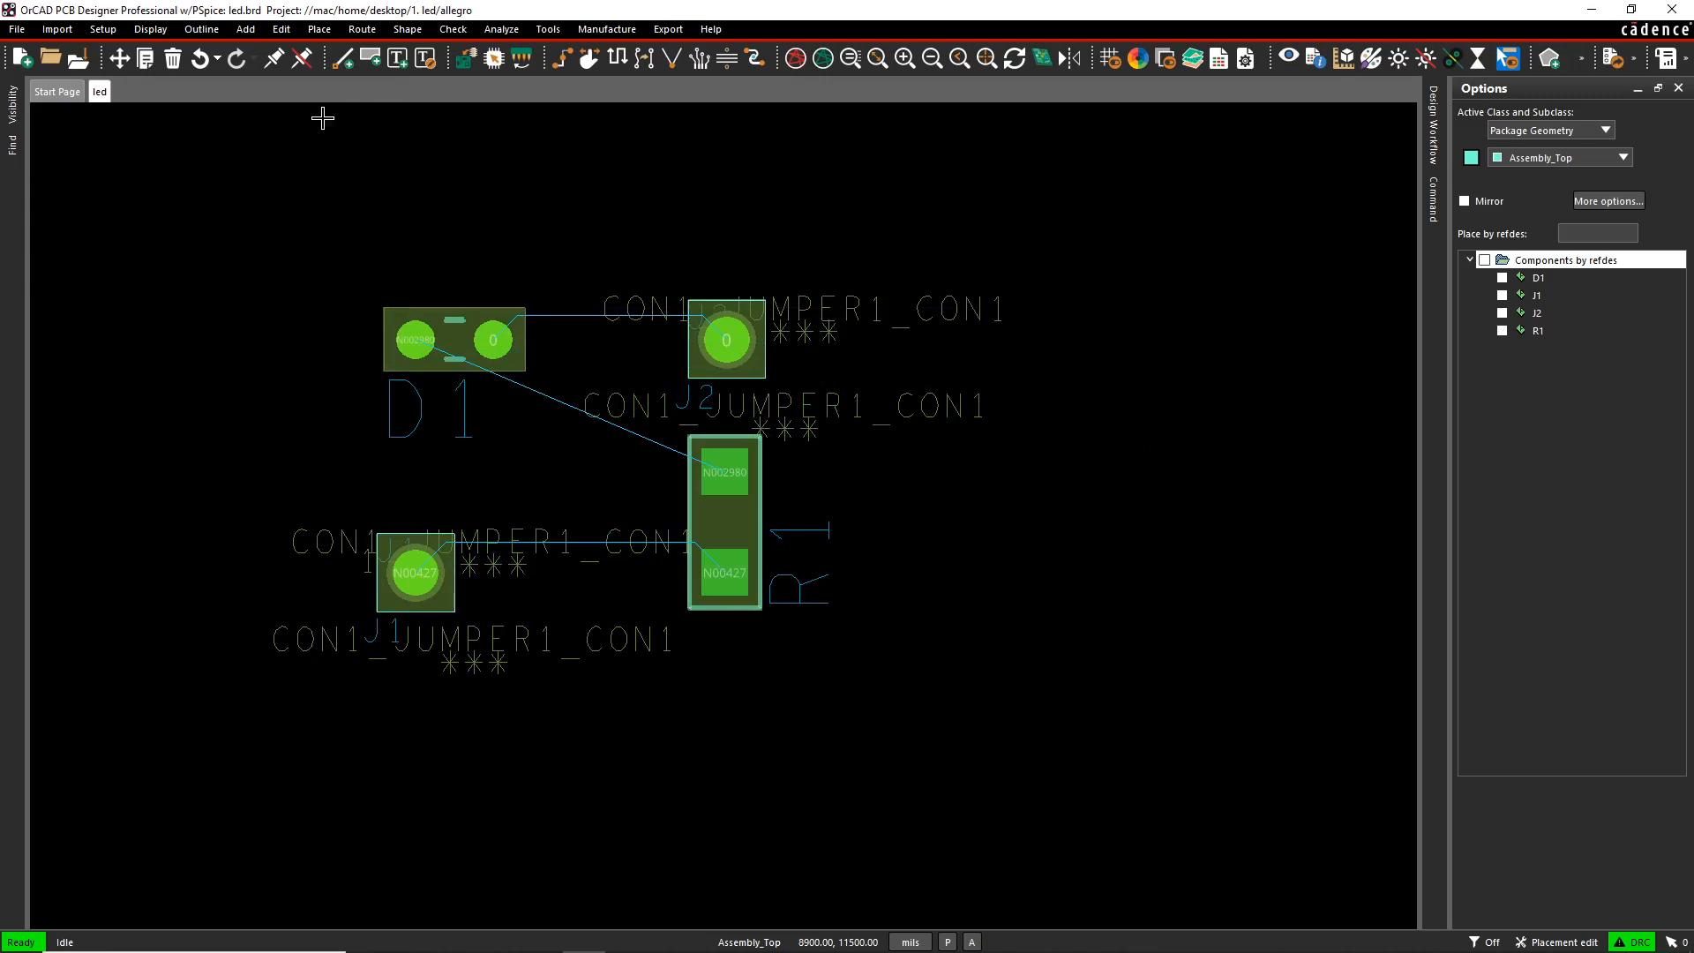
- Reach the Paths > Library preferences showing psmpath via Setup > User Preferences
click(102, 28)
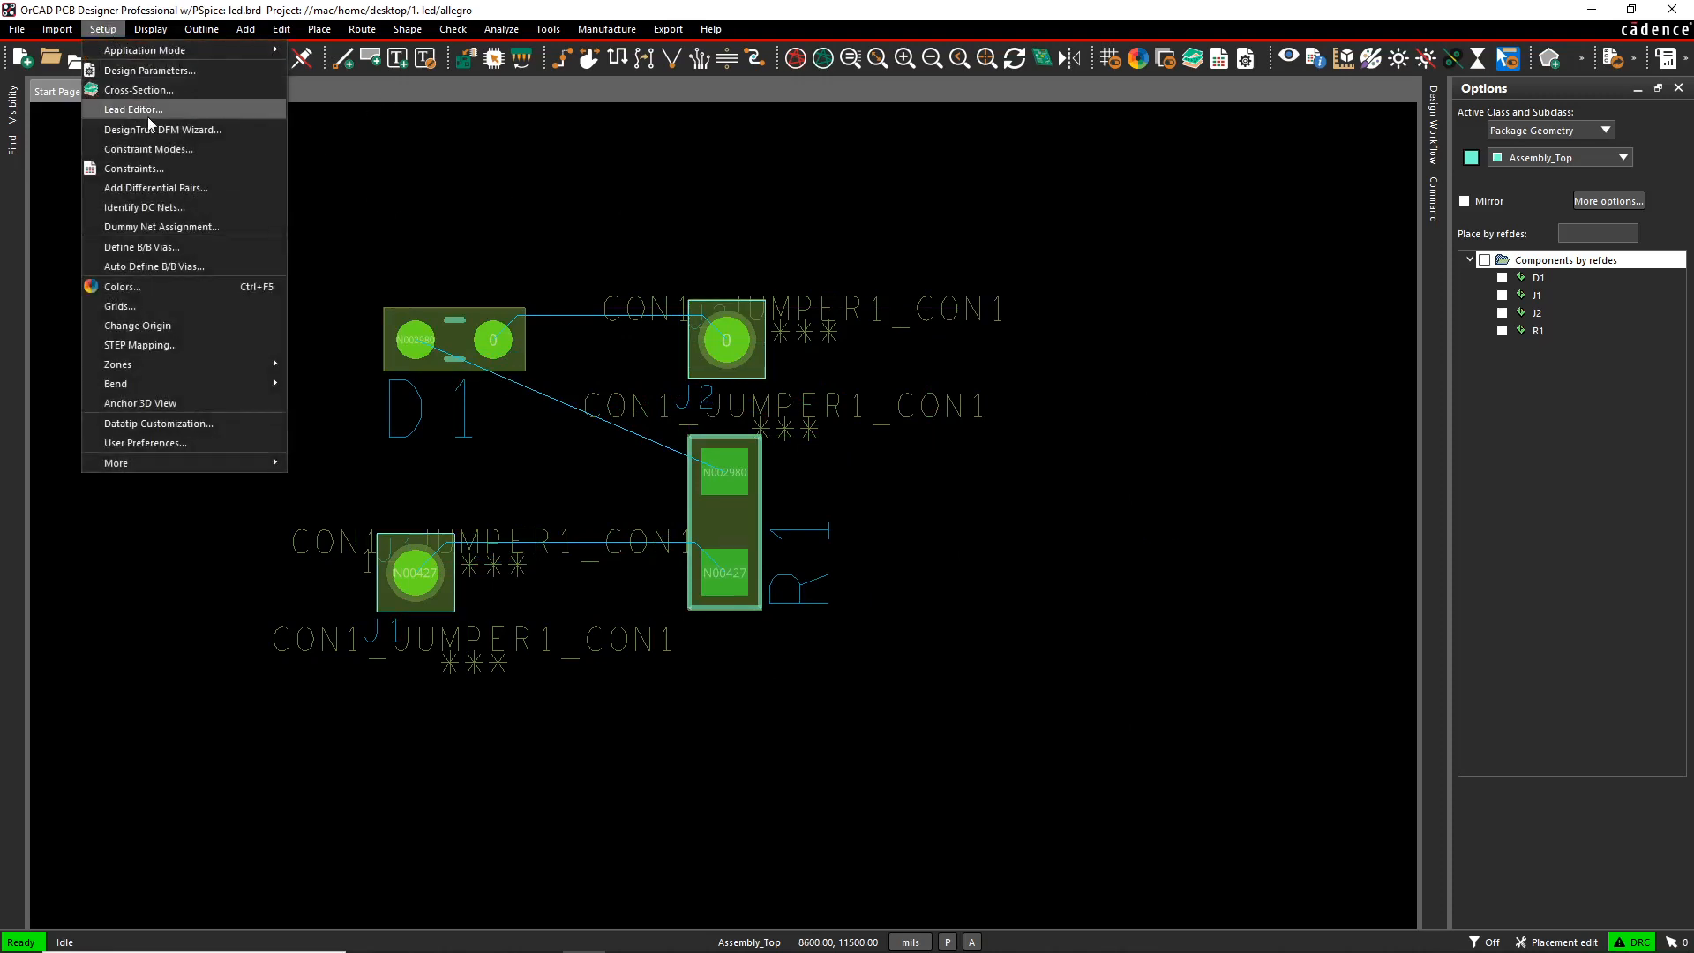
mouse_move(147, 443)
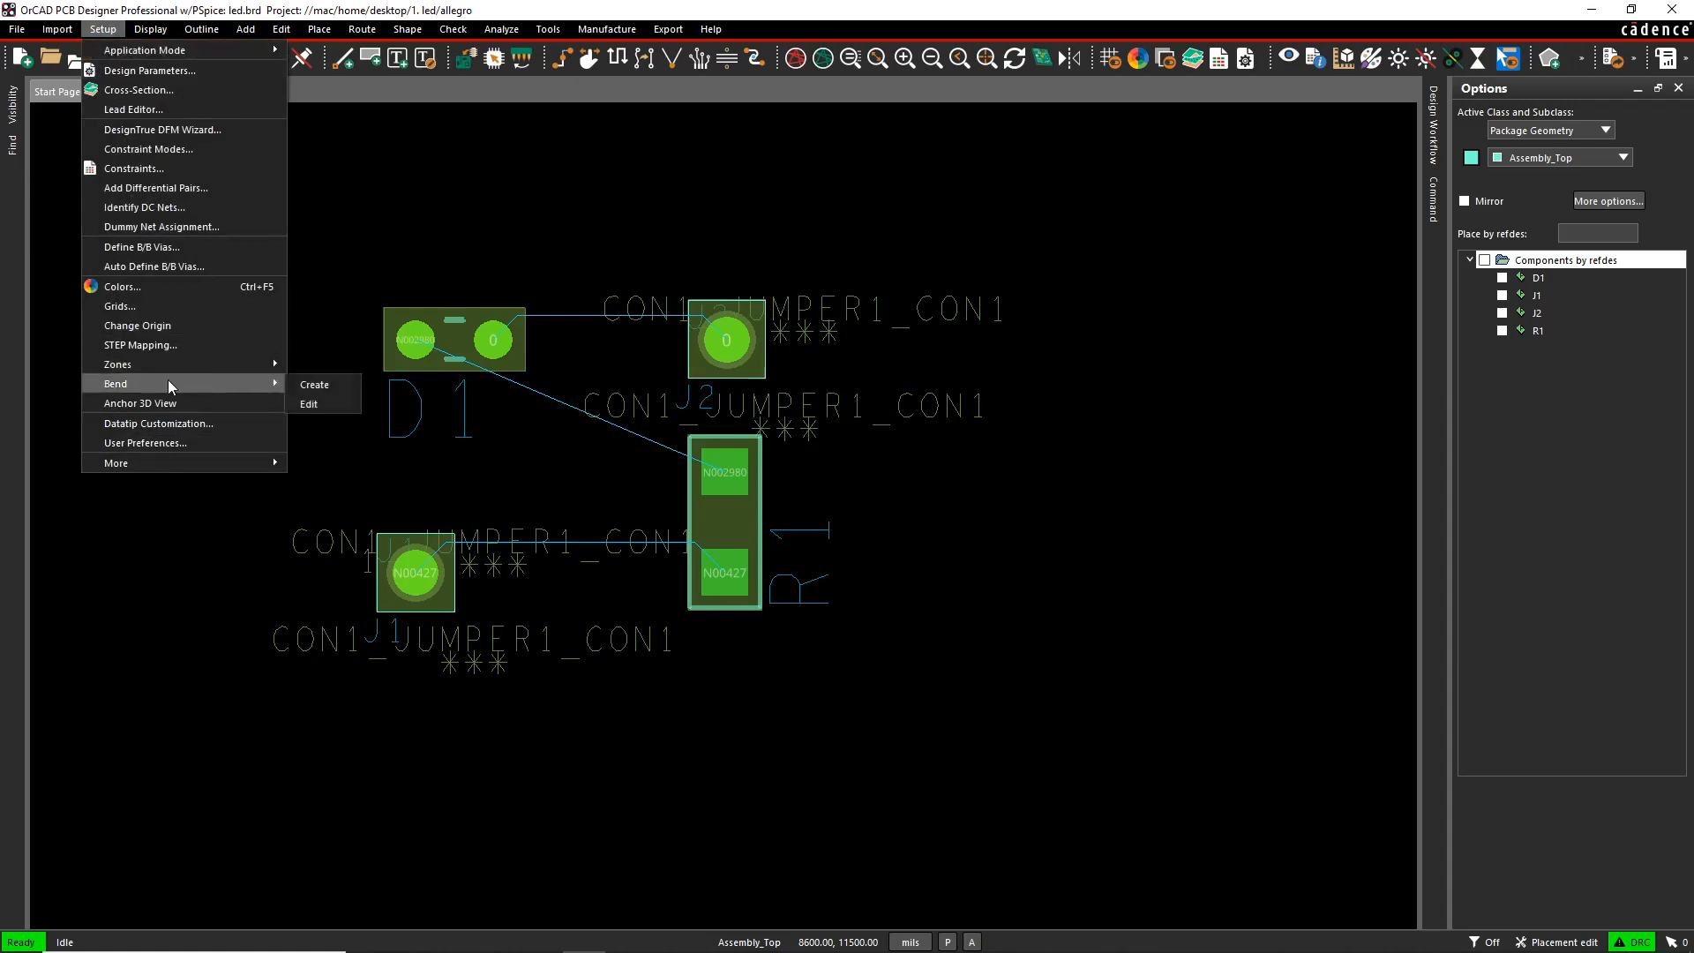
mouse_move(159, 422)
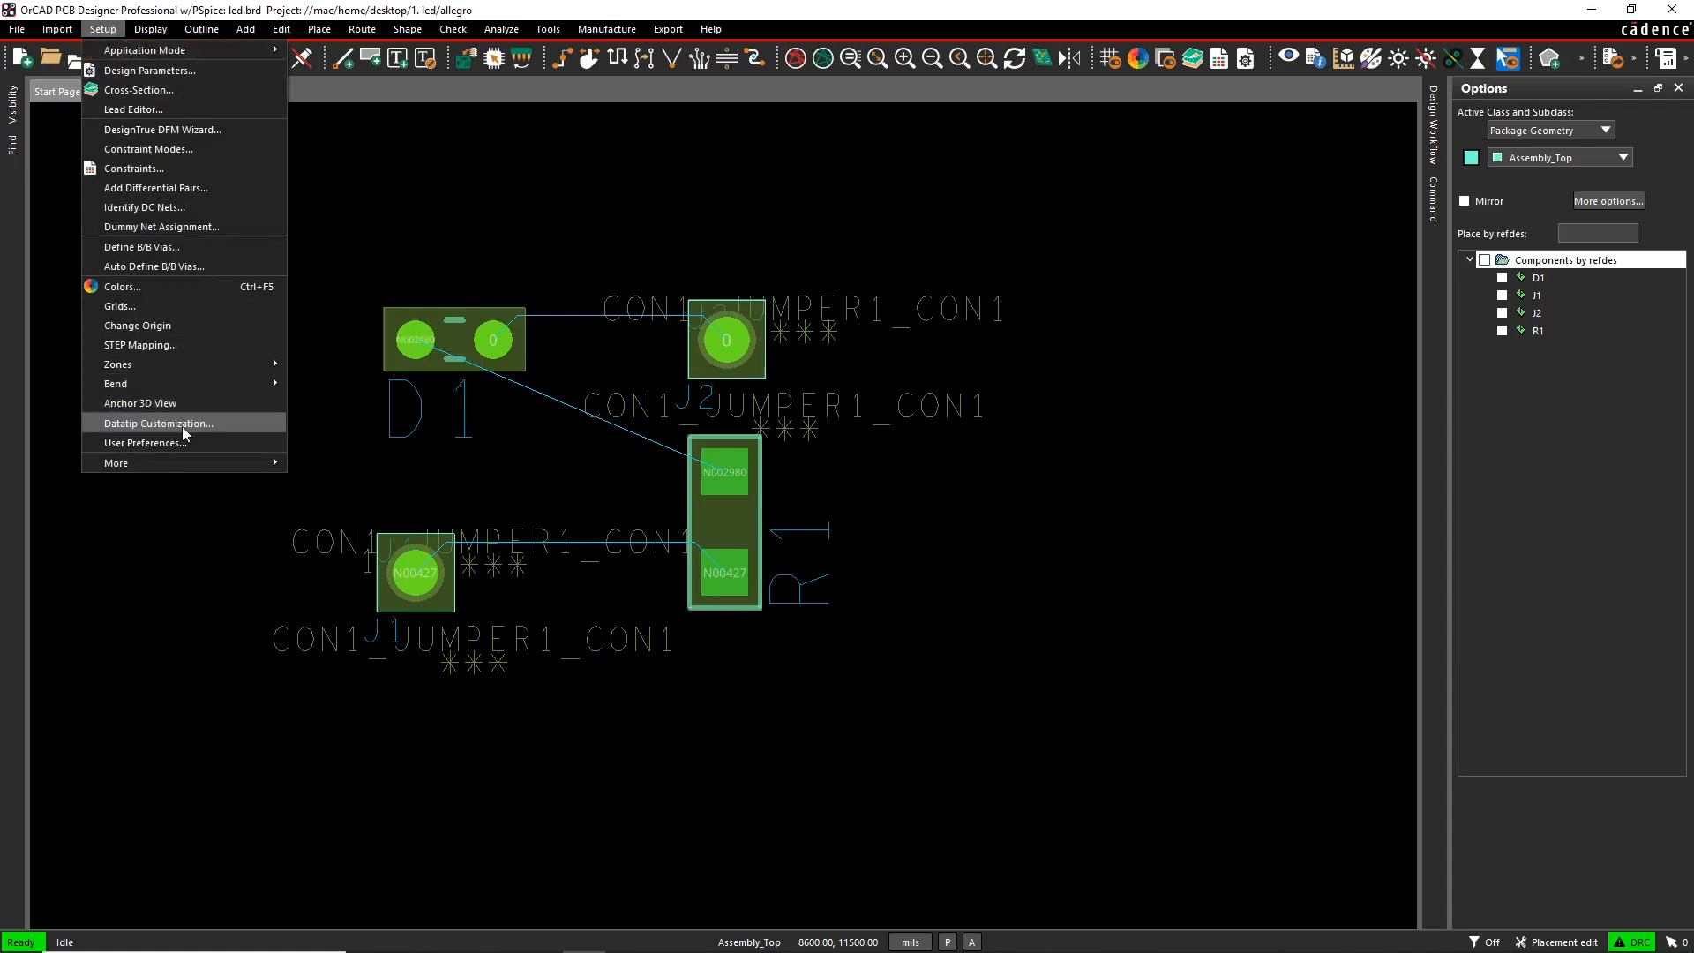
mouse_move(183, 443)
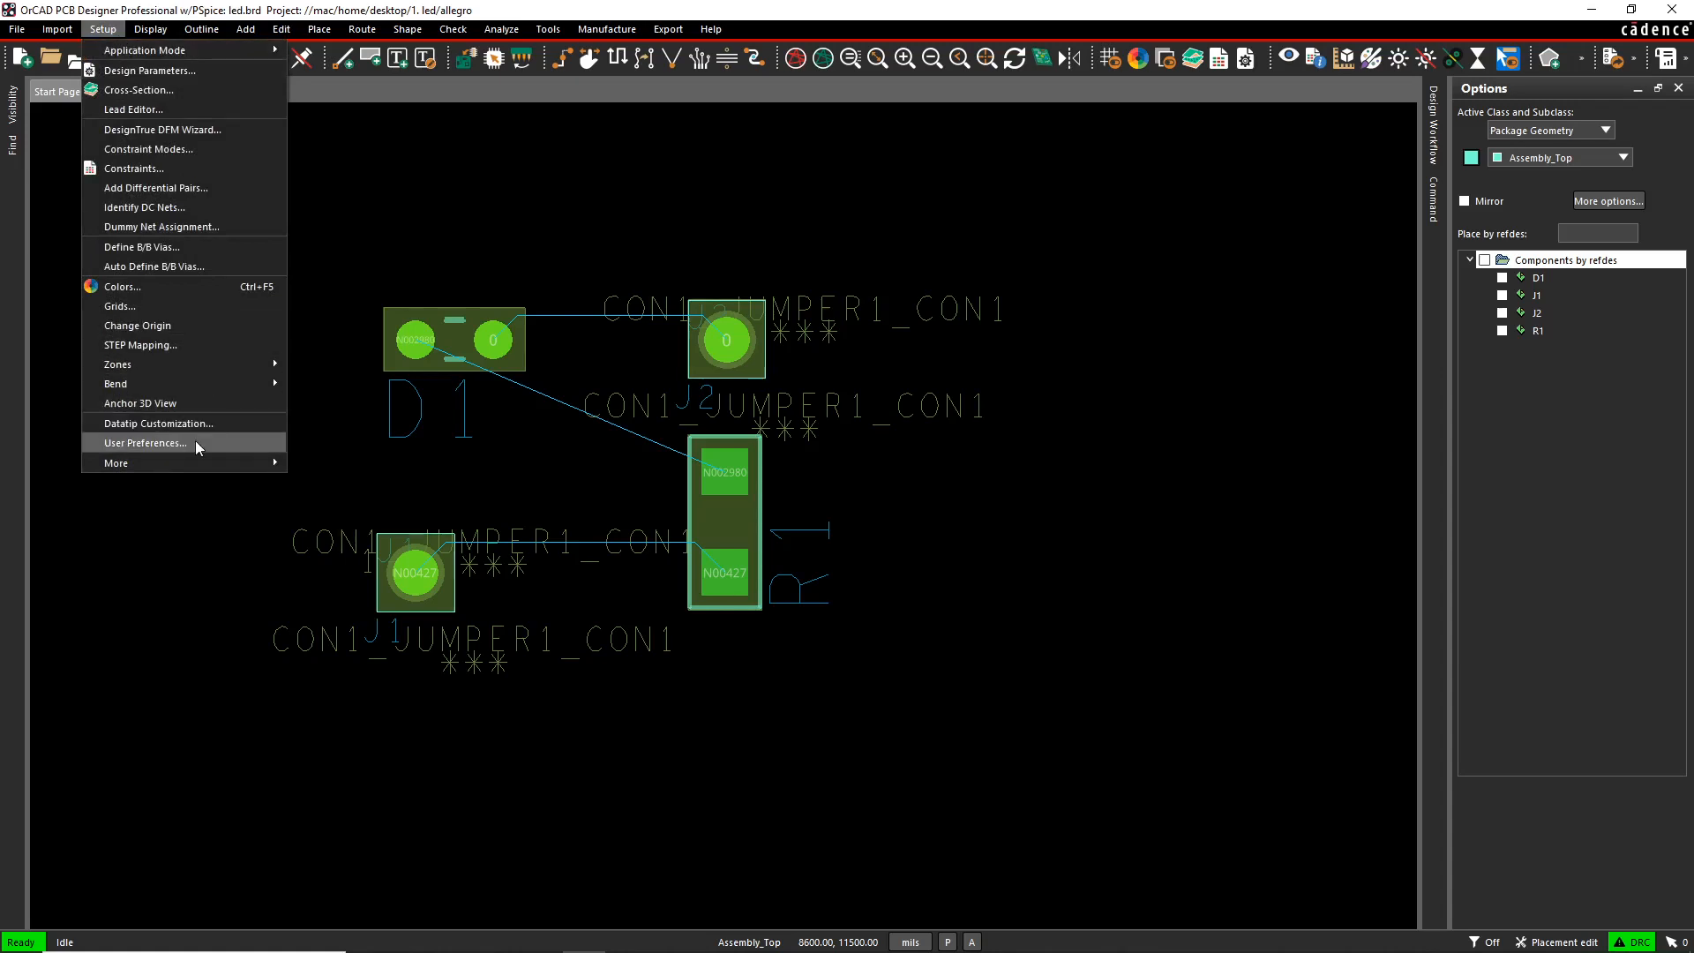
mouse_move(185, 443)
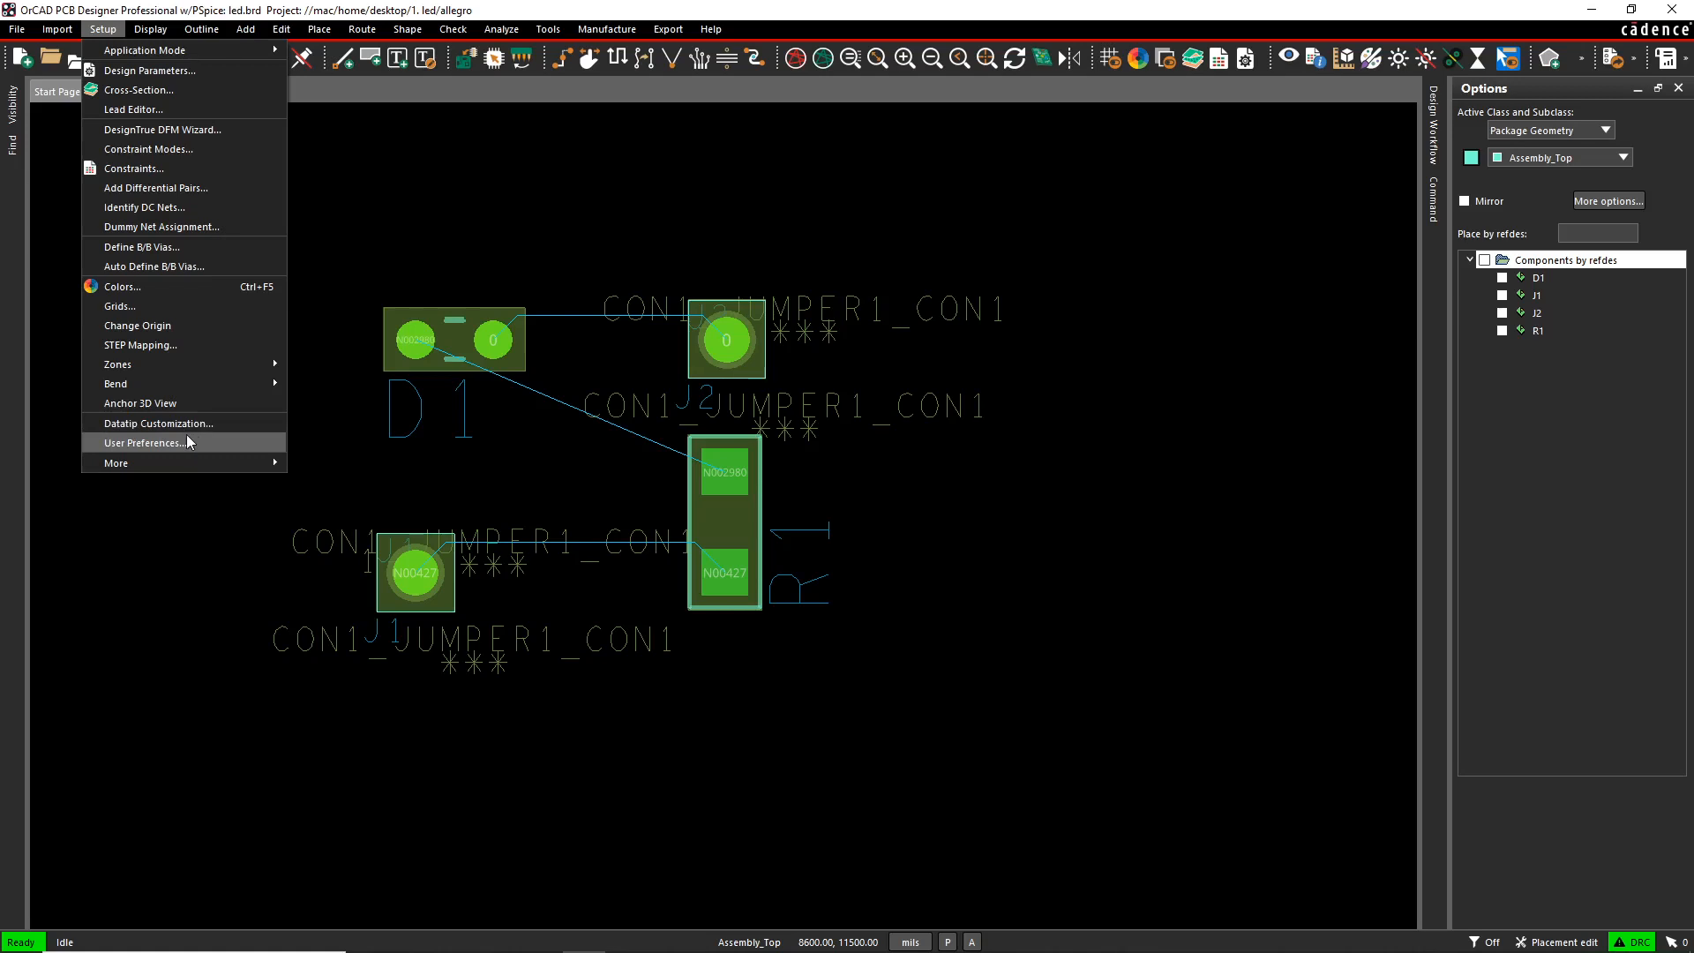
mouse_move(122, 368)
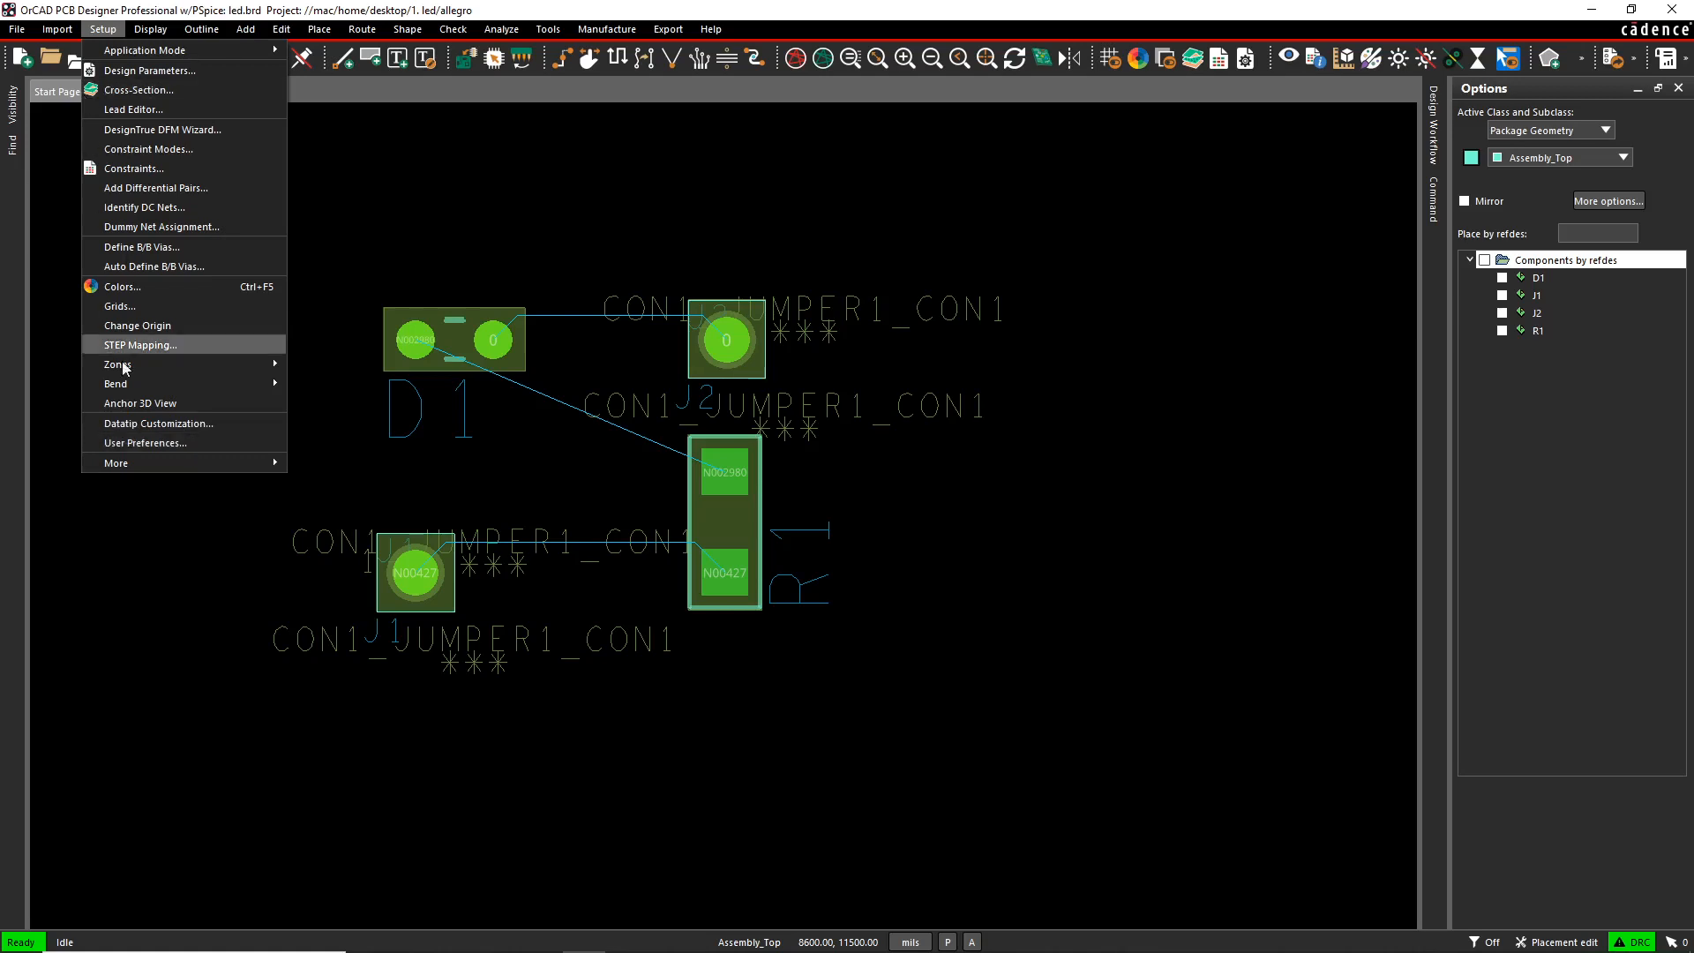
click(146, 441)
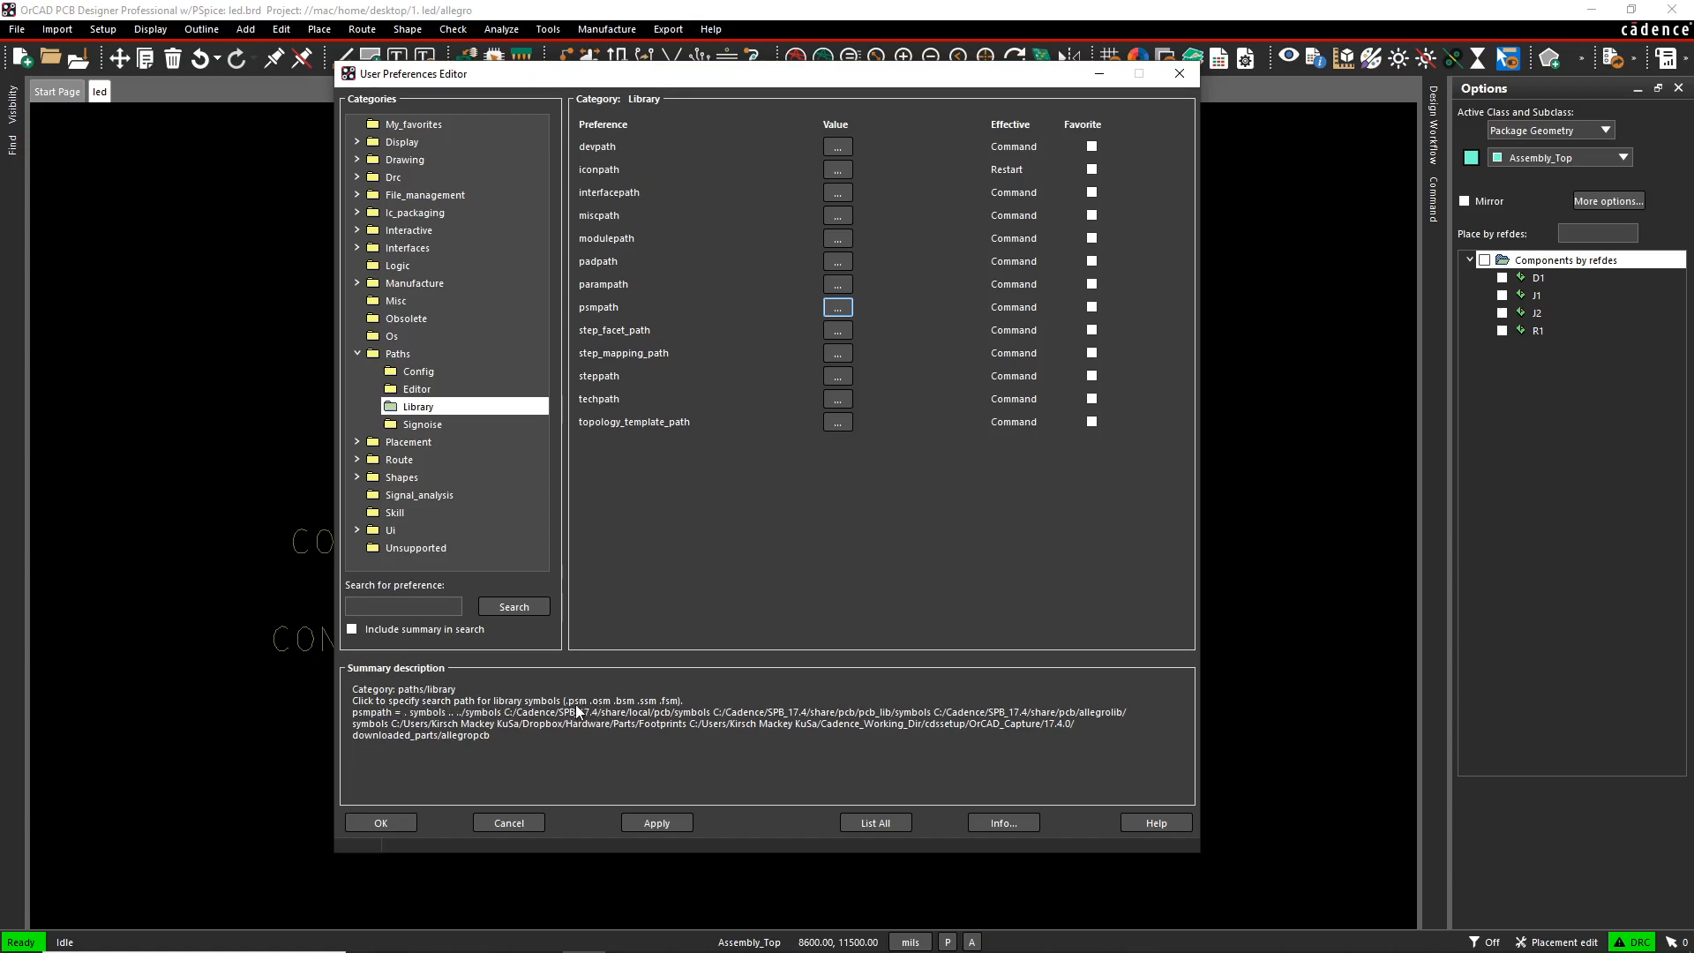
mouse_move(630, 709)
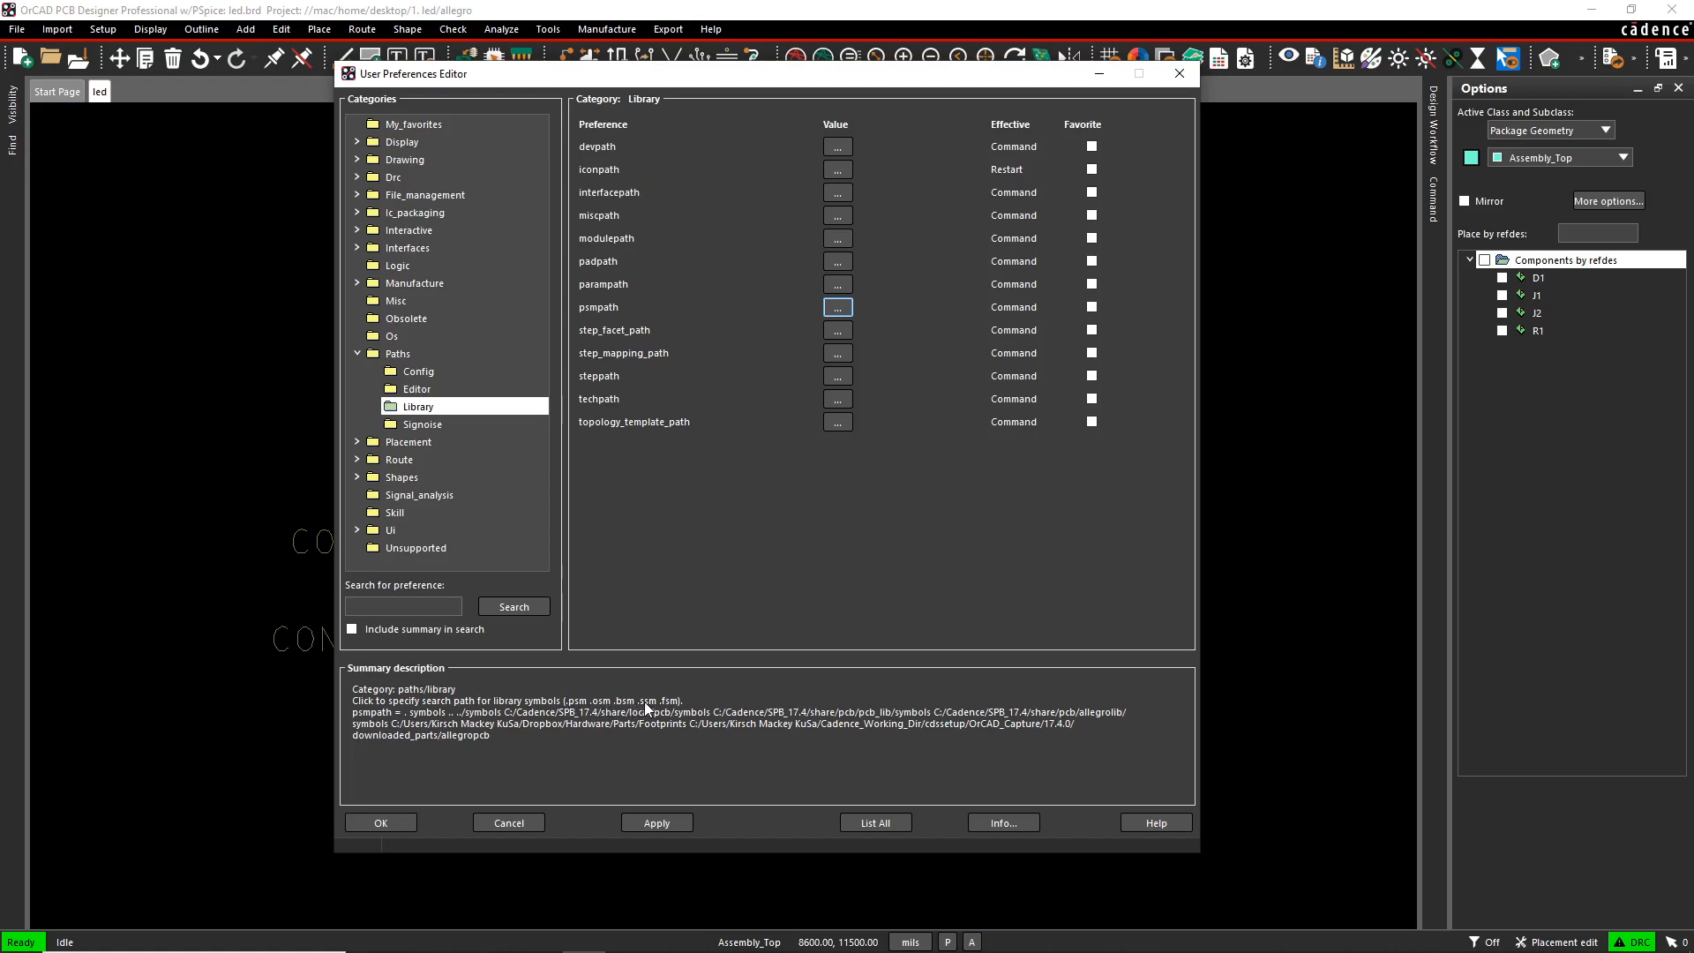
mouse_move(567, 711)
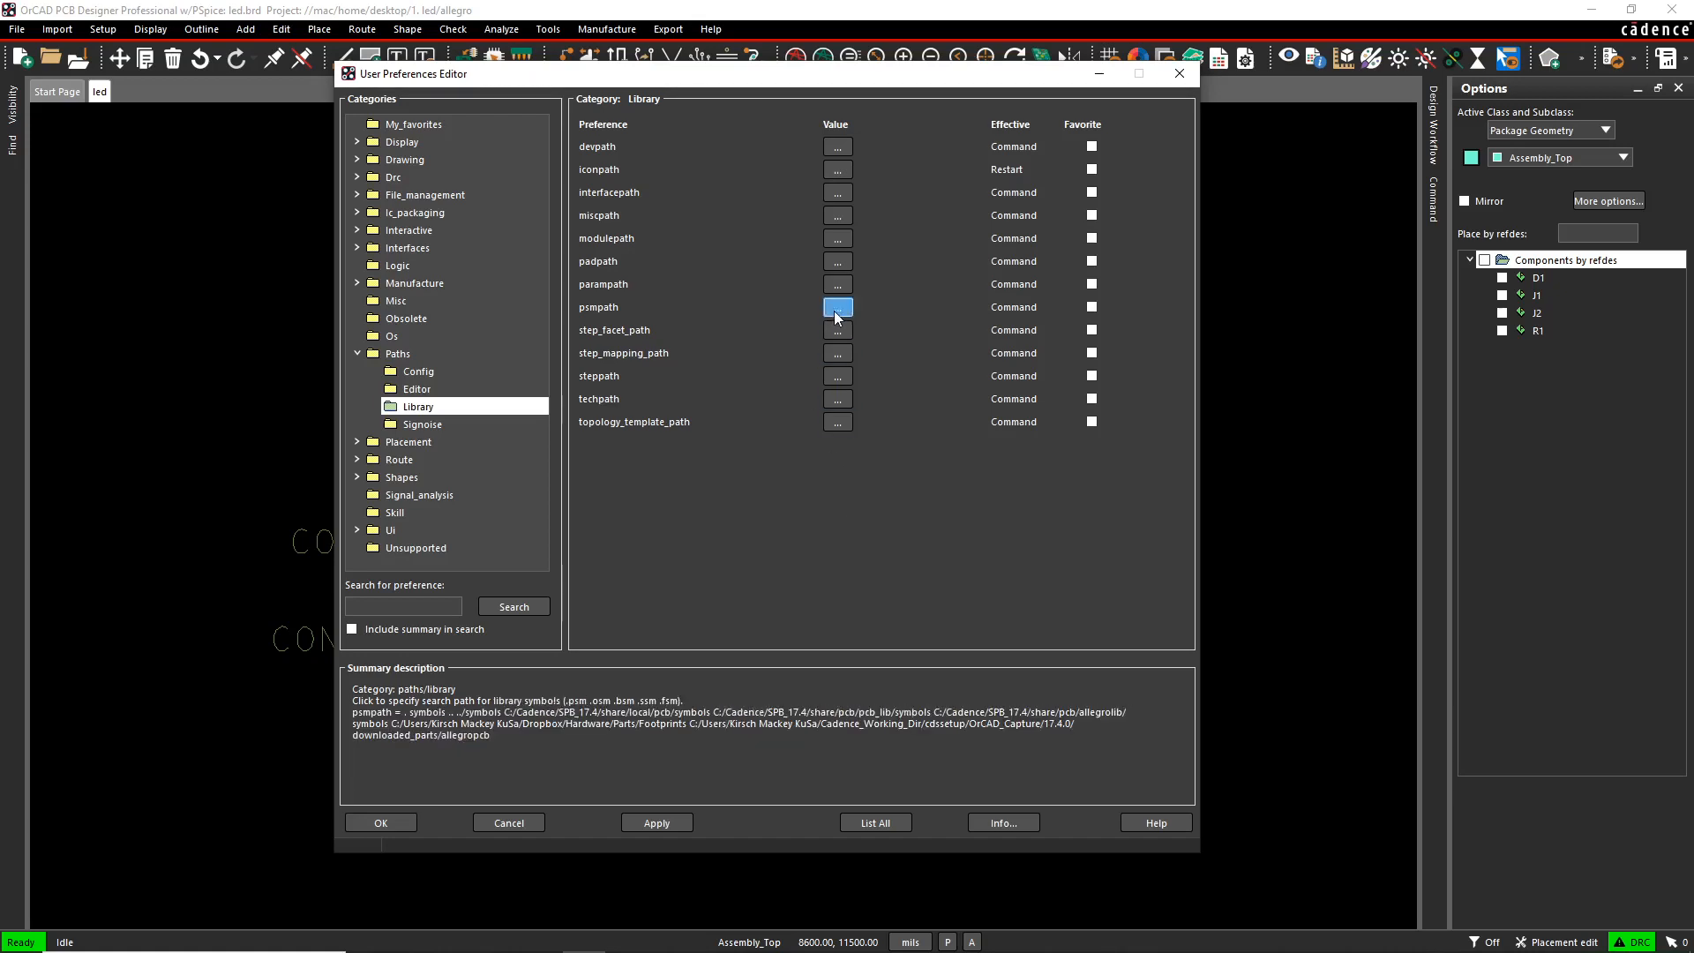
- Show the psmpath Items list of symbol search directories
click(836, 307)
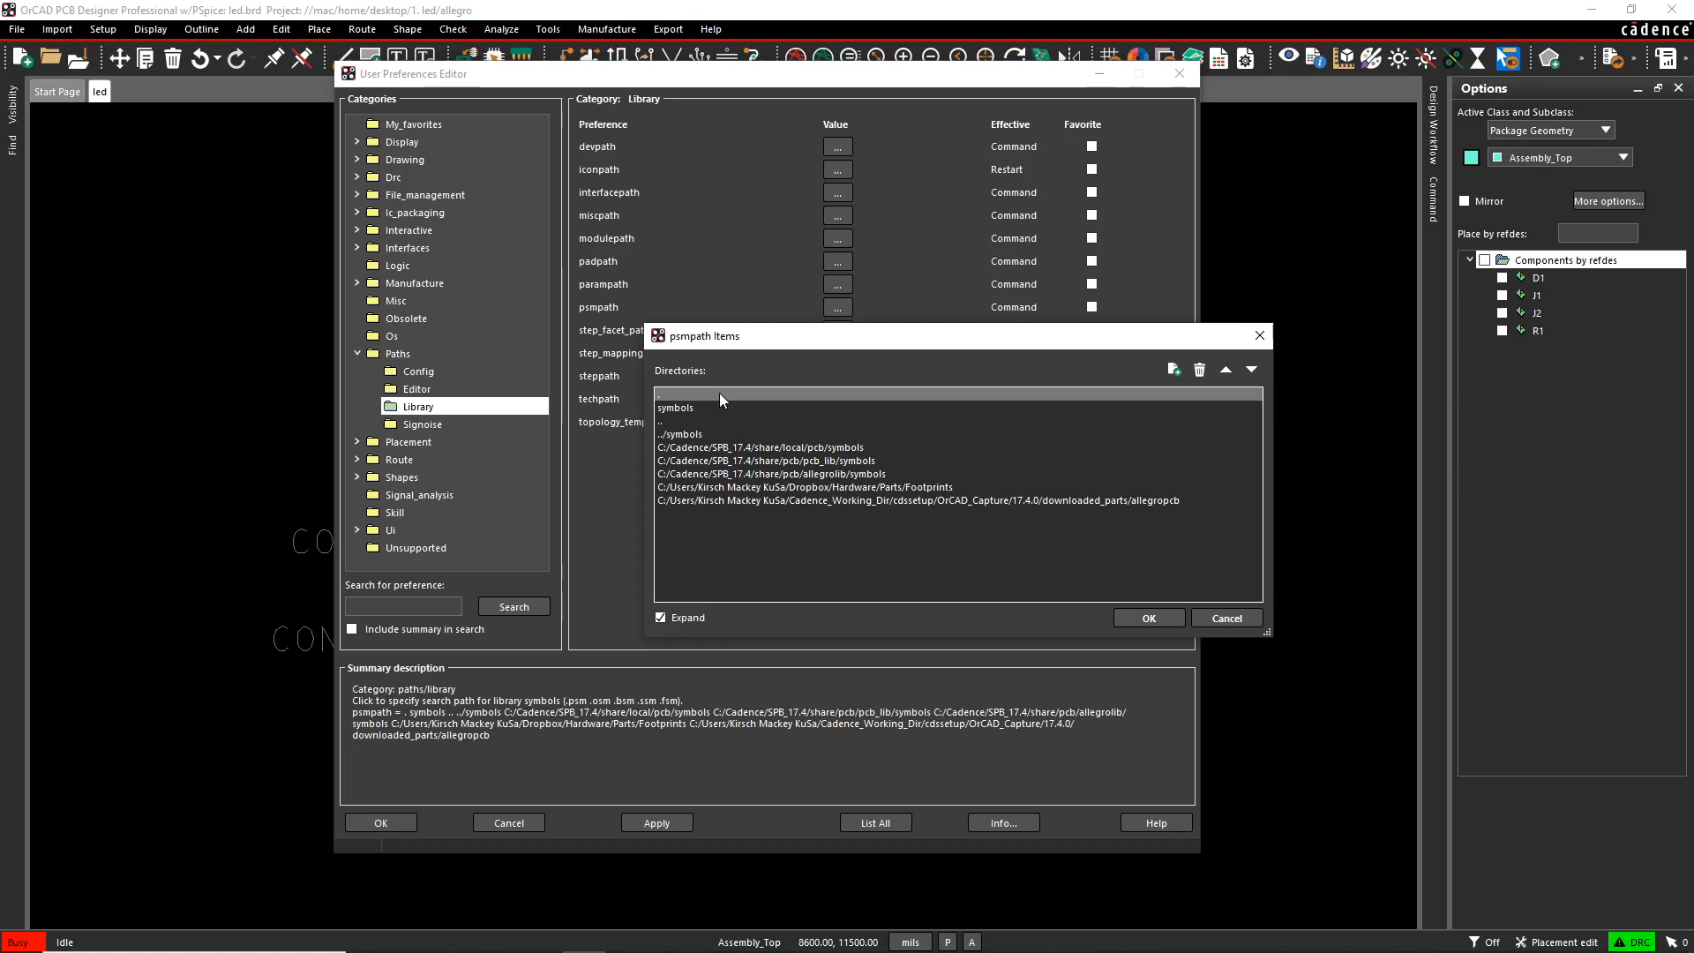
mouse_move(721, 399)
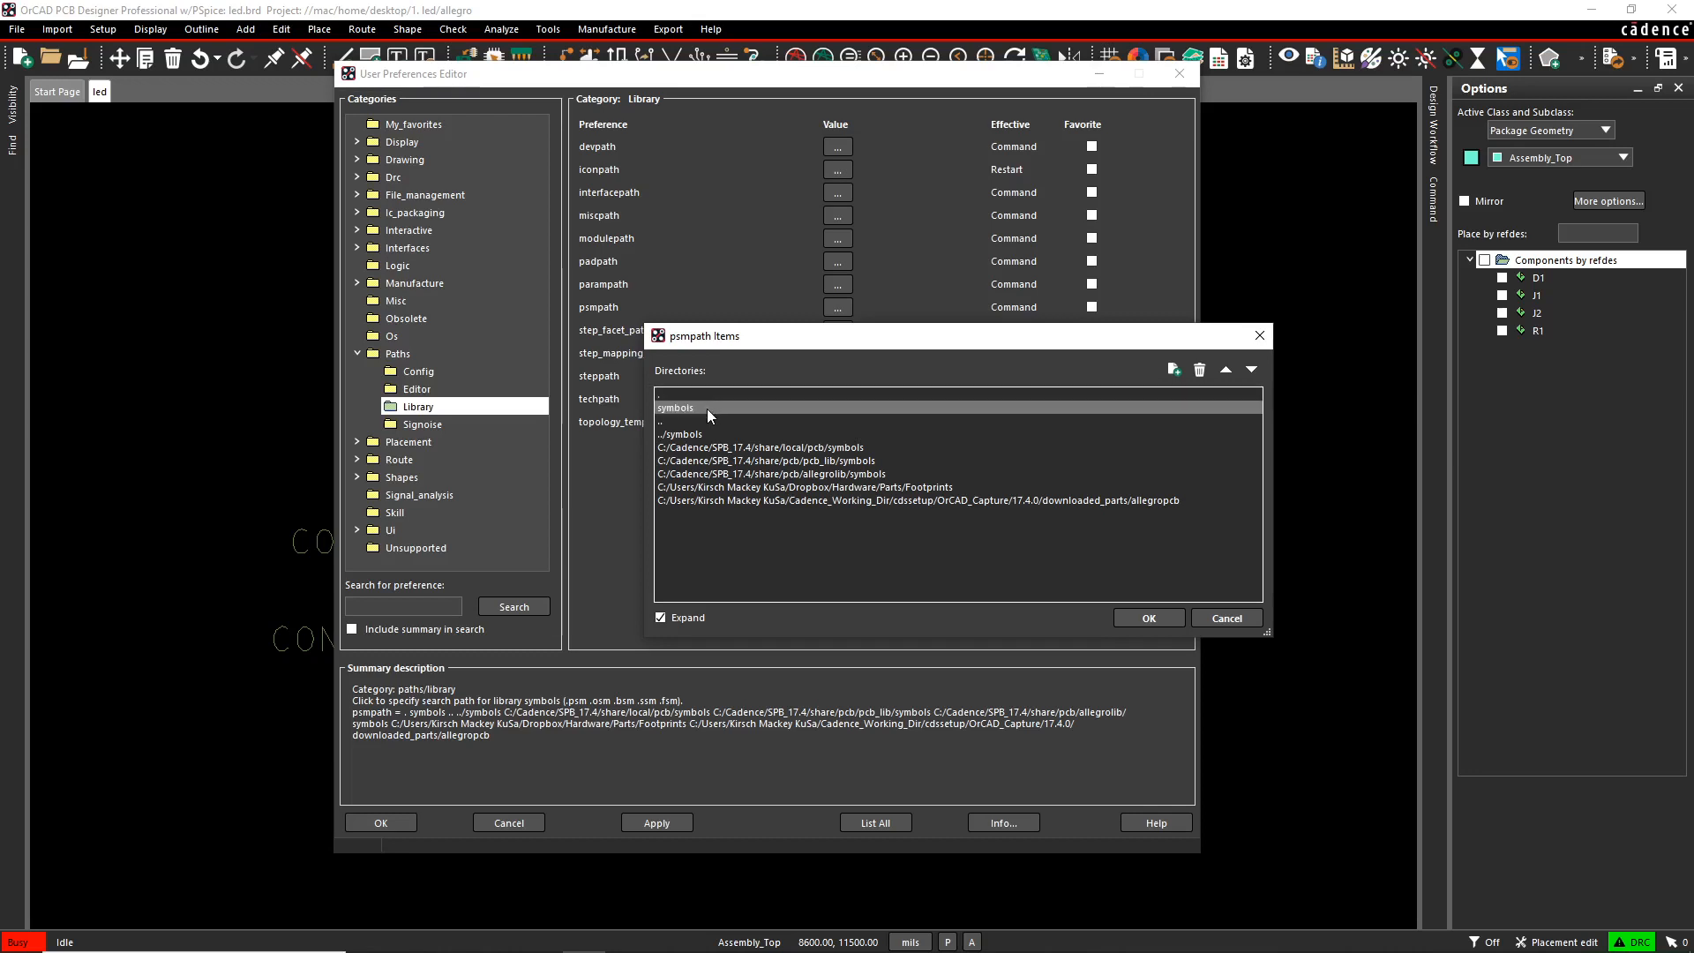
- Inspect the symbols, .. and ../symbols entries in the psmpath Items list
click(676, 408)
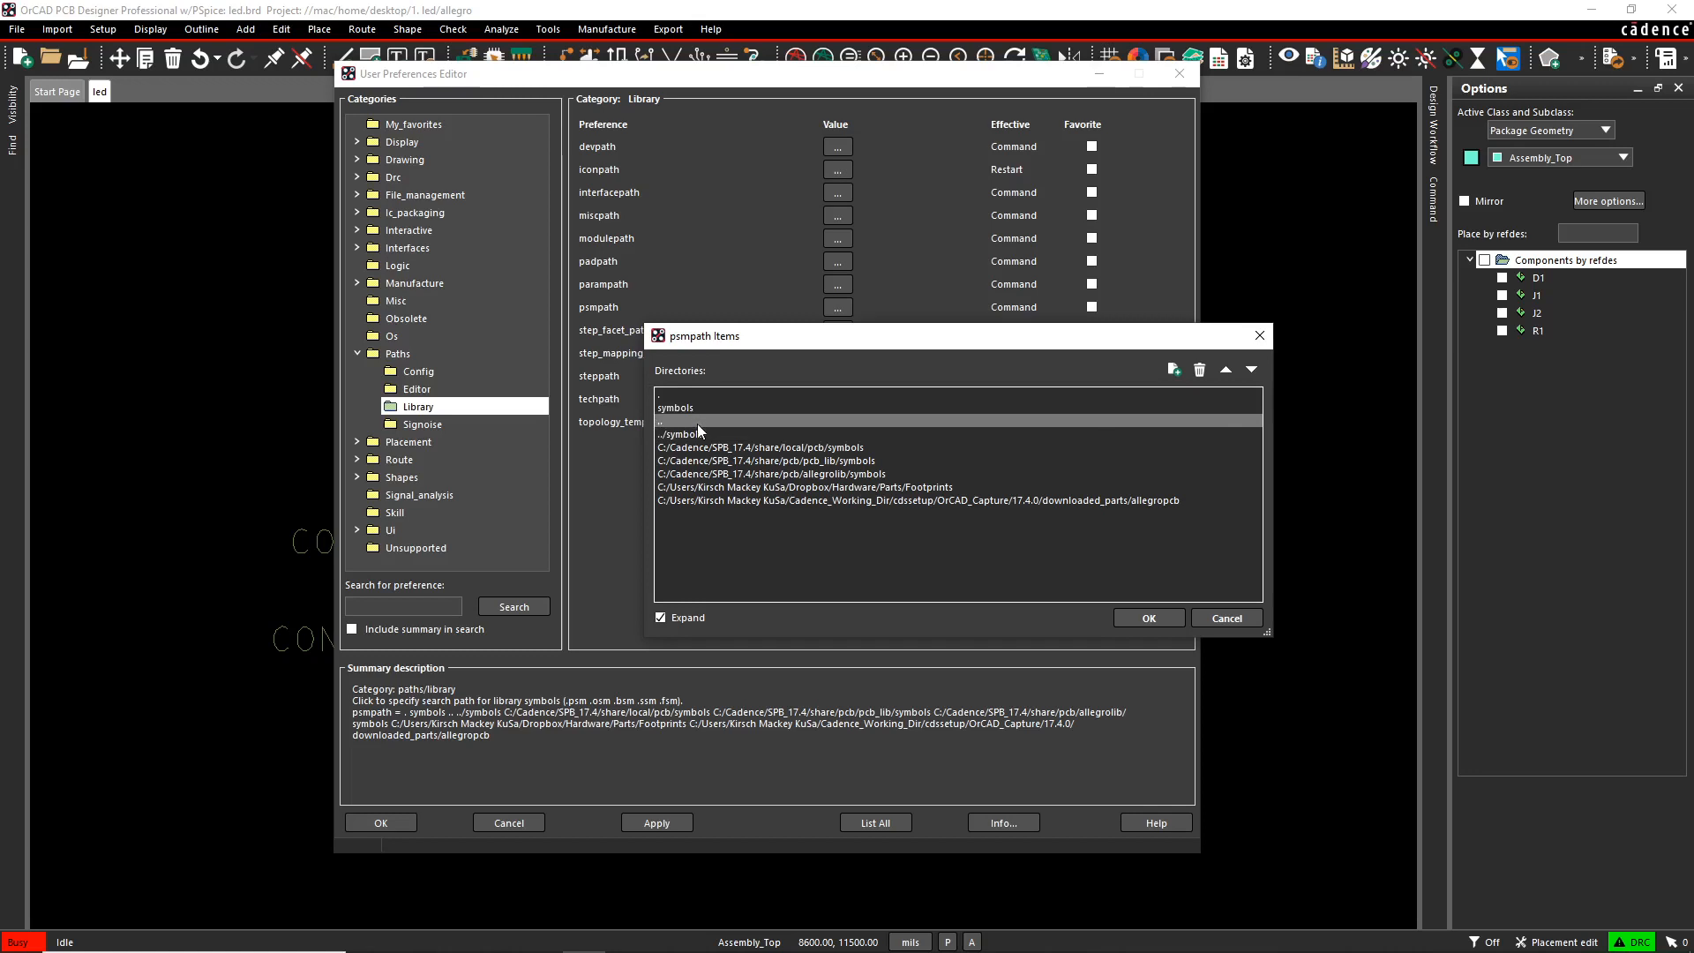
mouse_move(731, 427)
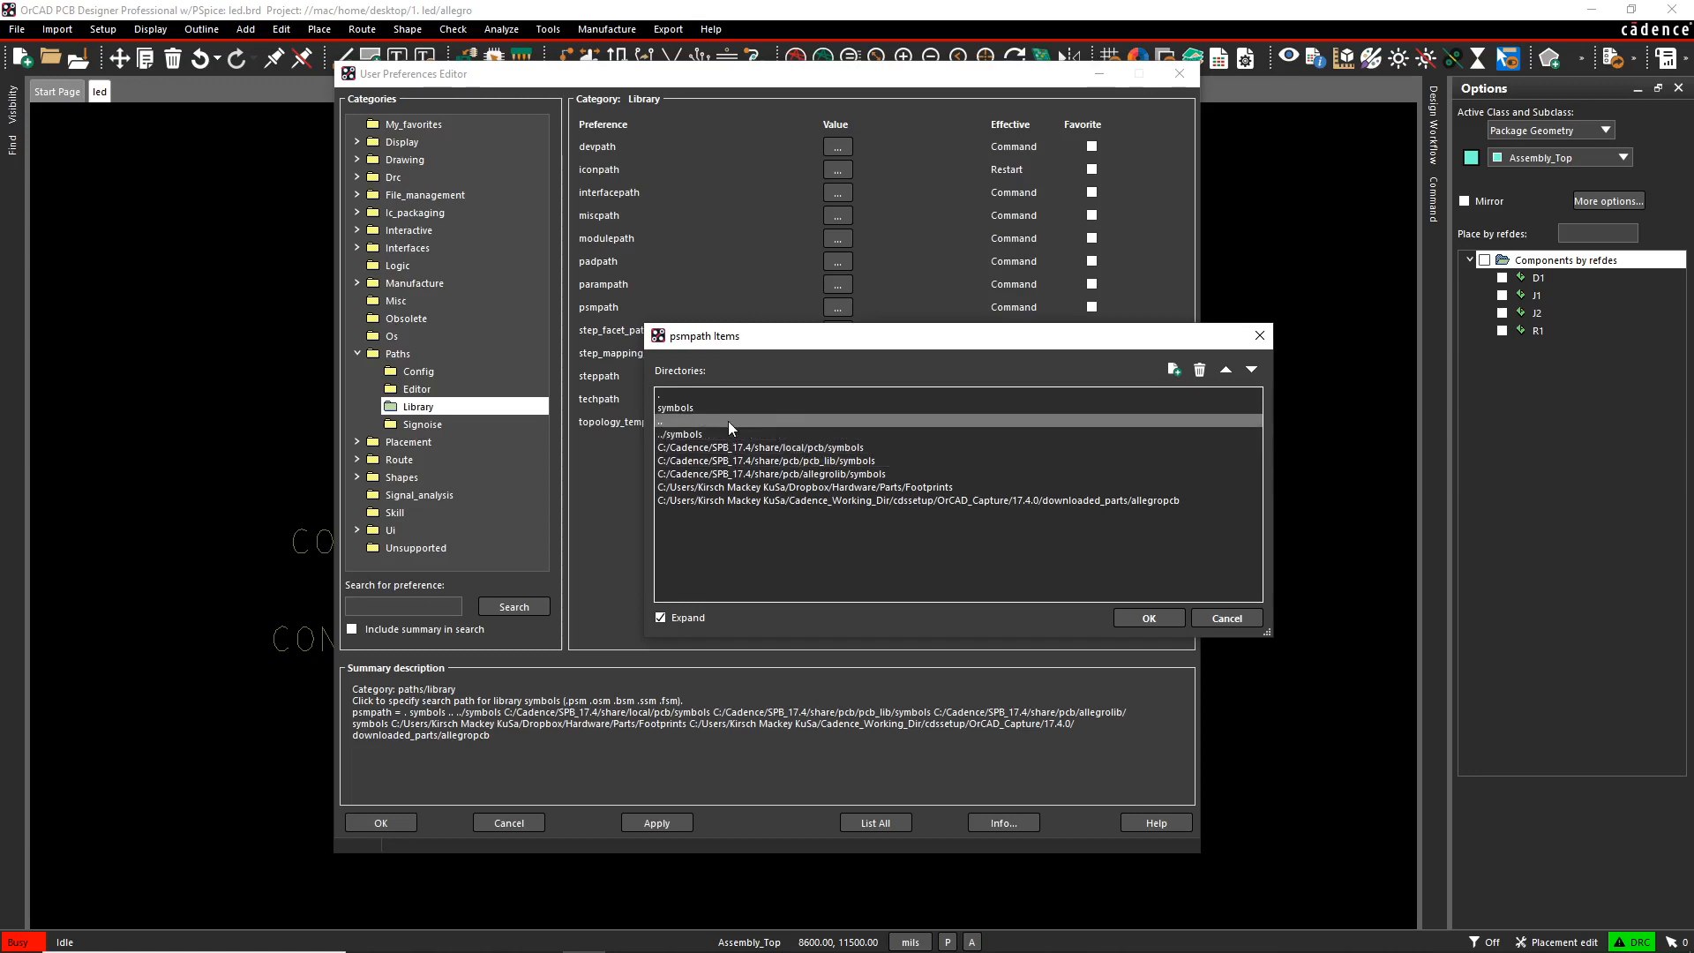
click(681, 434)
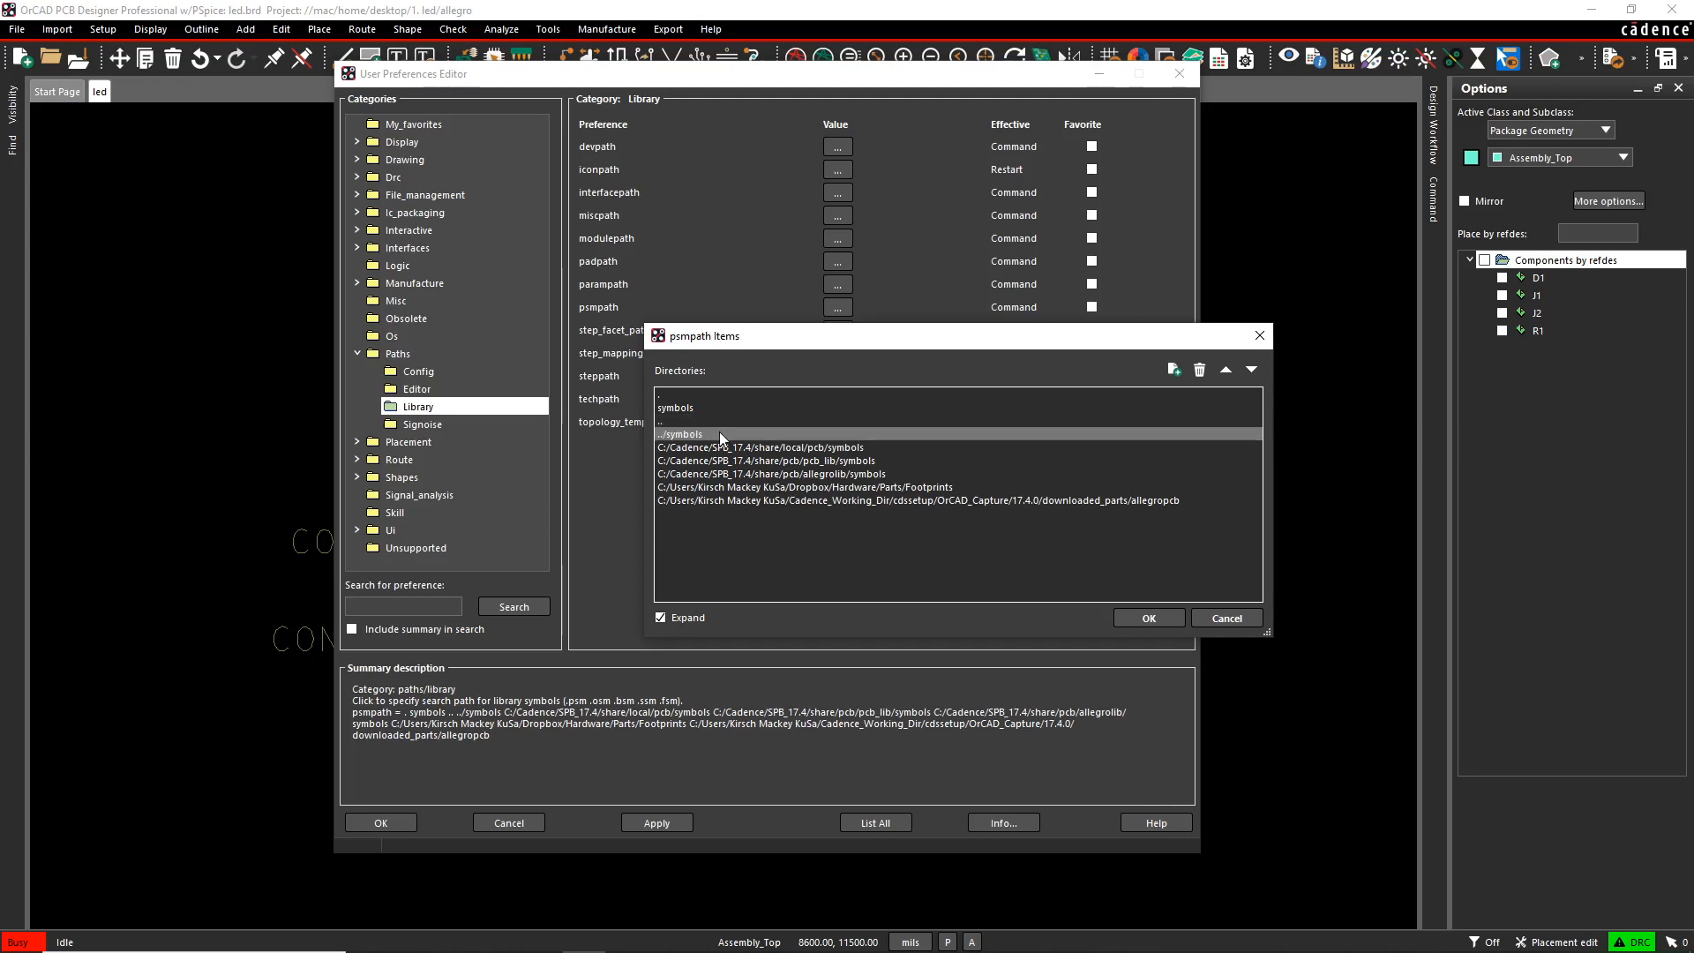
click(1173, 369)
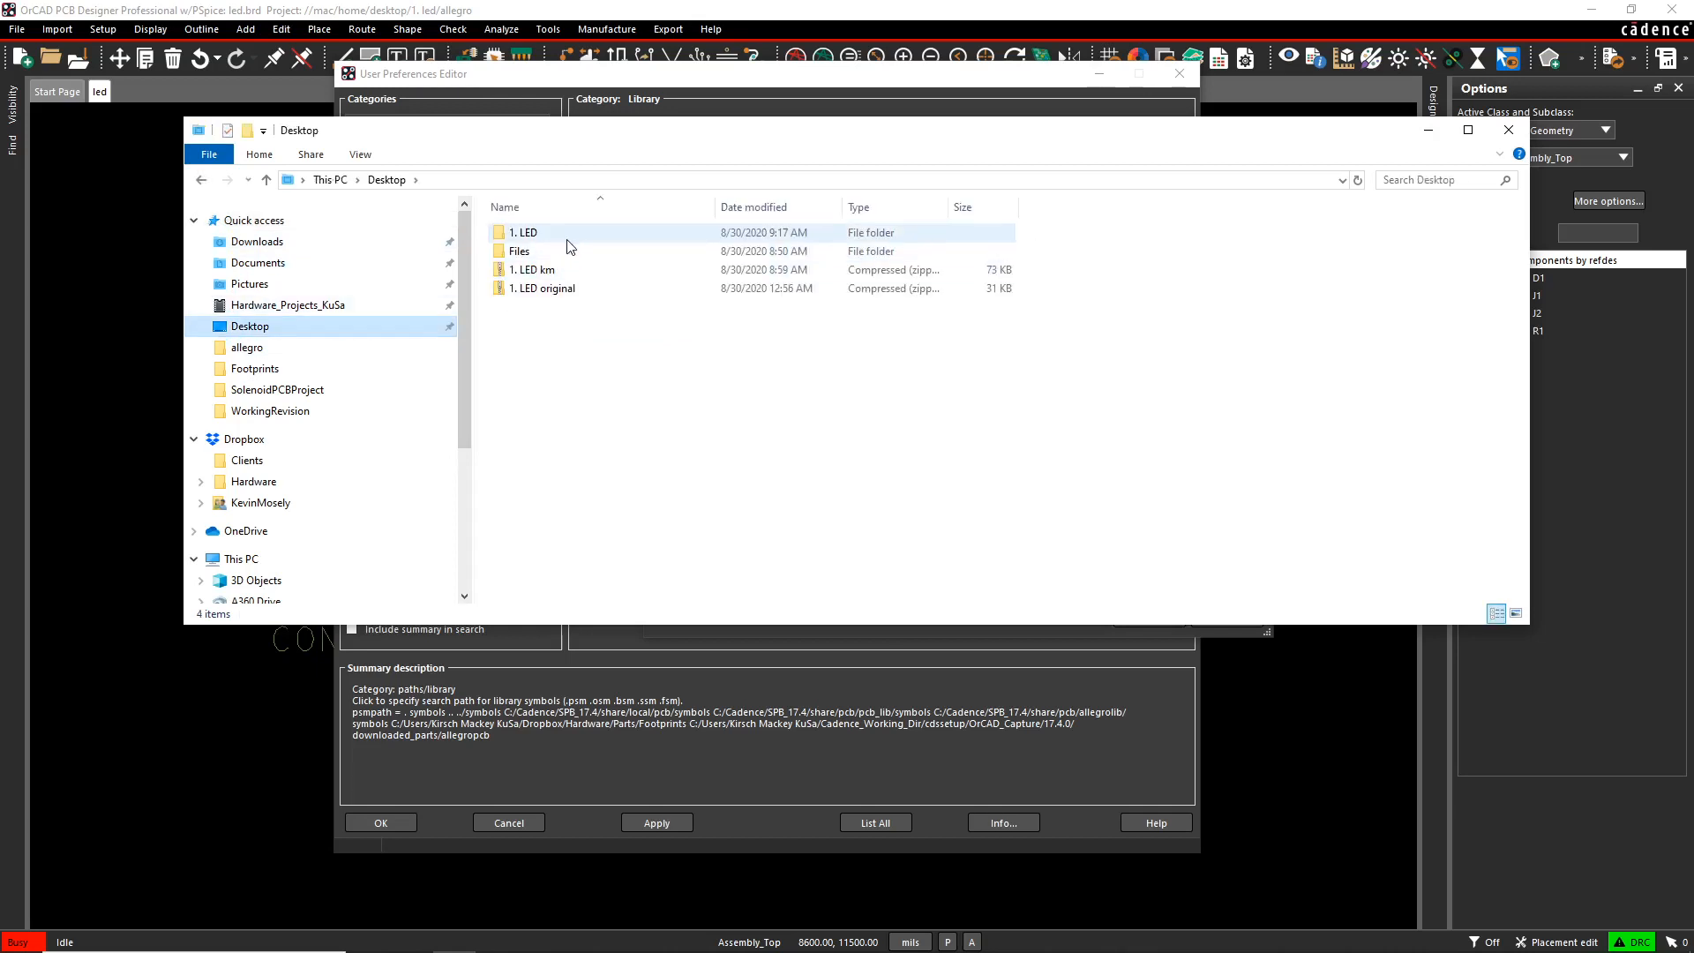
- Browse into the 1. LED project folder and its allegro board subfolder
double_click(524, 233)
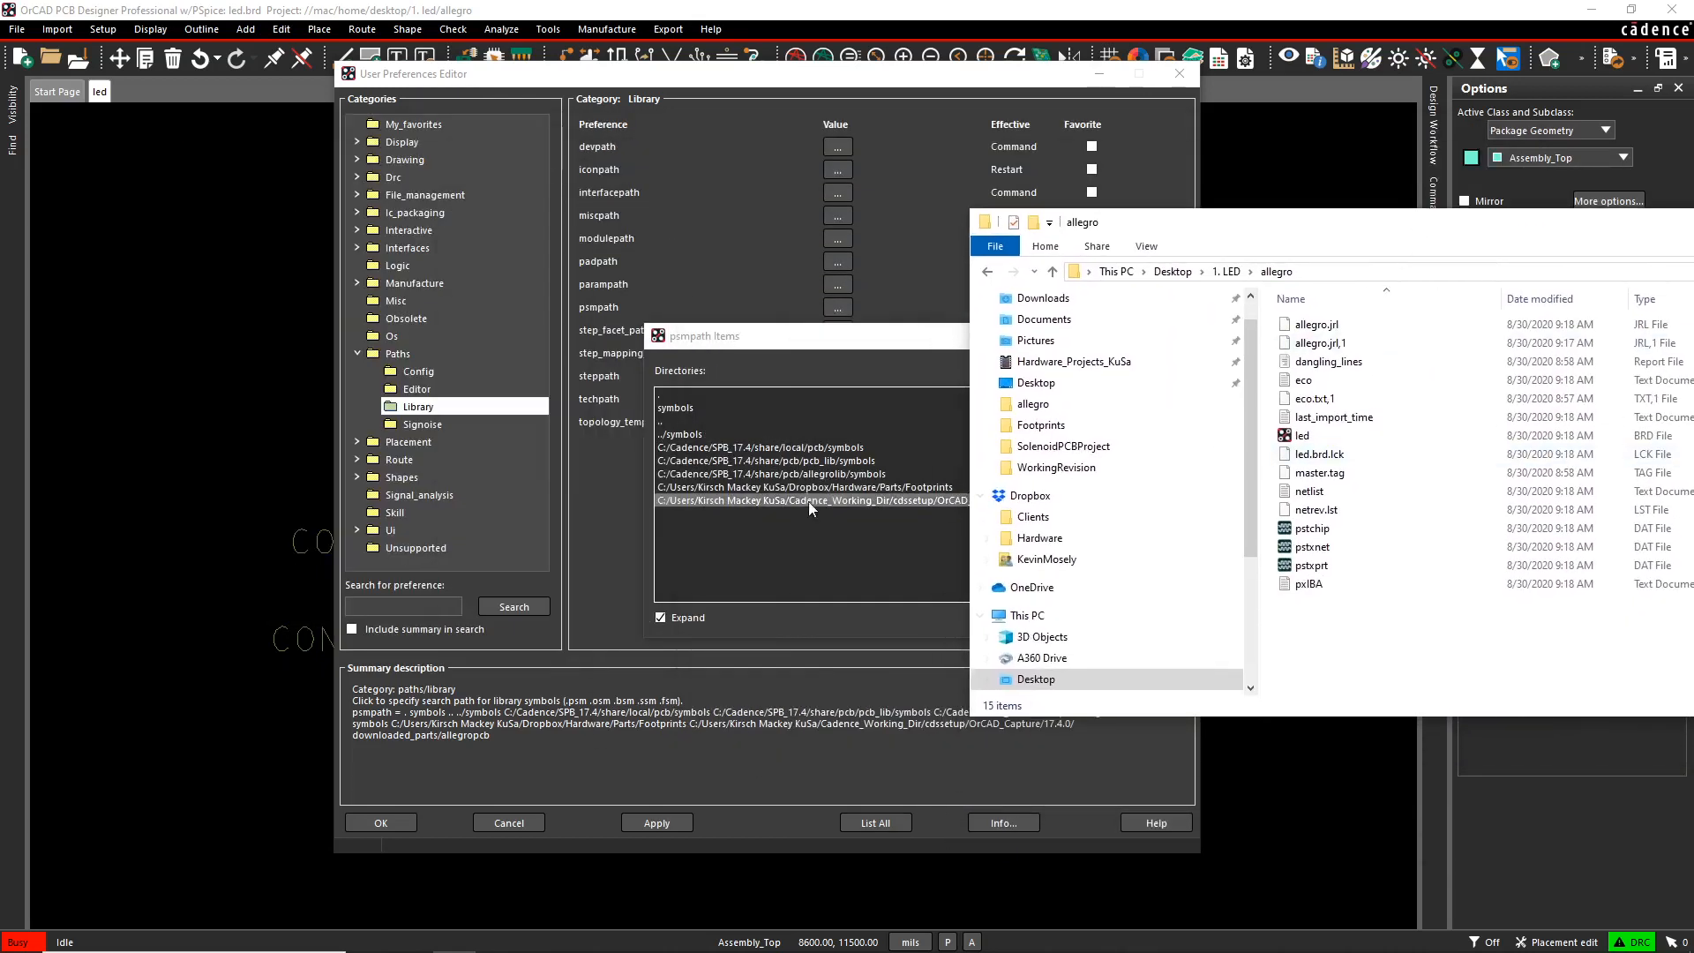
mouse_move(1360, 565)
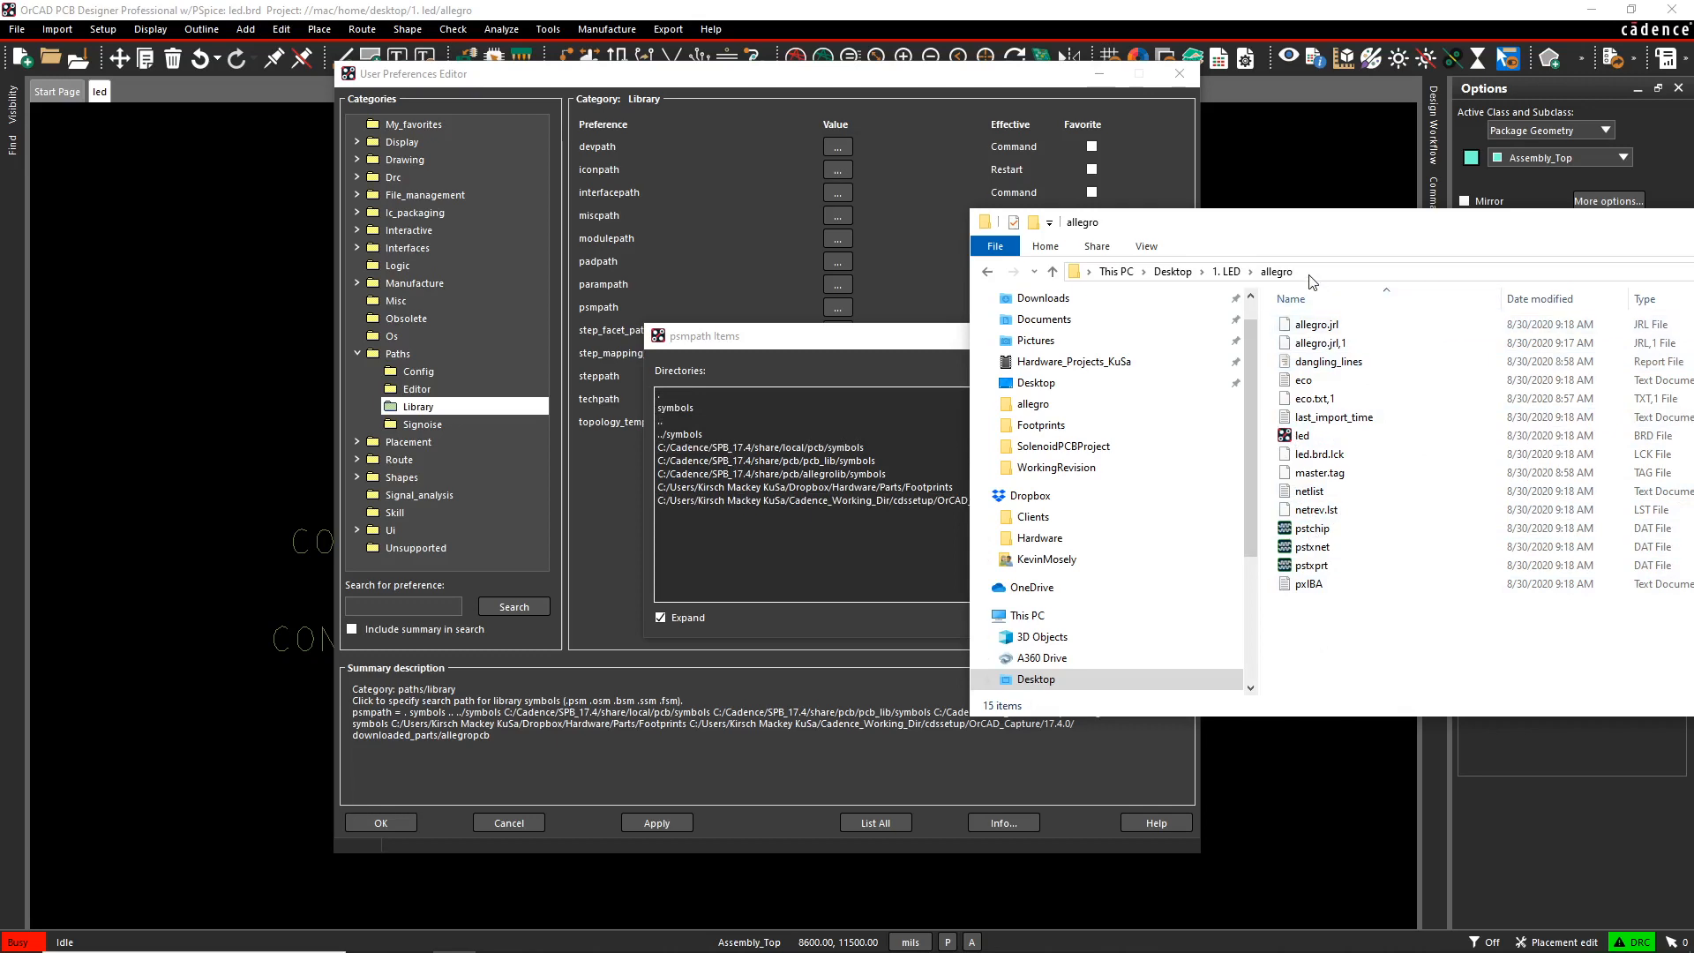
mouse_move(1308, 584)
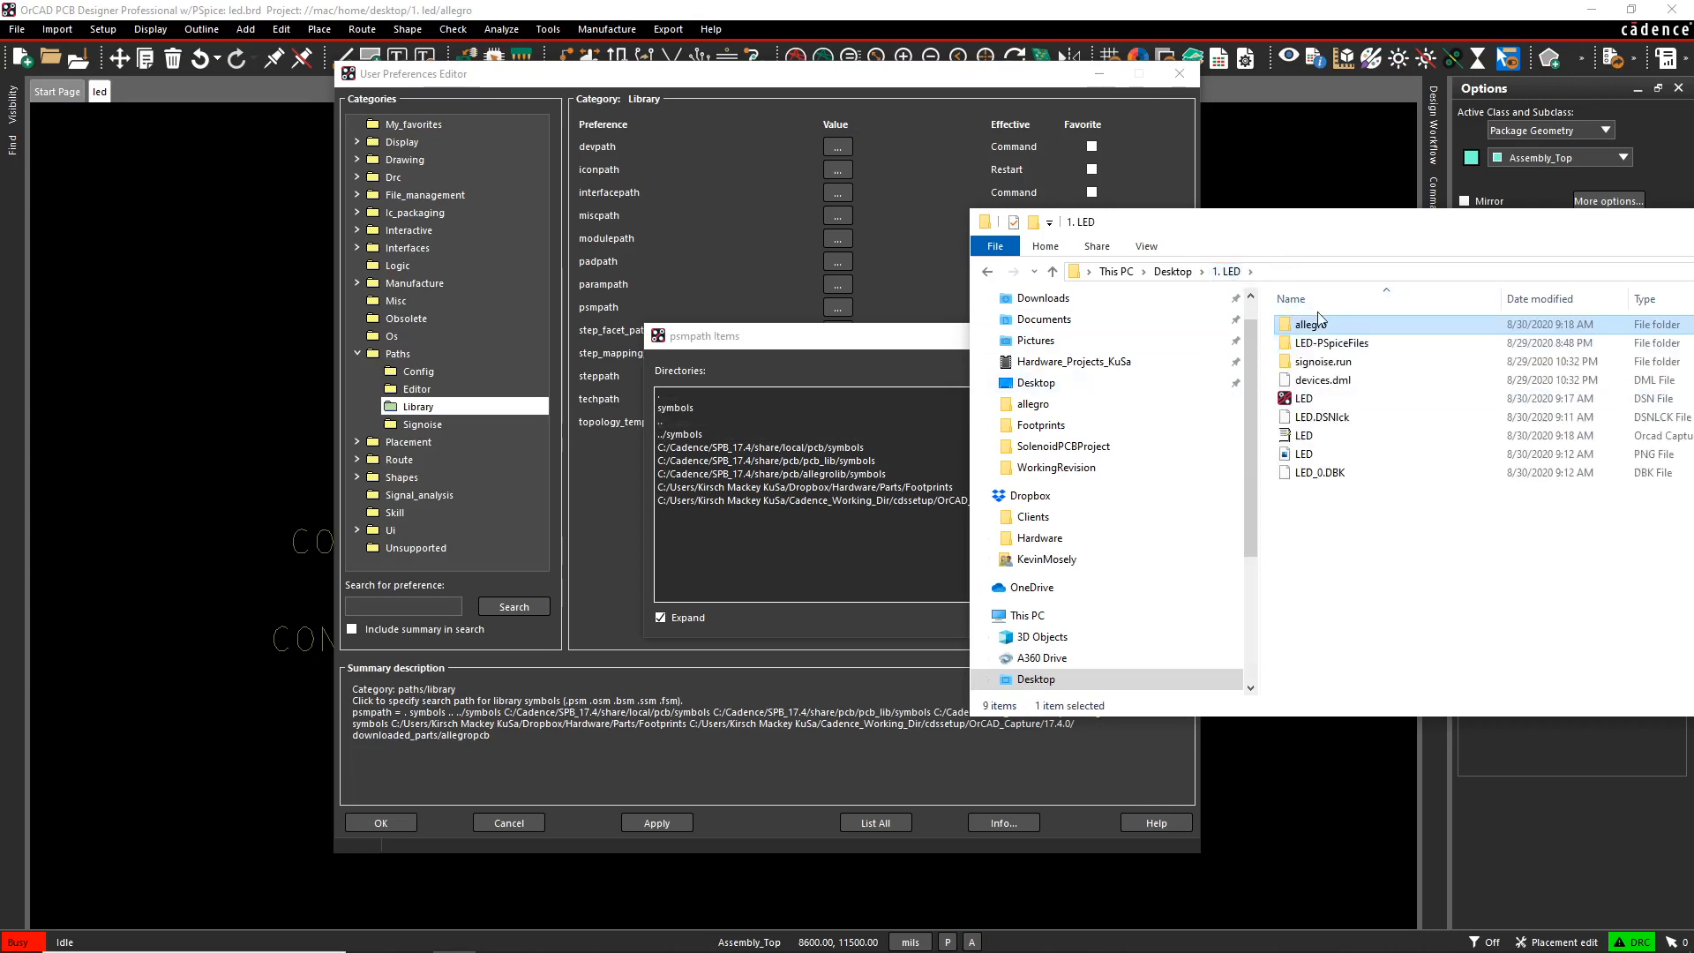
click(1335, 613)
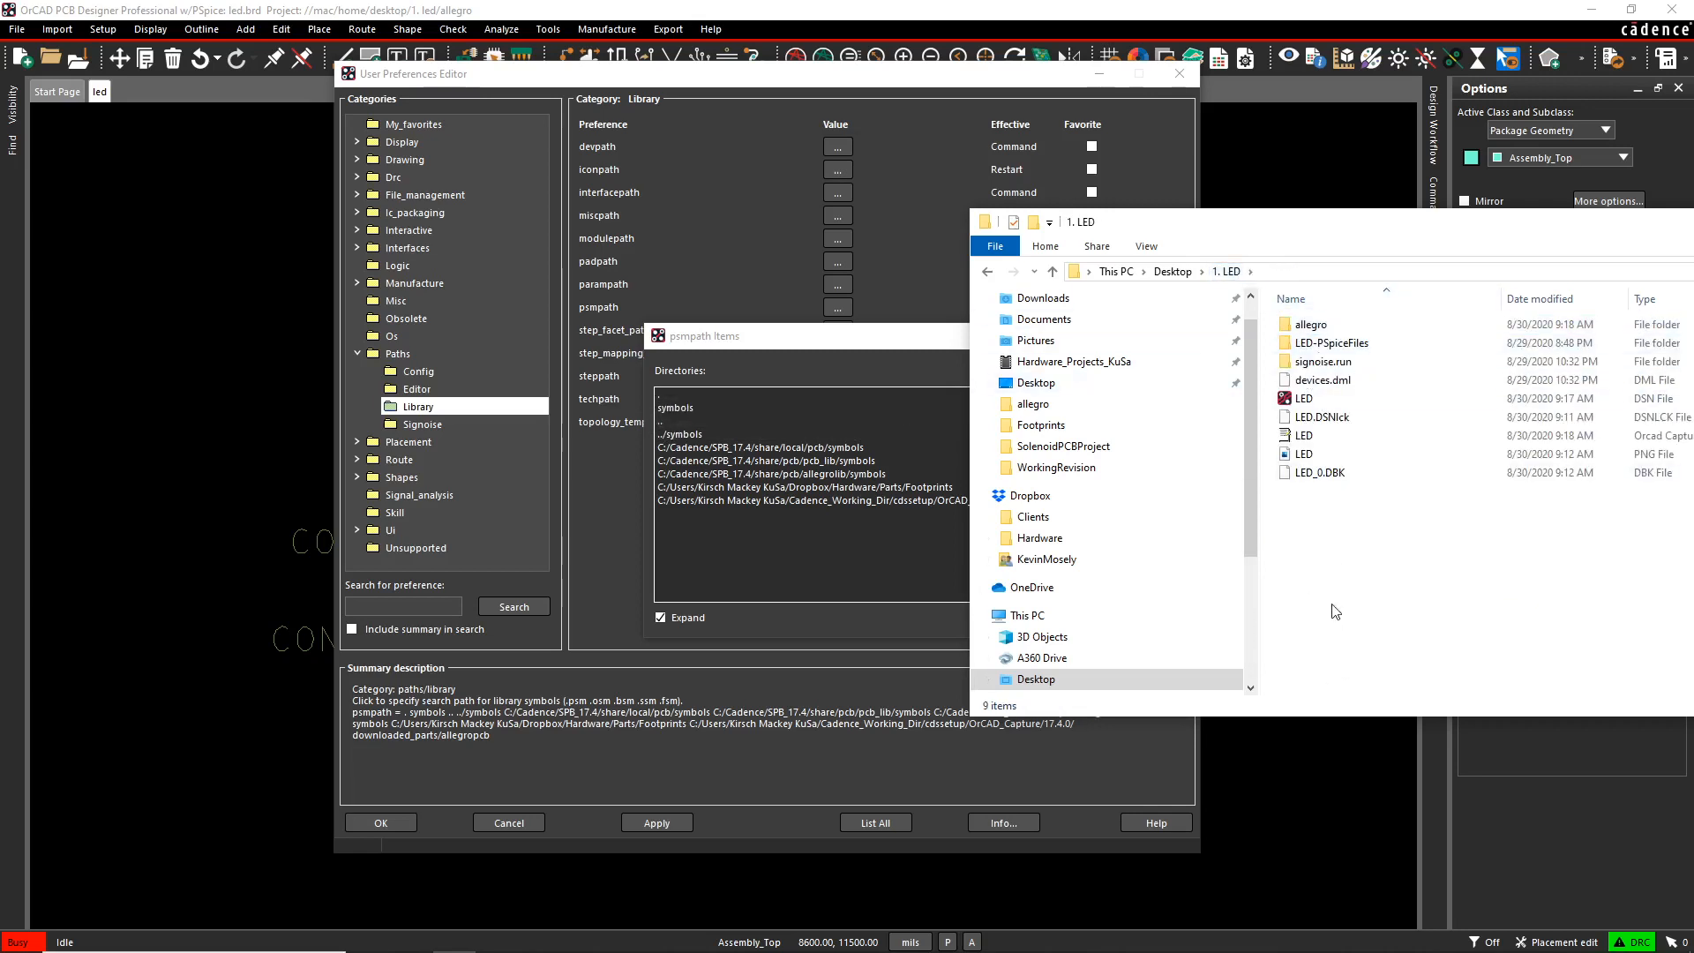
mouse_move(1373, 526)
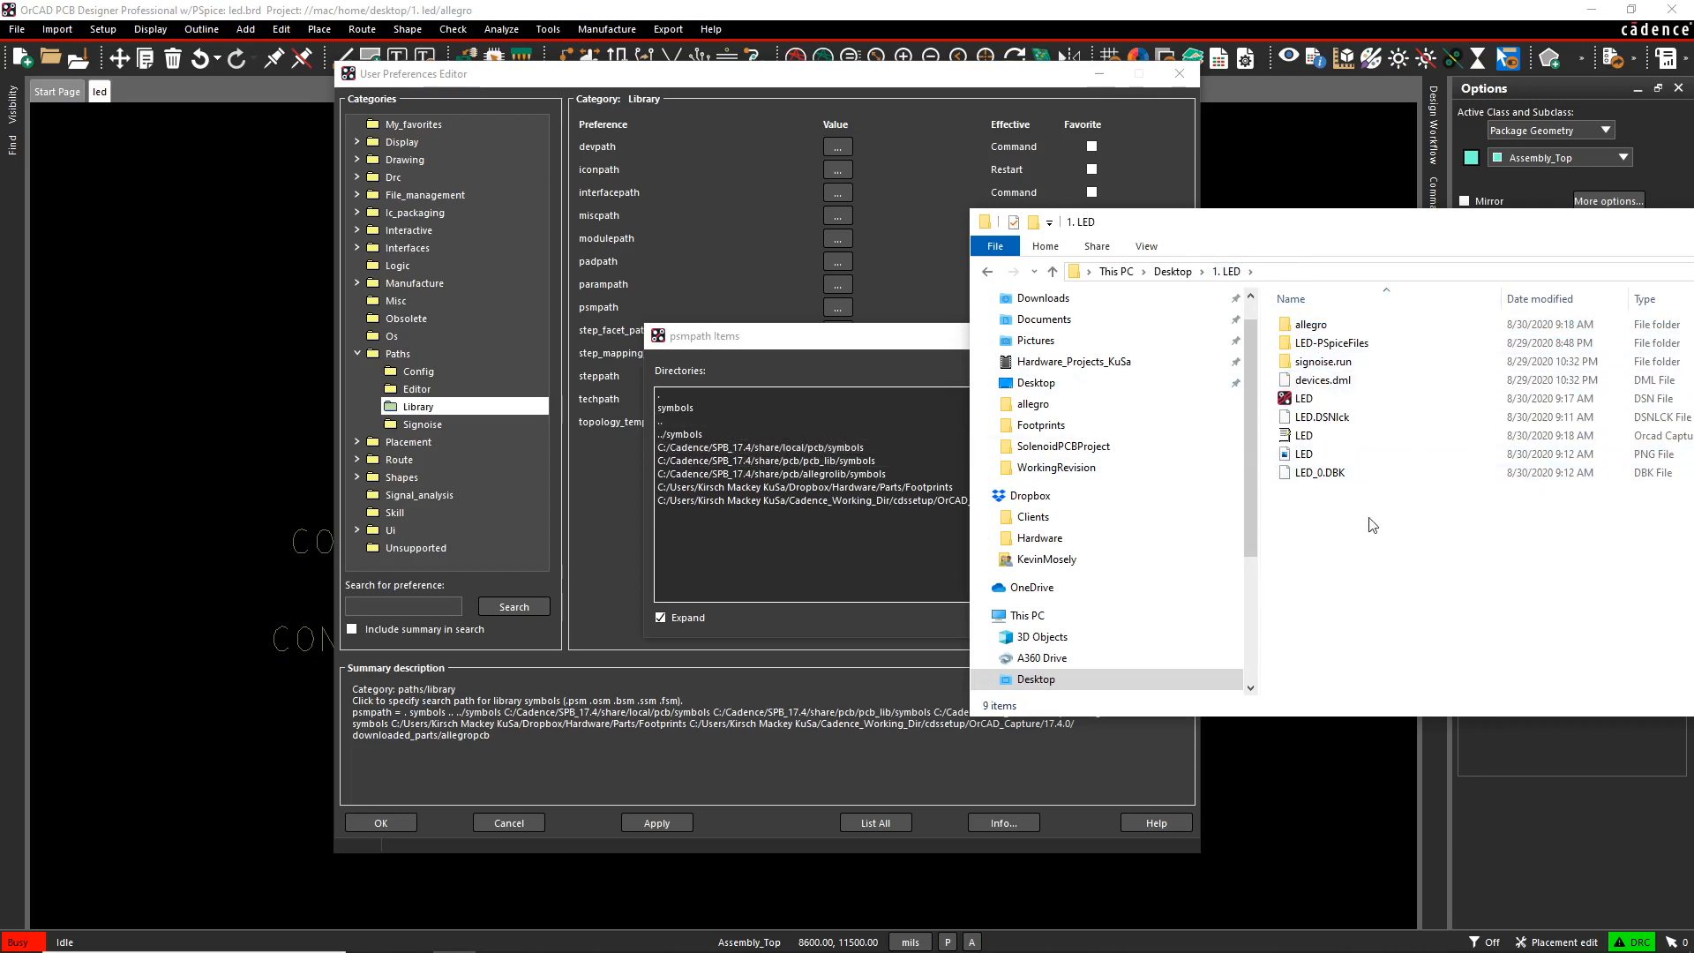
click(763, 447)
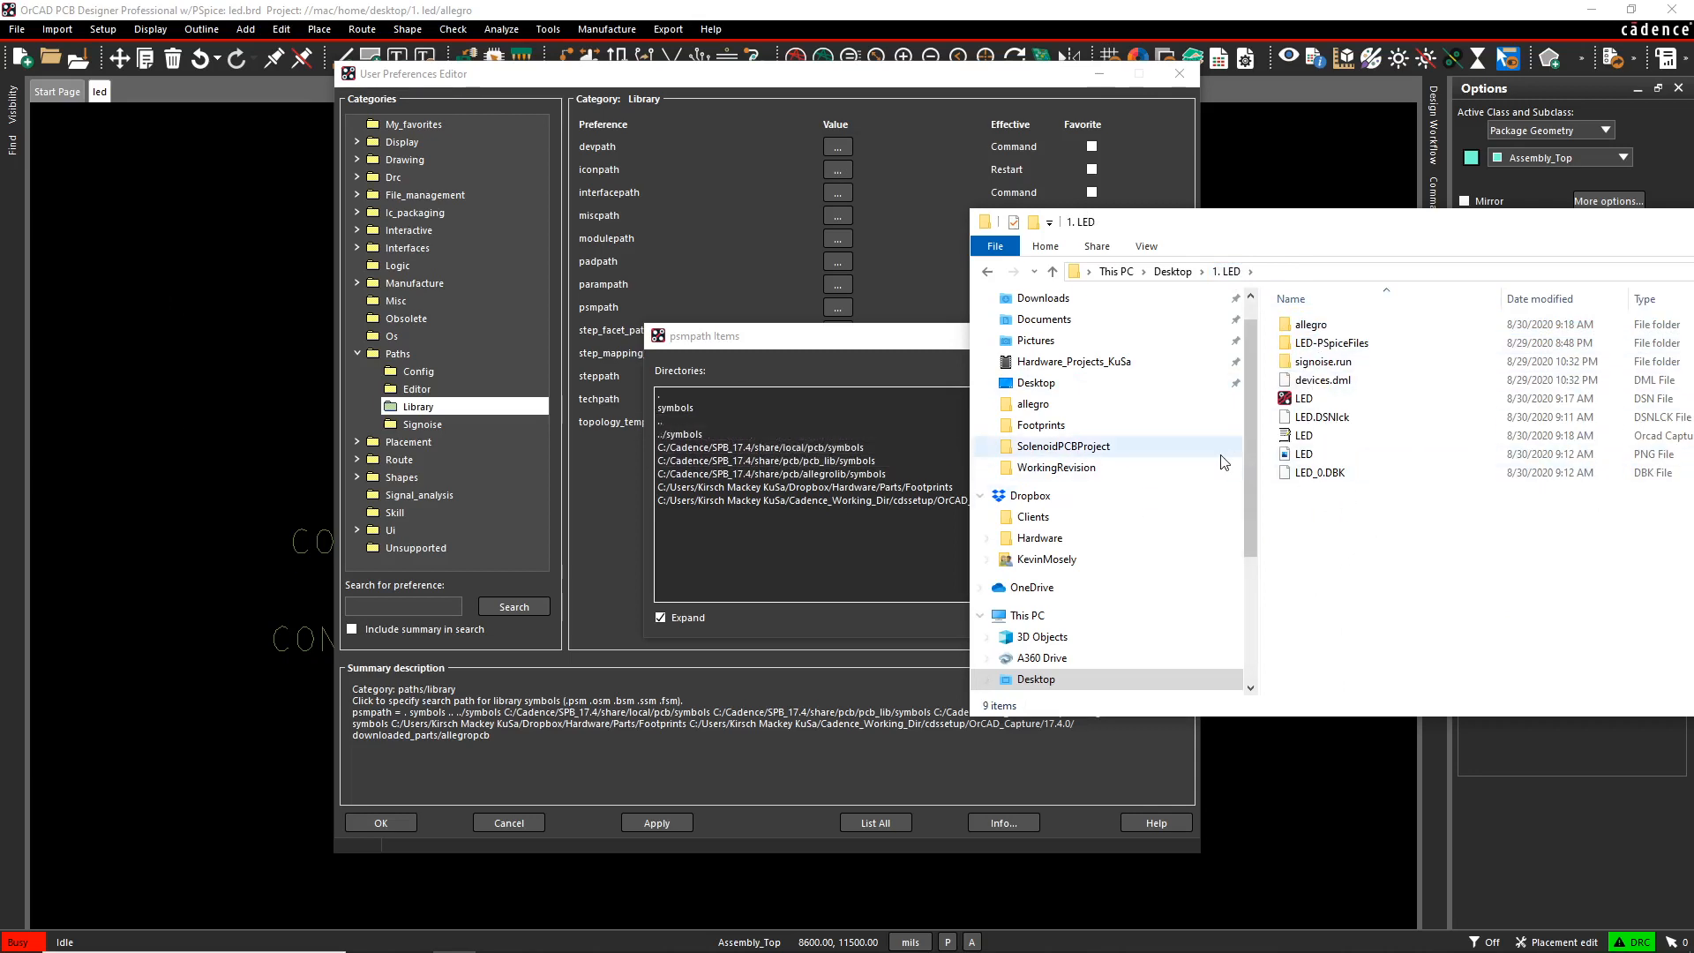
mouse_move(1387, 598)
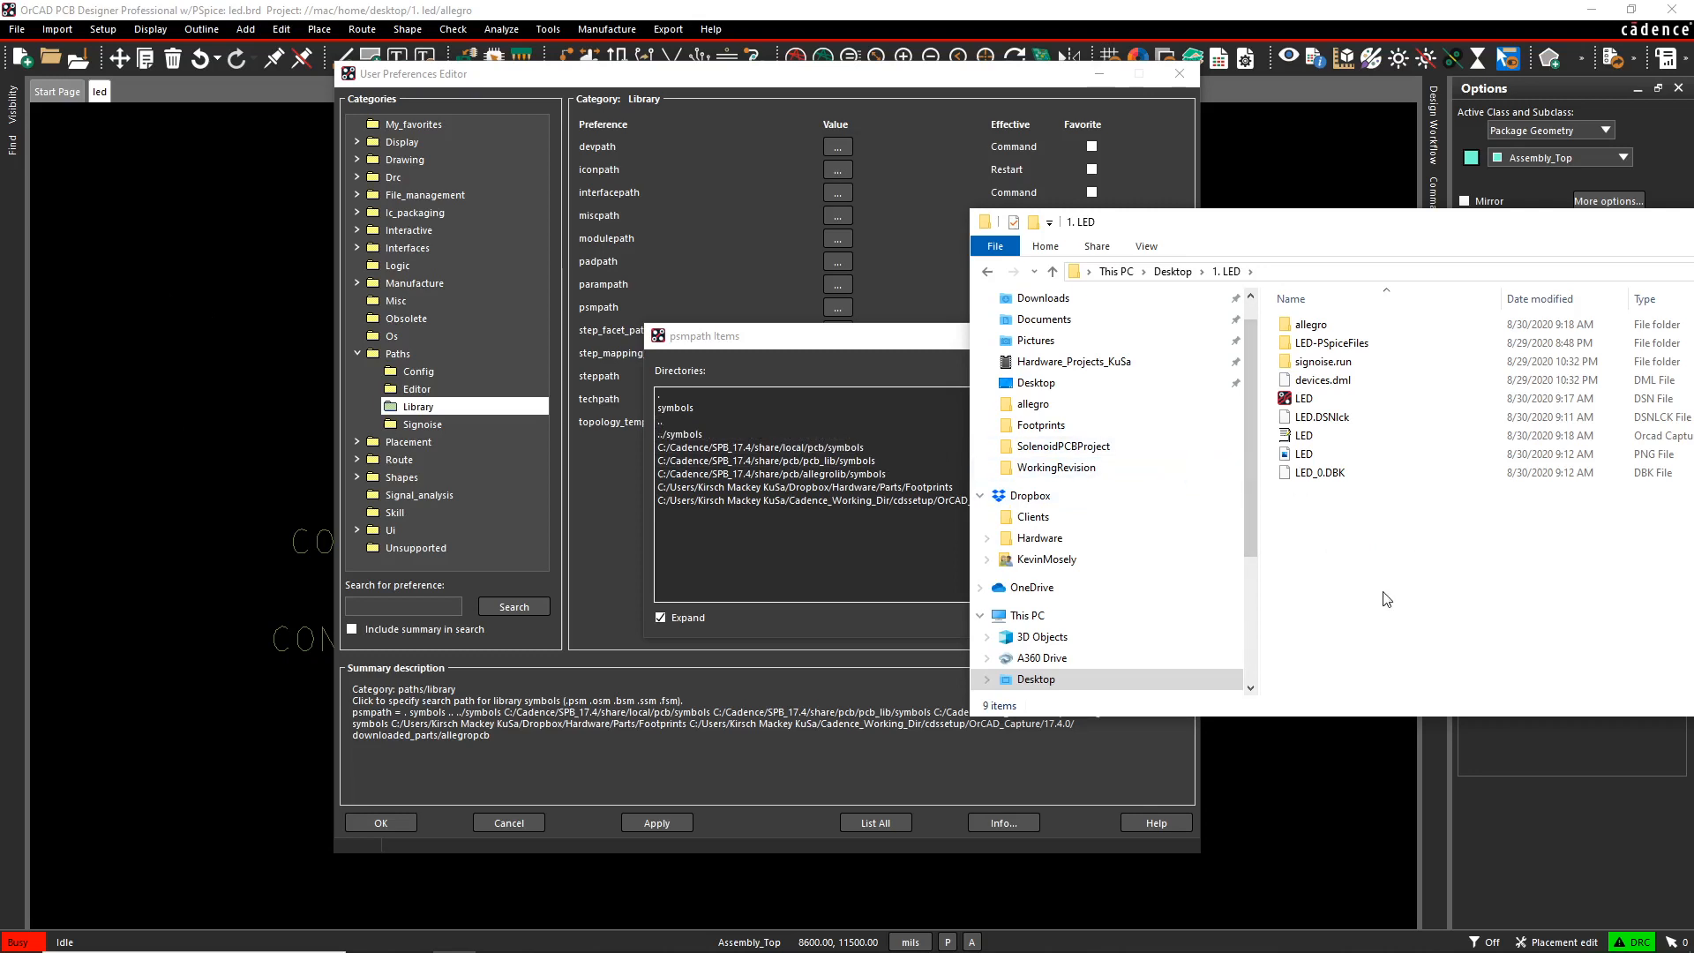
click(713, 435)
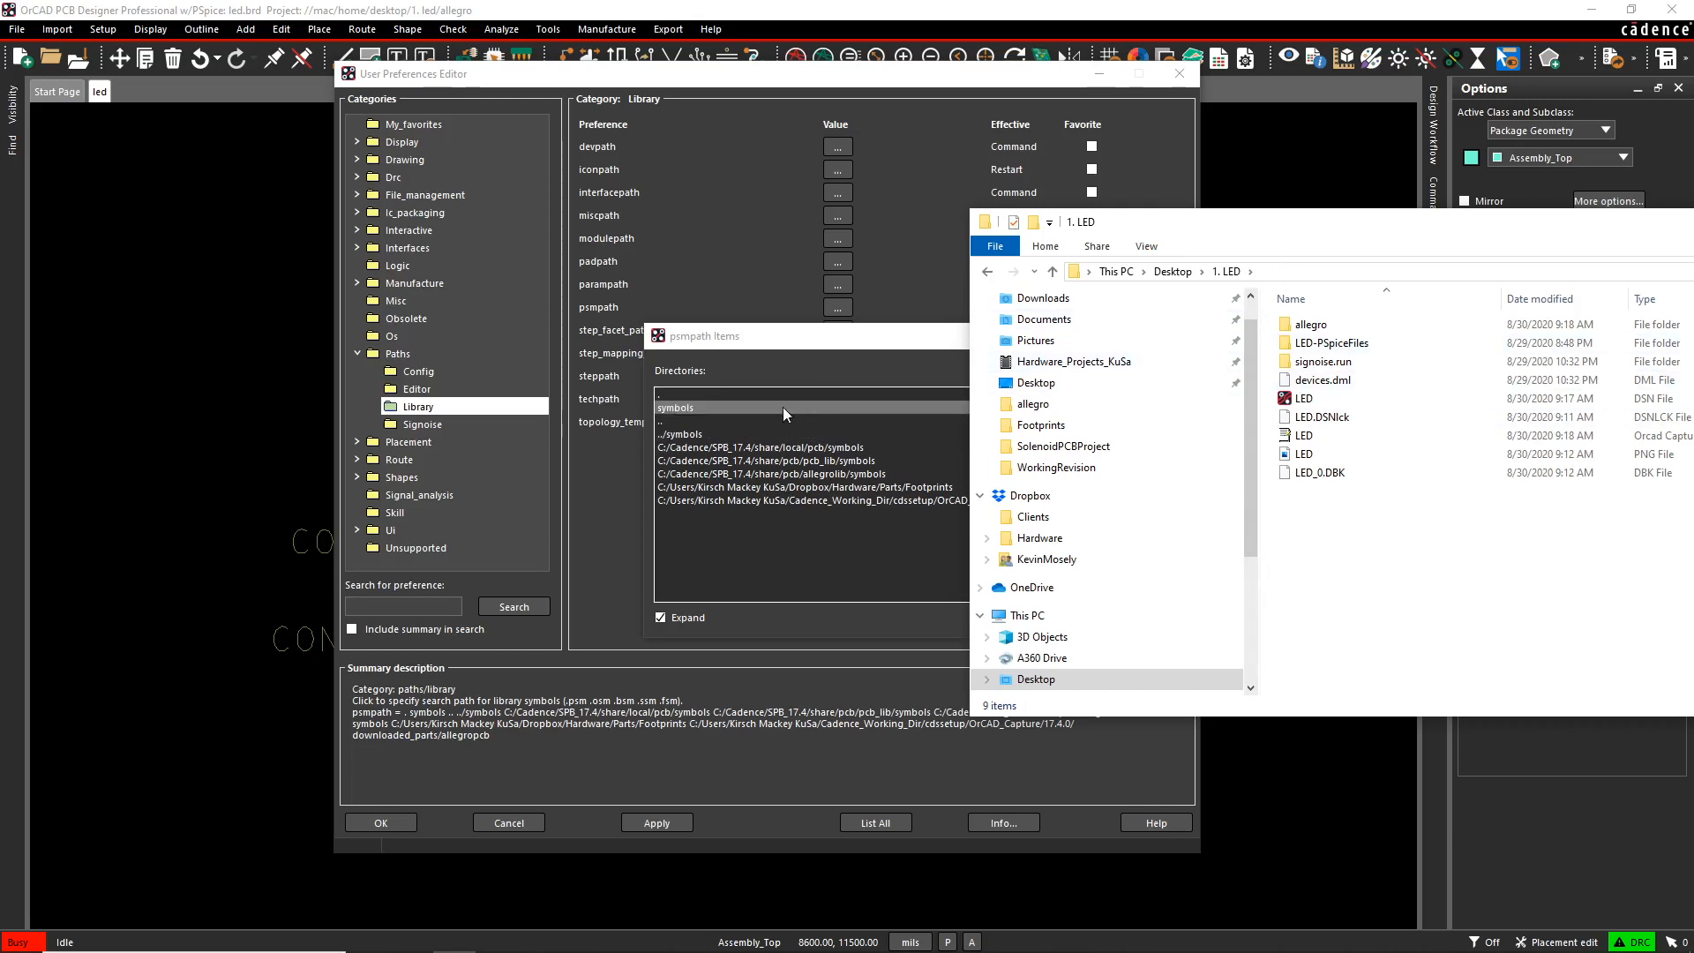
double_click(1034, 402)
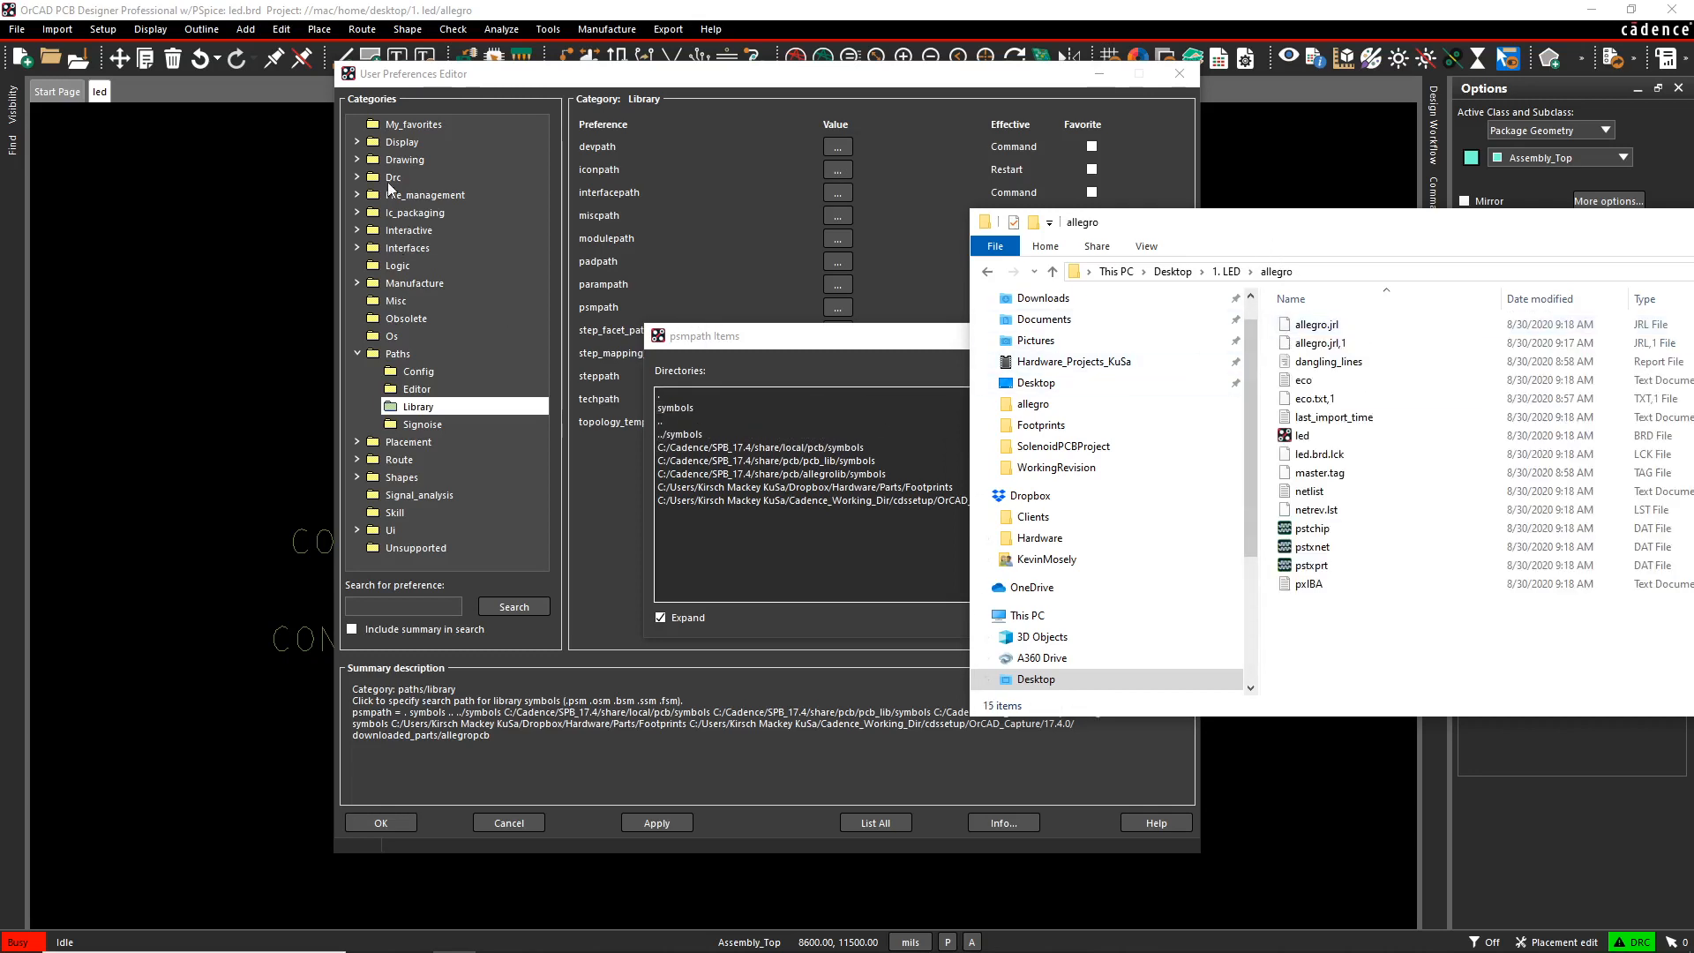
mouse_move(447, 18)
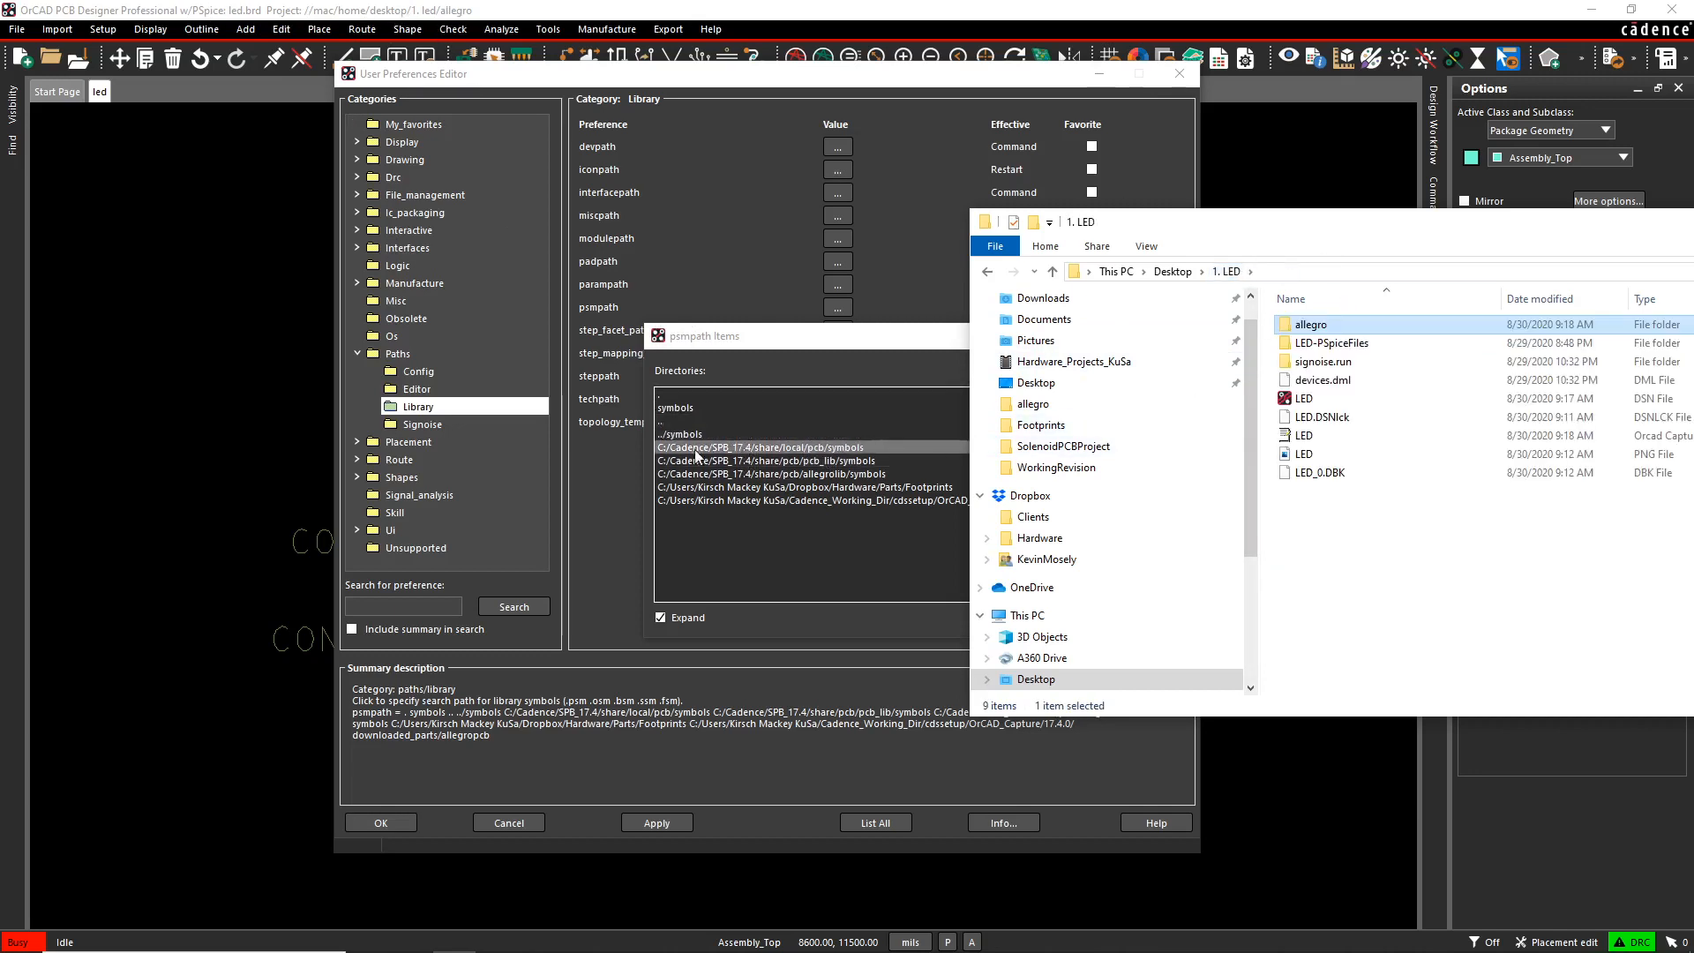
- Bring the psmpath Items list forward by selecting its pcb symbols and pcb_lib entries
click(1317, 473)
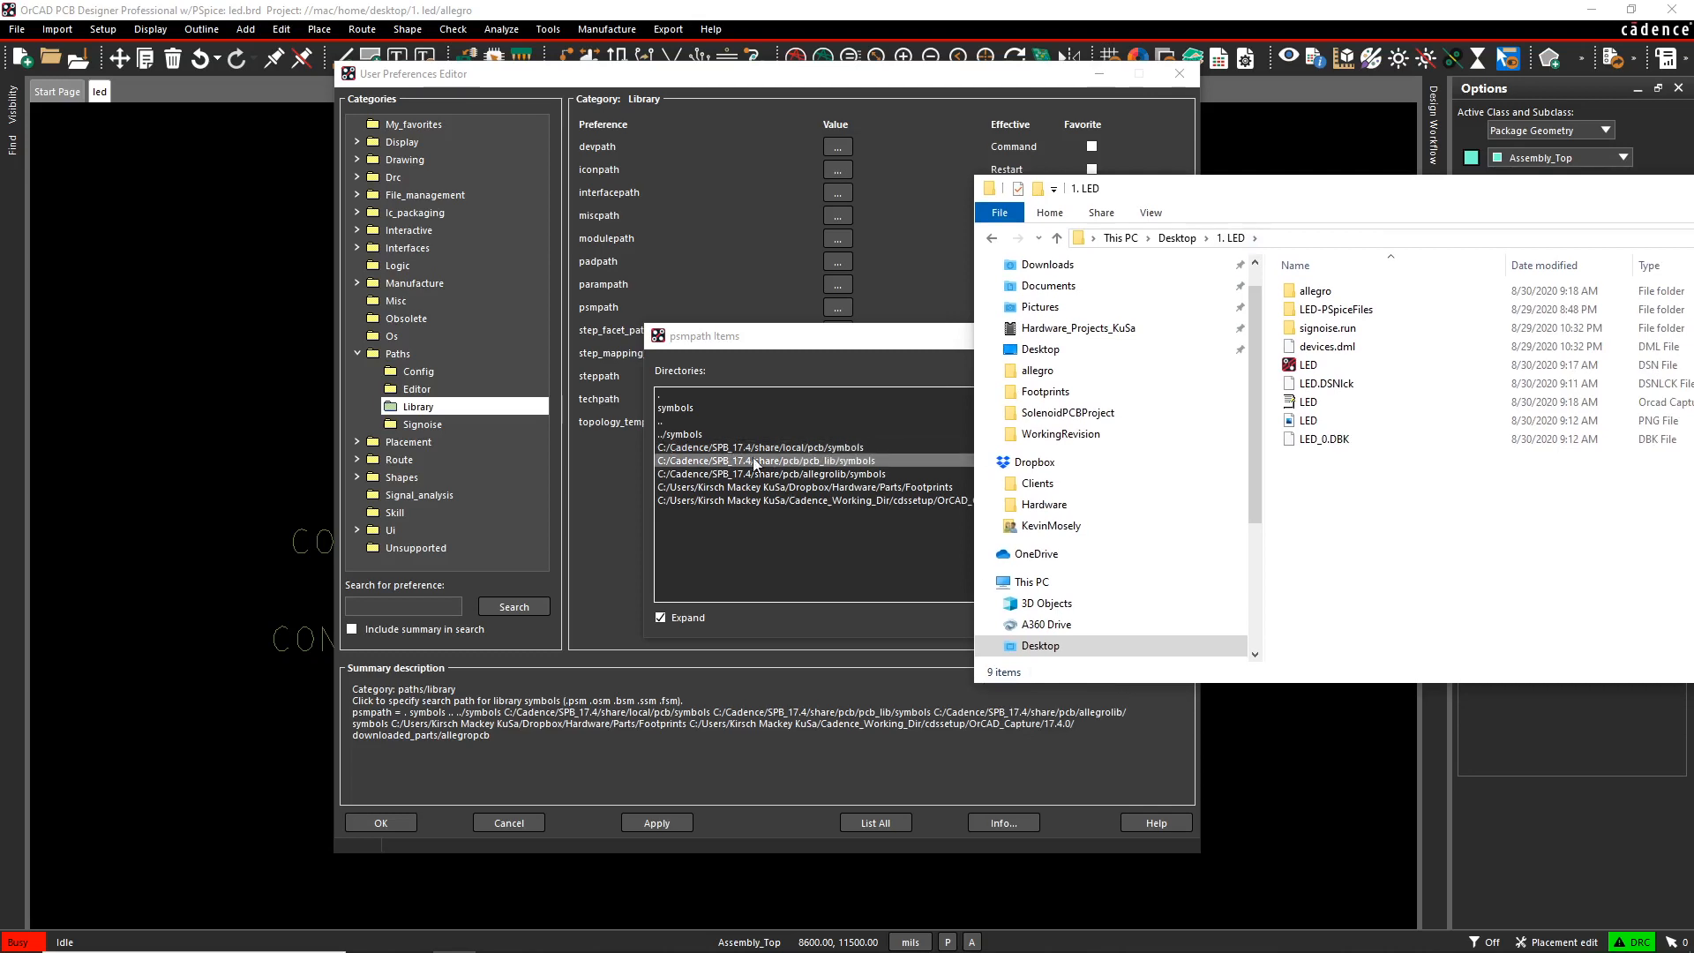
click(762, 447)
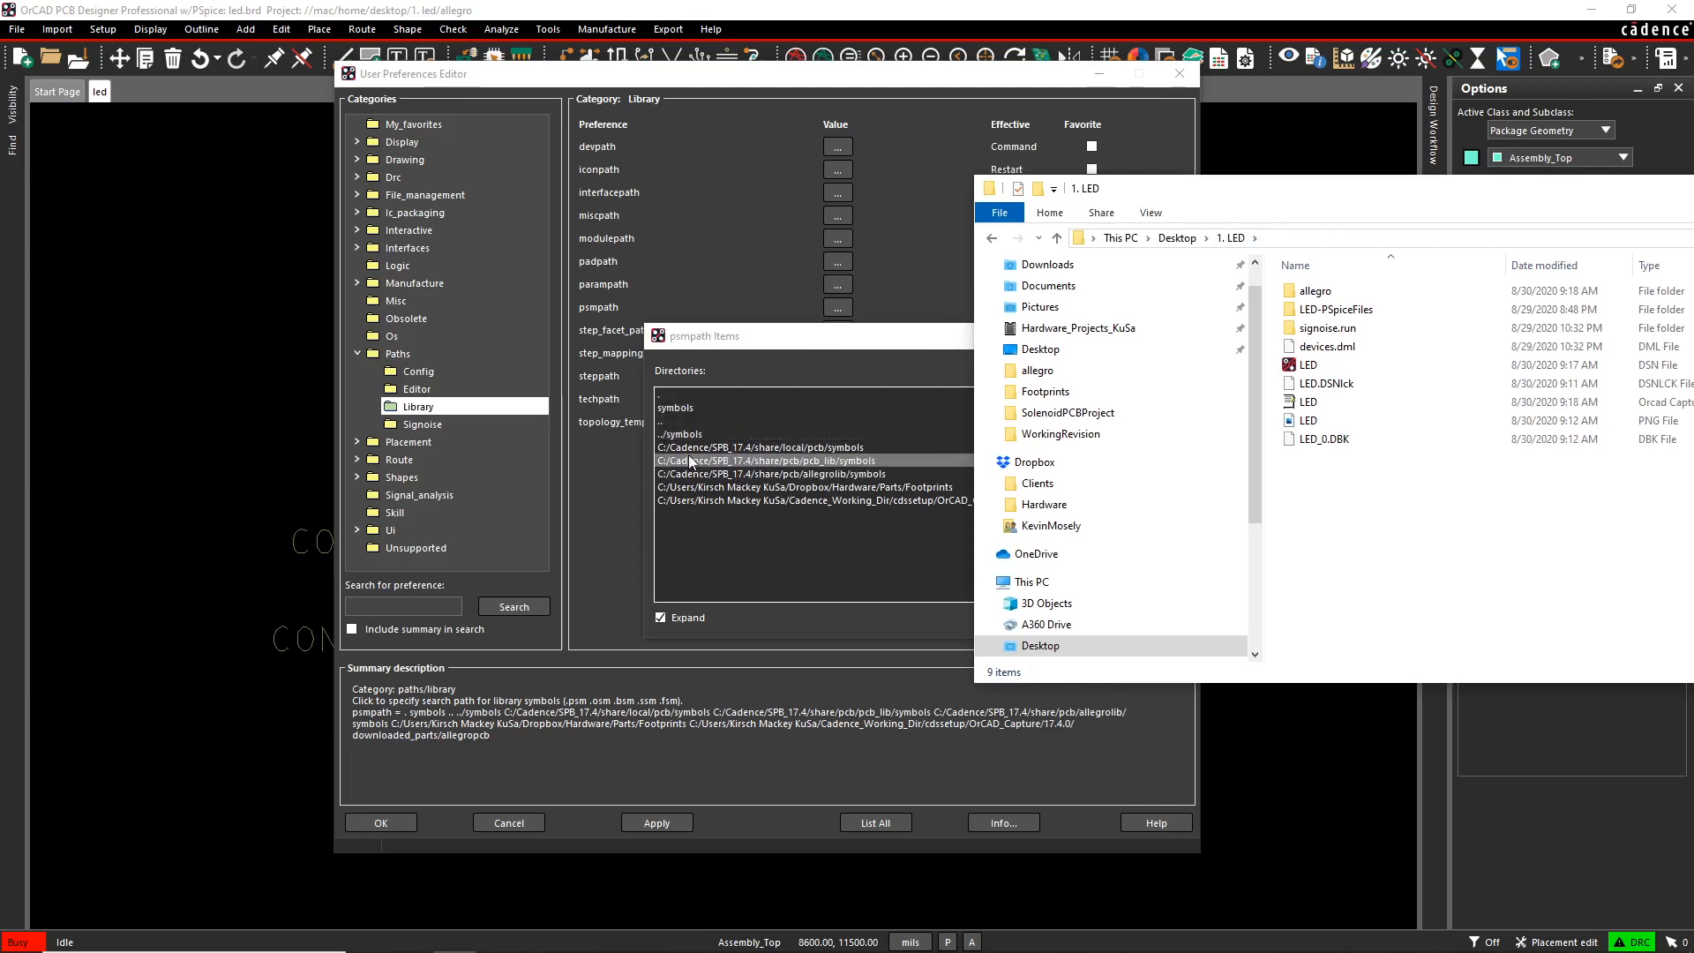
click(763, 447)
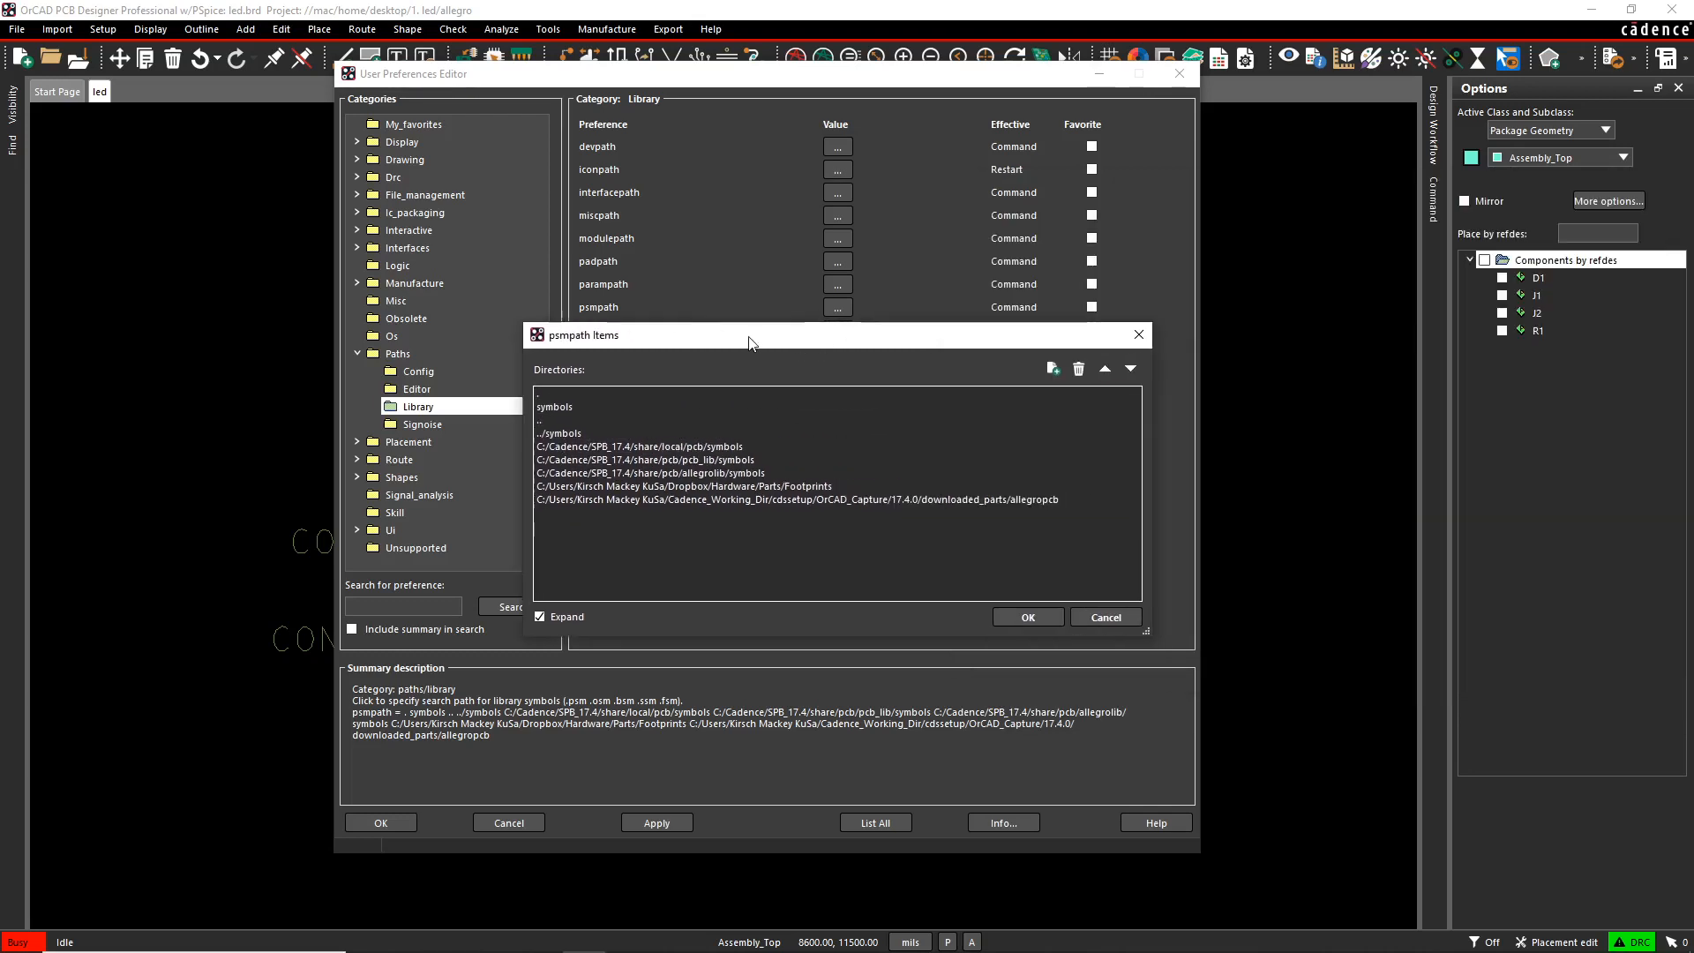
click(1052, 368)
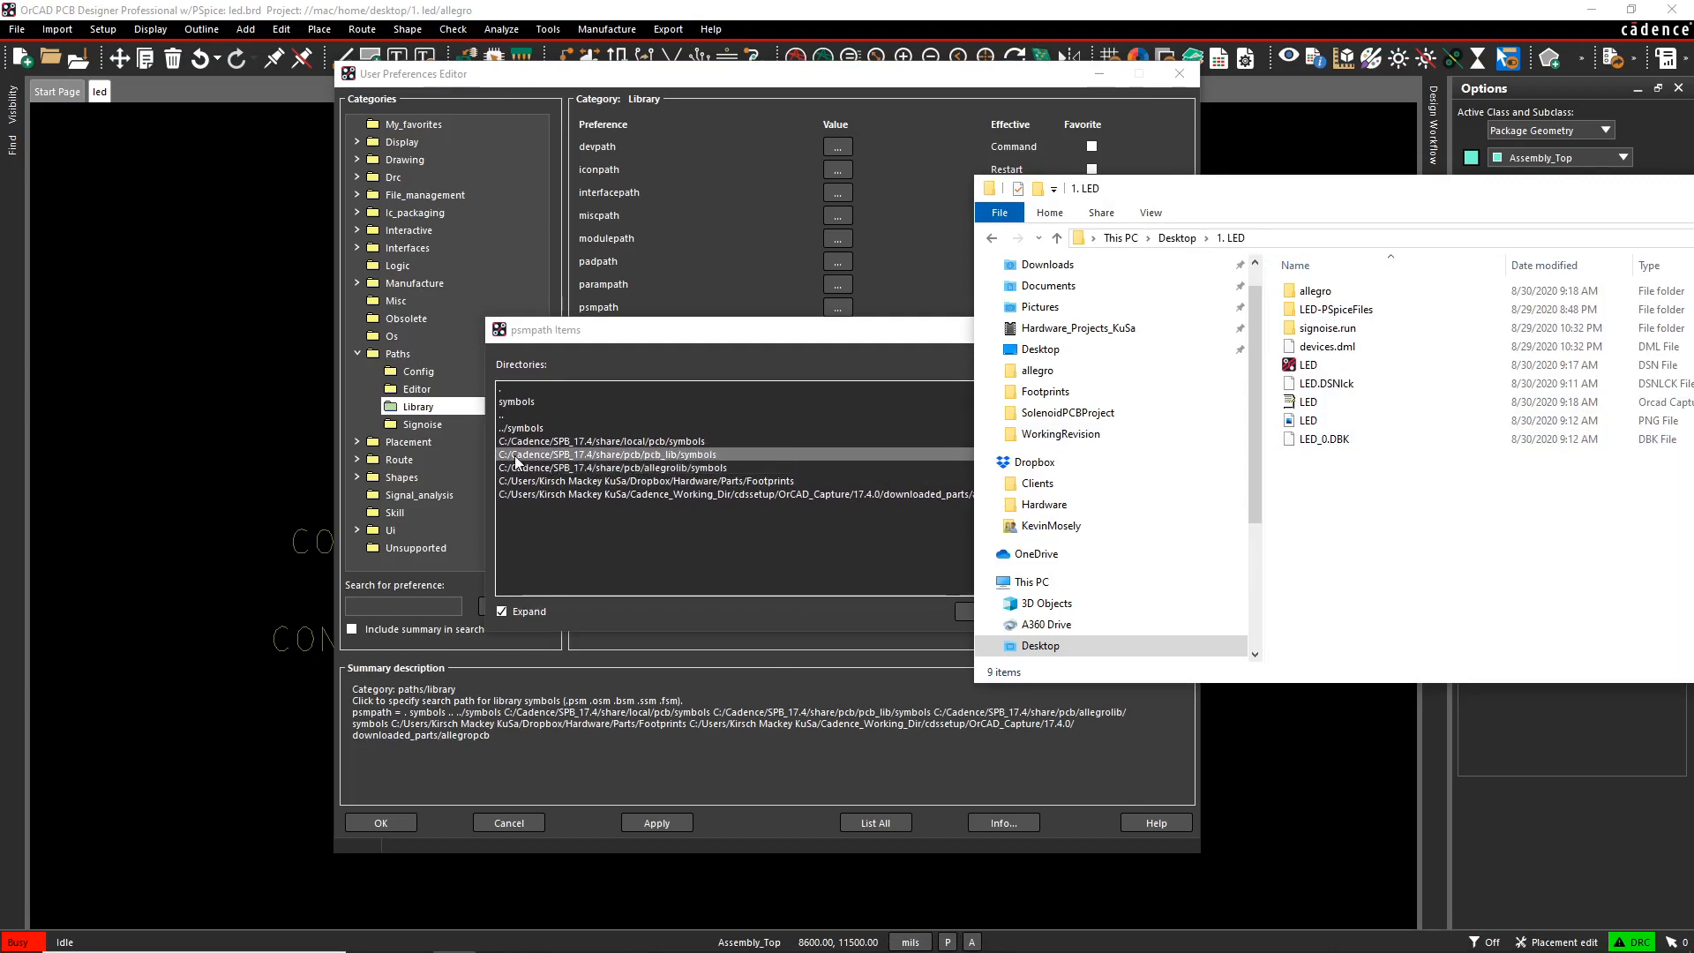
click(604, 441)
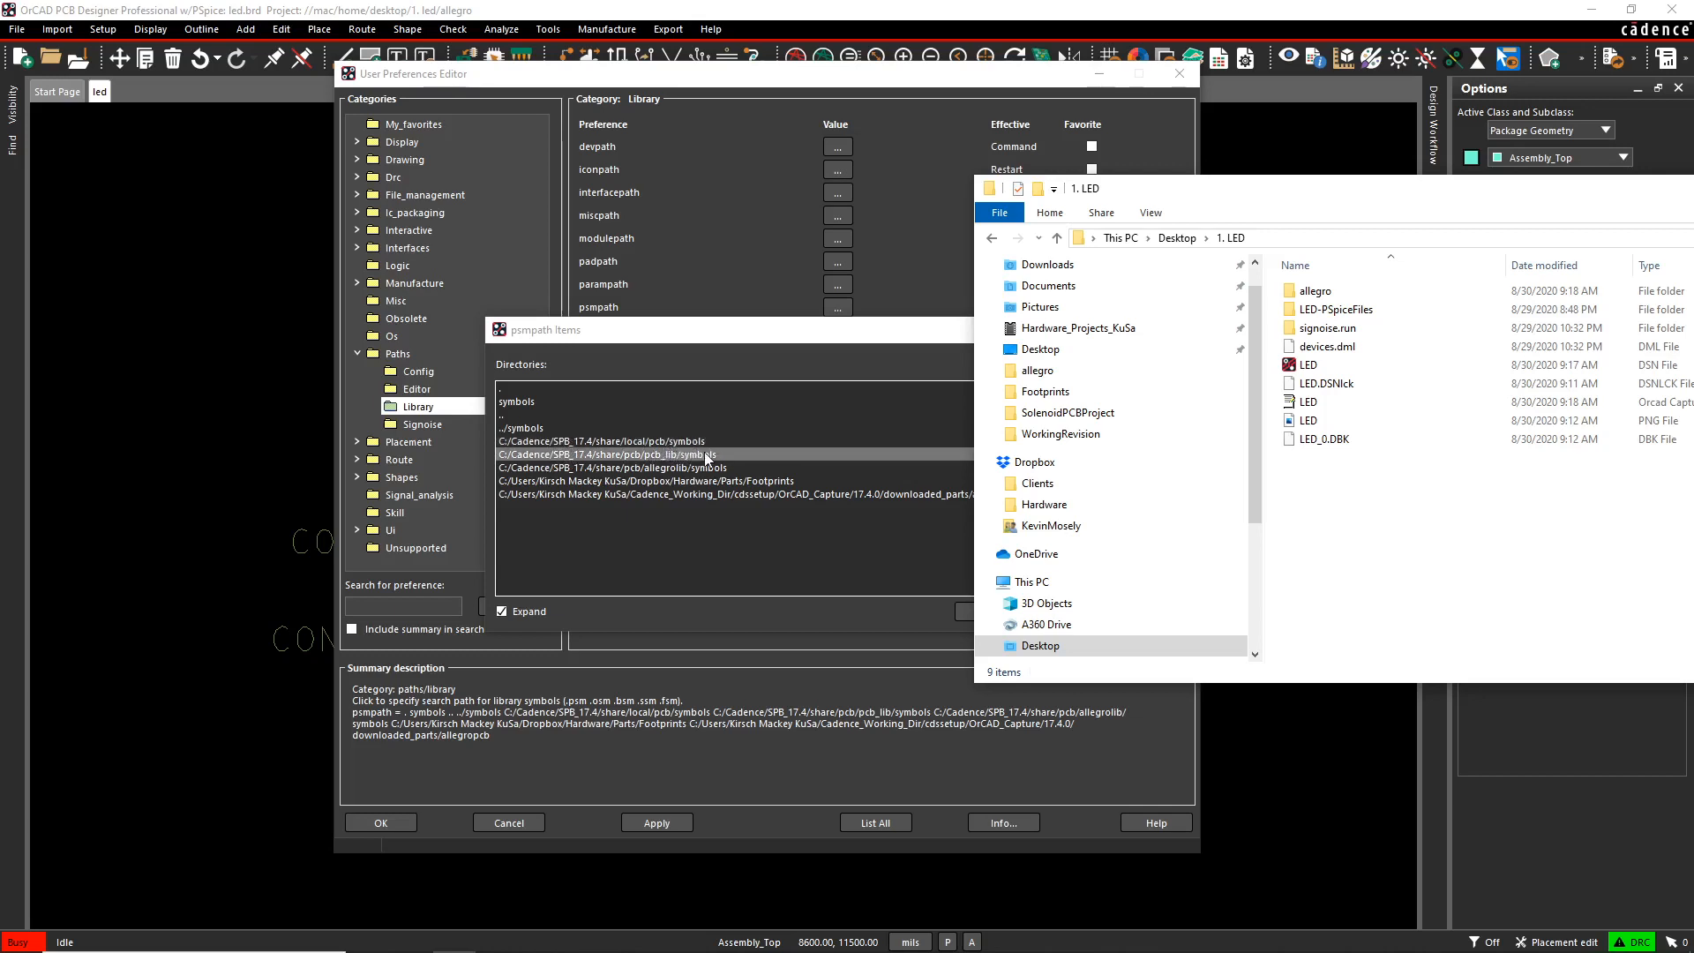
click(612, 466)
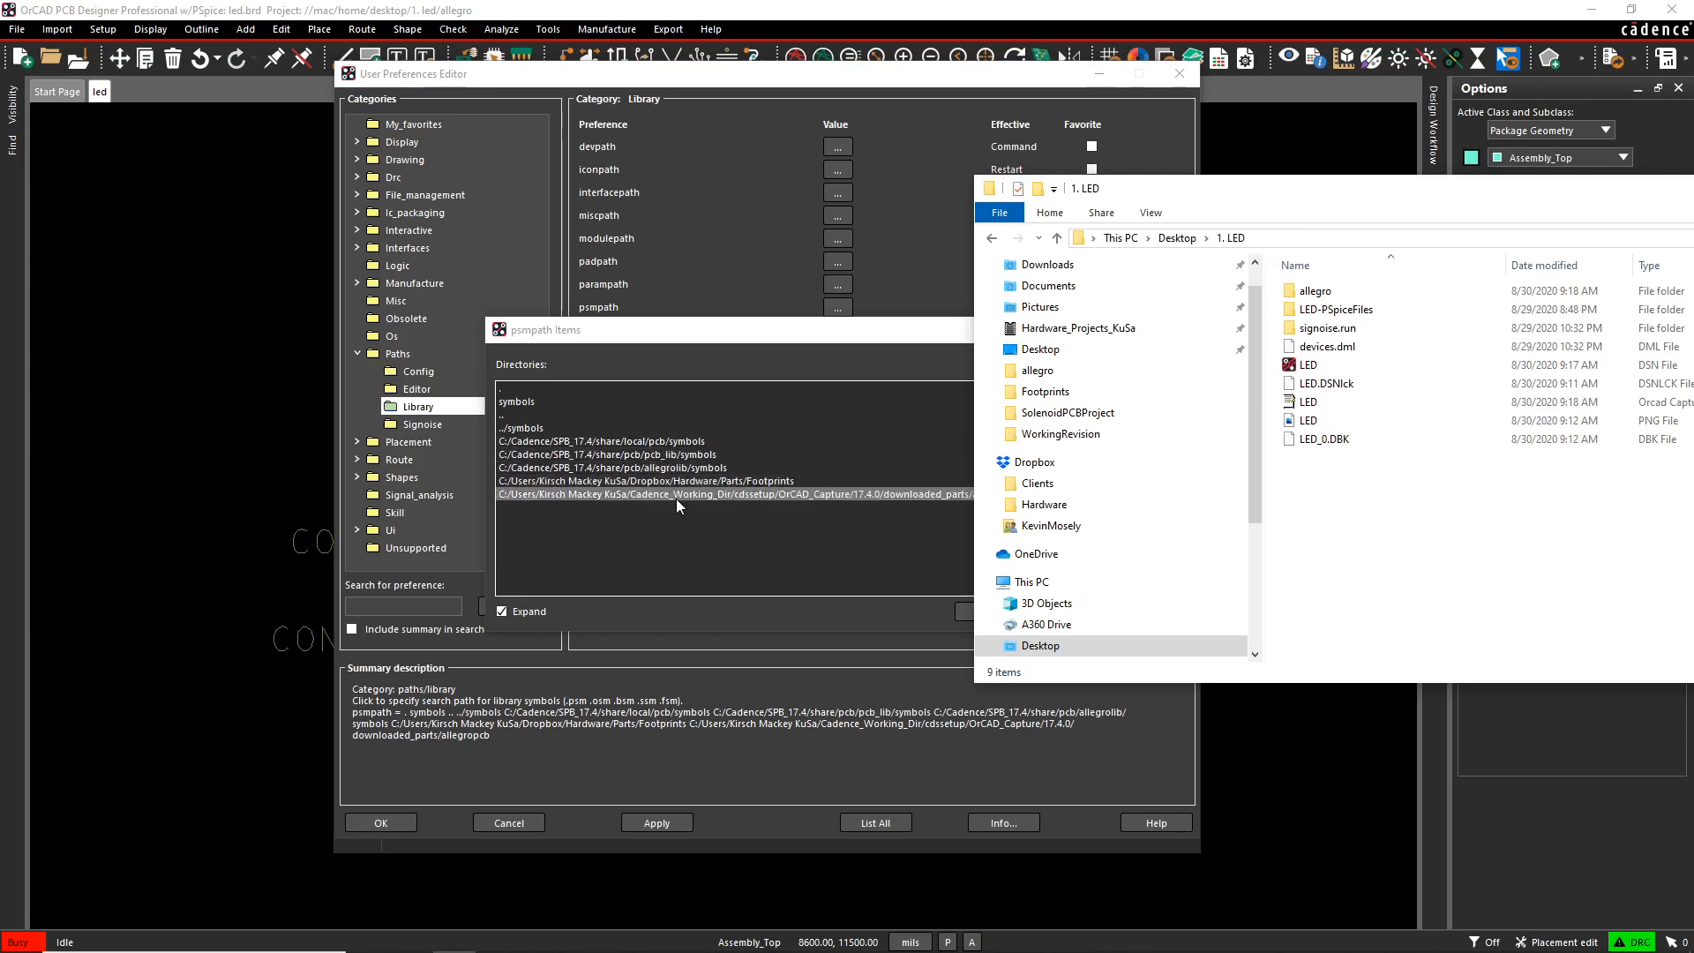
click(643, 480)
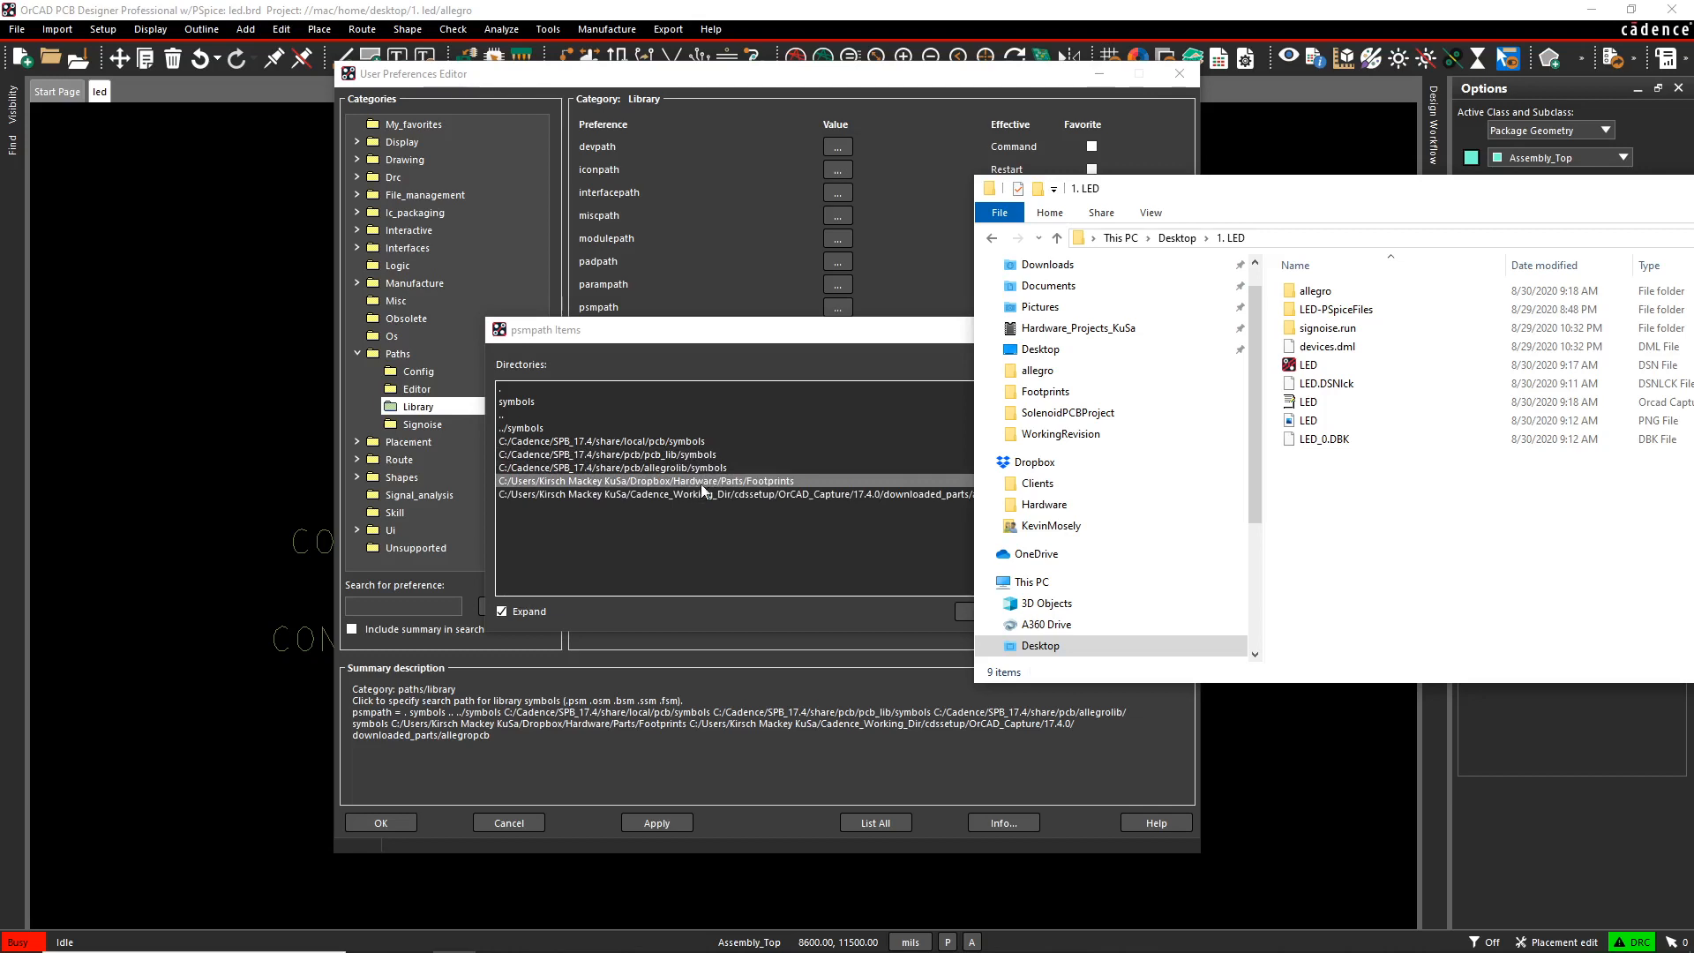
mouse_move(690, 495)
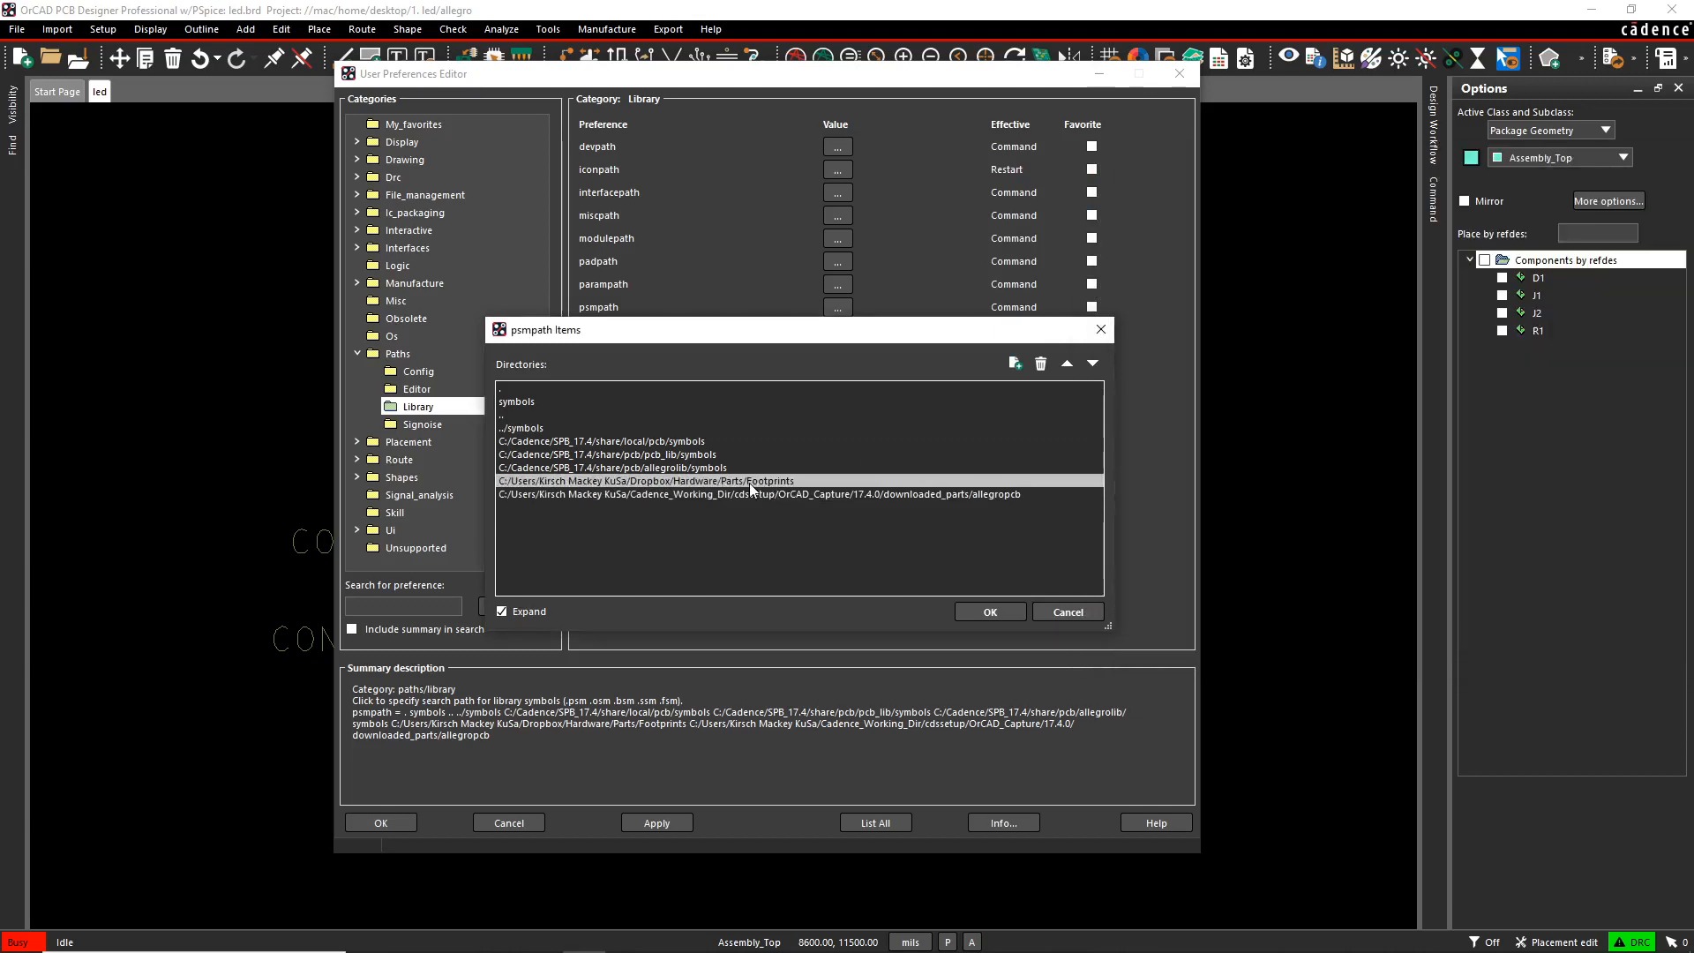
mouse_move(799, 525)
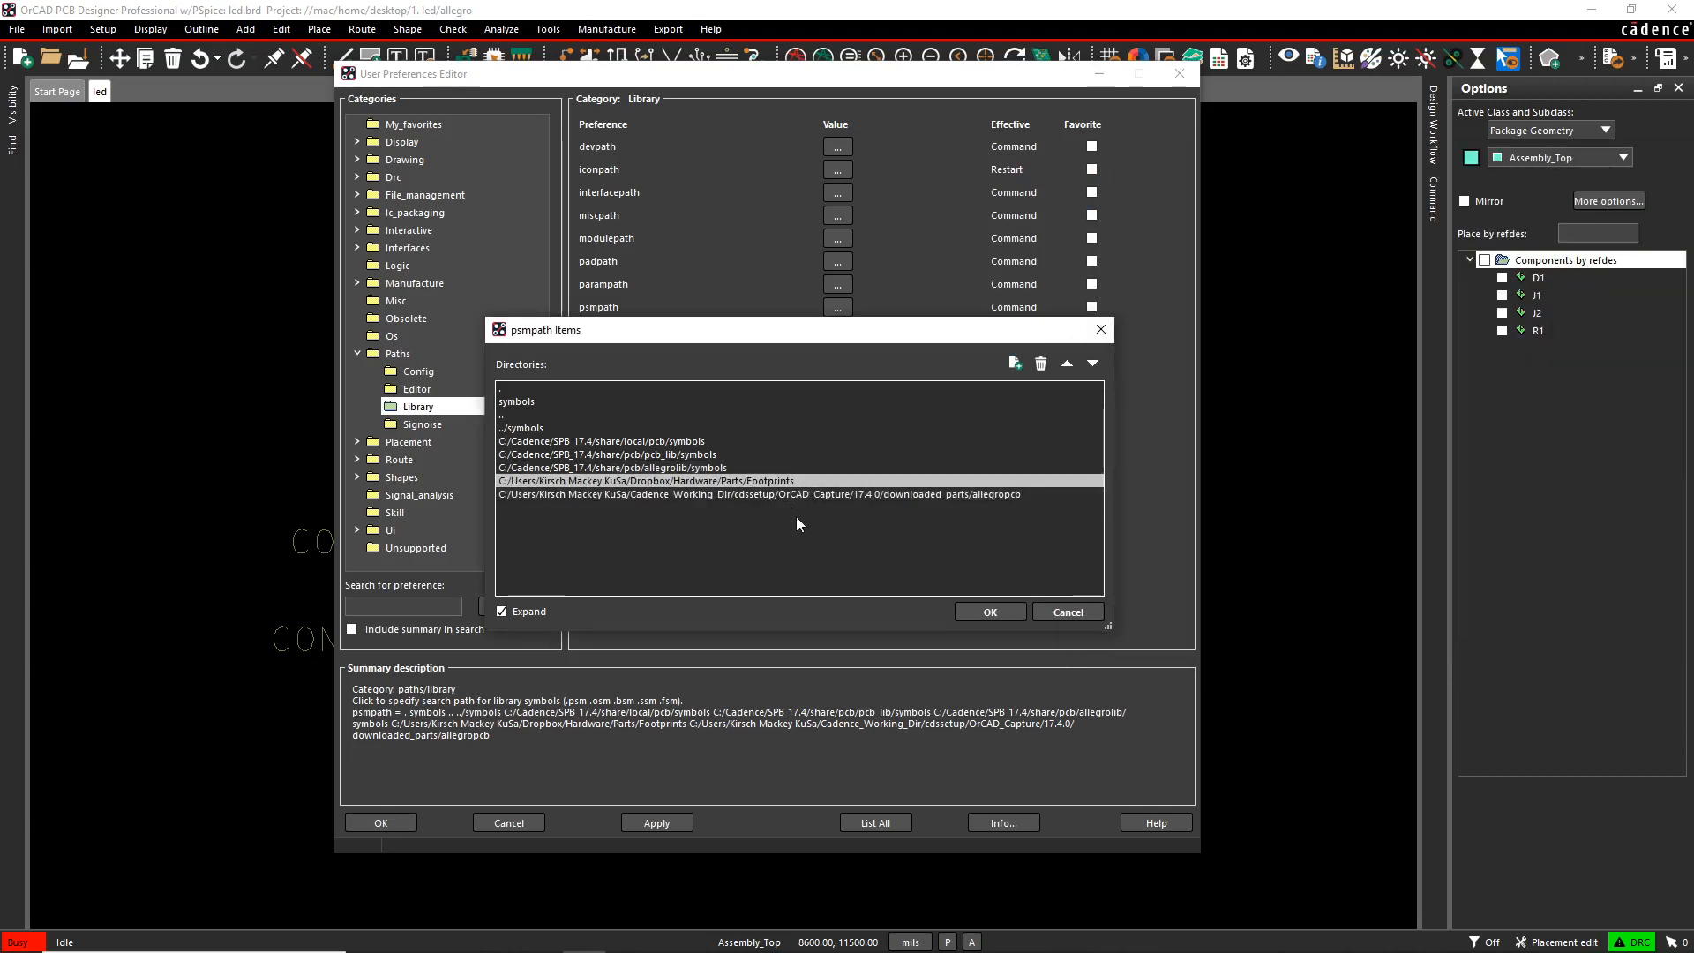
- Move the Footprints path to the top, then back down below allegrolib symbols
click(605, 466)
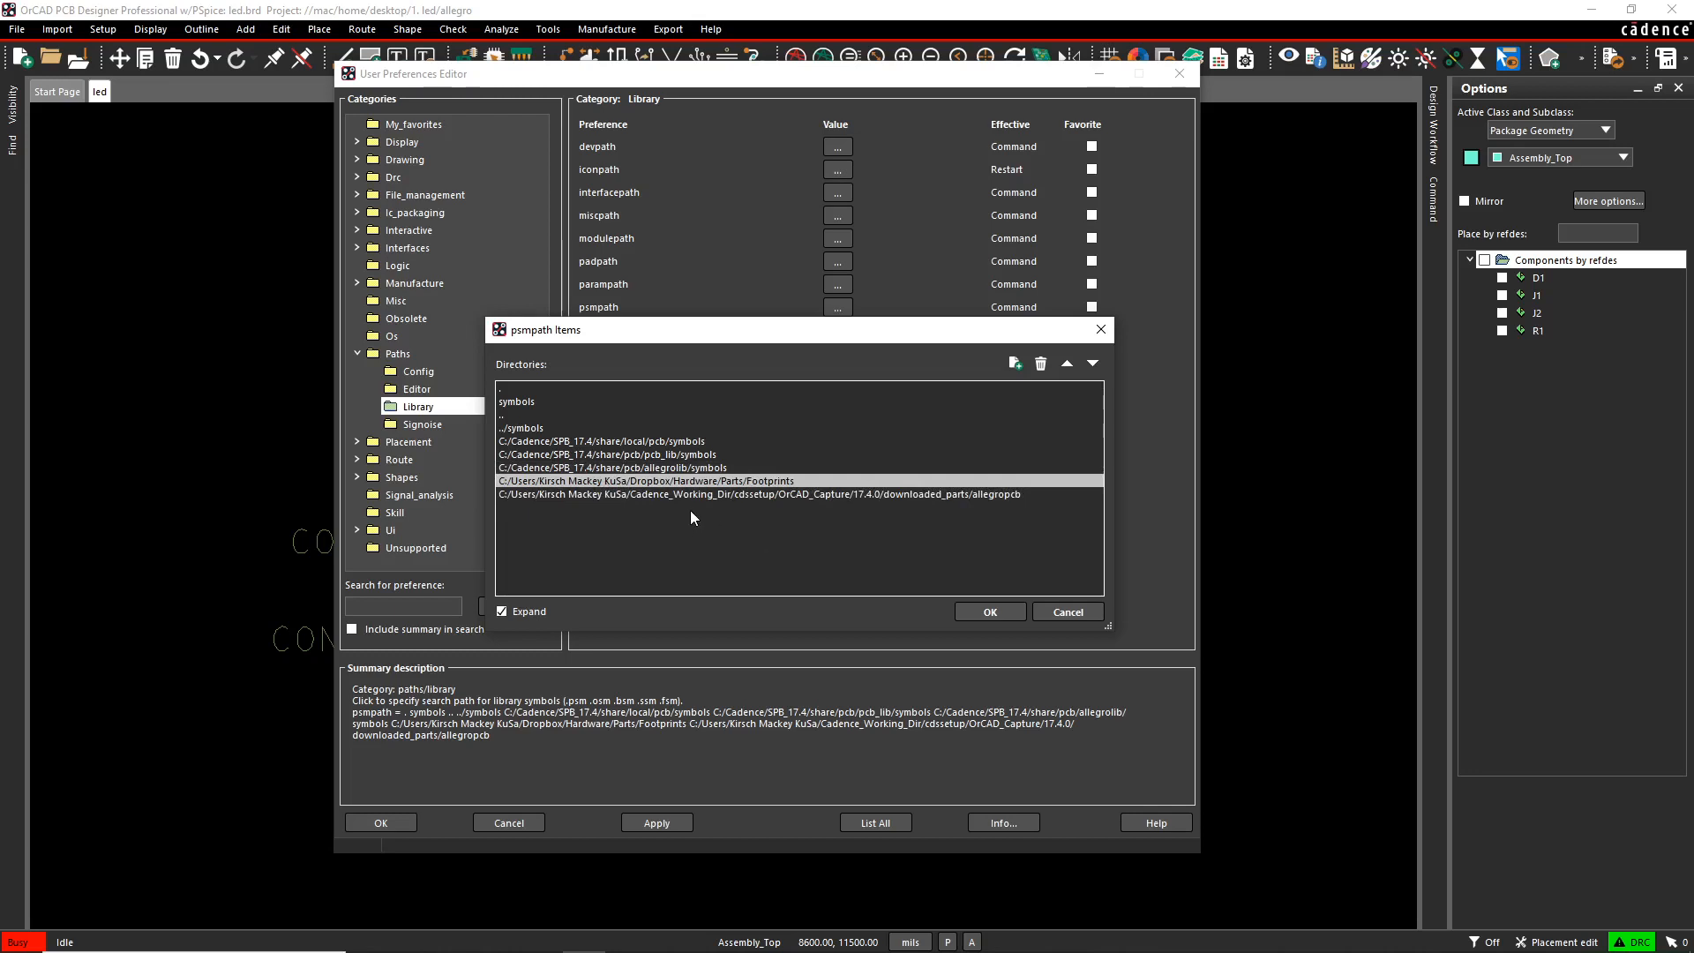
mouse_move(745, 484)
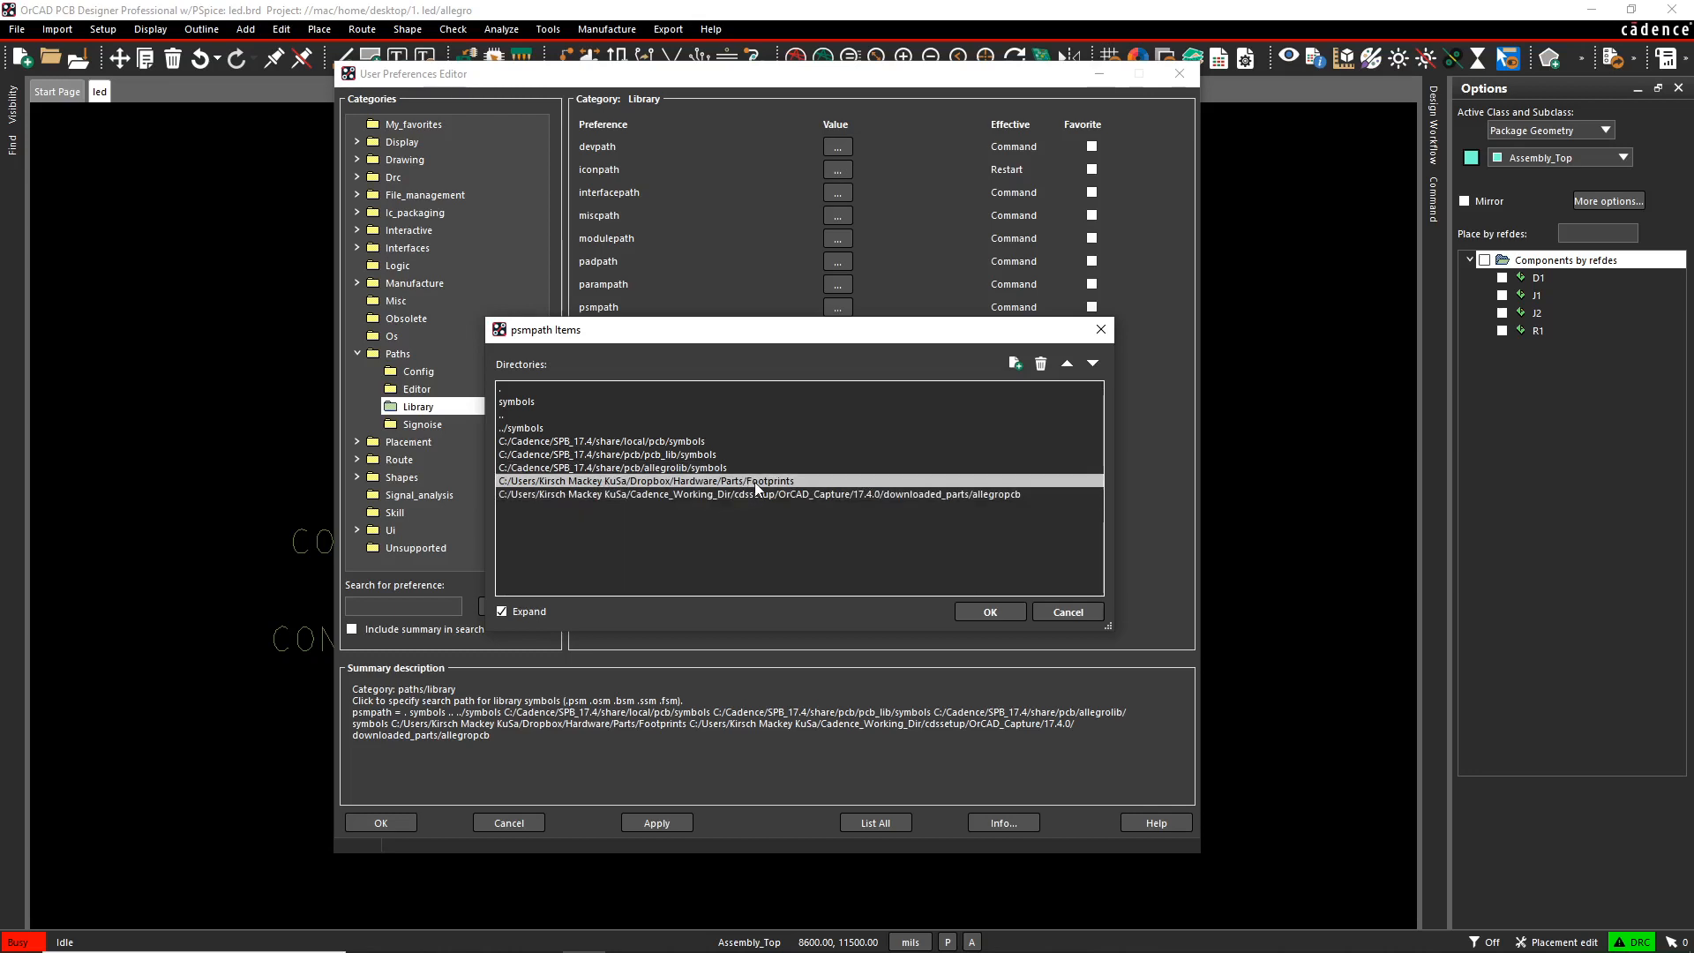
click(1066, 363)
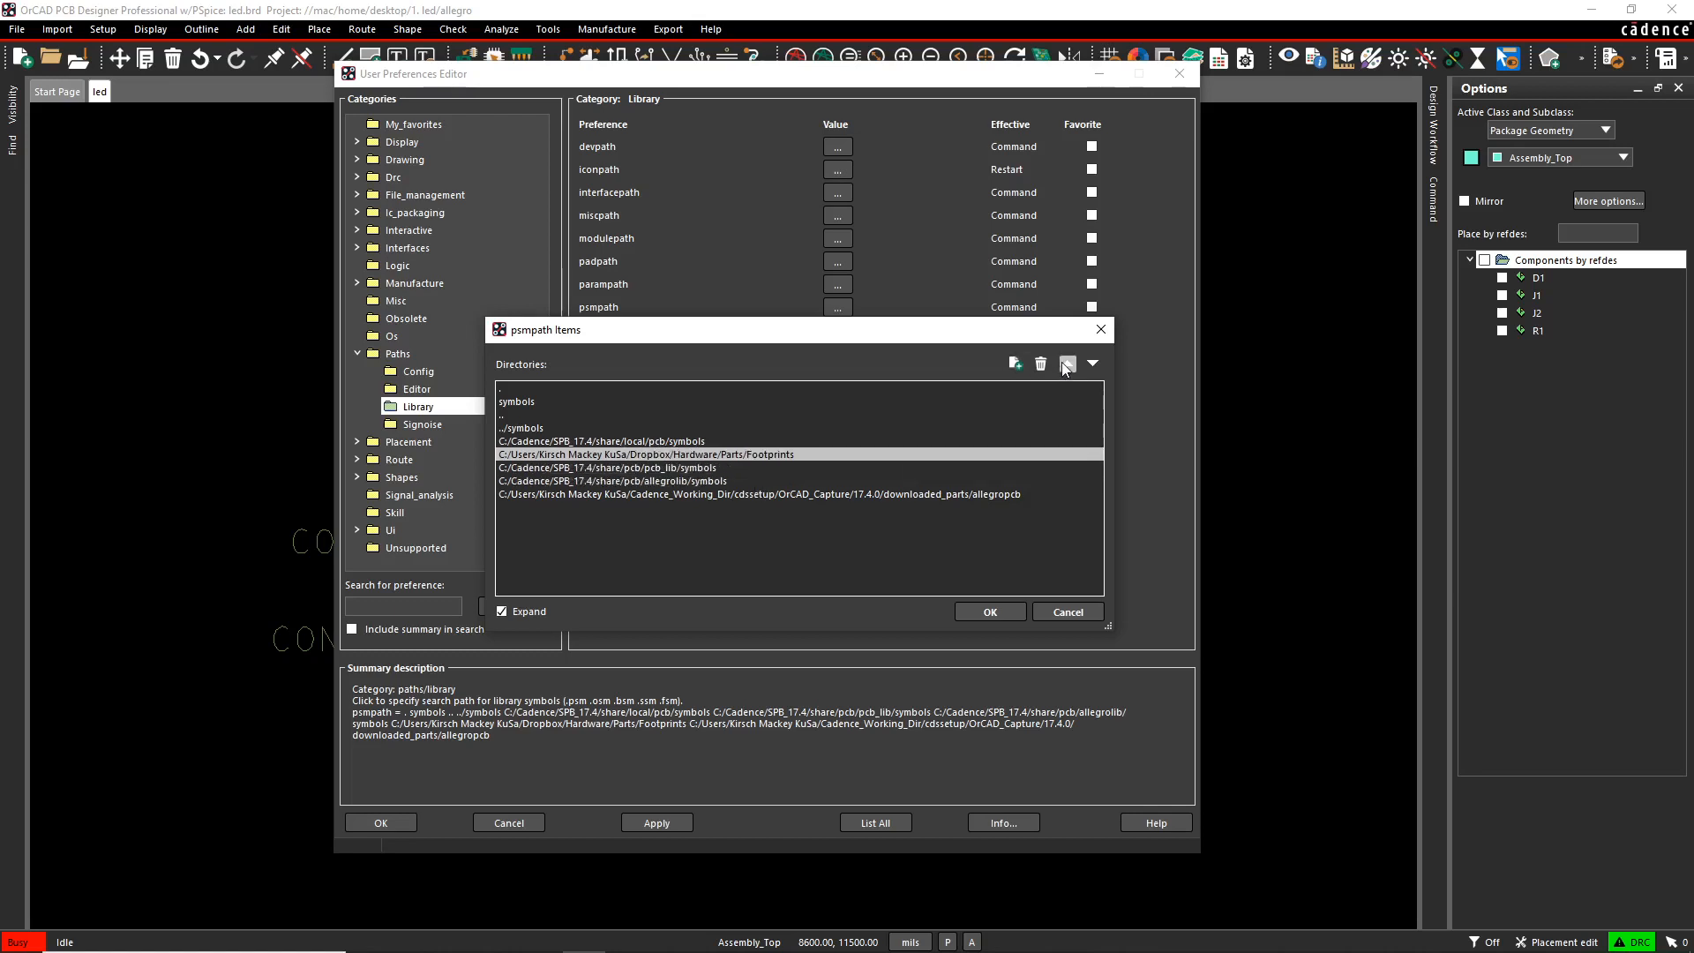
click(1066, 364)
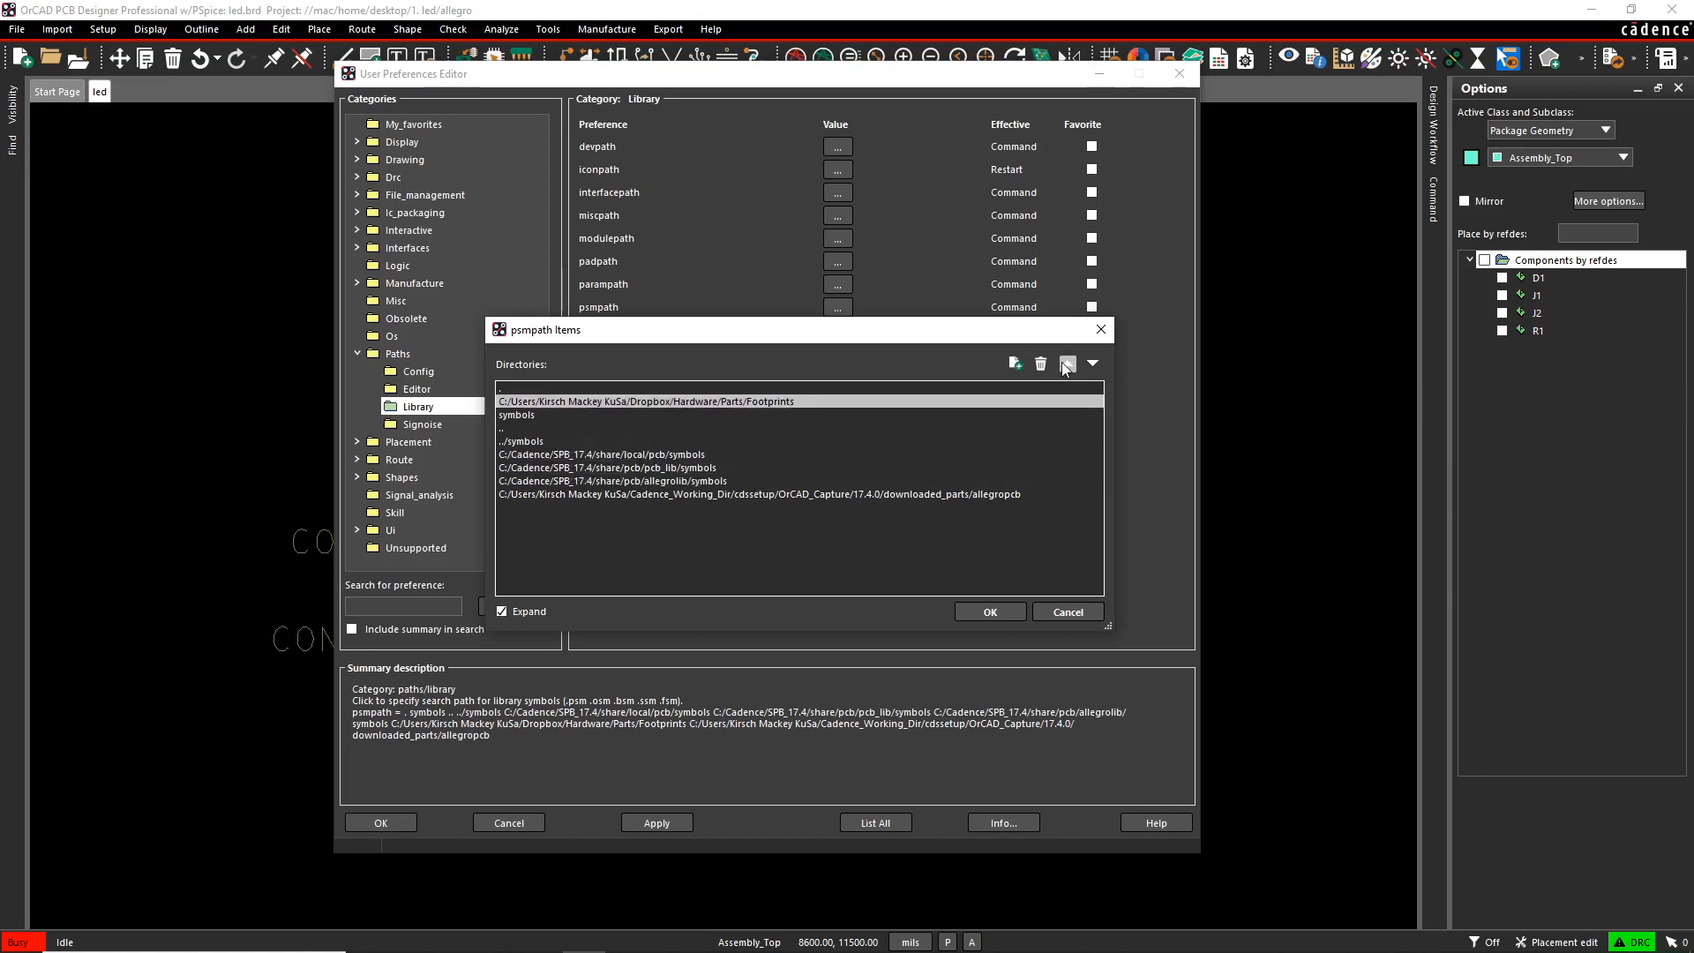
click(1068, 364)
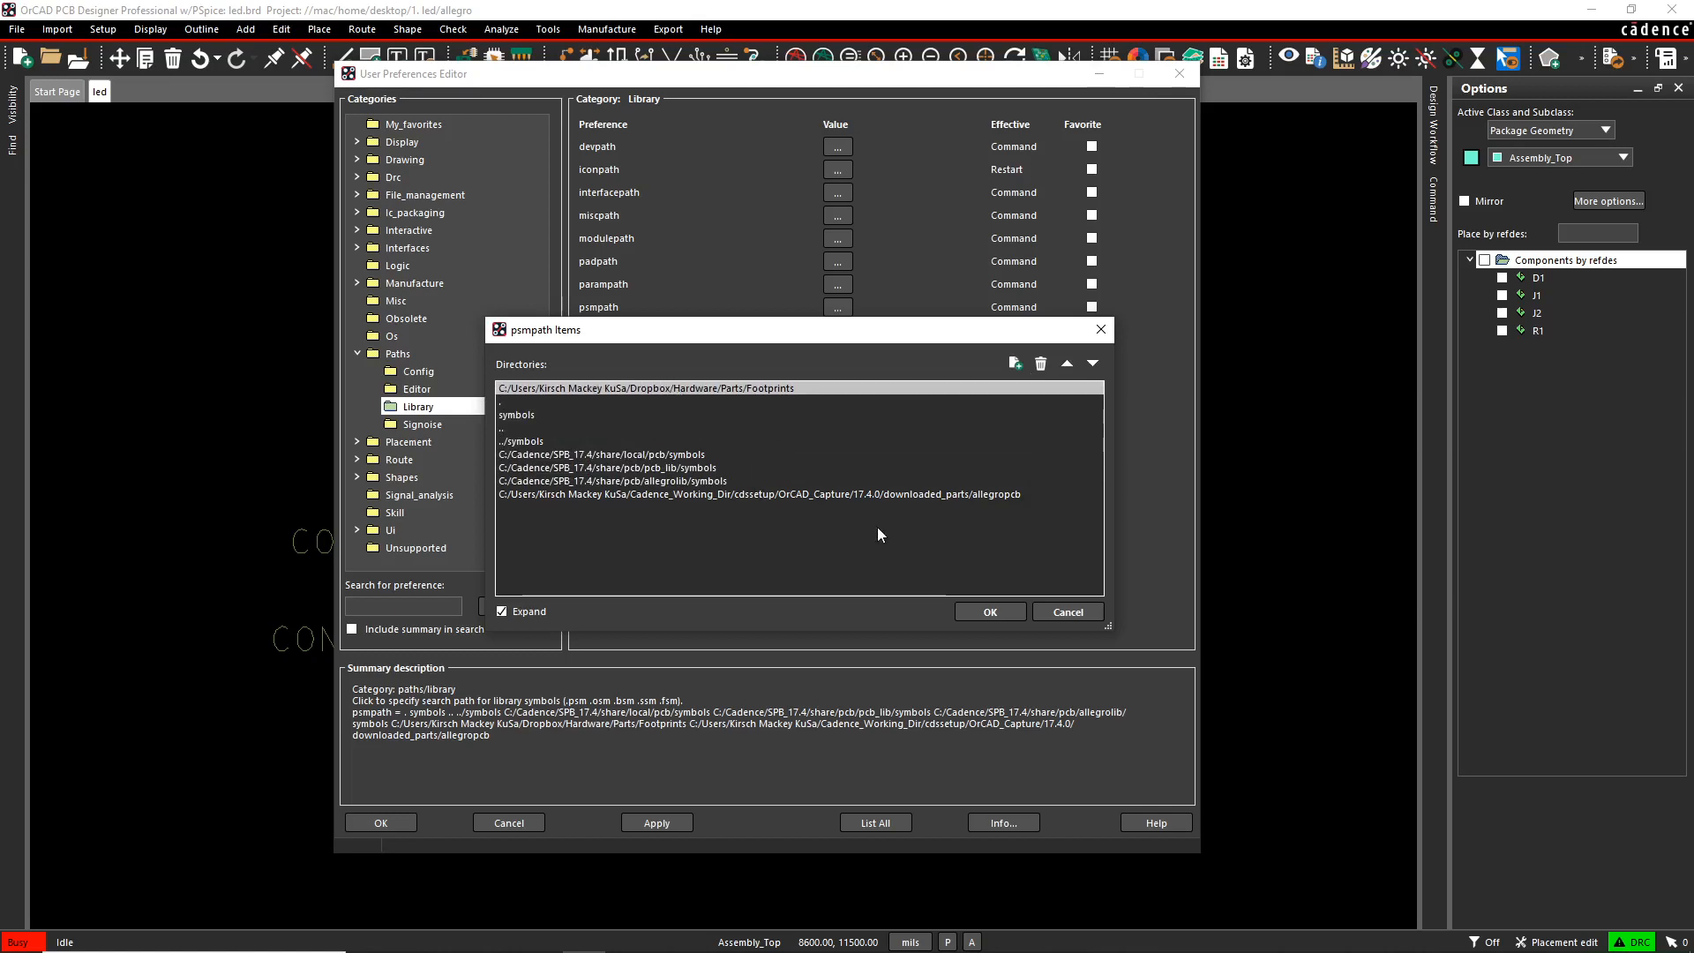
mouse_move(986, 612)
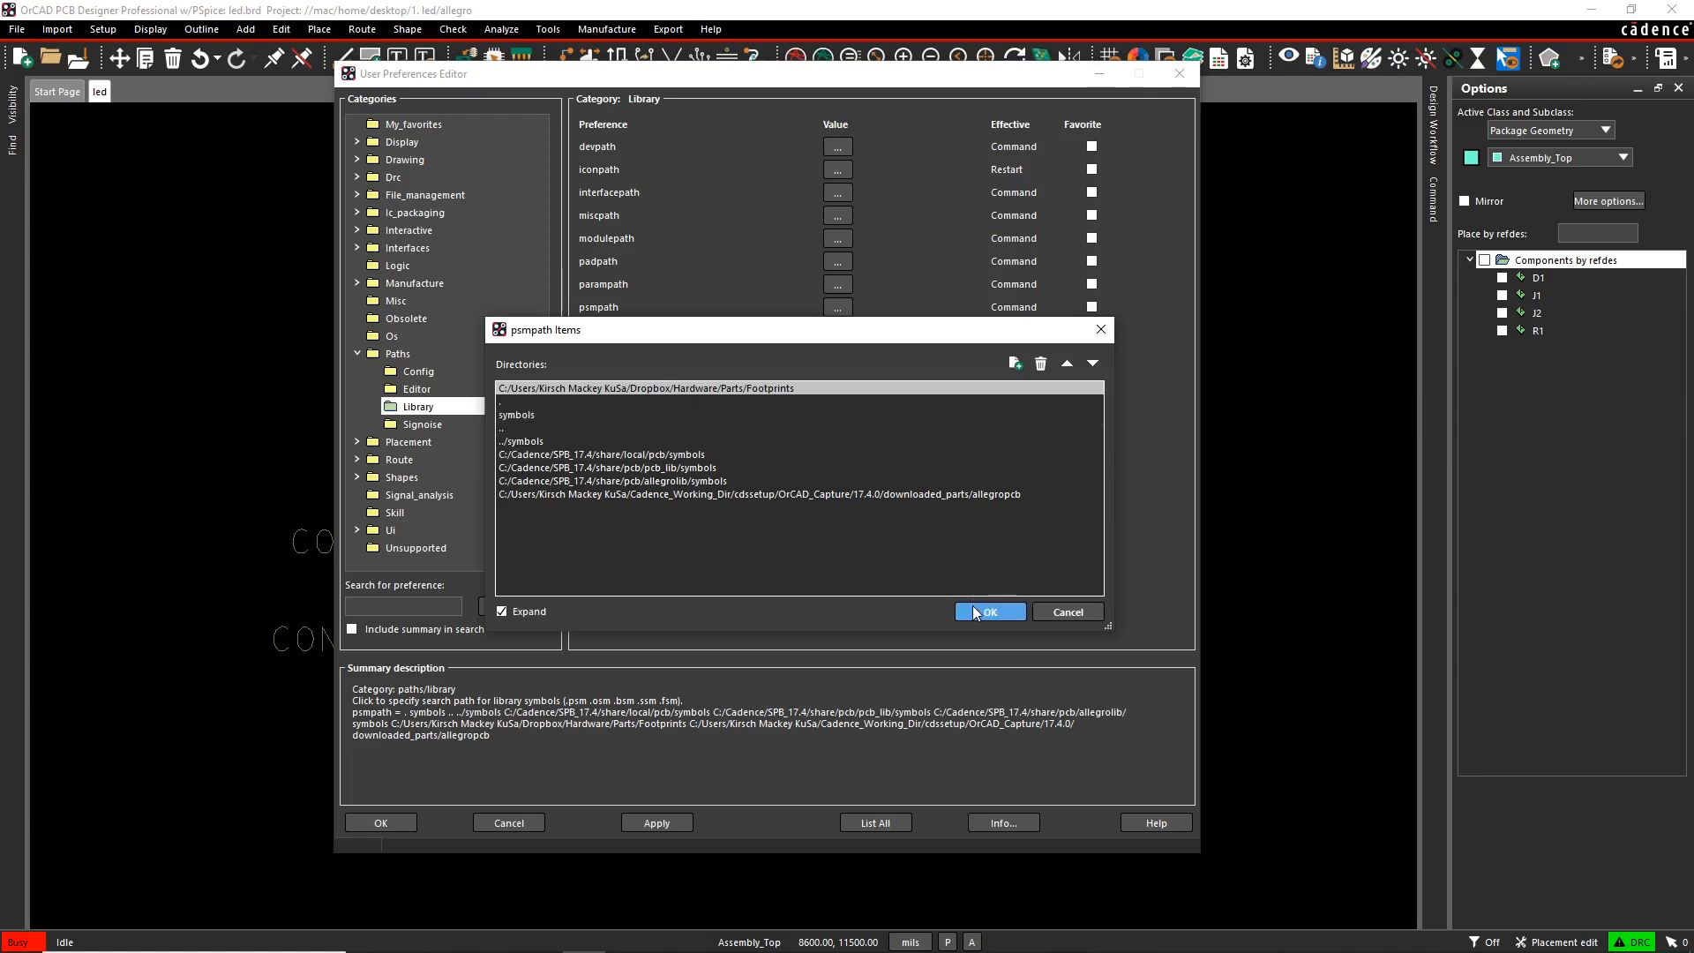
click(1091, 364)
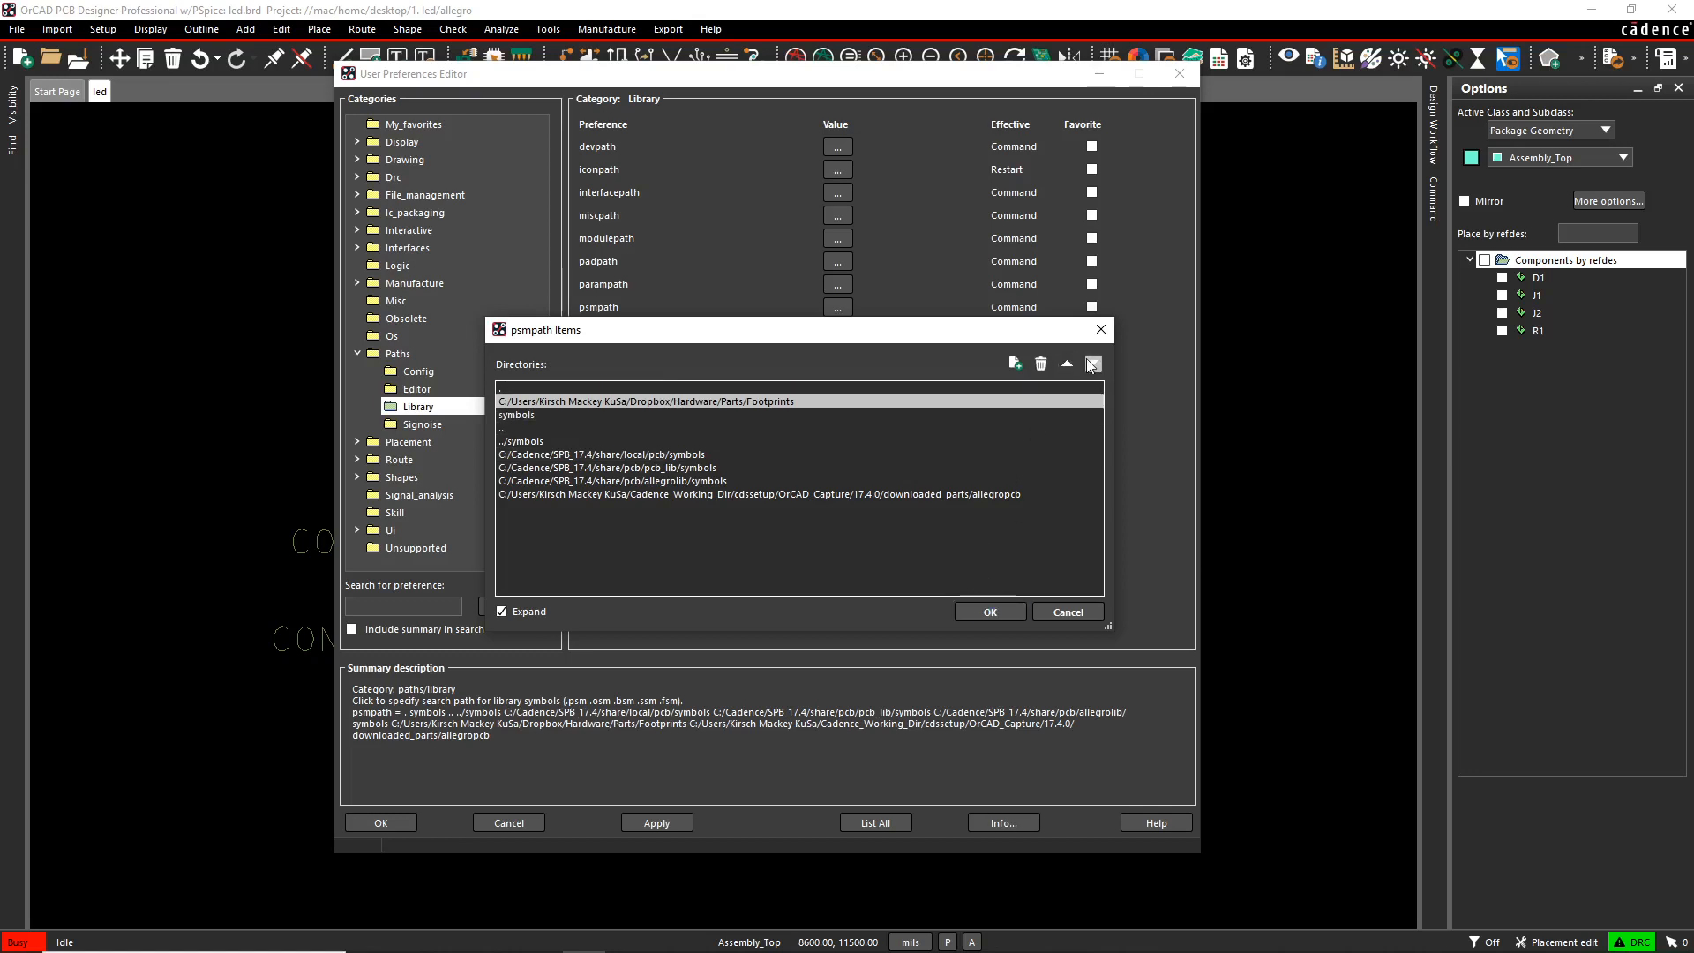
click(1091, 364)
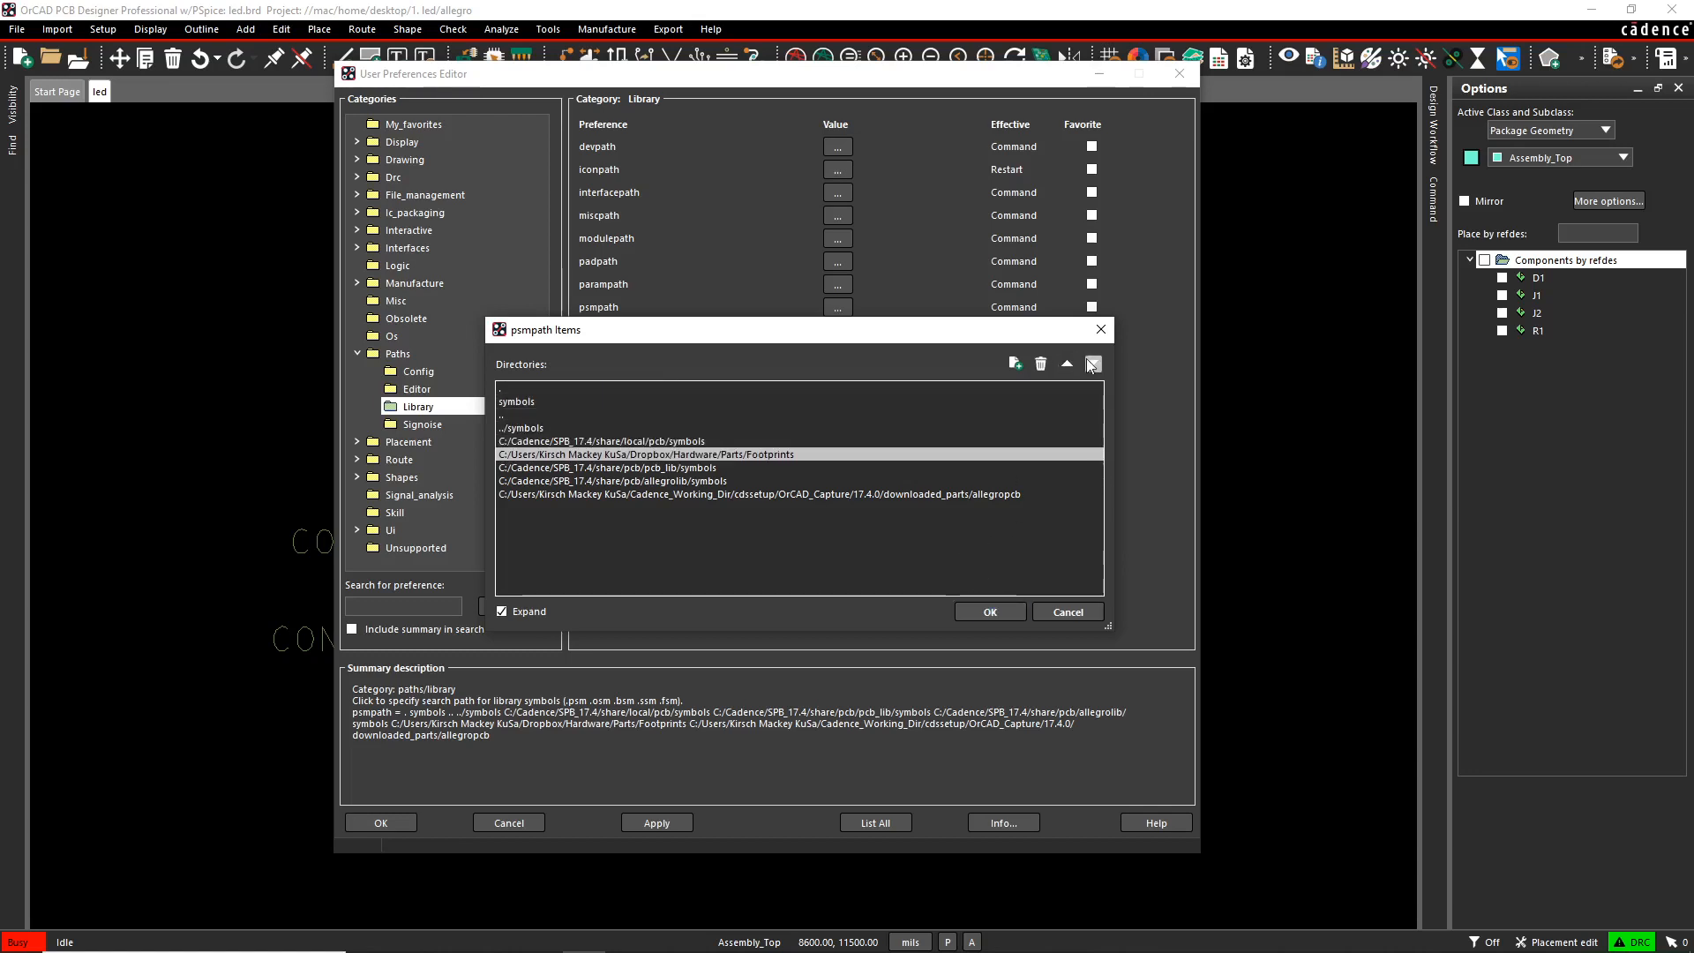
click(1090, 362)
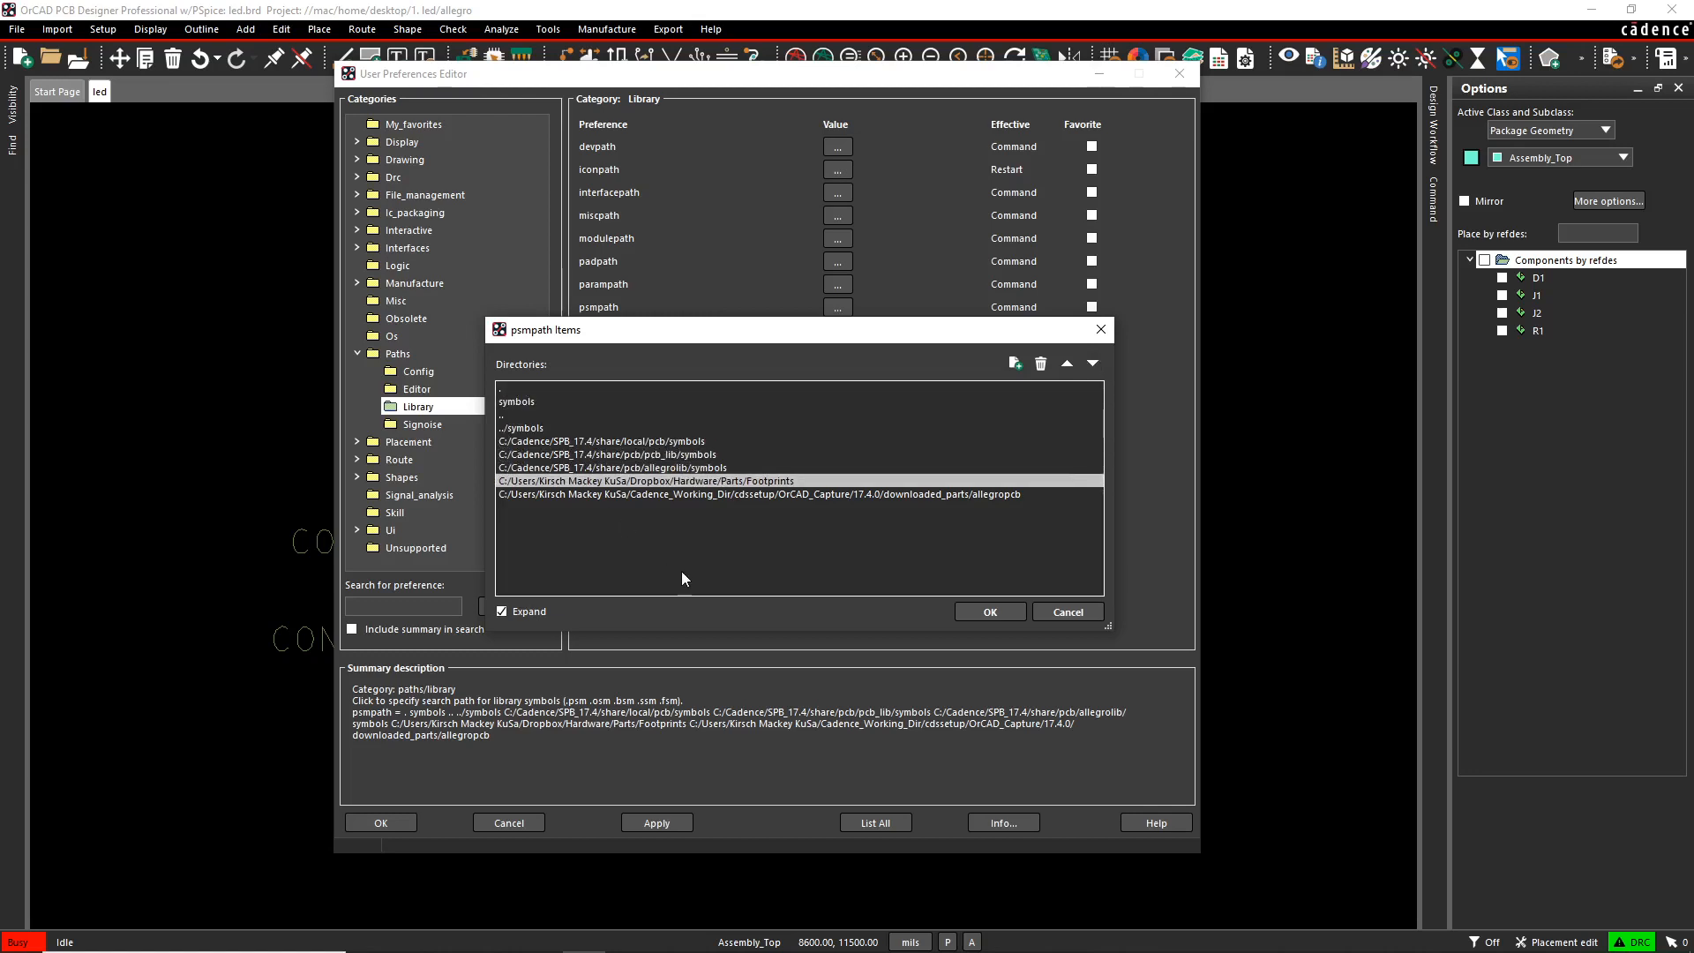
mouse_move(690, 509)
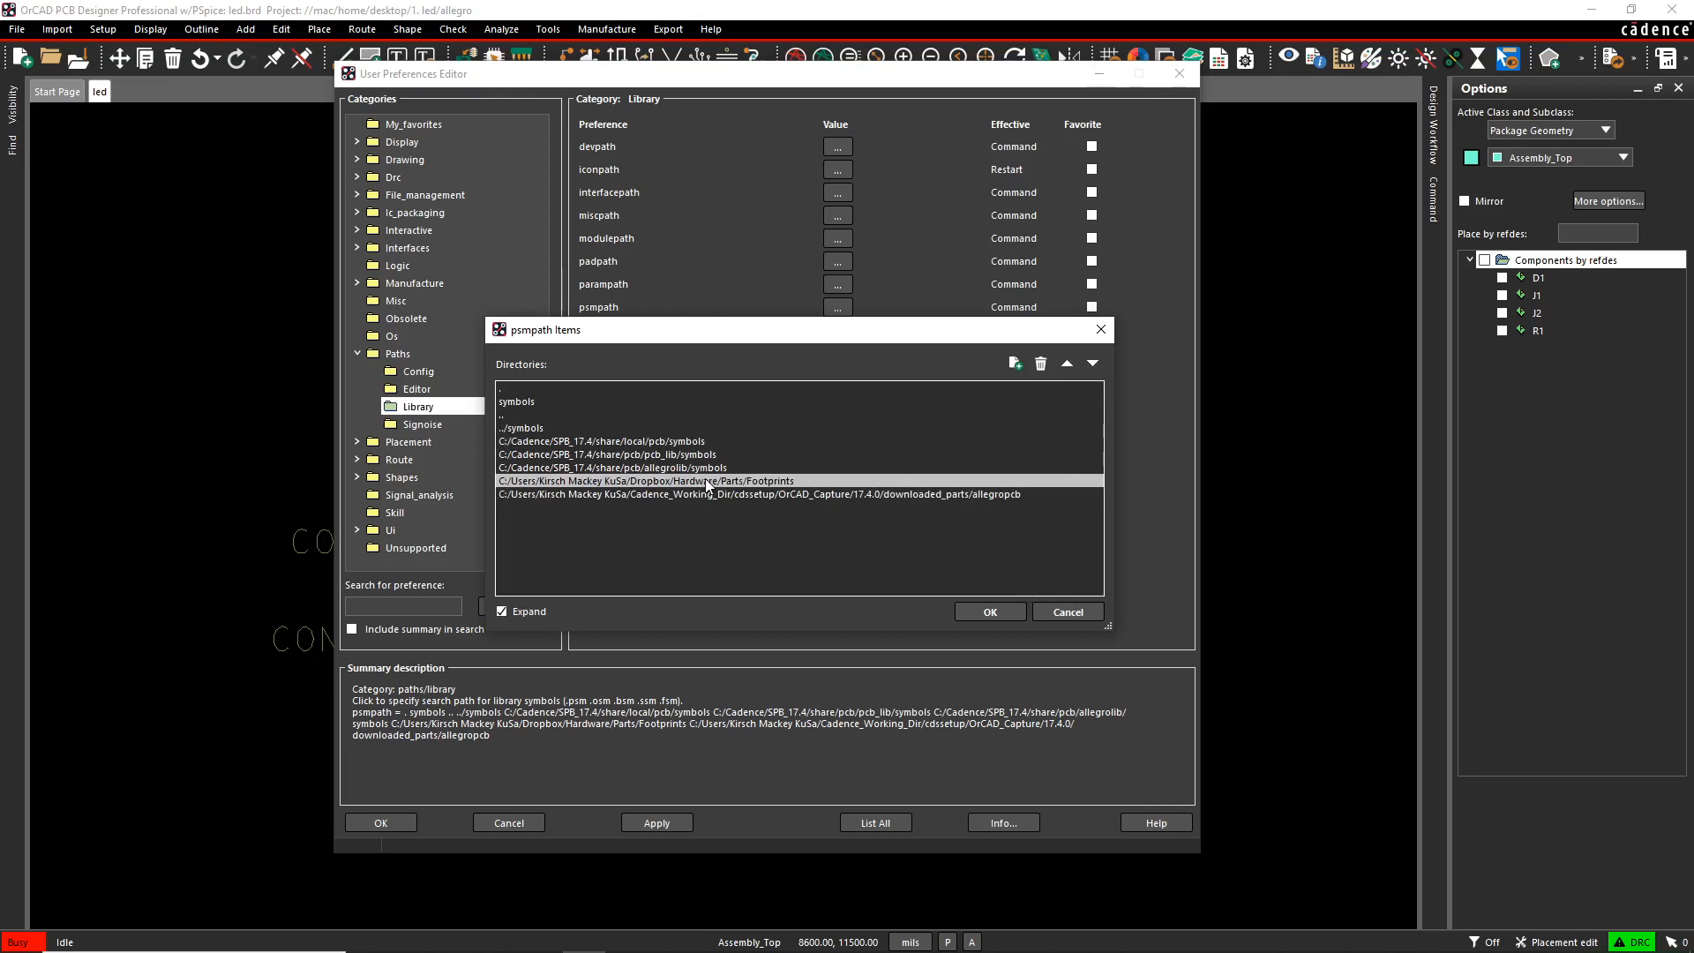
- Review the entries, move Footprints to second place after .. and confirm the order
click(627, 441)
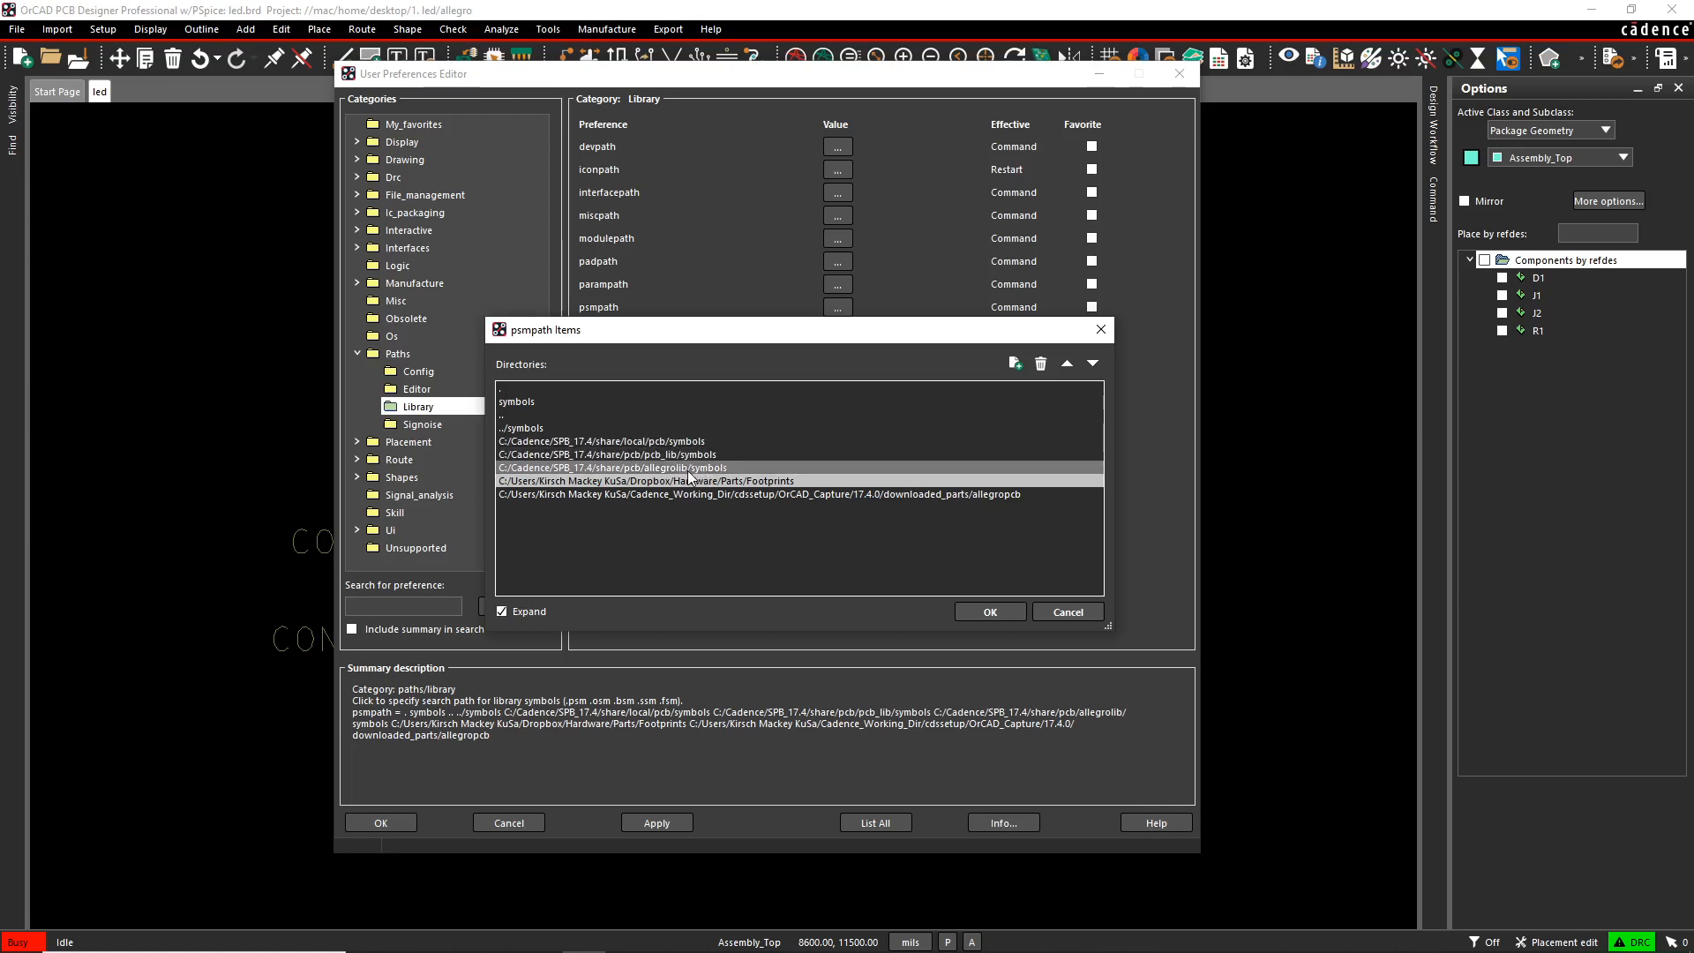
click(692, 453)
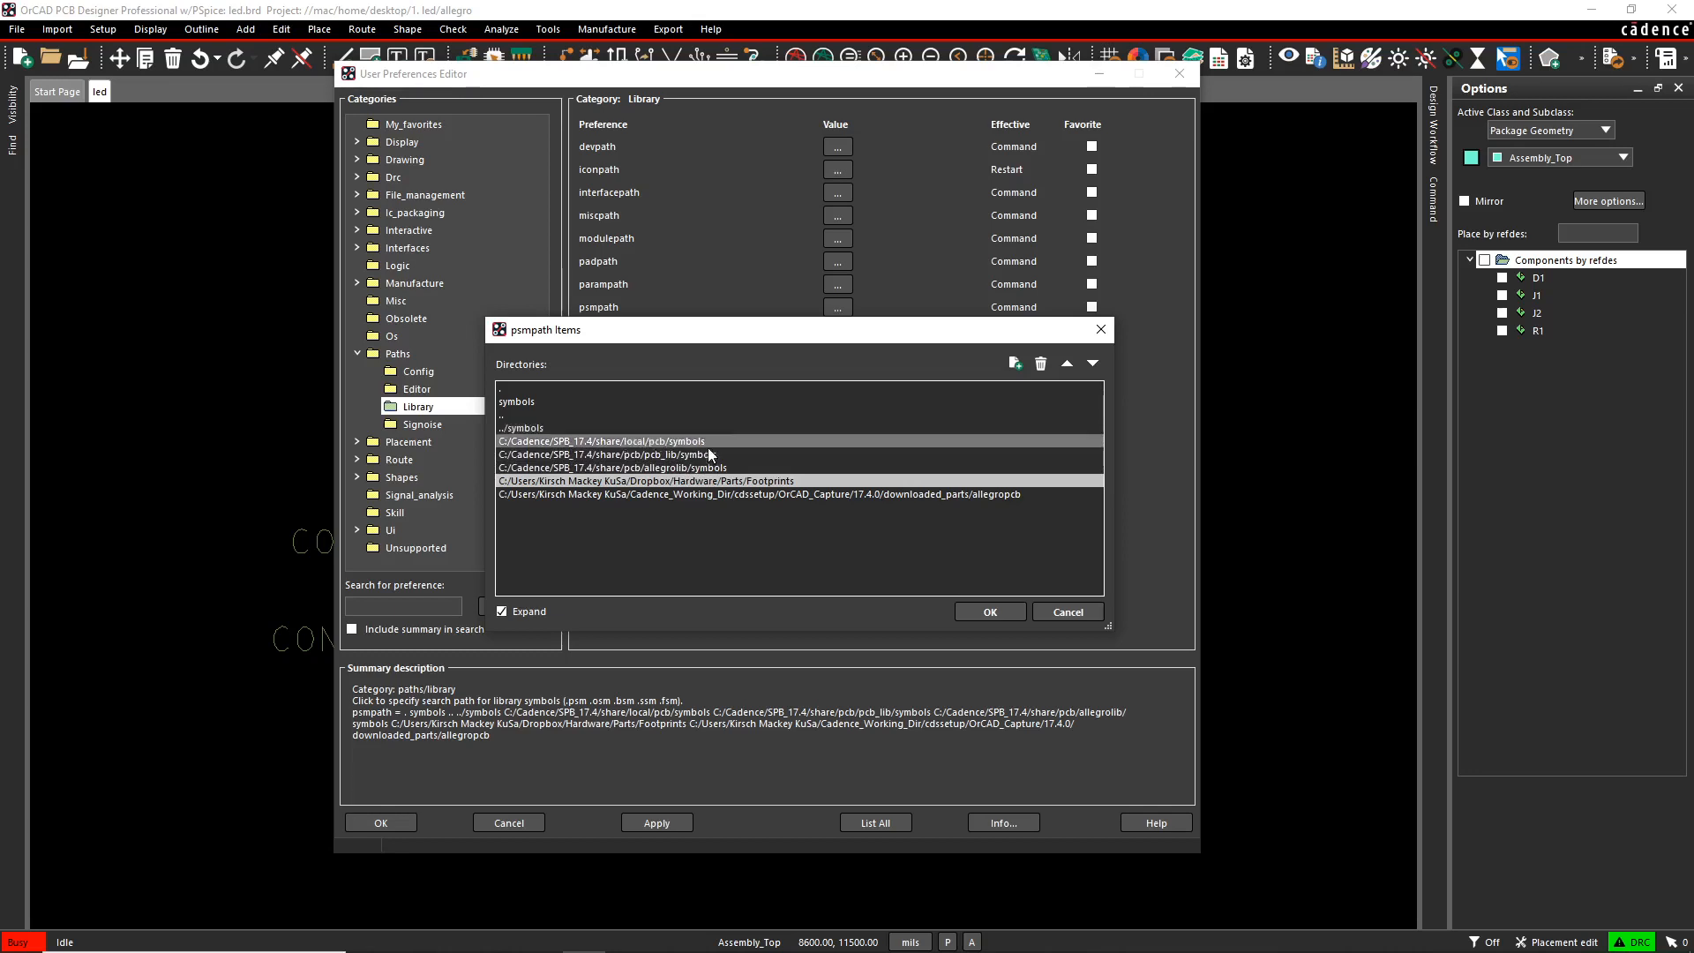
click(611, 454)
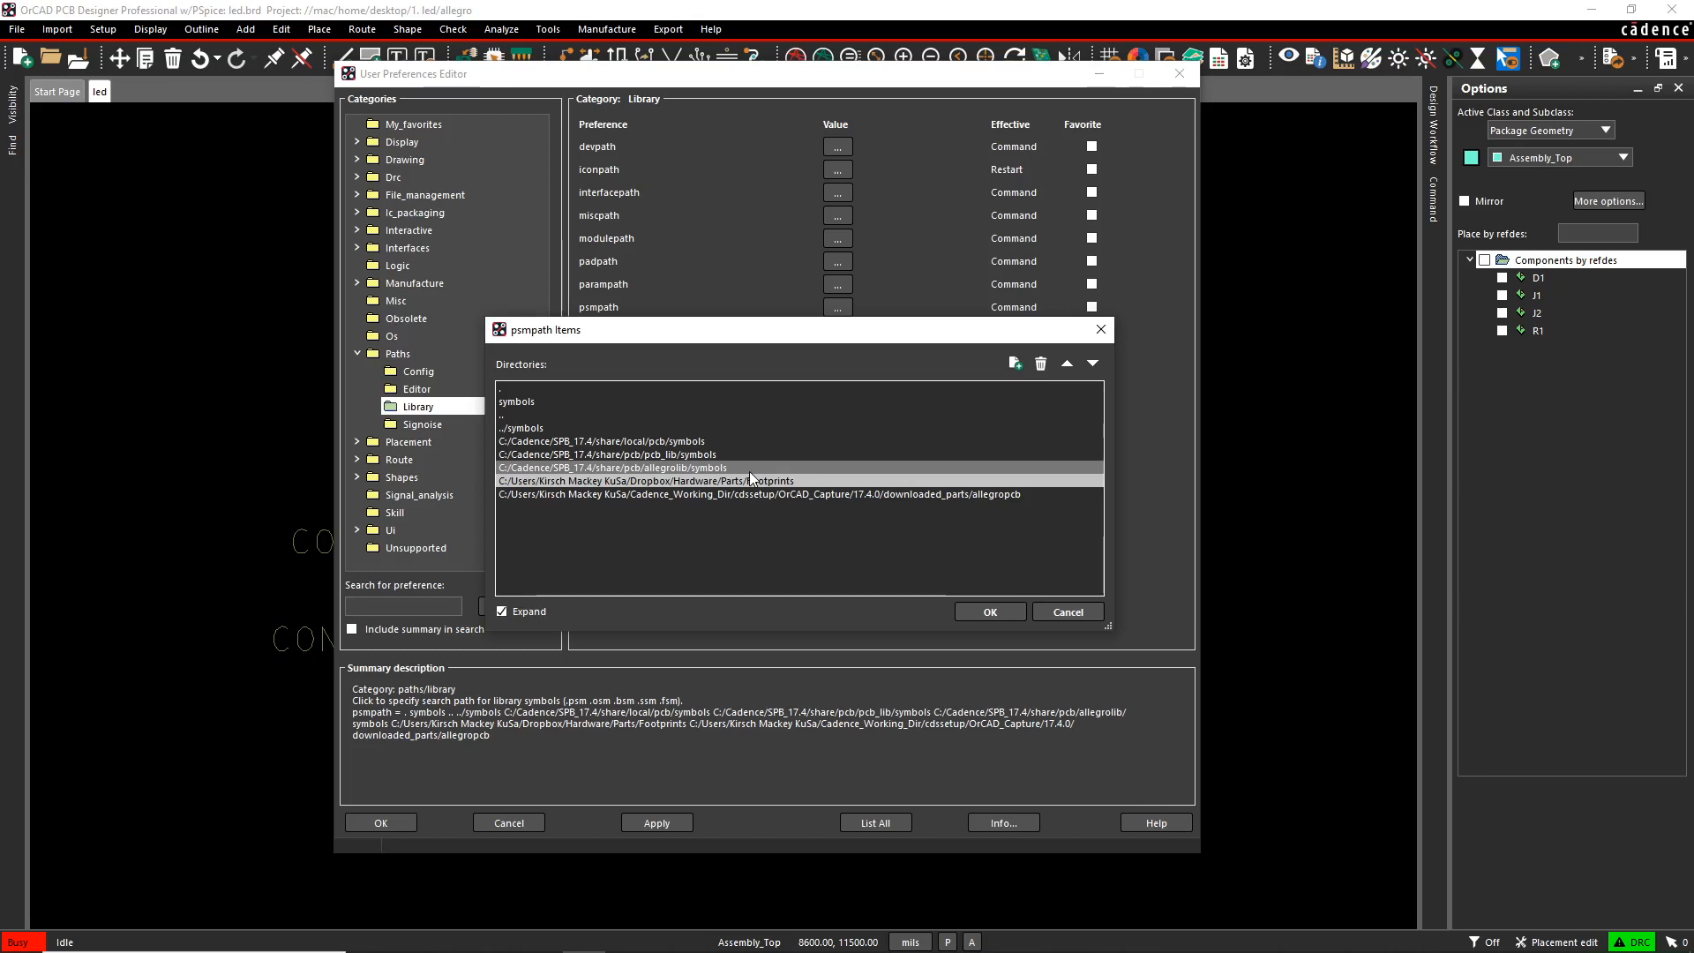
click(643, 480)
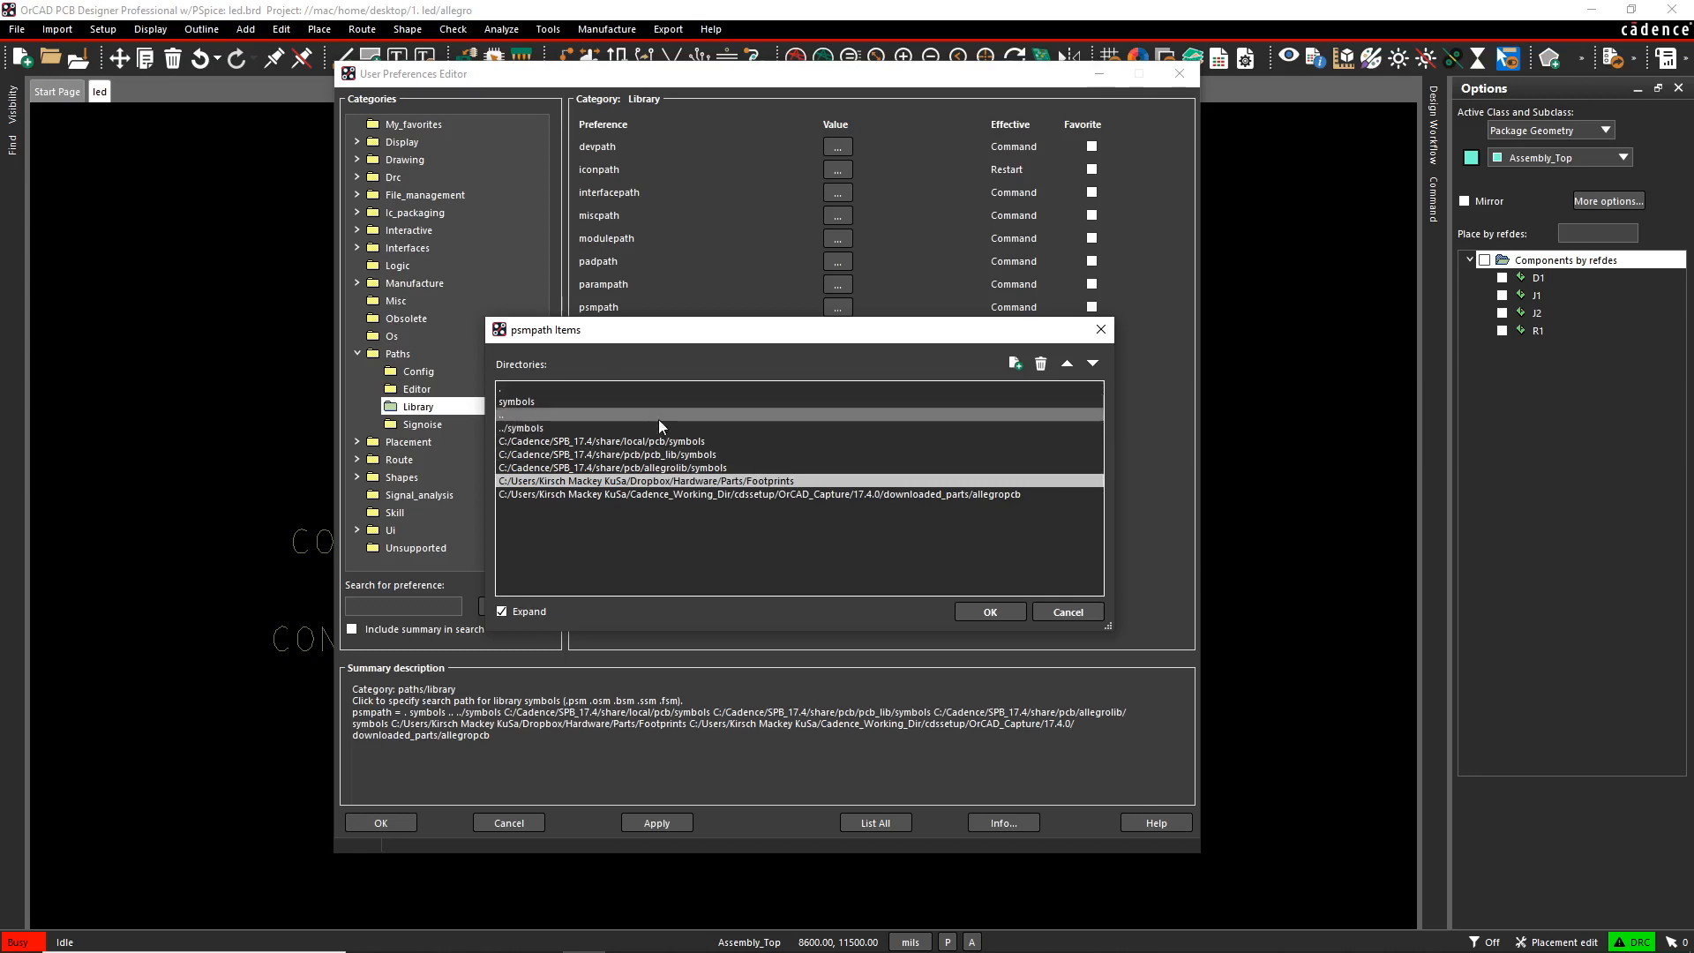
click(647, 441)
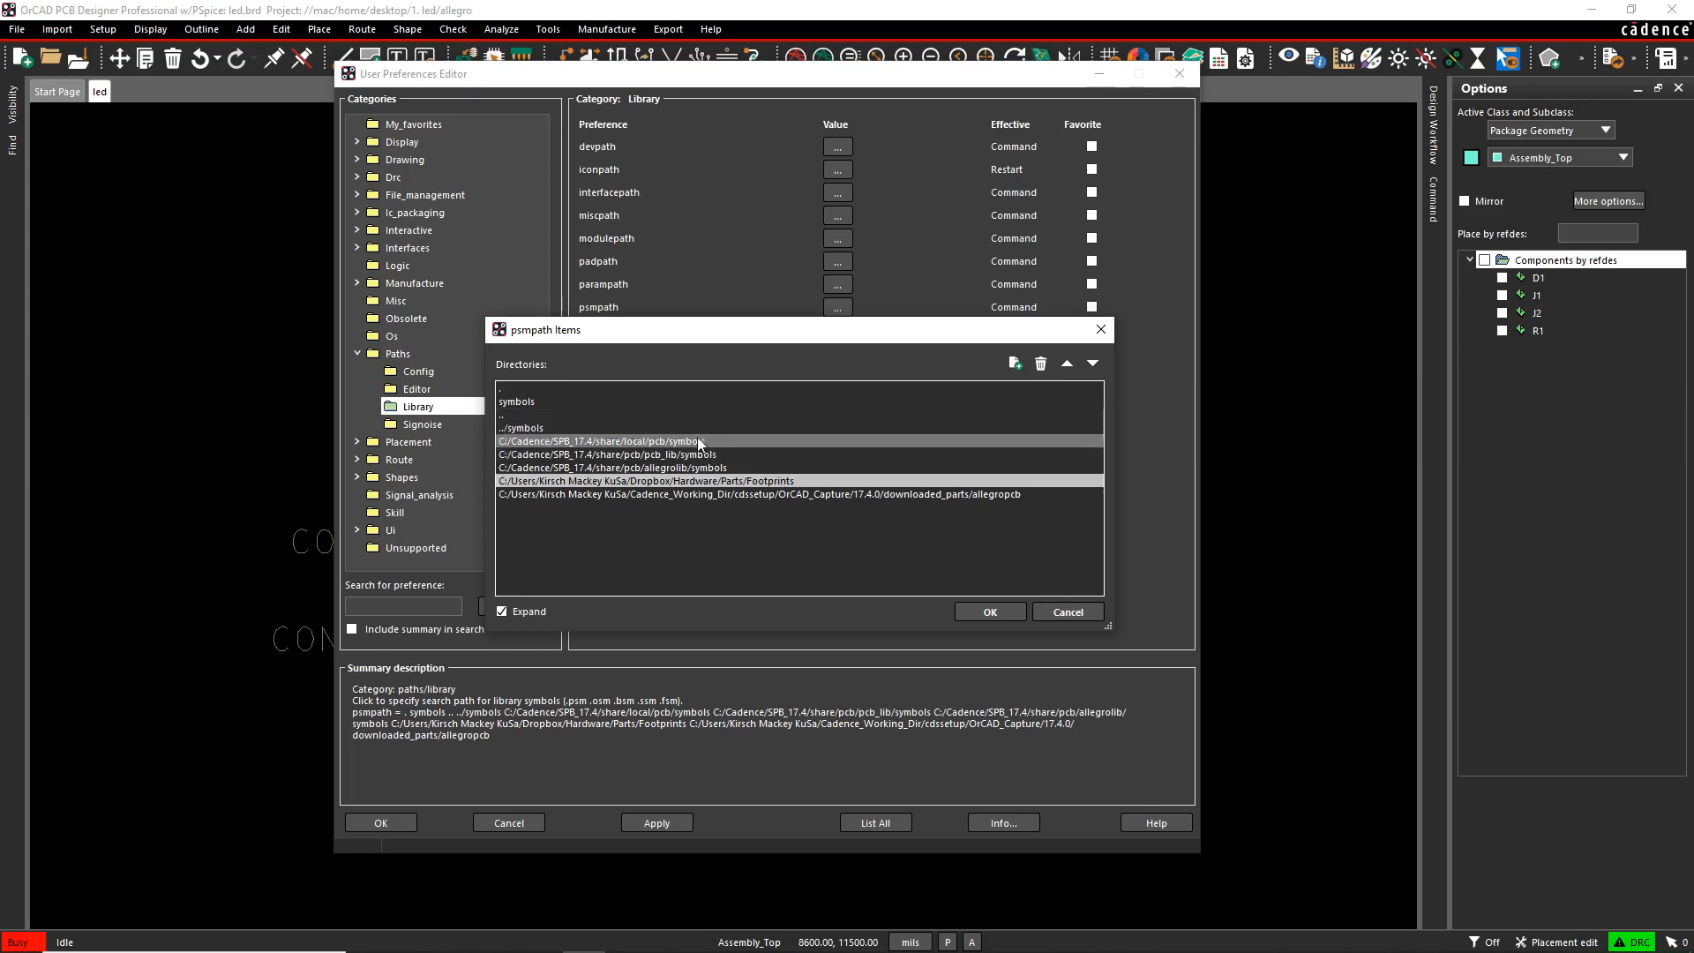
mouse_move(717, 441)
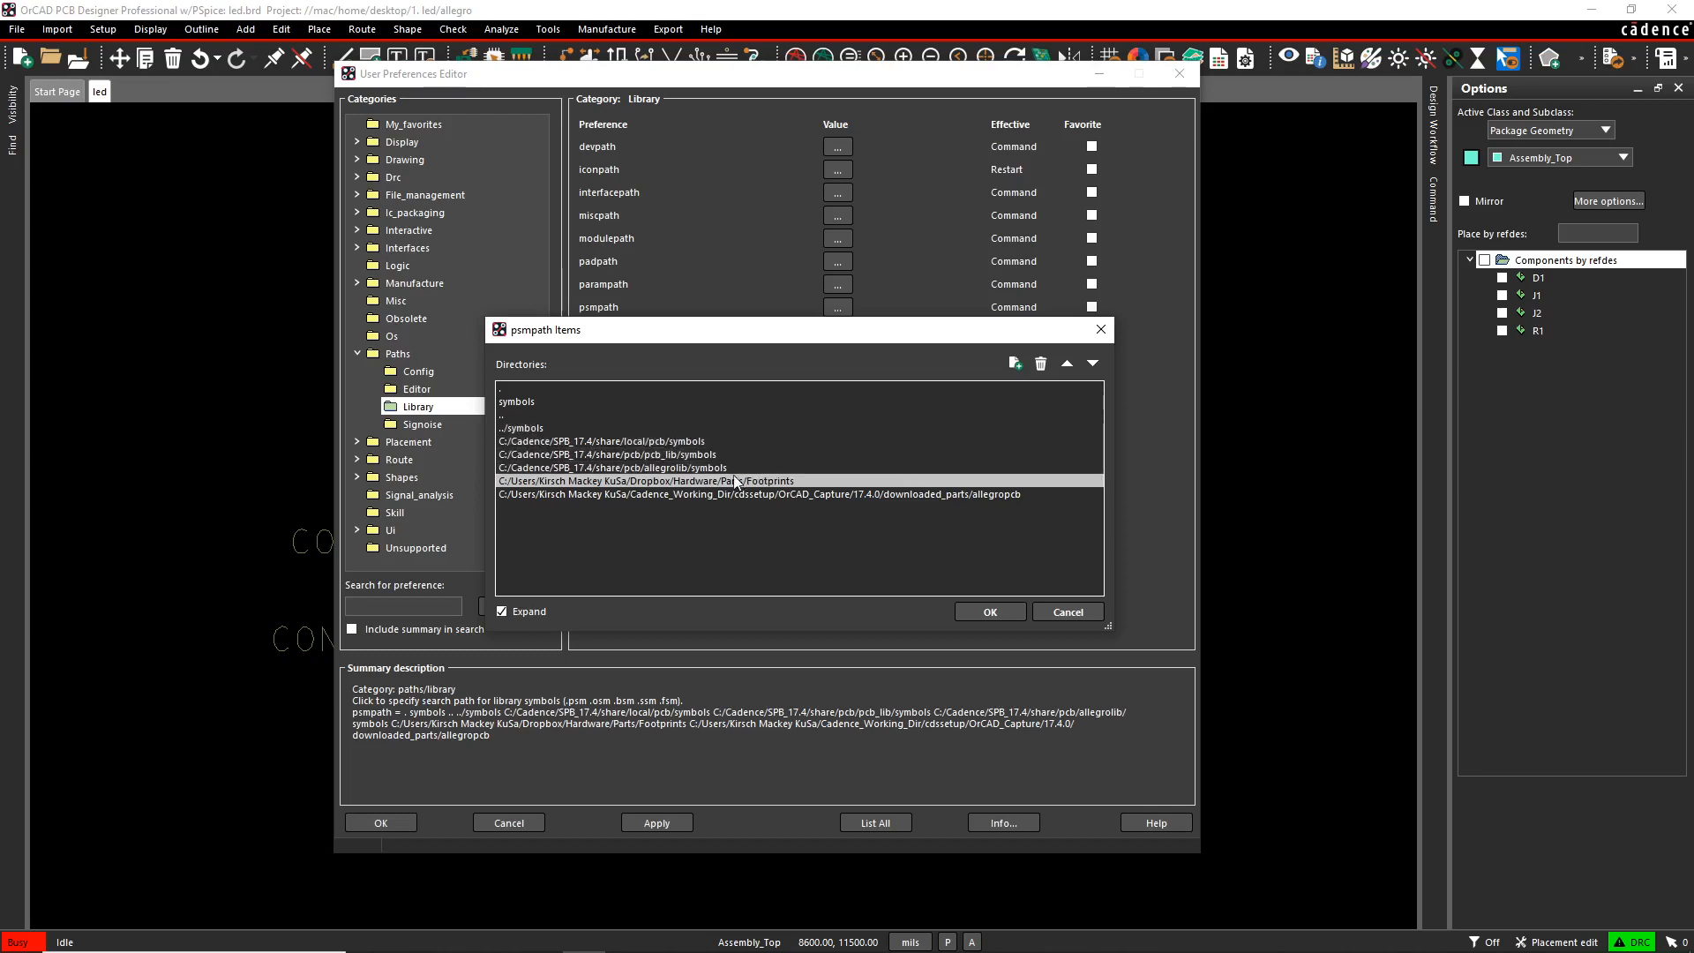
click(1066, 364)
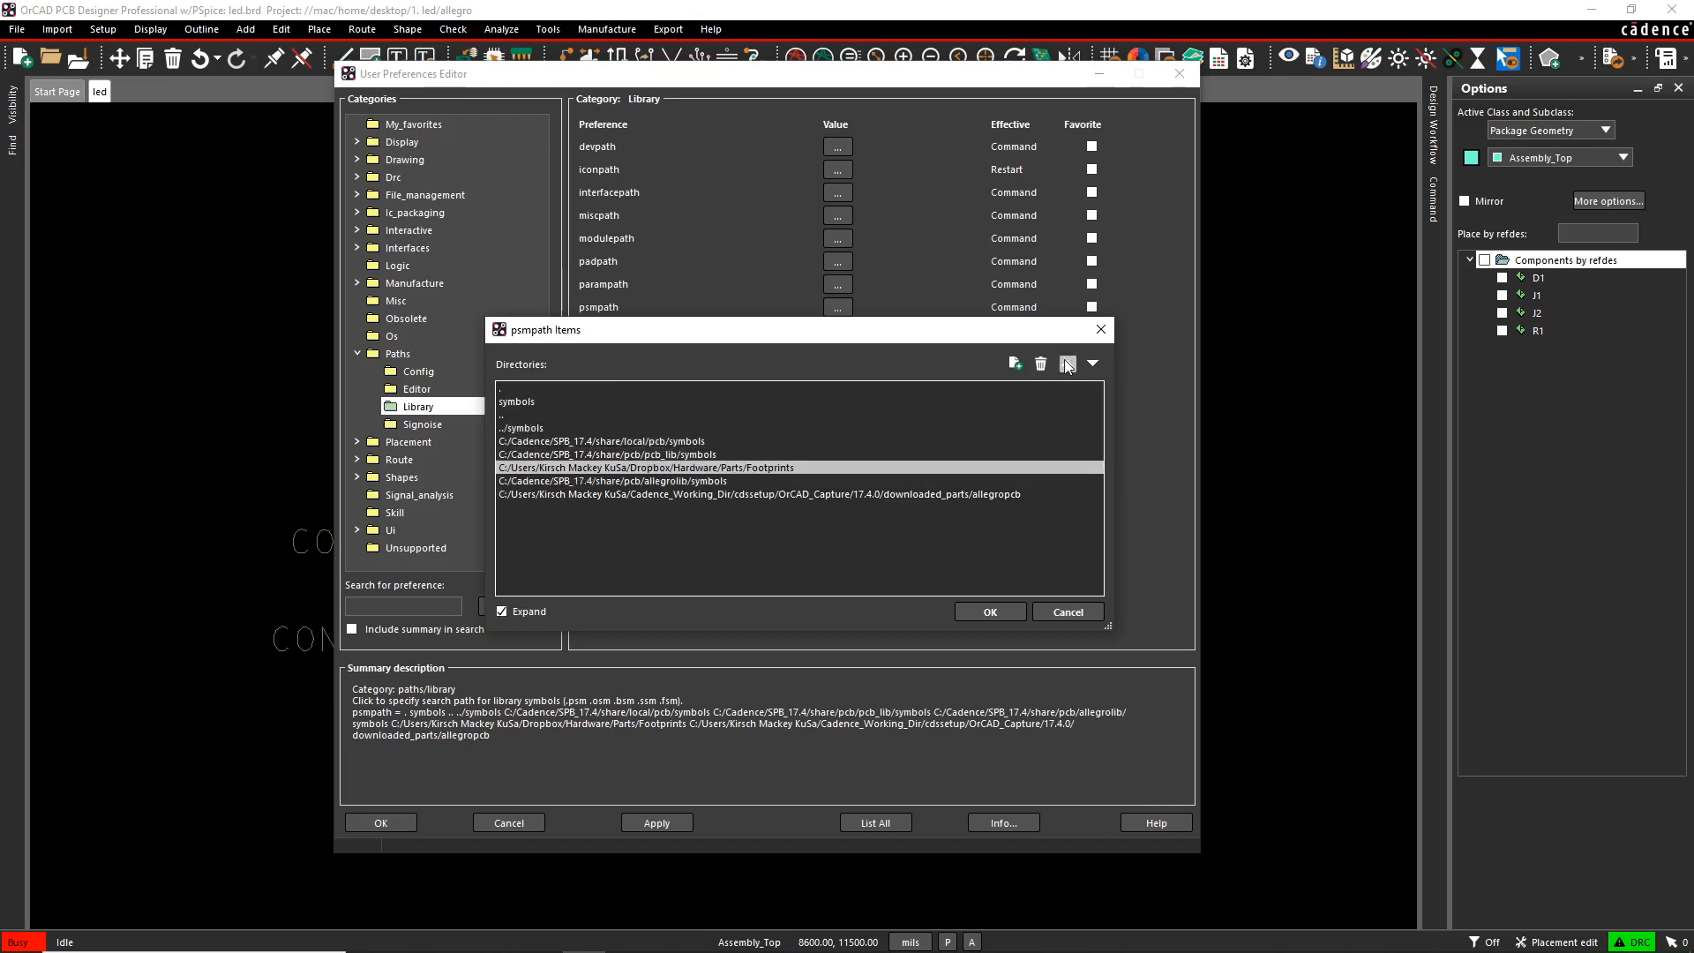
click(1068, 363)
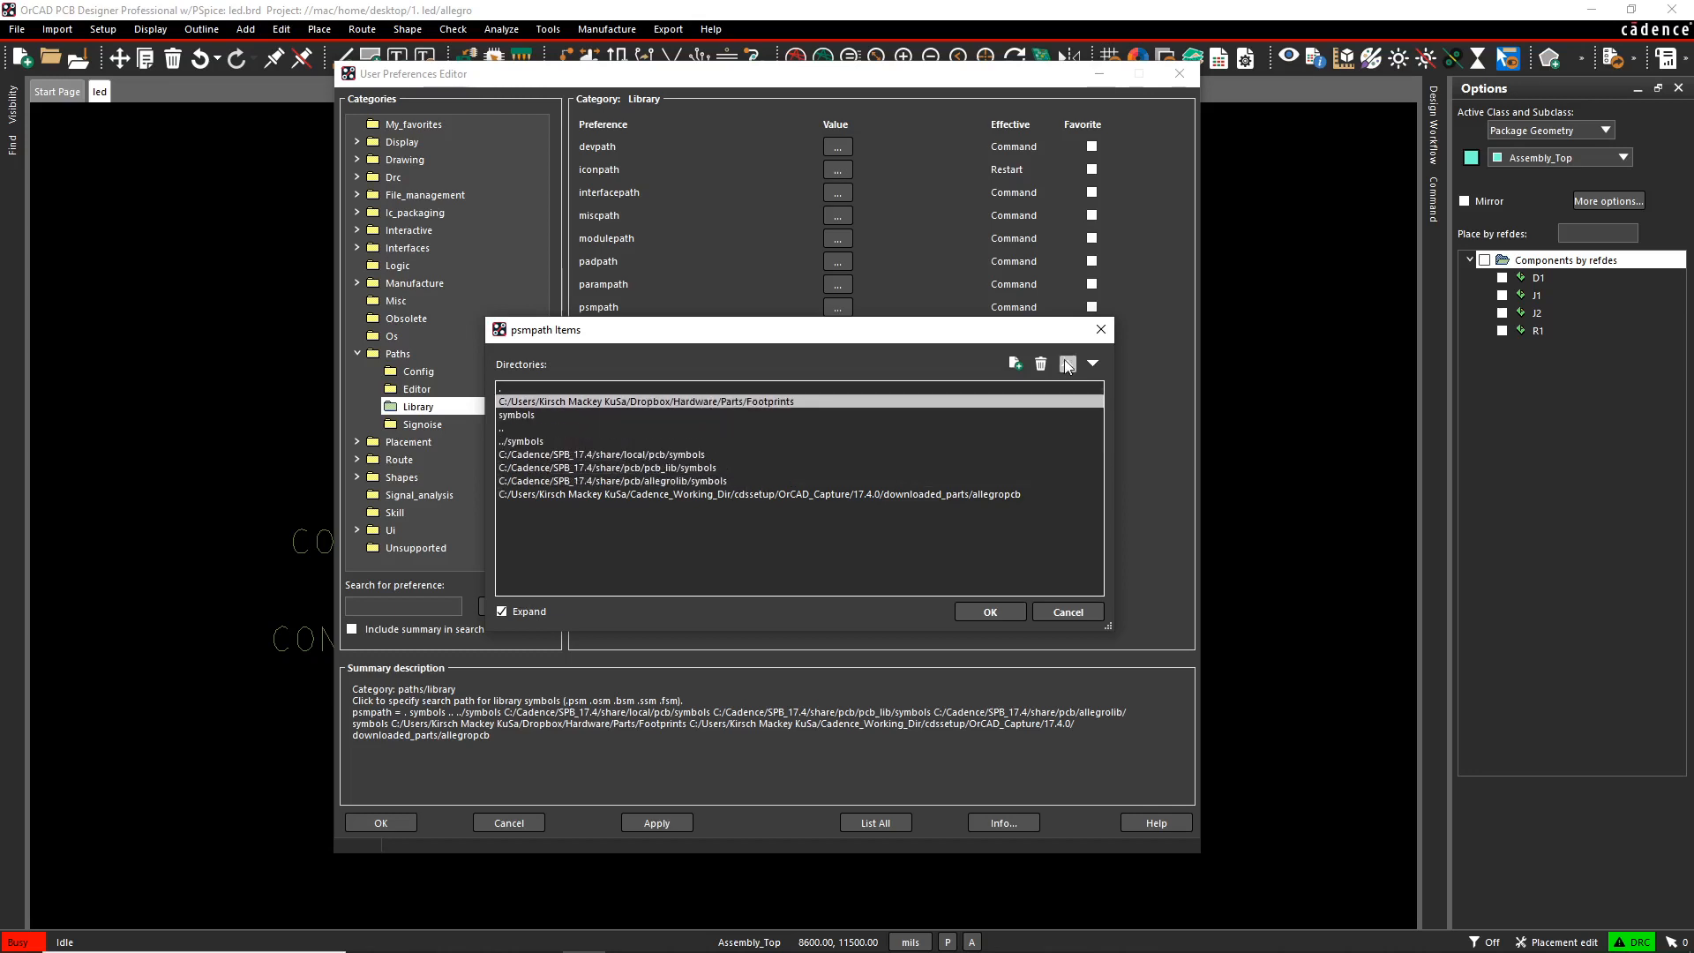
click(989, 613)
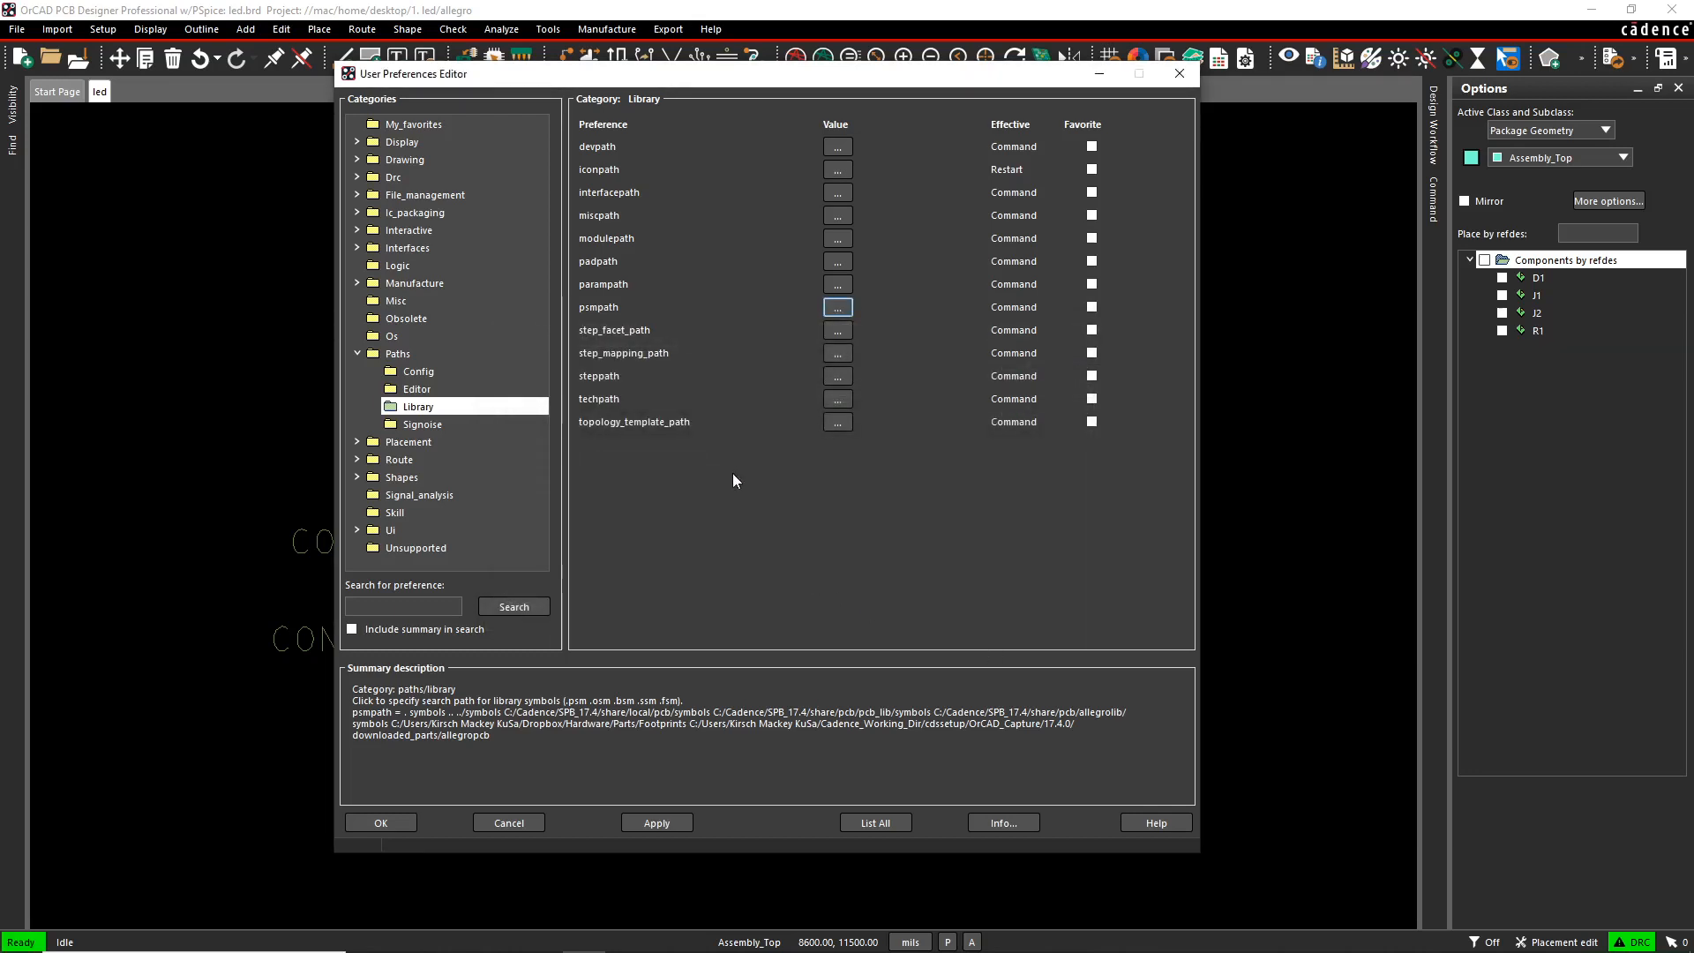
- Apply the reordered psmpath preferences and accept to close the editor
click(836, 421)
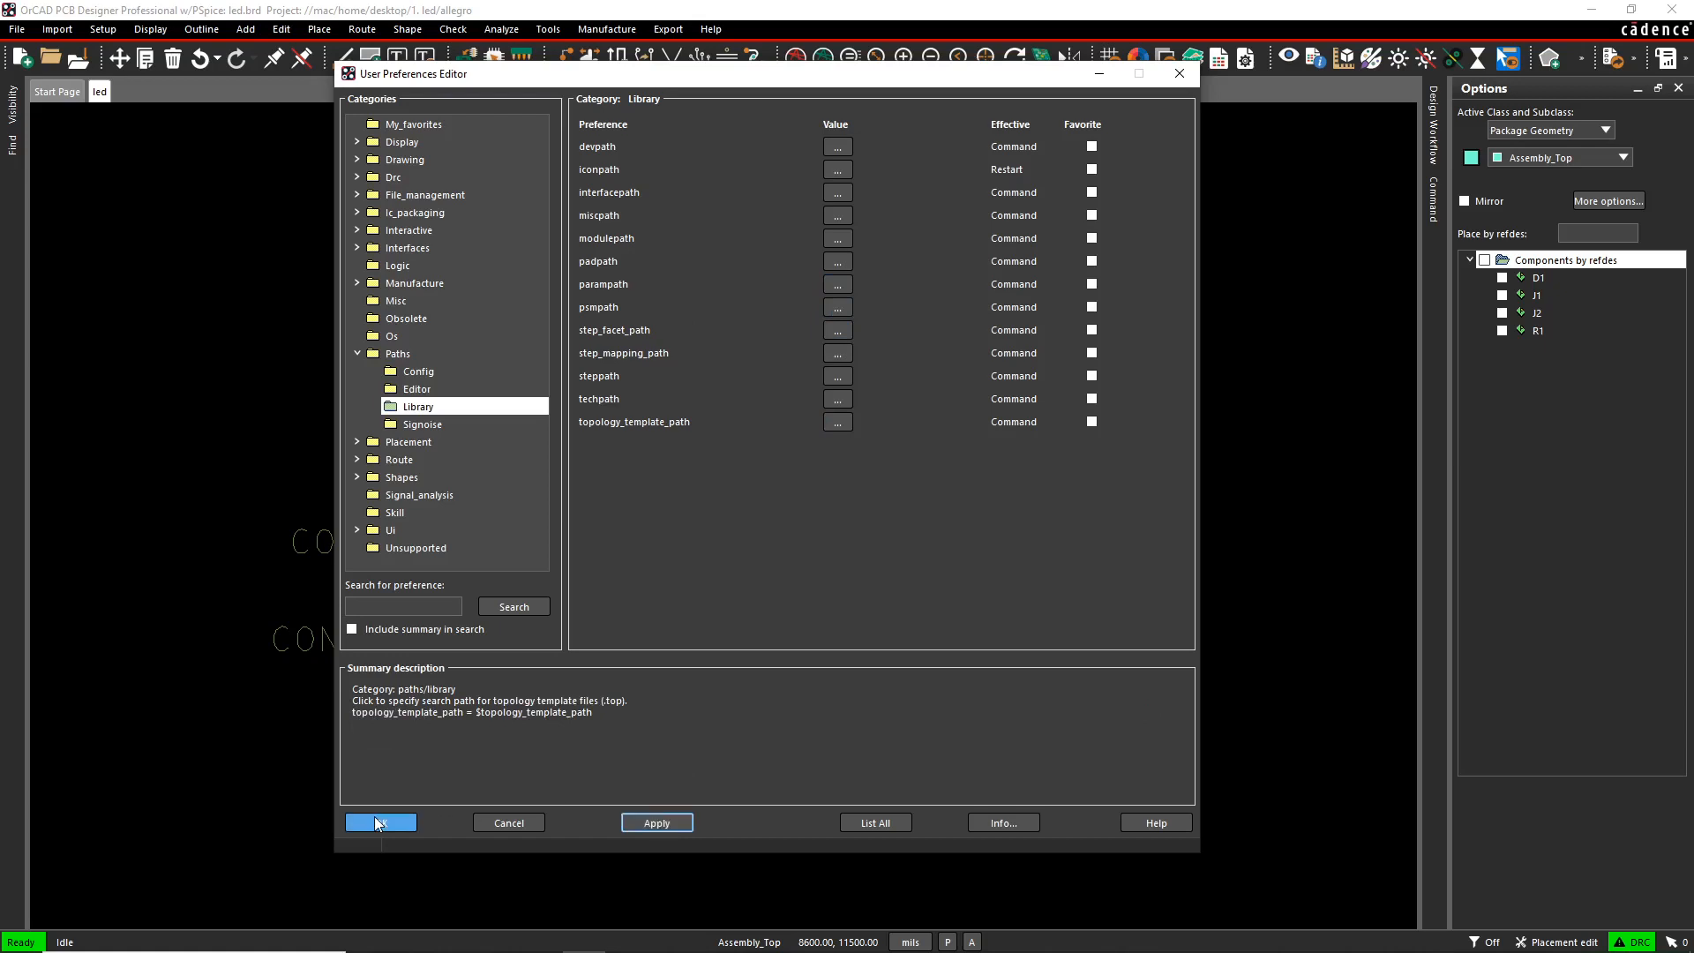
click(379, 822)
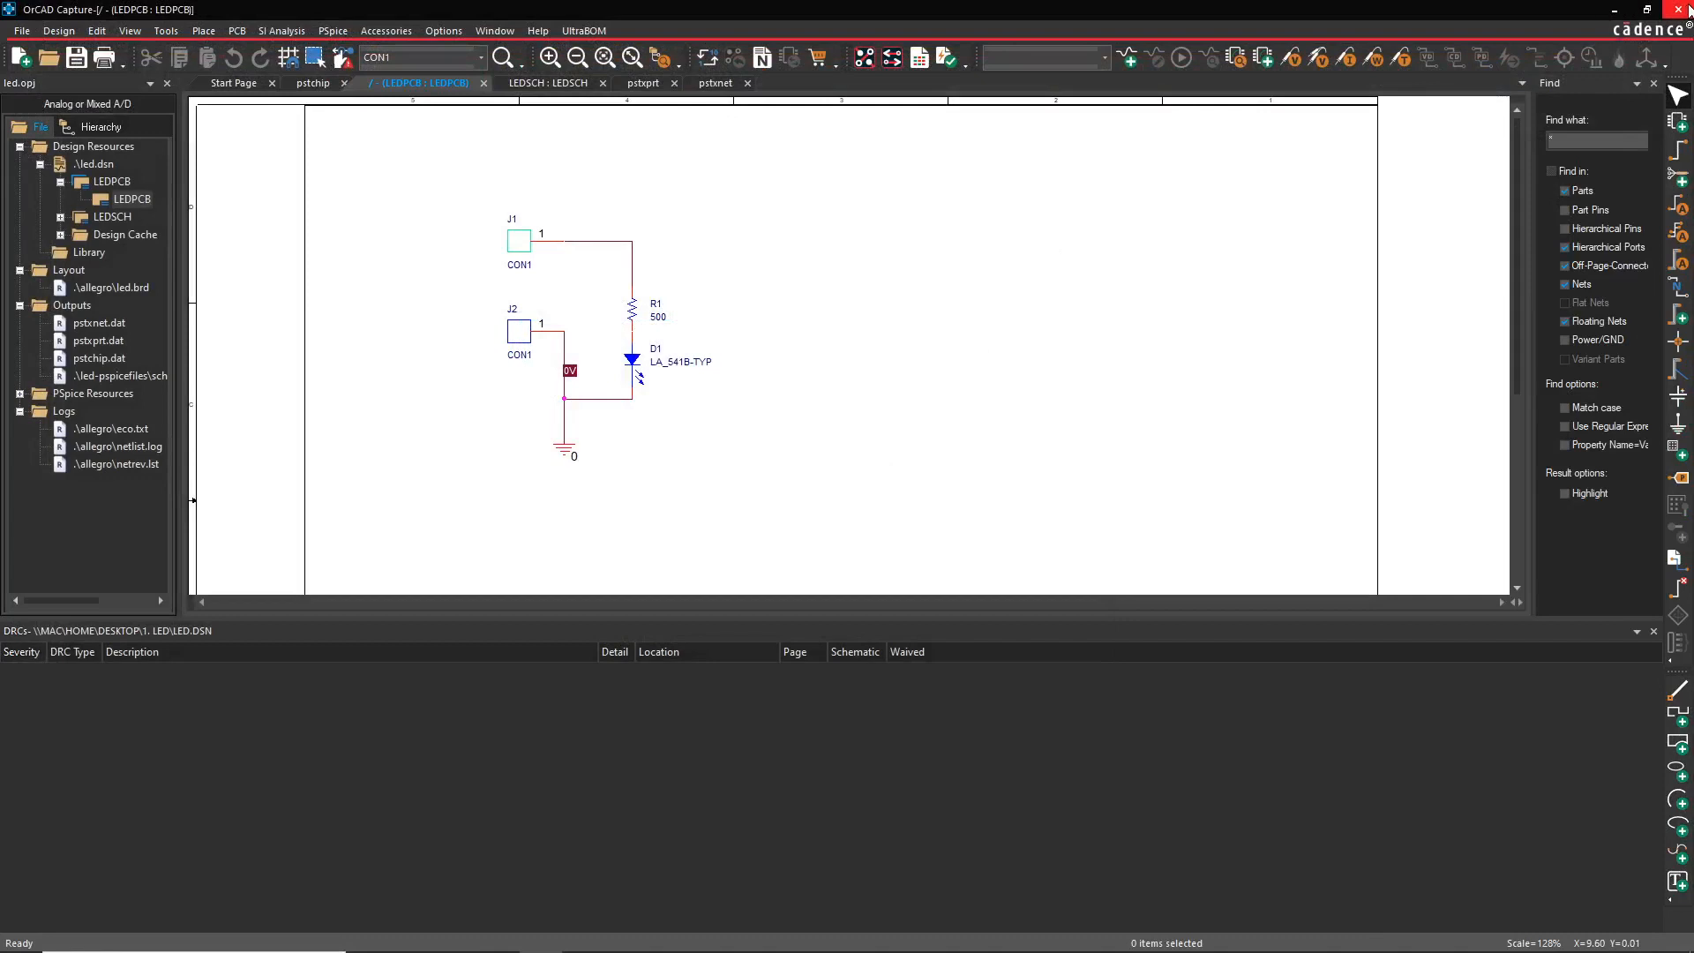
- Close OrCAD Capture, answering the Save Files in Project prompt
click(236, 30)
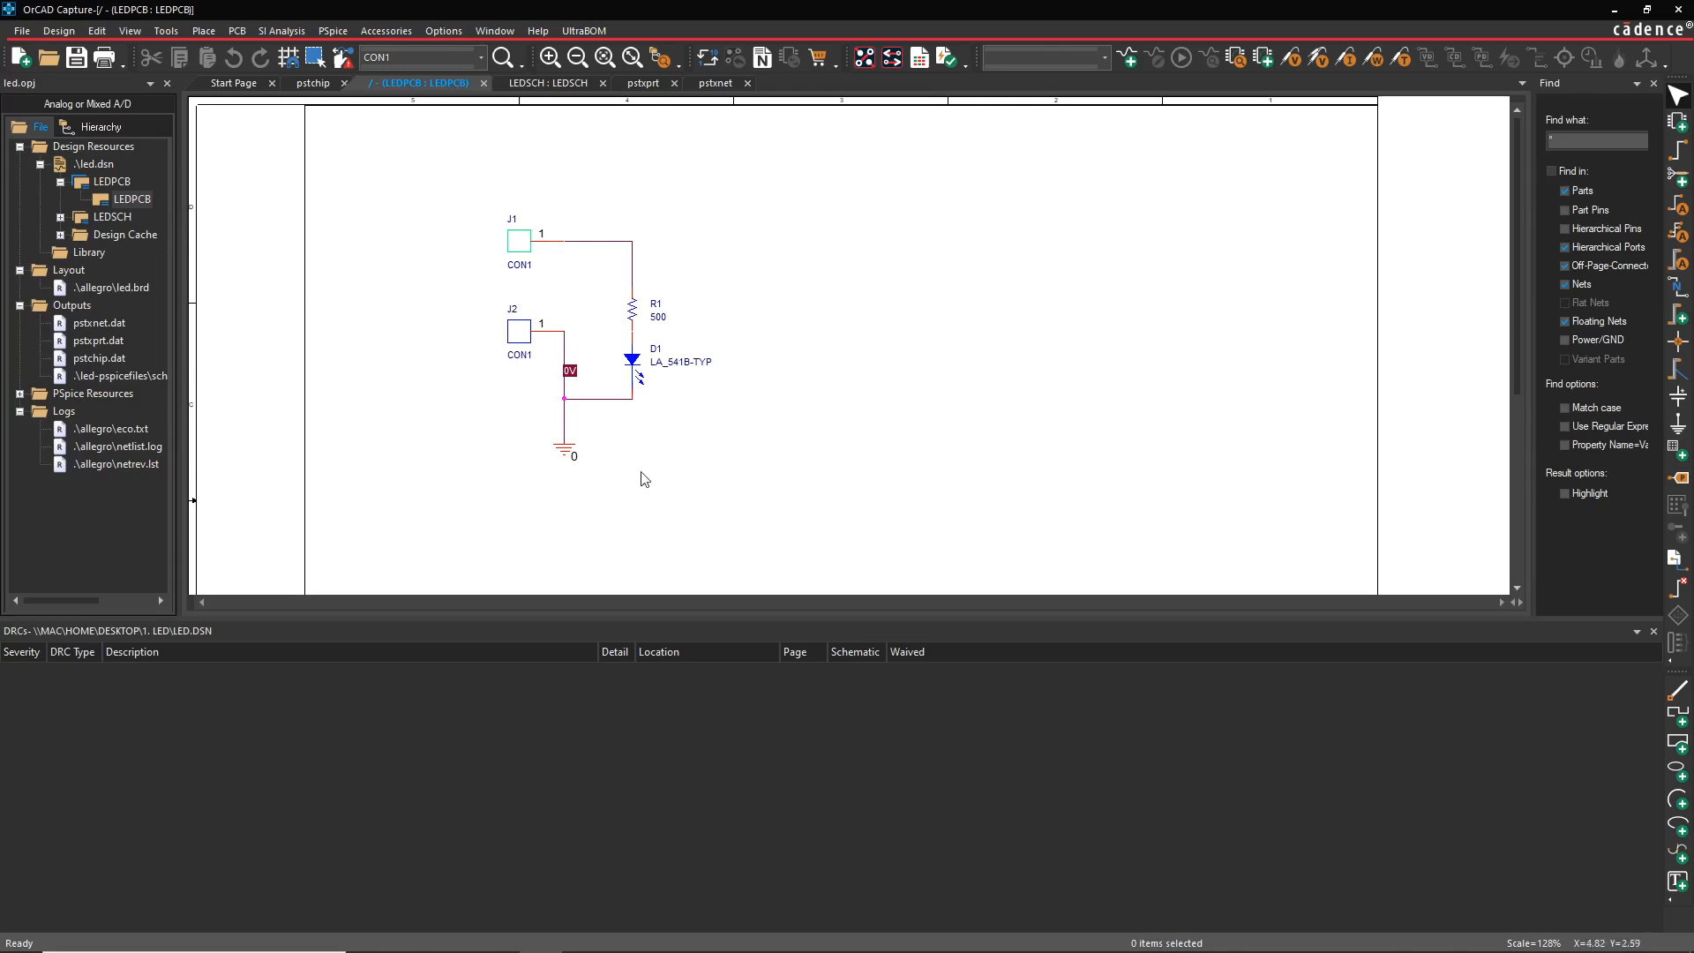
mouse_move(1048, 425)
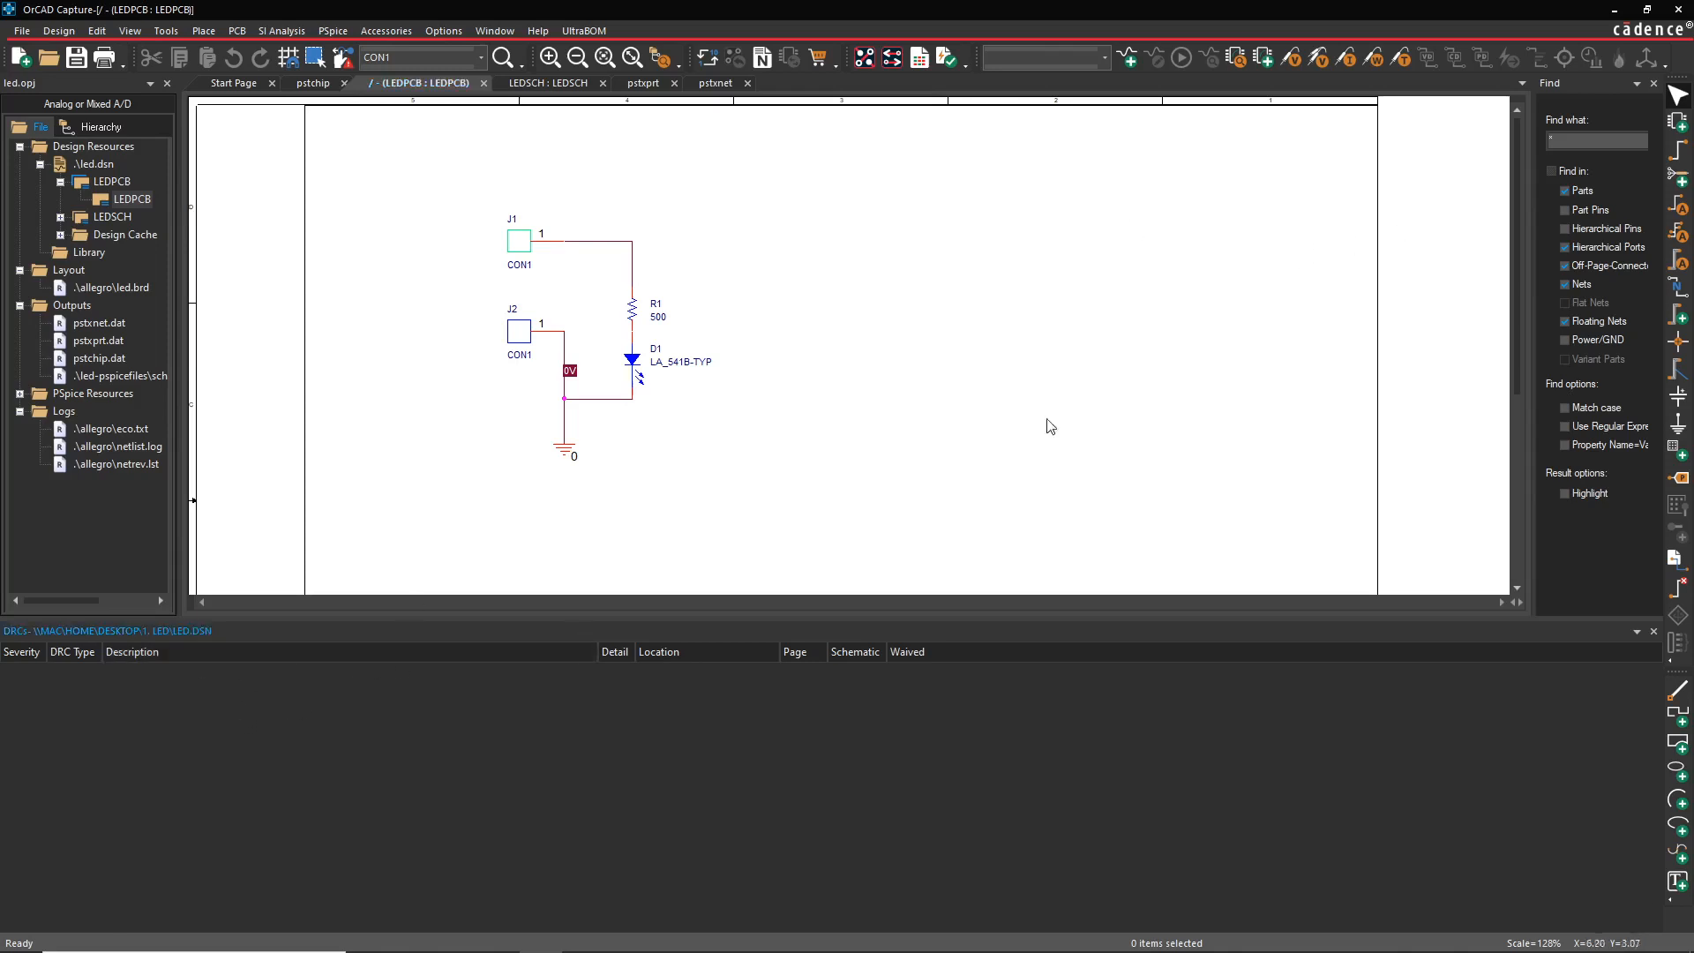
mouse_move(952, 205)
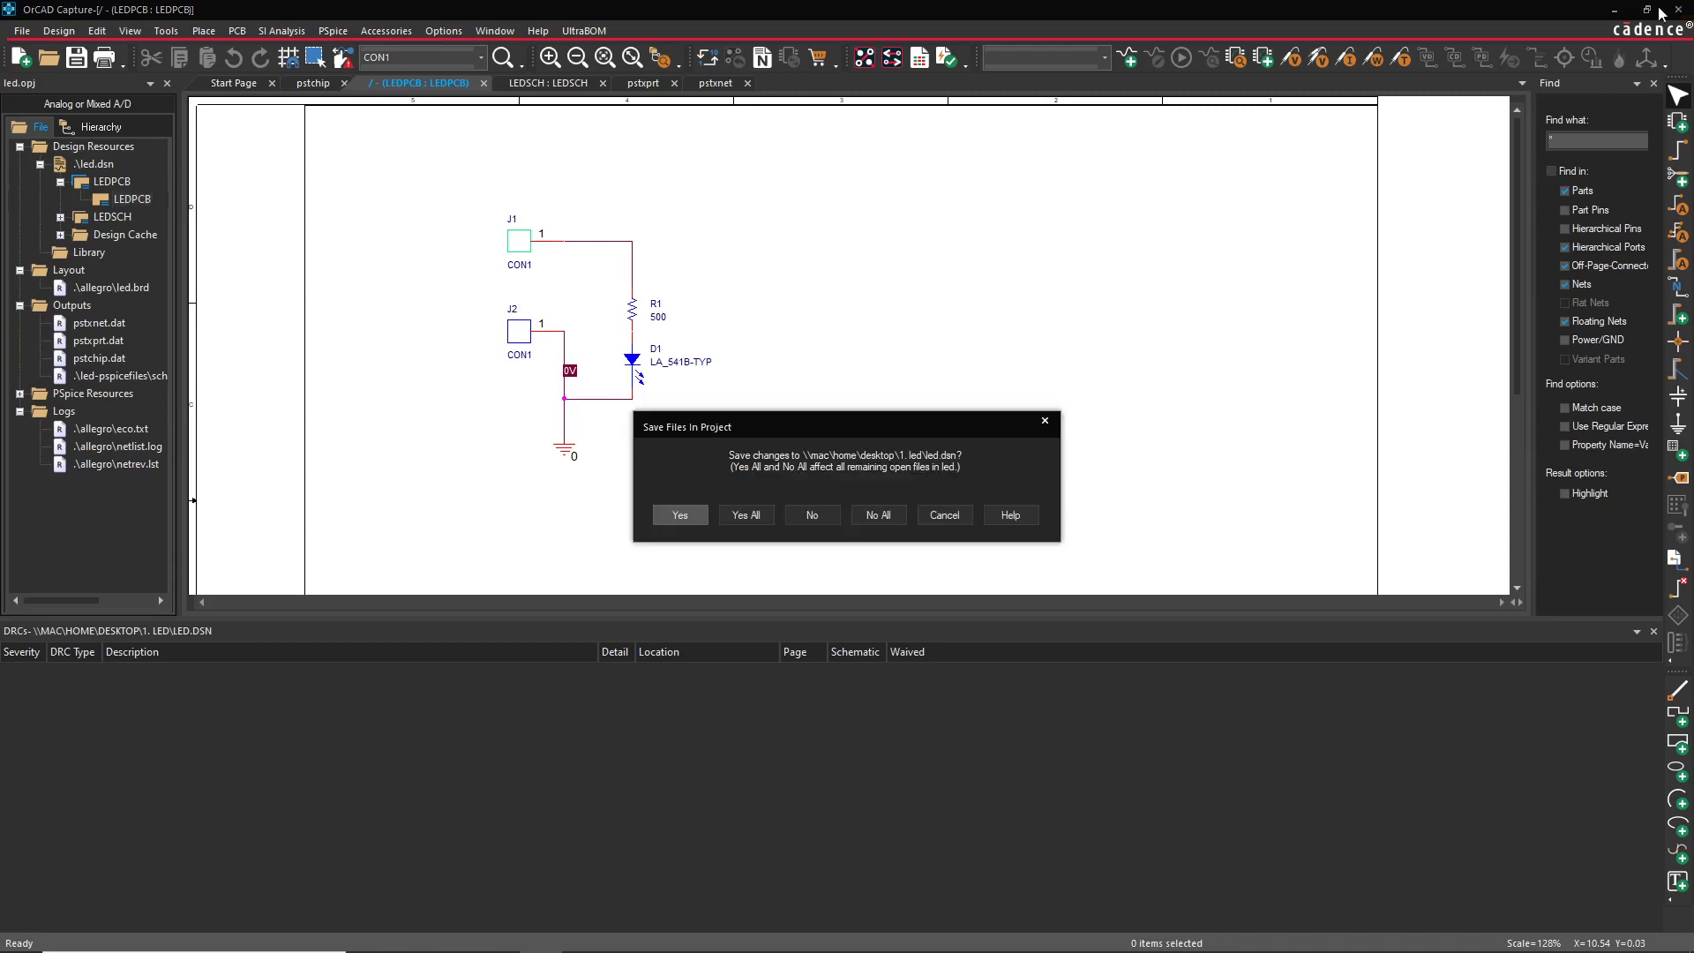
click(677, 513)
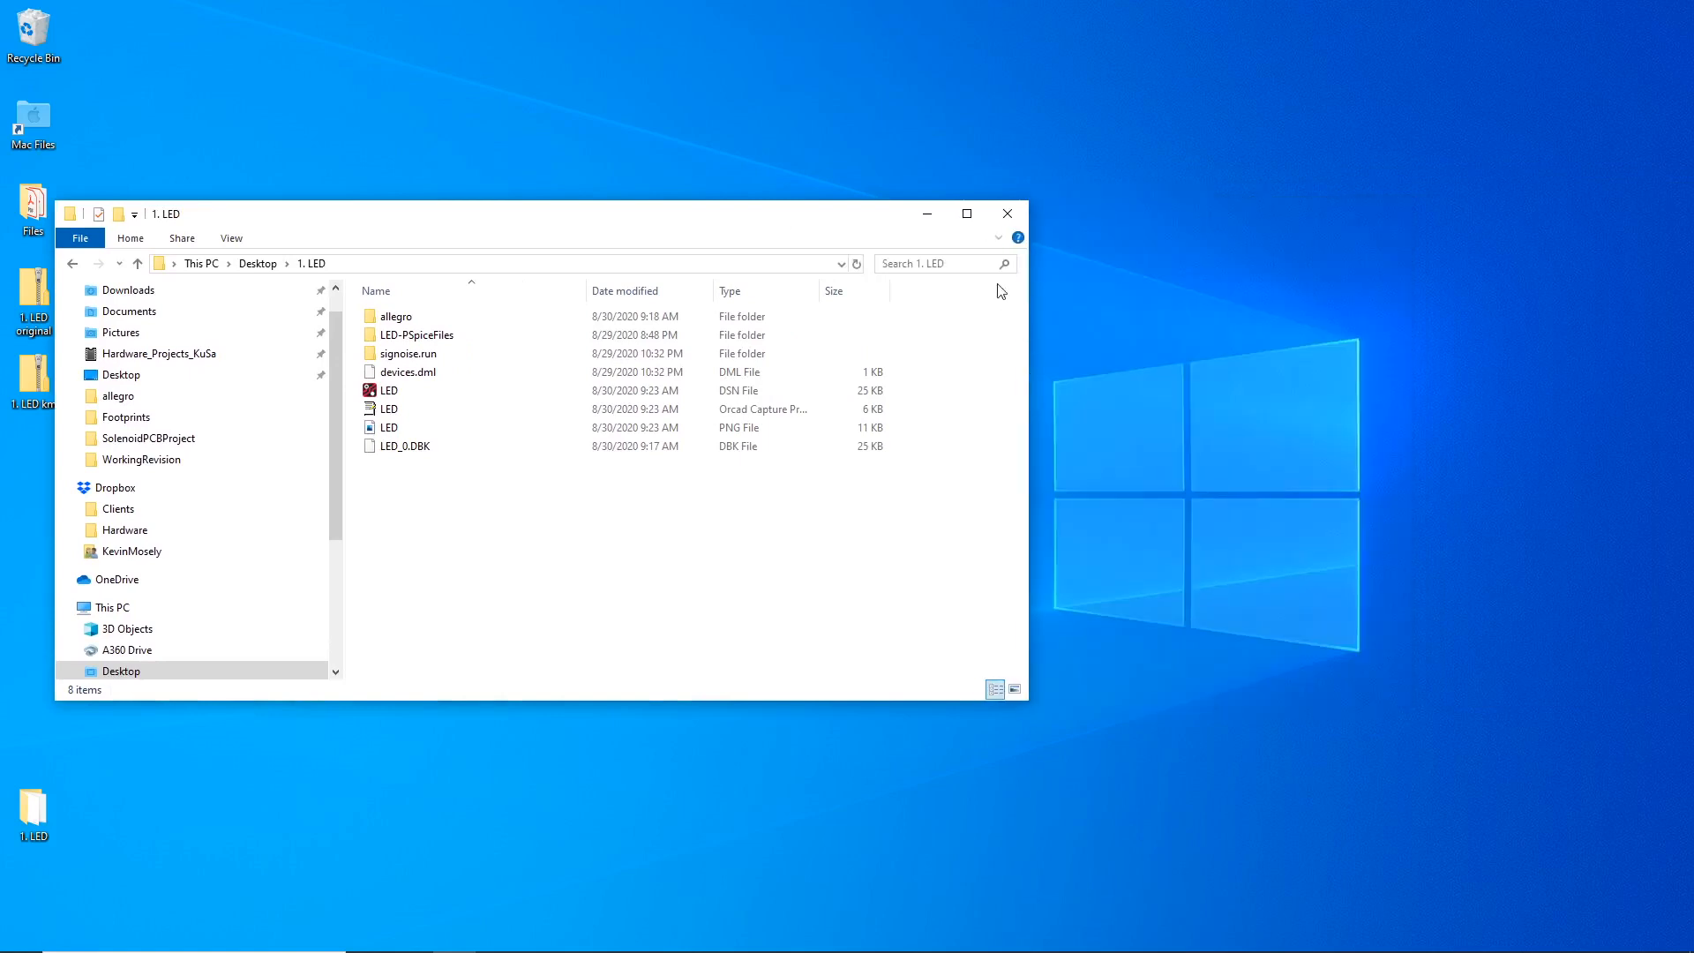
- Close the 1. LED File Explorer window, leaving the desktop
click(1005, 213)
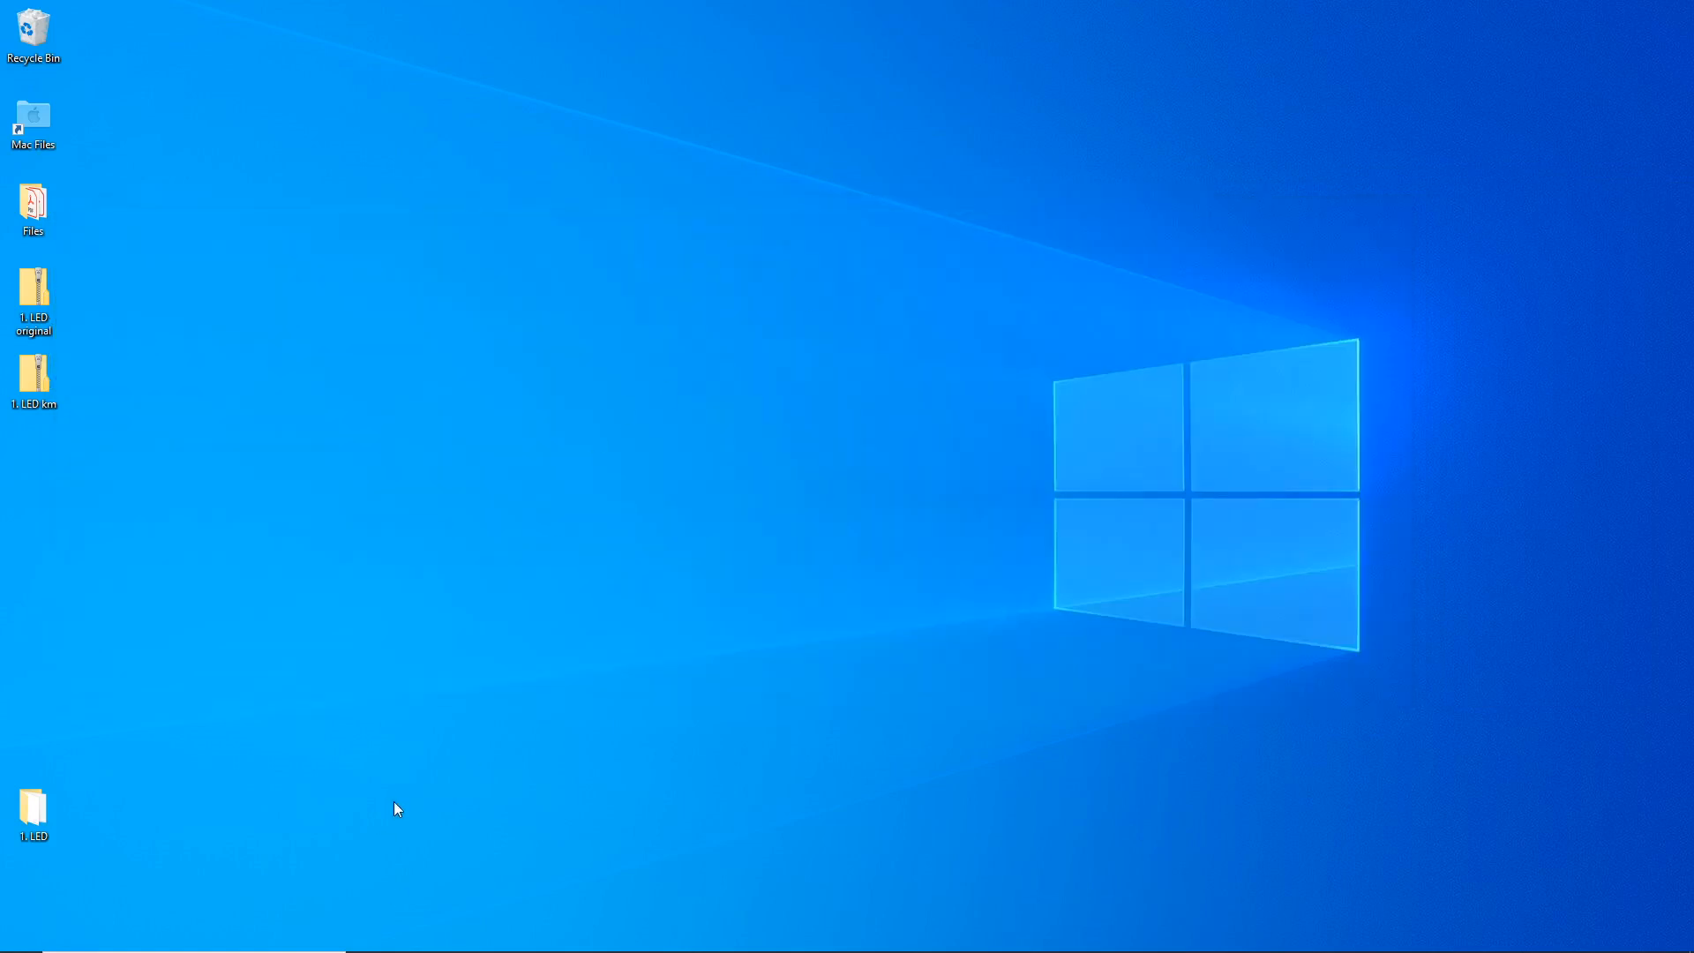
mouse_move(441, 570)
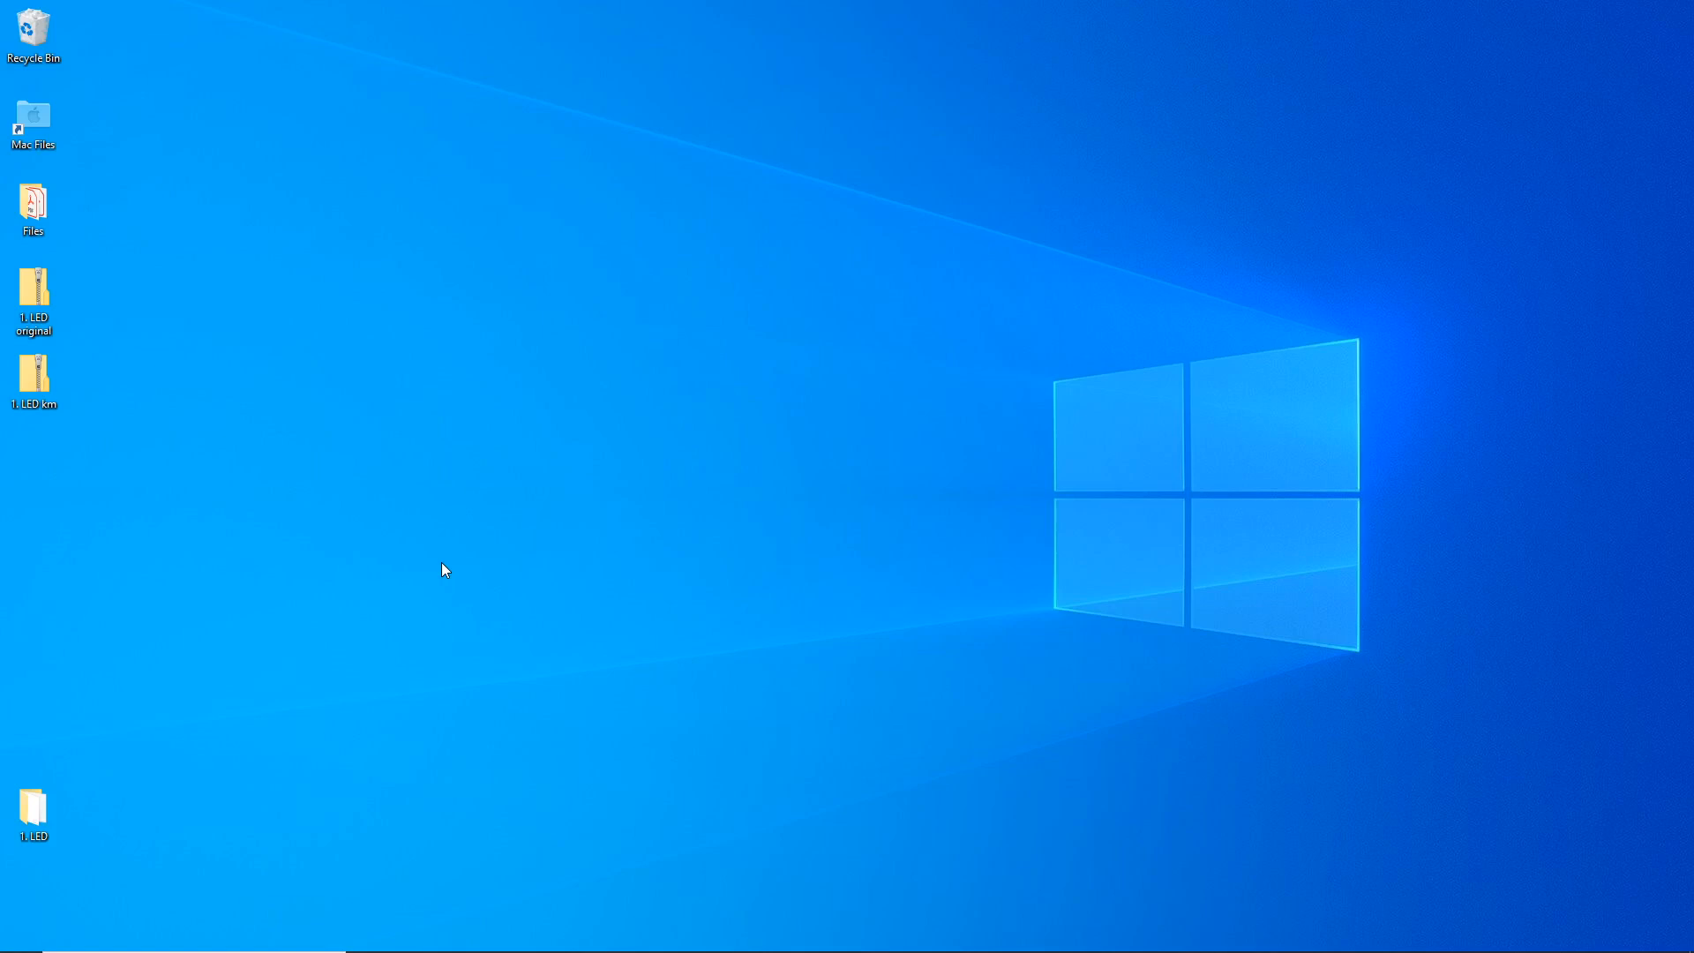
mouse_move(242, 512)
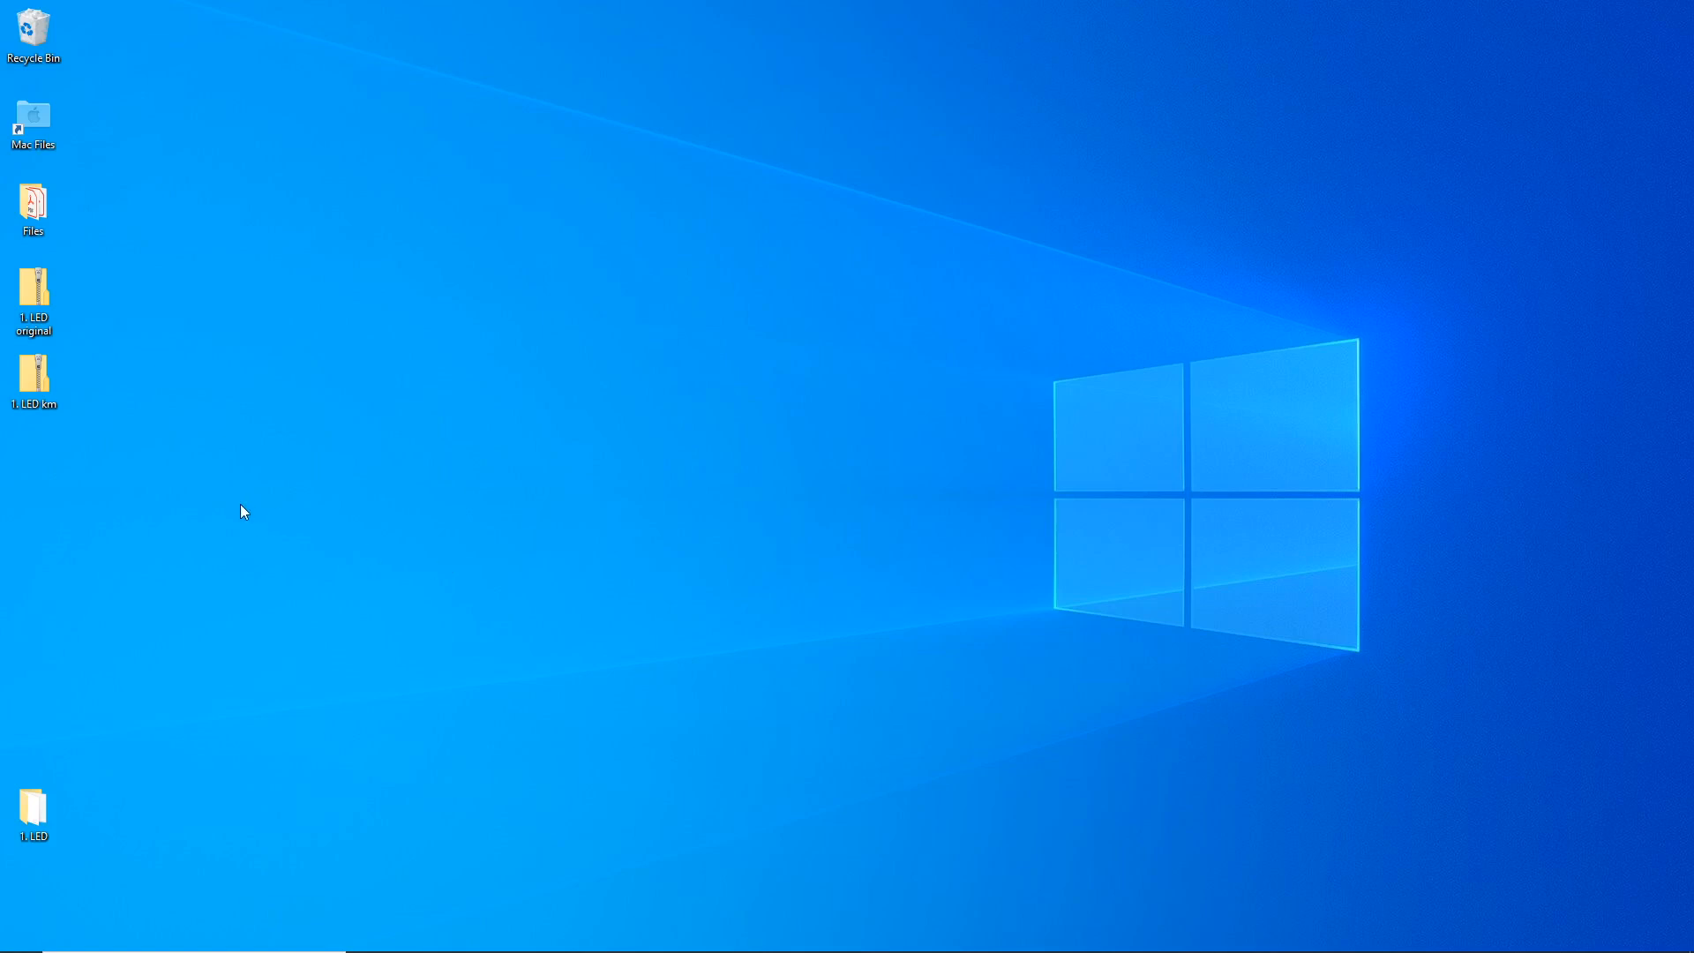